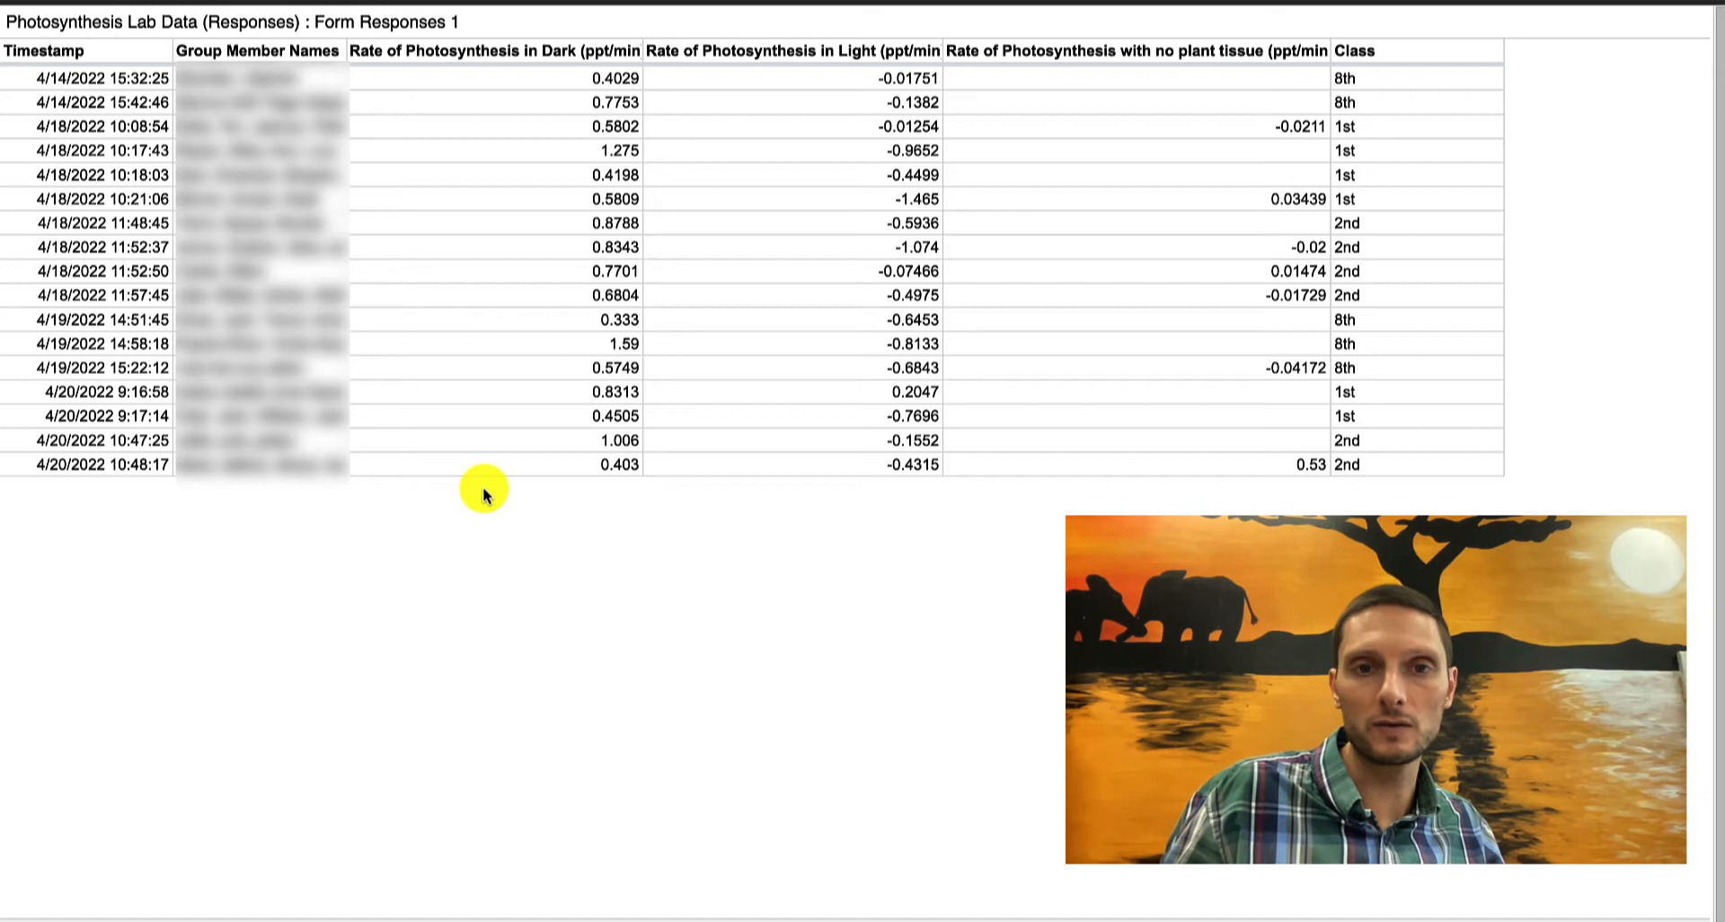
pyautogui.moveTo(289, 294)
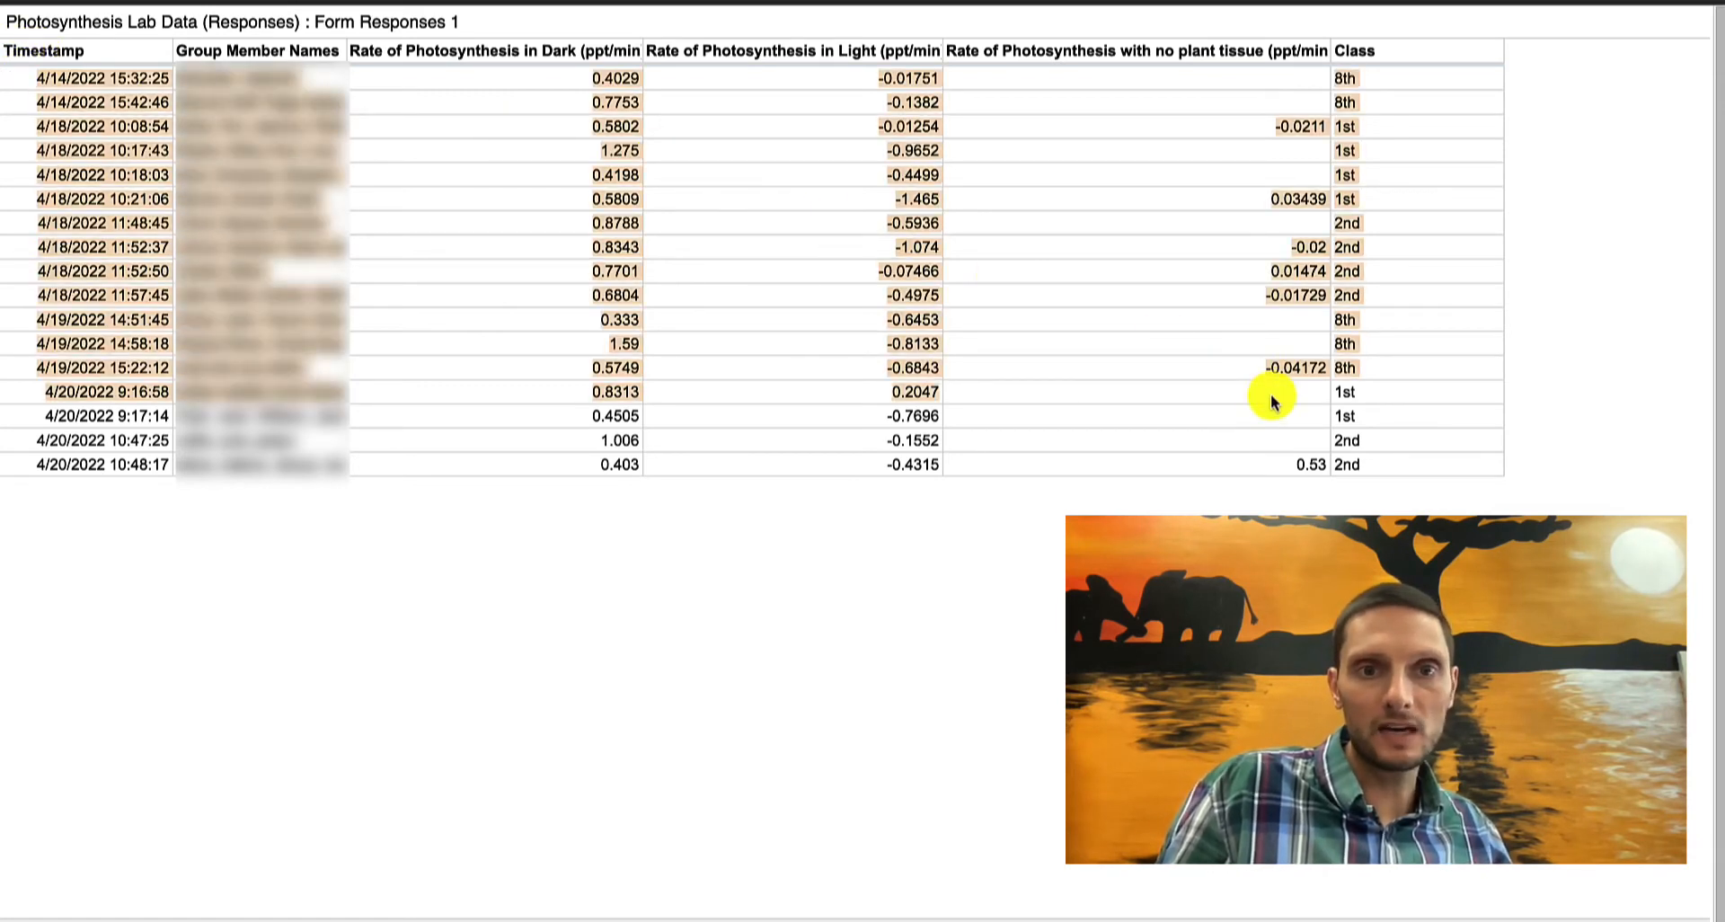
pyautogui.moveTo(1405, 475)
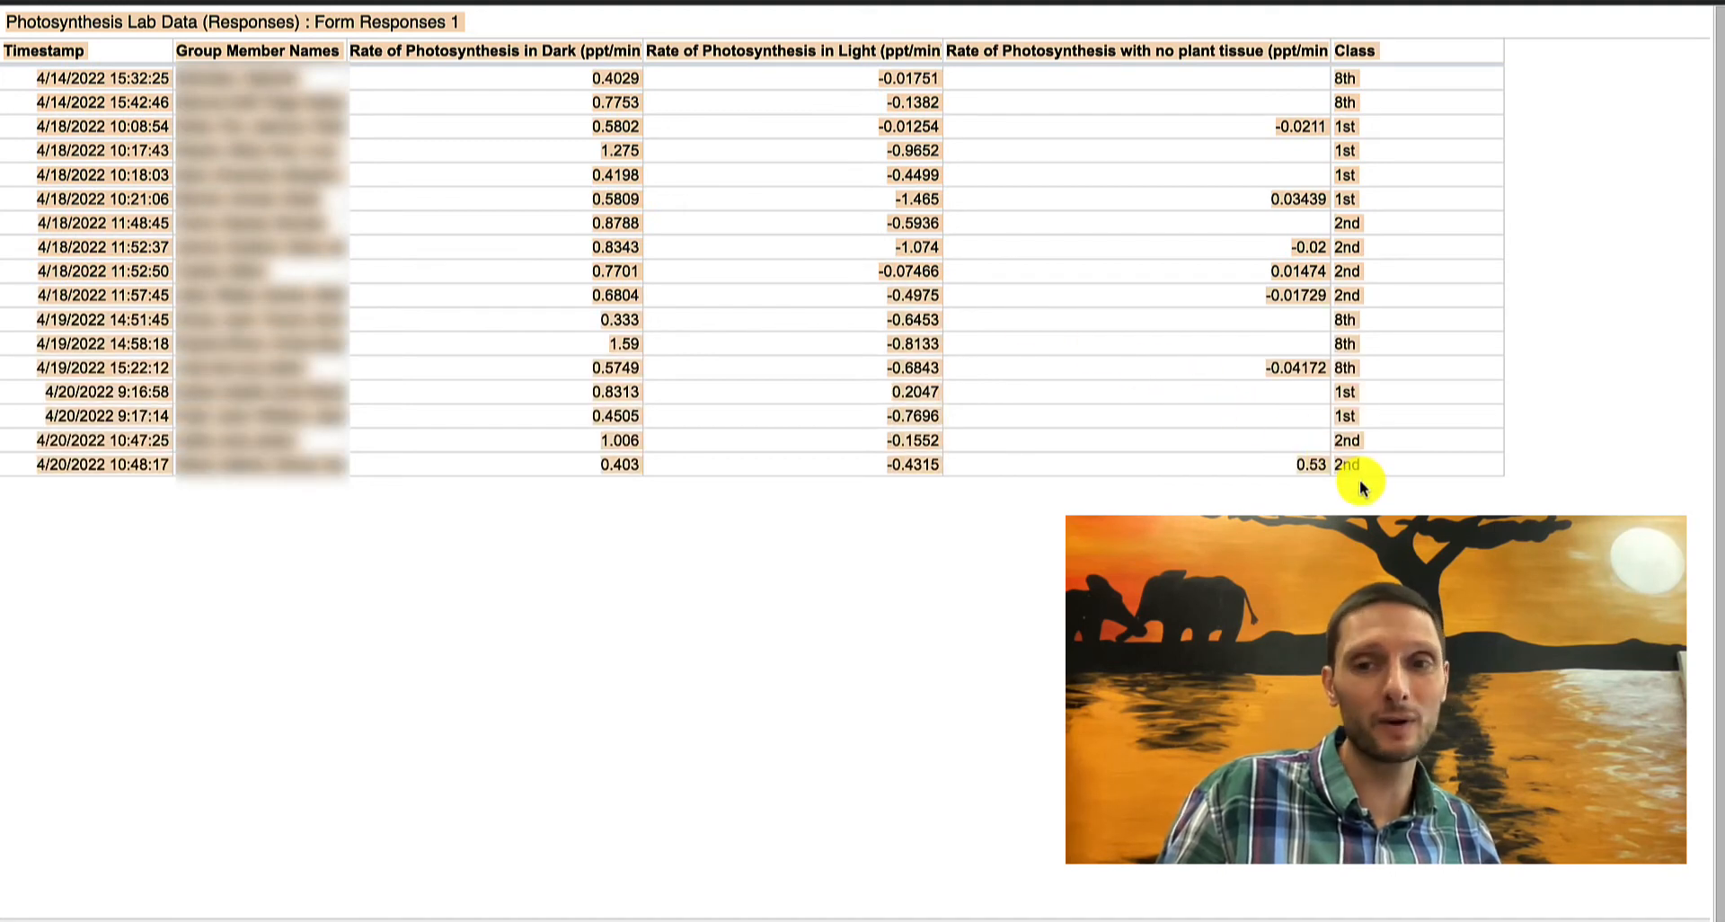
pyautogui.moveTo(494, 300)
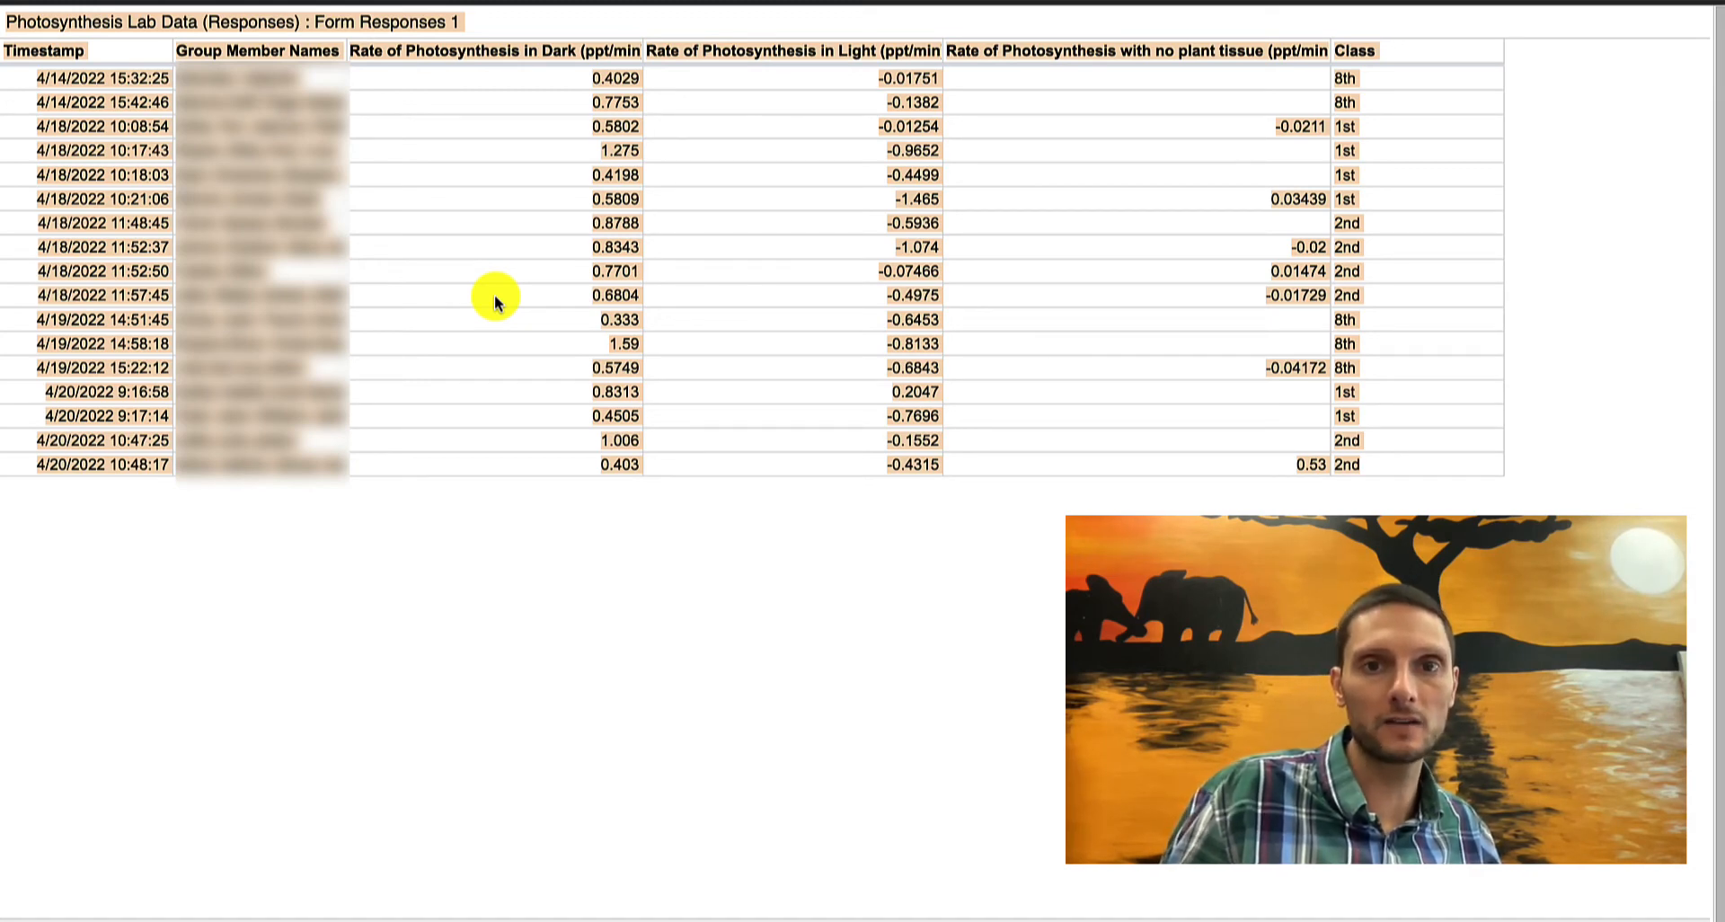
# Copy the selected Form Responses 1 photosynthesis data, including its header row
pyautogui.press('cmd+c')
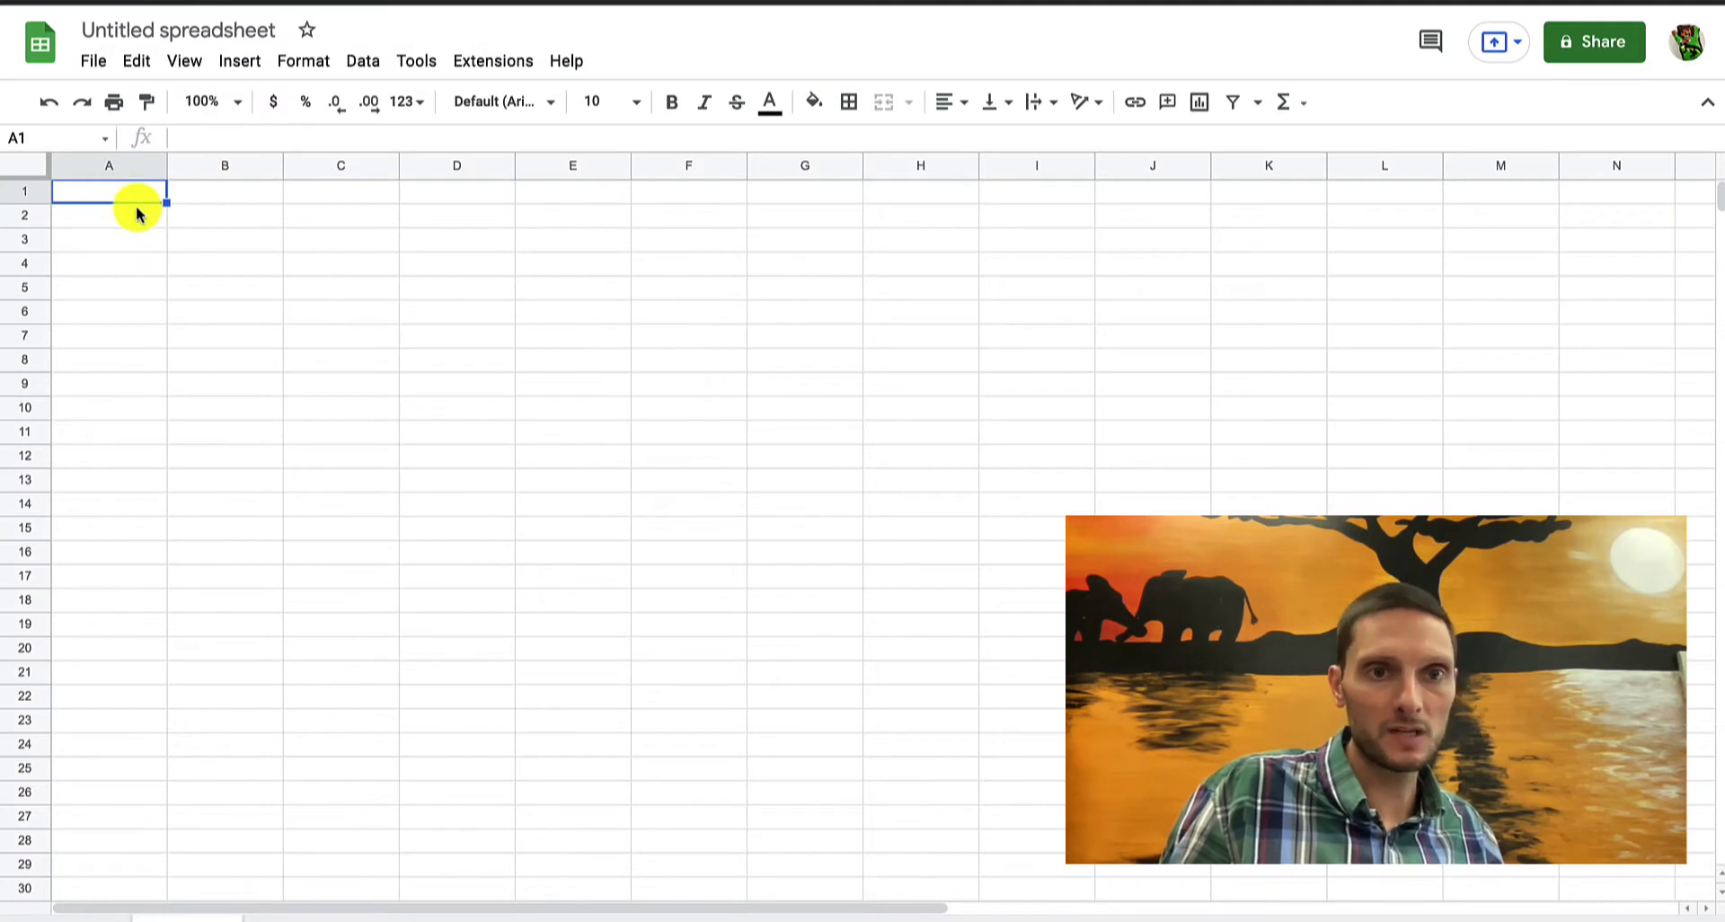
# Paste the copied response table into the new spreadsheet starting at cell B2
pyautogui.click(224, 215)
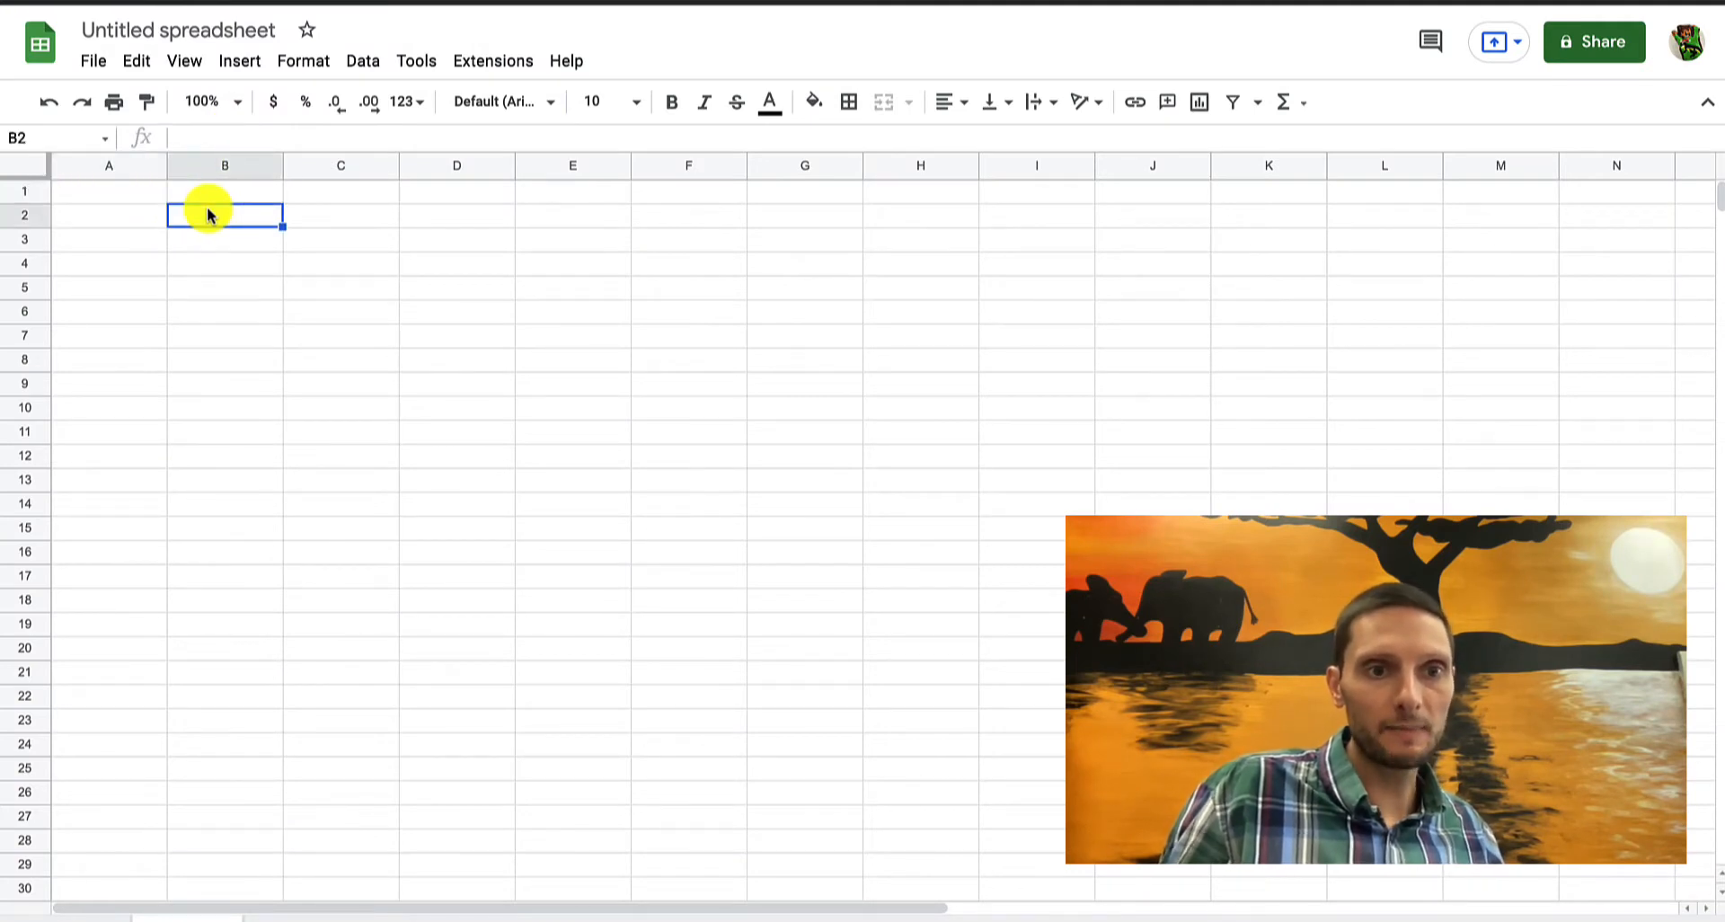
pyautogui.moveTo(311, 363)
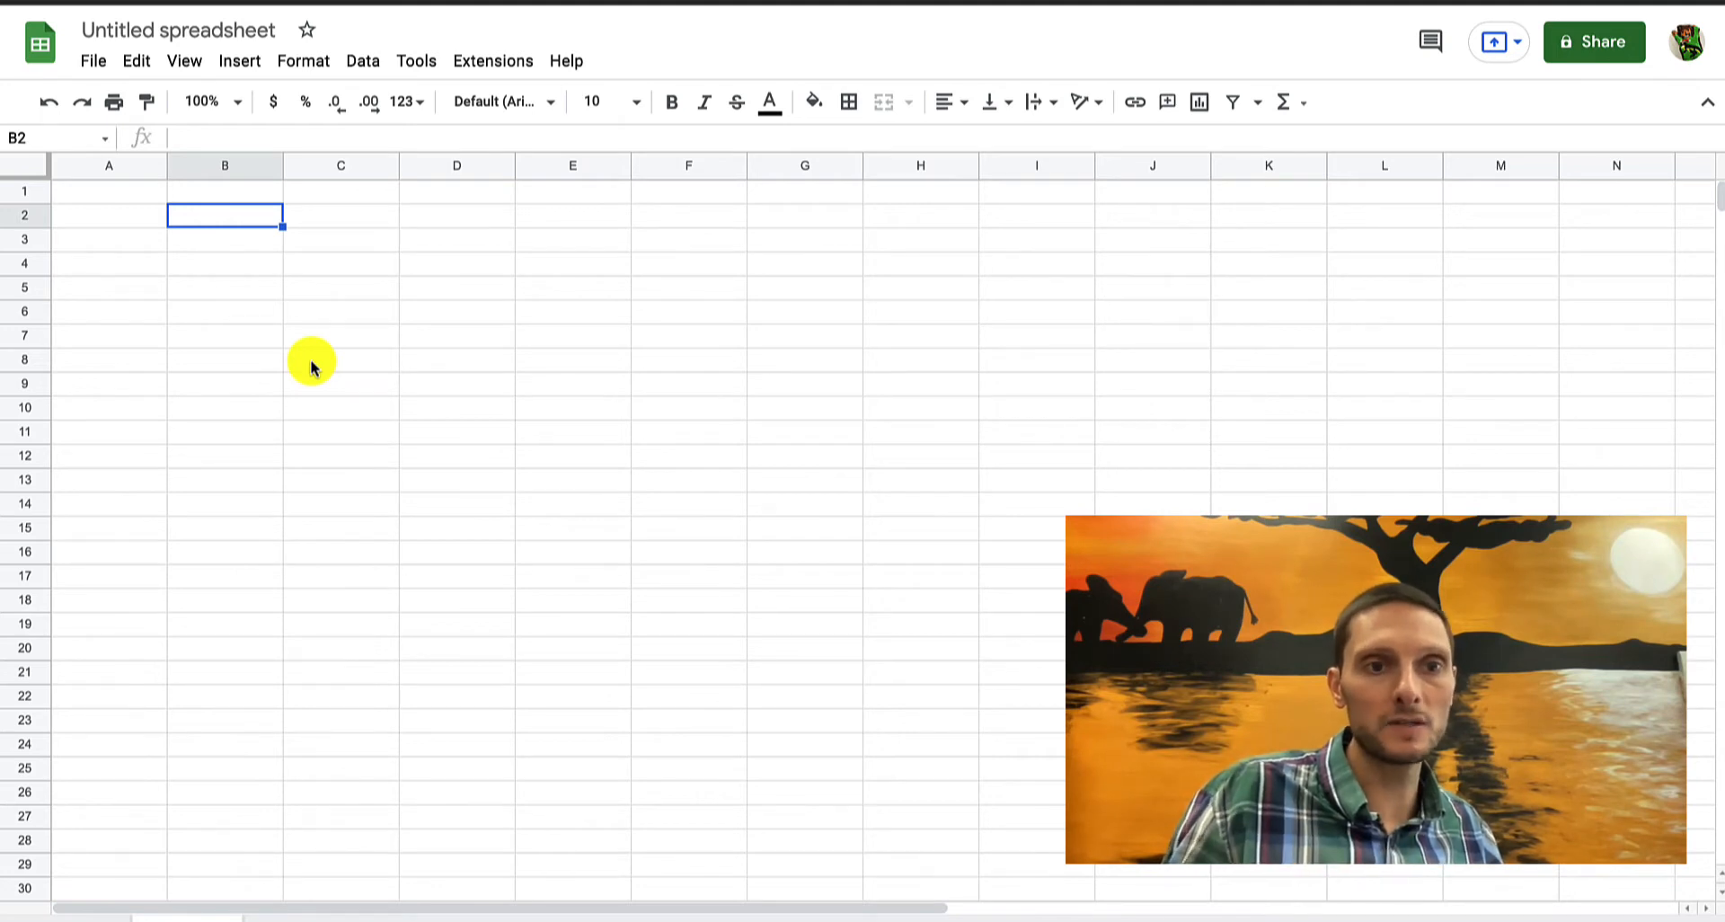
pyautogui.moveTo(225, 215)
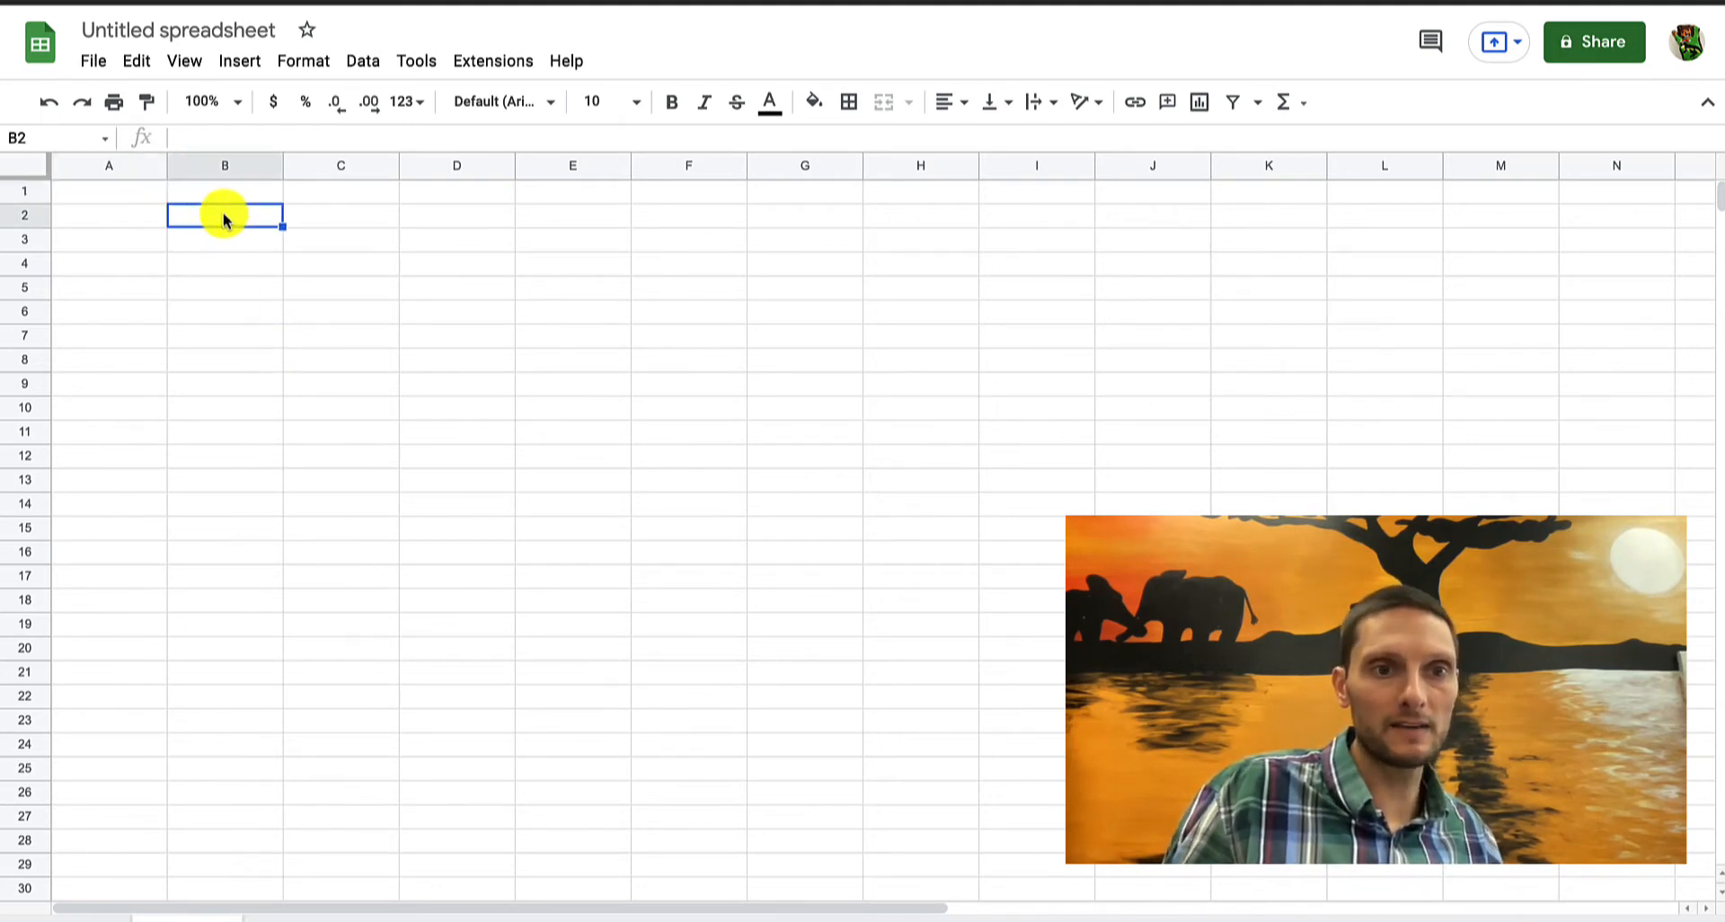
pyautogui.moveTo(235, 224)
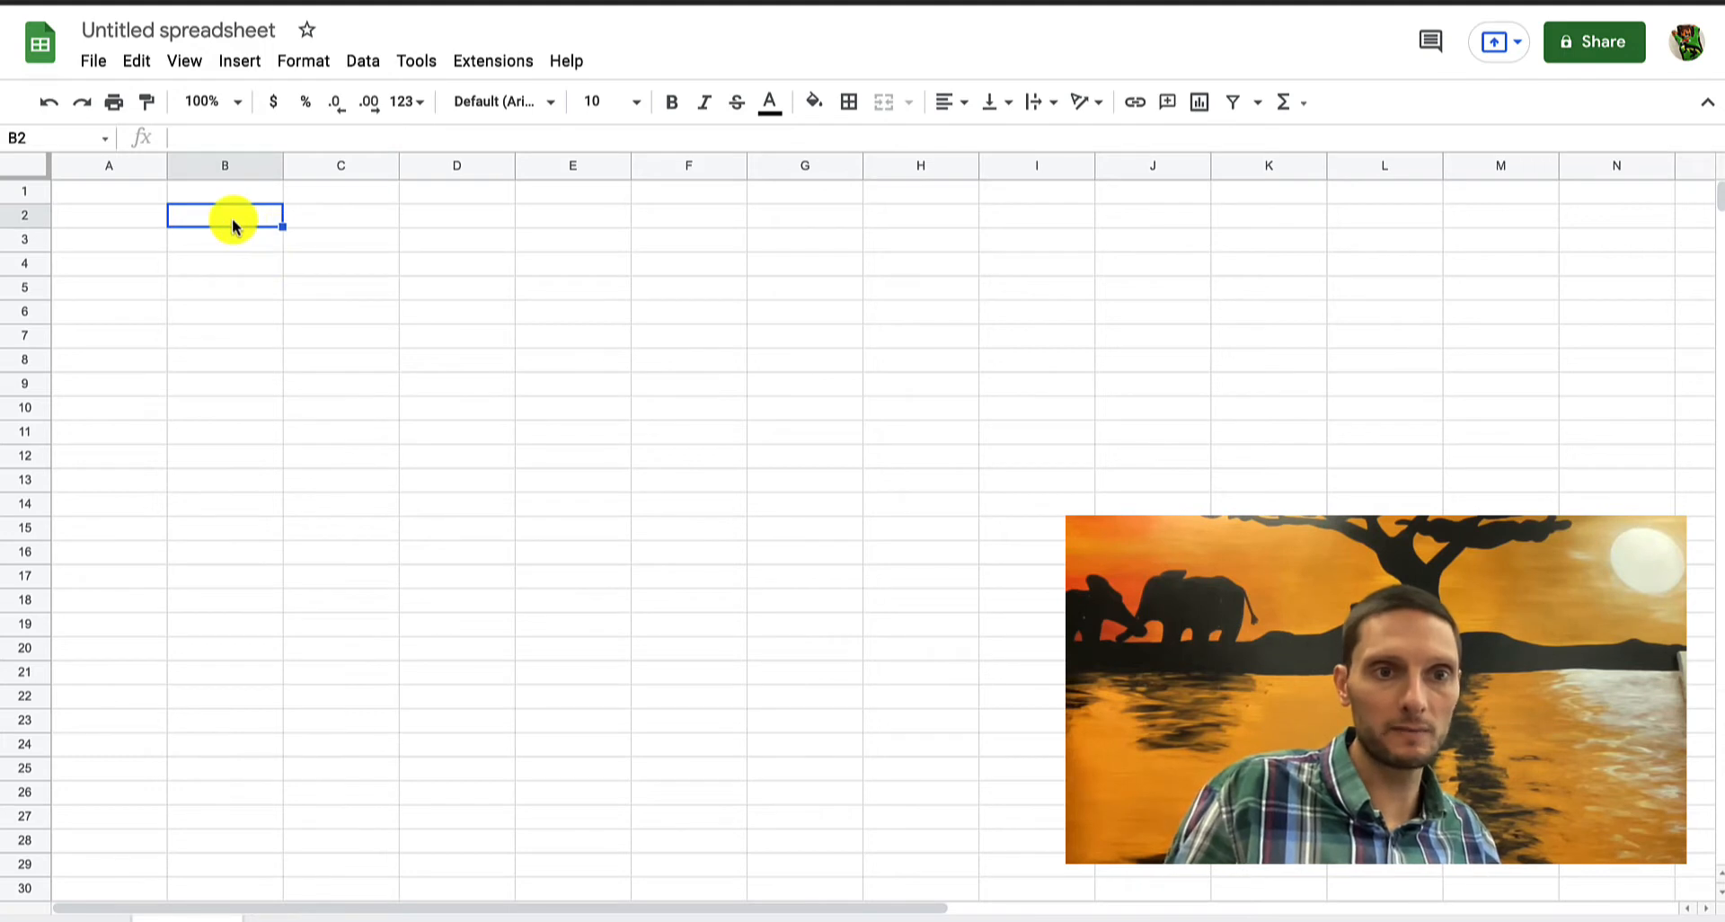
pyautogui.moveTo(210, 501)
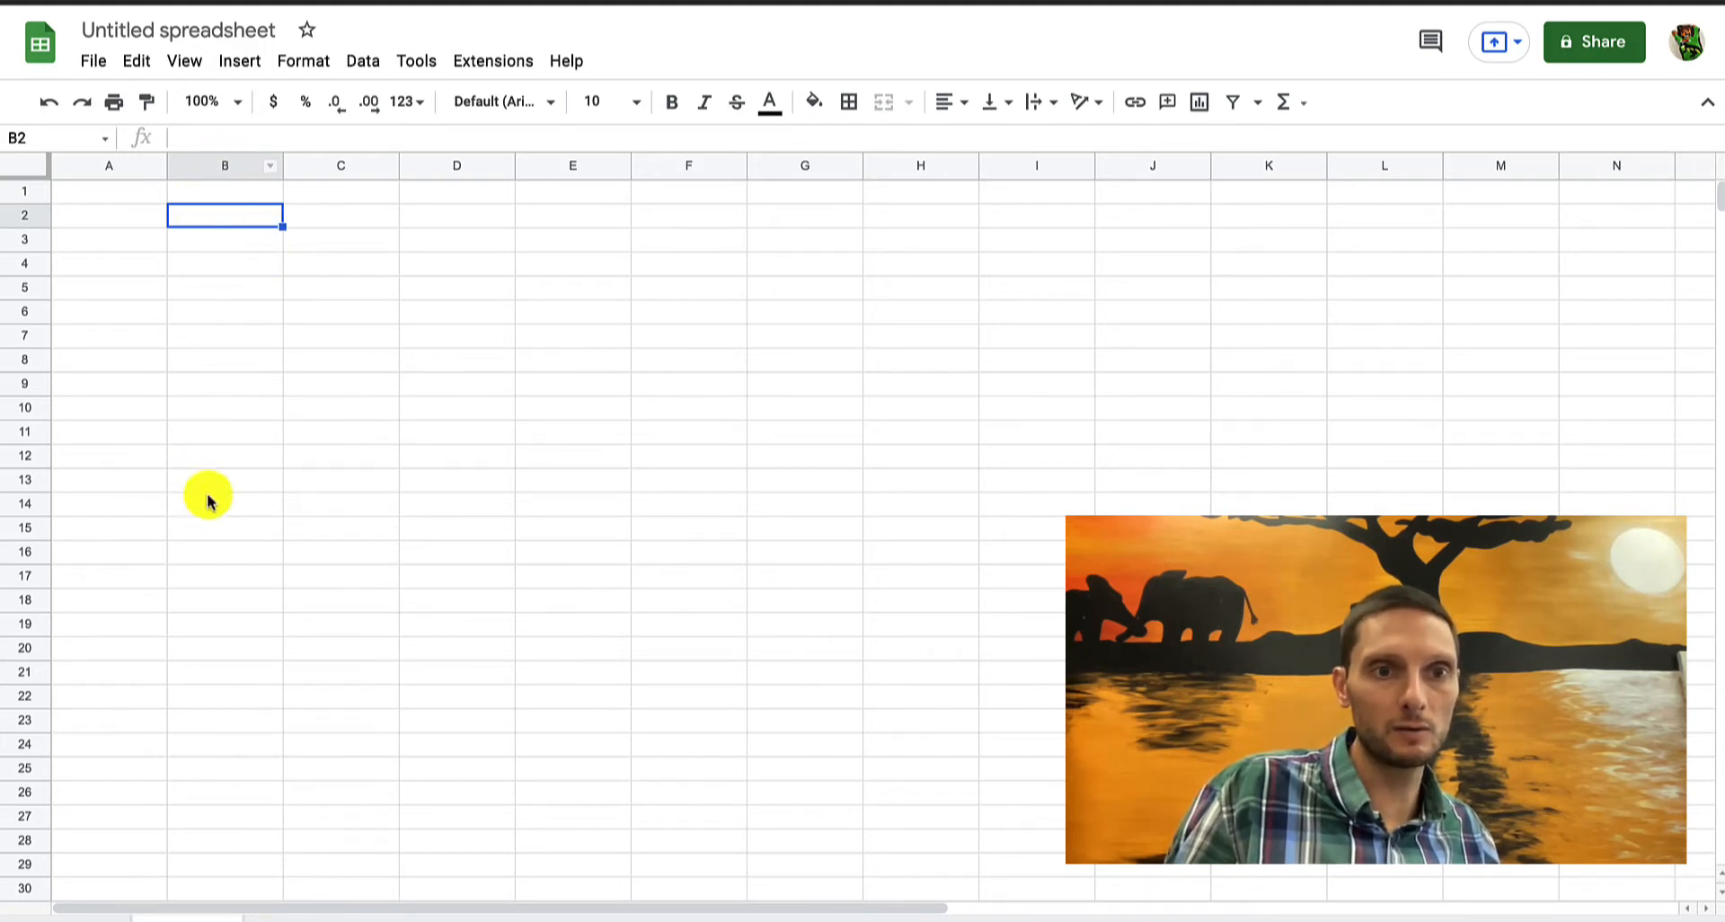
pyautogui.moveTo(200, 225)
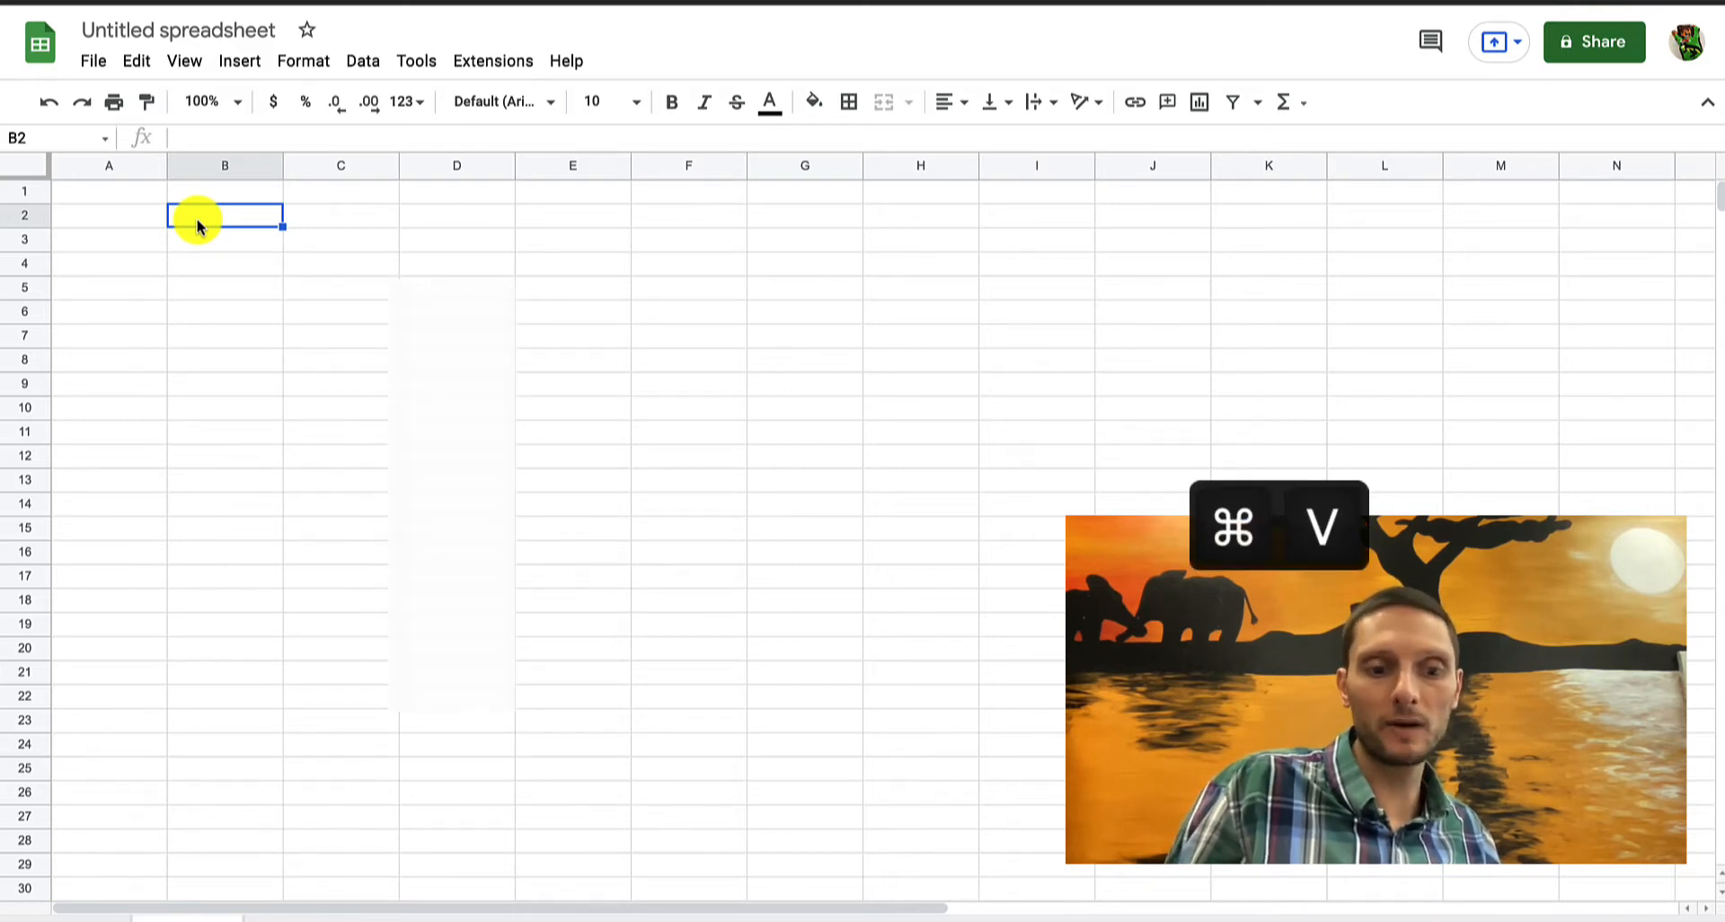
pyautogui.press('cmd+v')
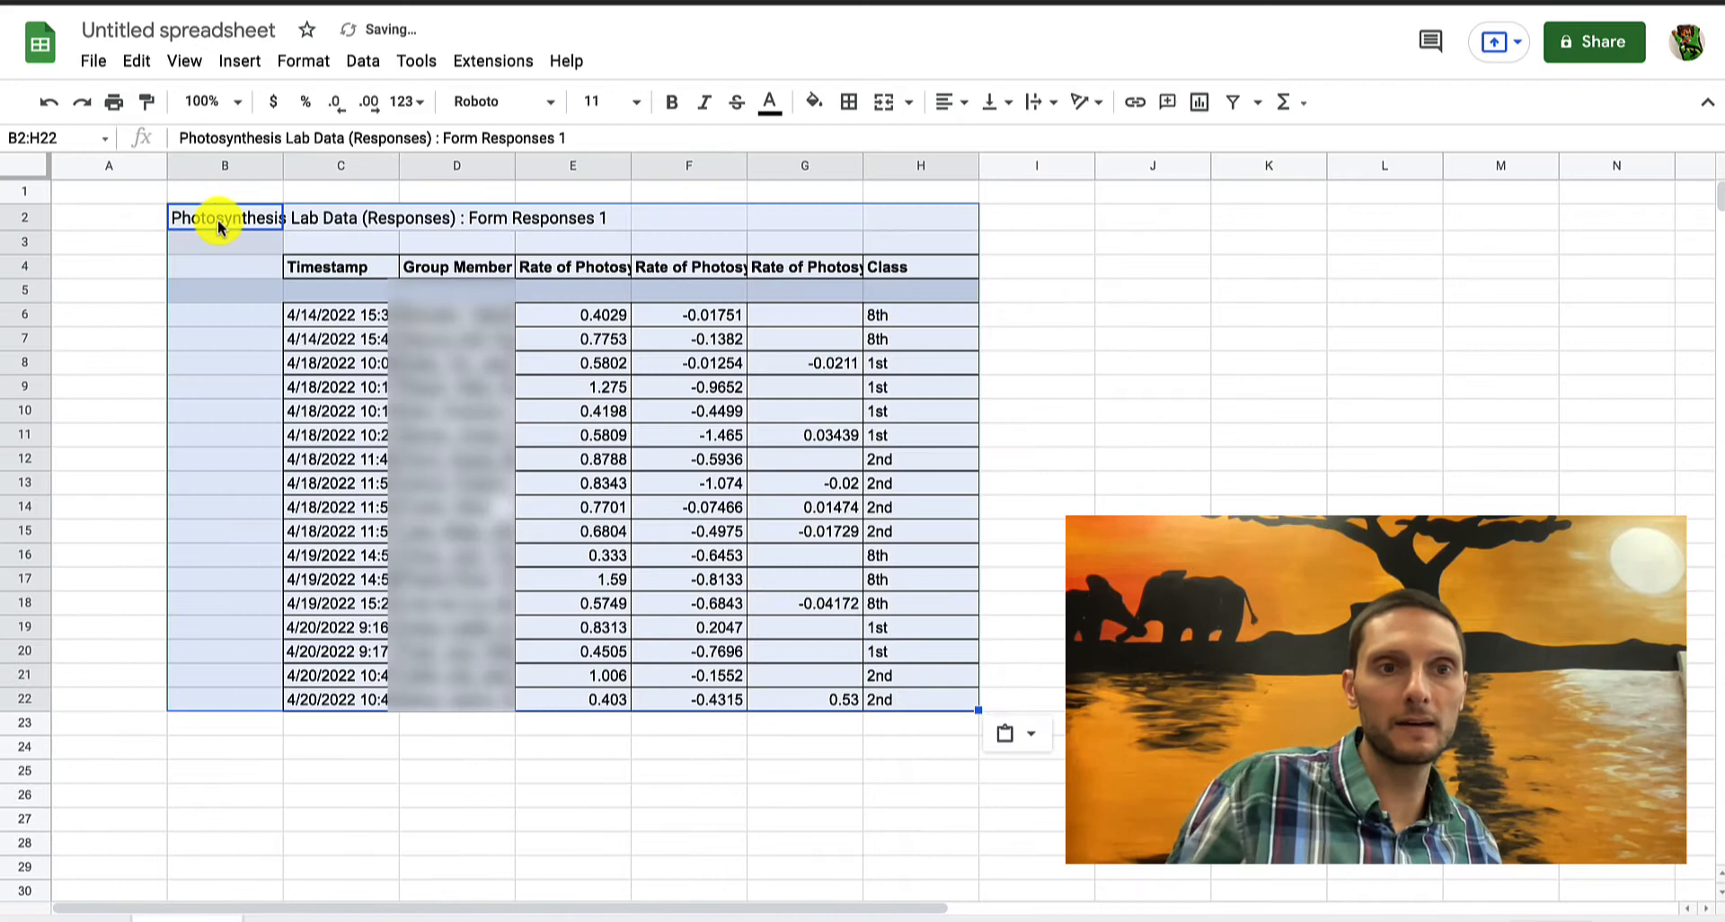
pyautogui.click(456, 291)
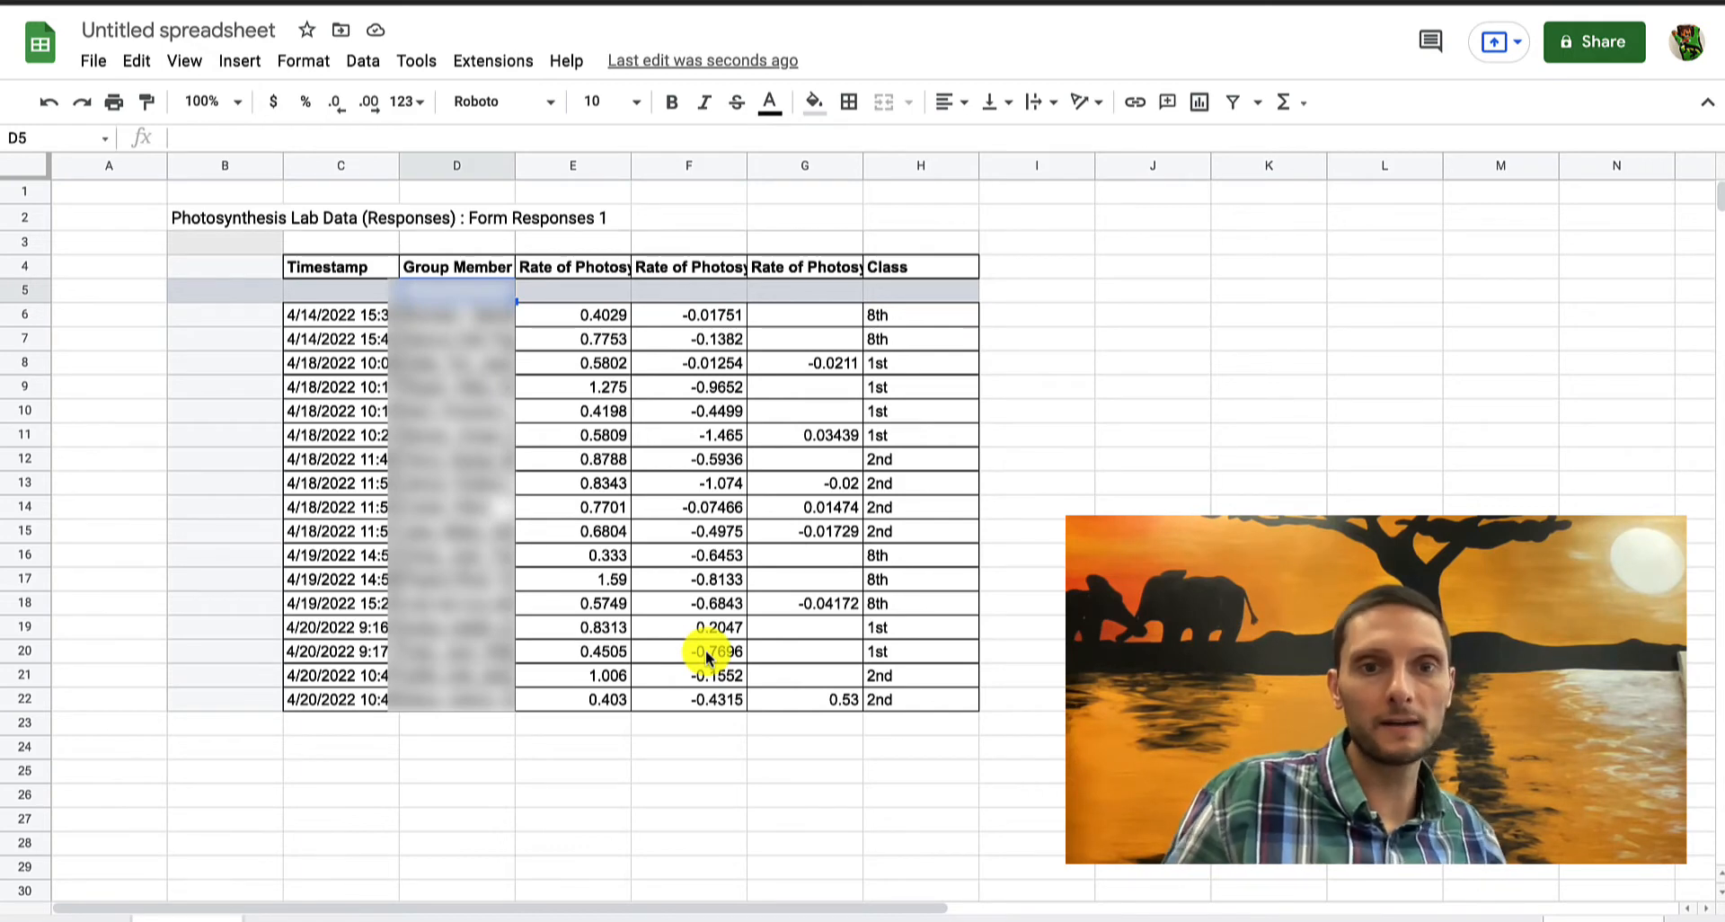
pyautogui.moveTo(668, 607)
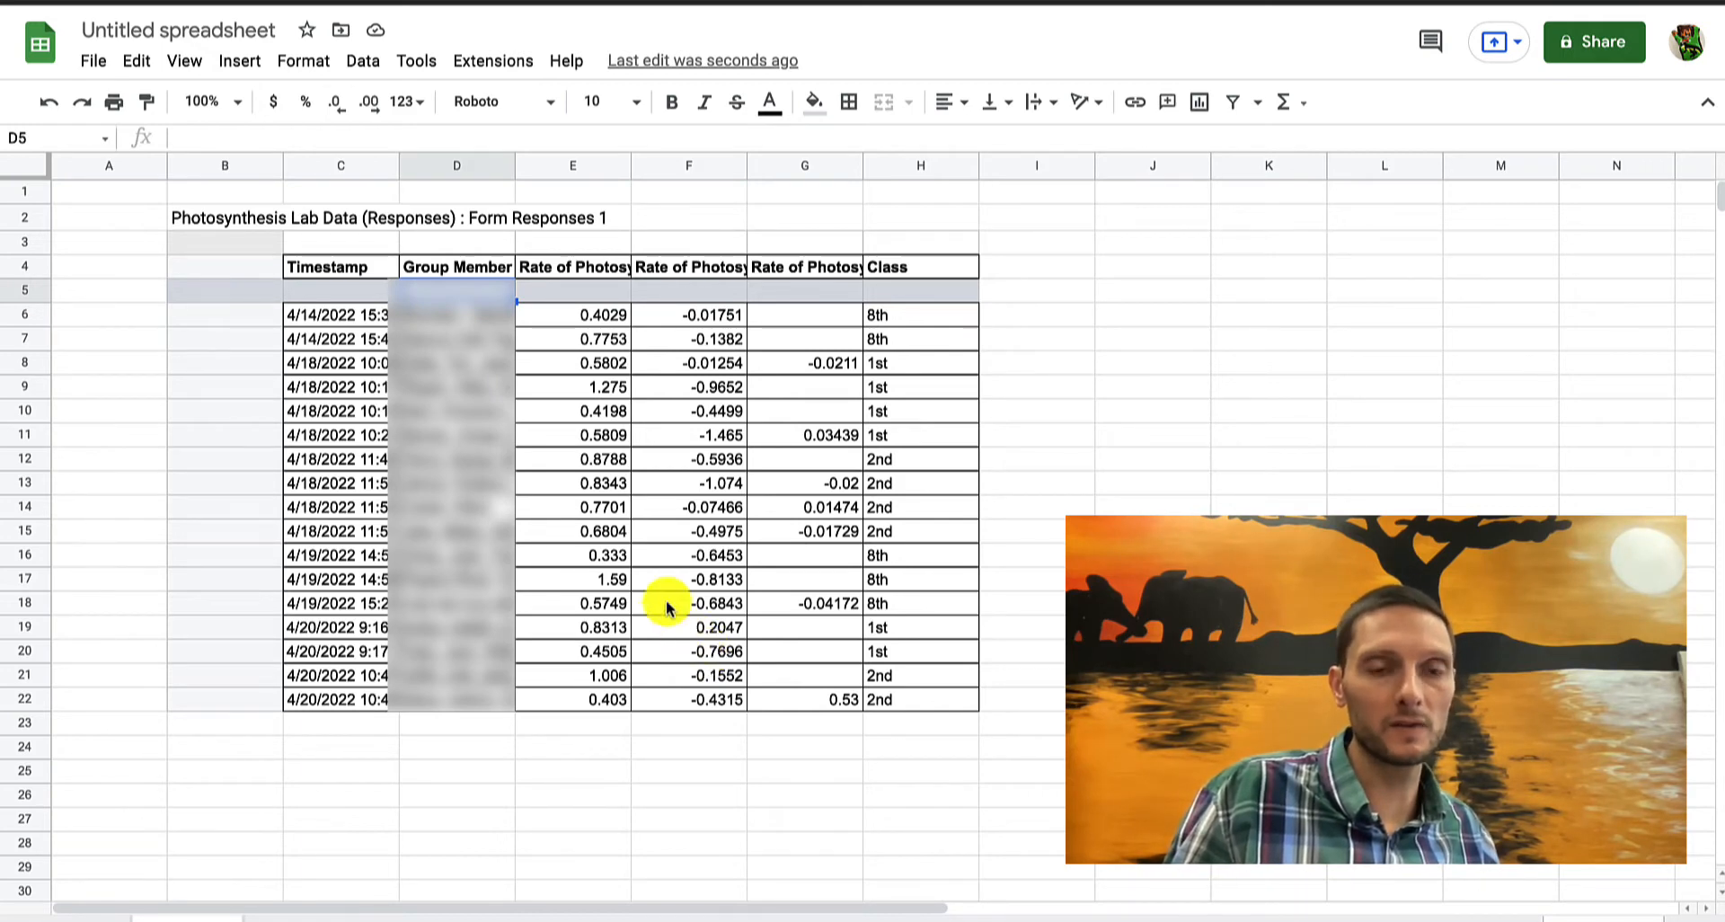
# Change the title from 'Untitled spreadsheet' to 'Photosynthesis Lab'
pyautogui.click(177, 29)
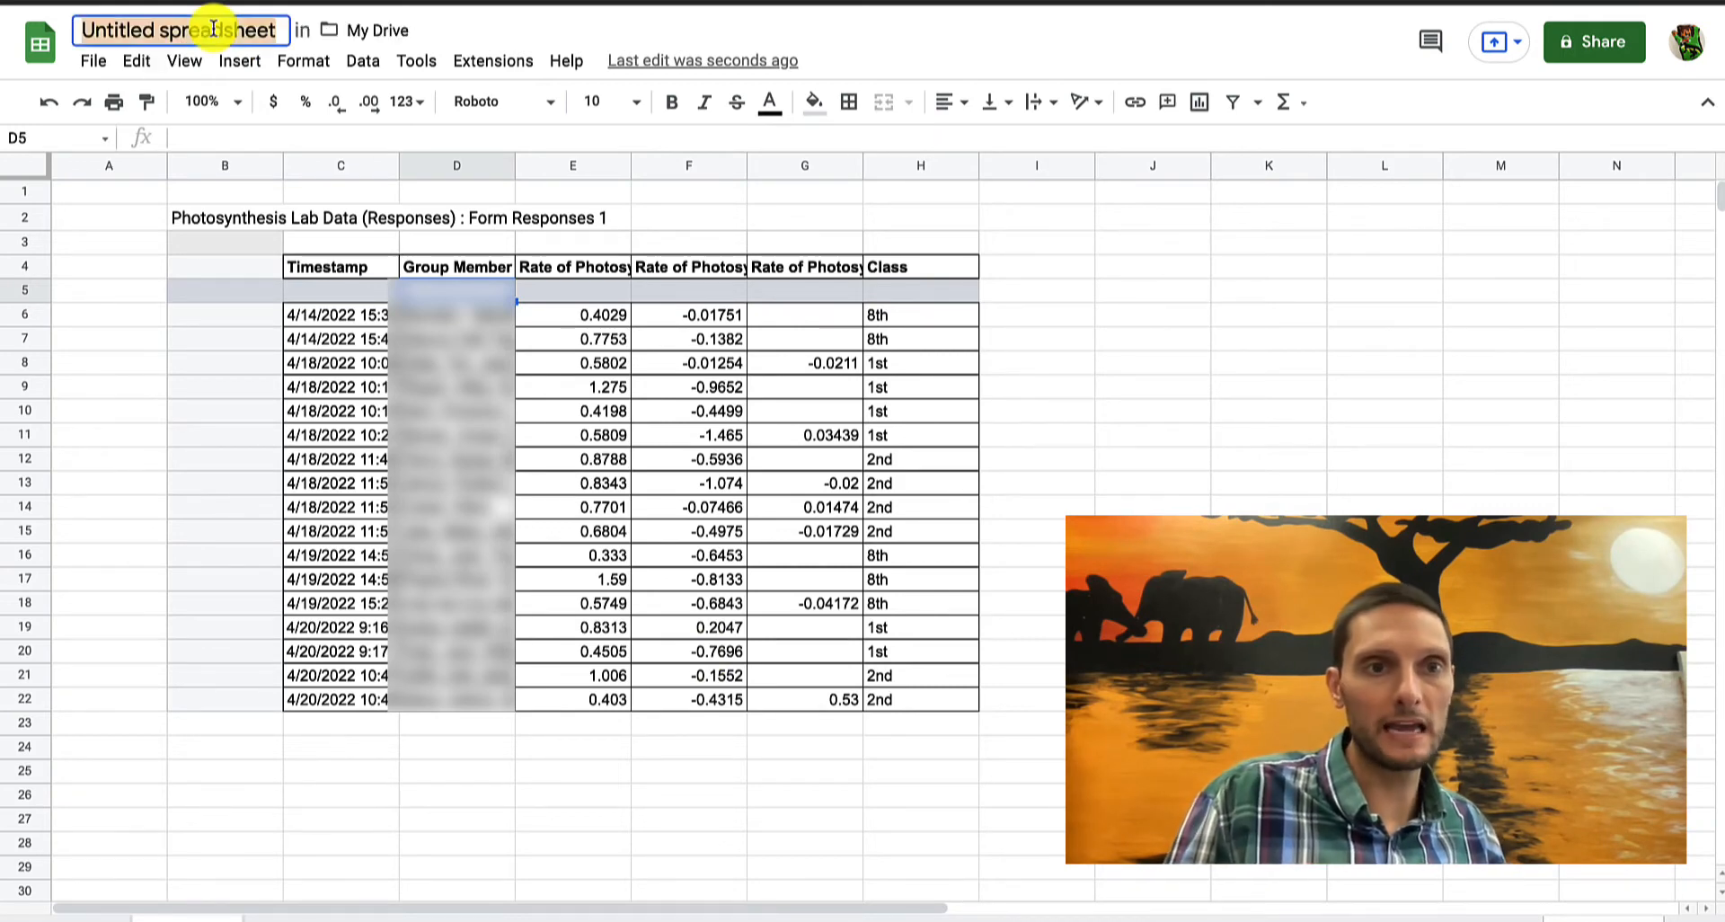
pyautogui.write('Photo')
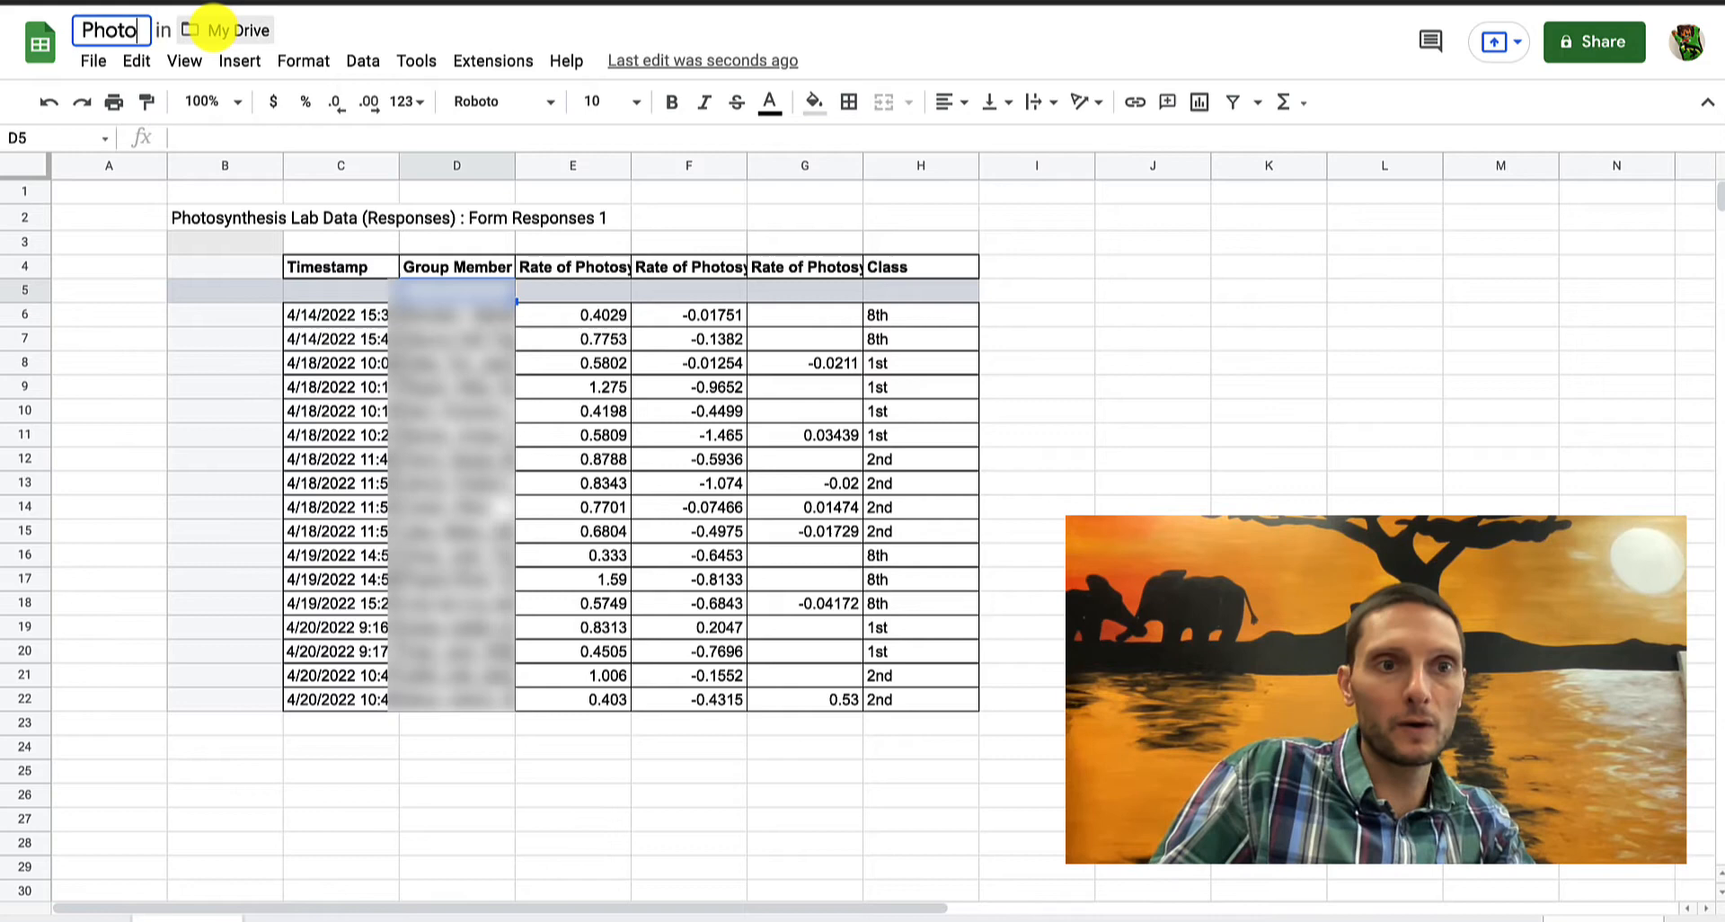
pyautogui.write('Photosynthesis Lab')
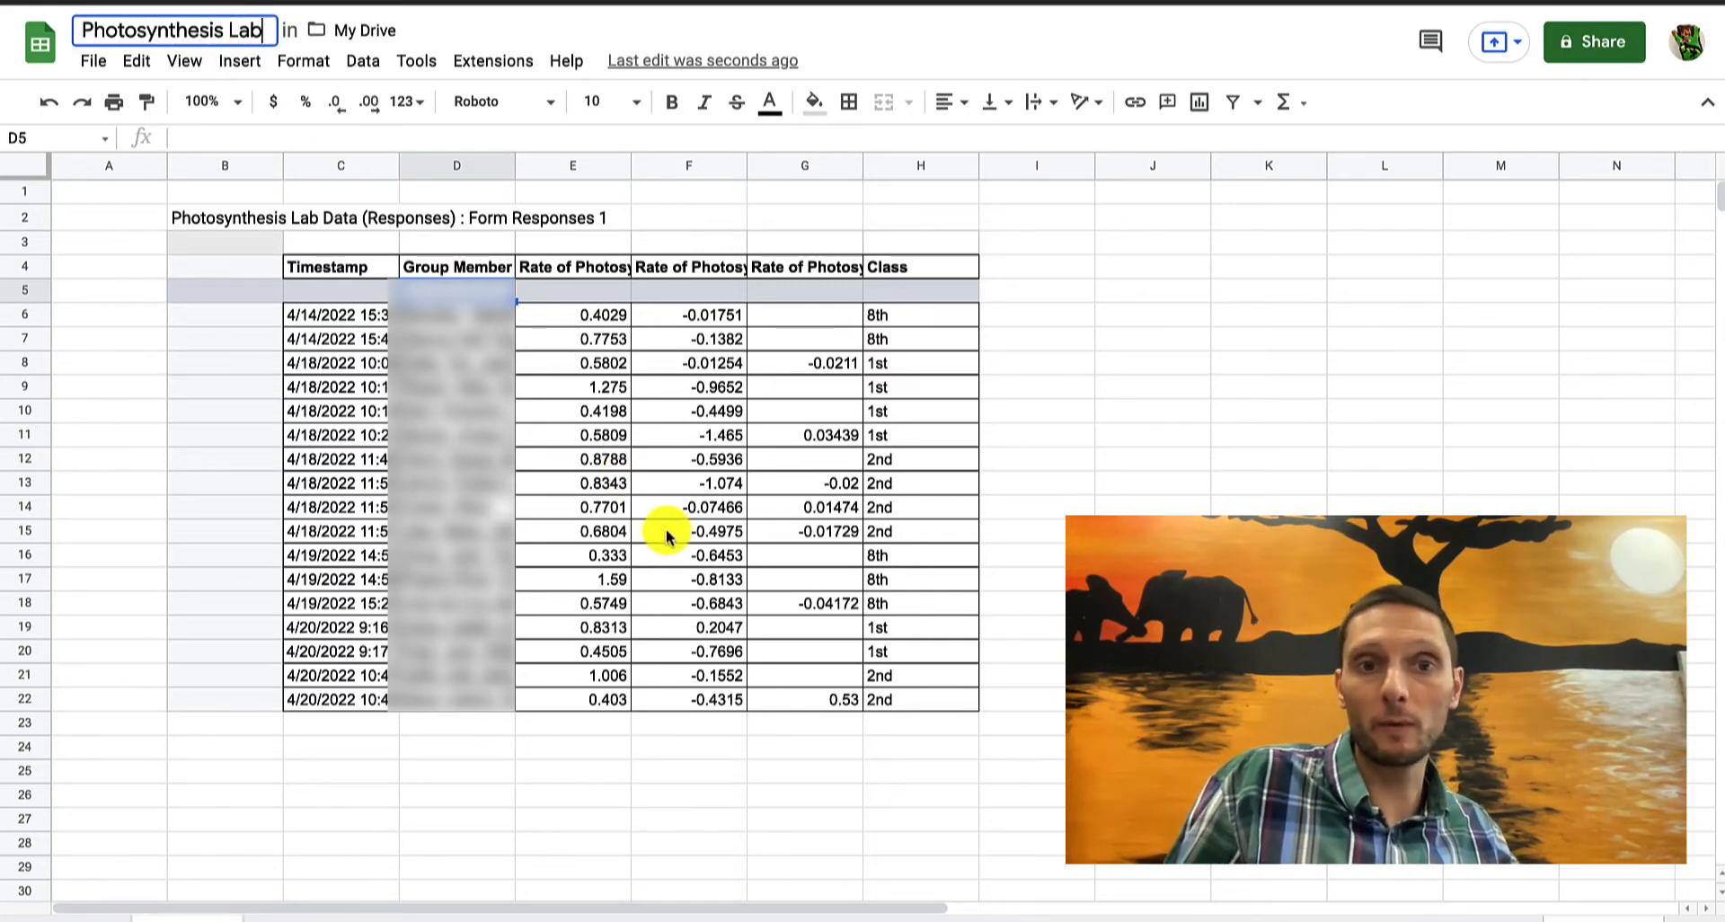
pyautogui.click(804, 460)
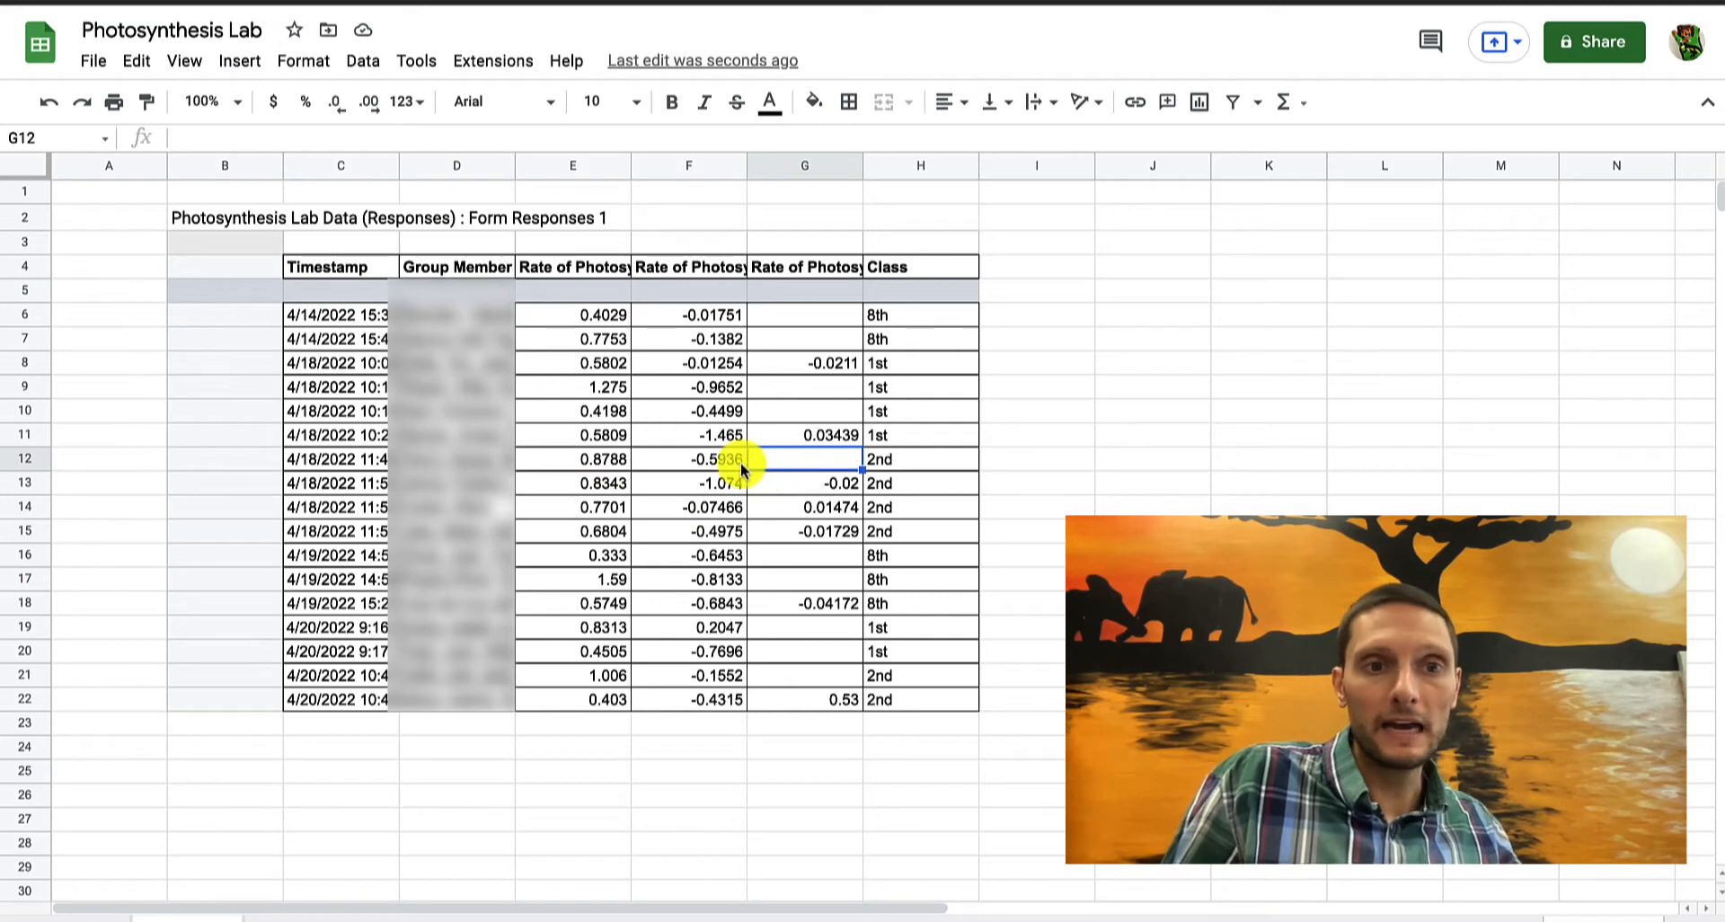
pyautogui.click(226, 217)
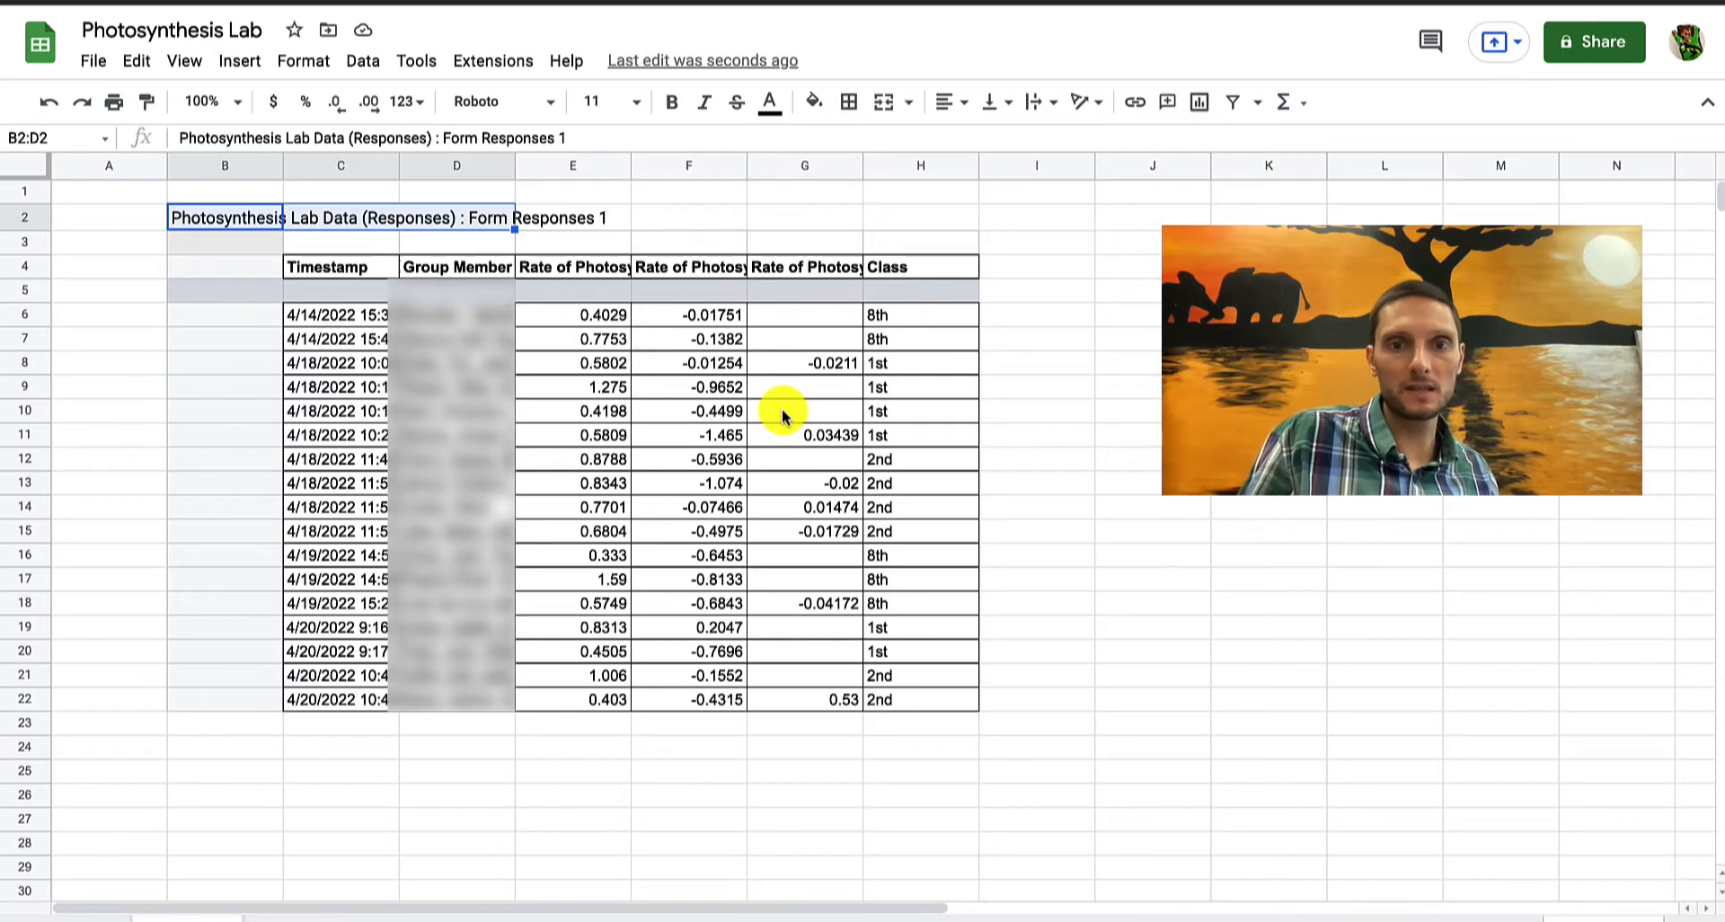
pyautogui.moveTo(547, 323)
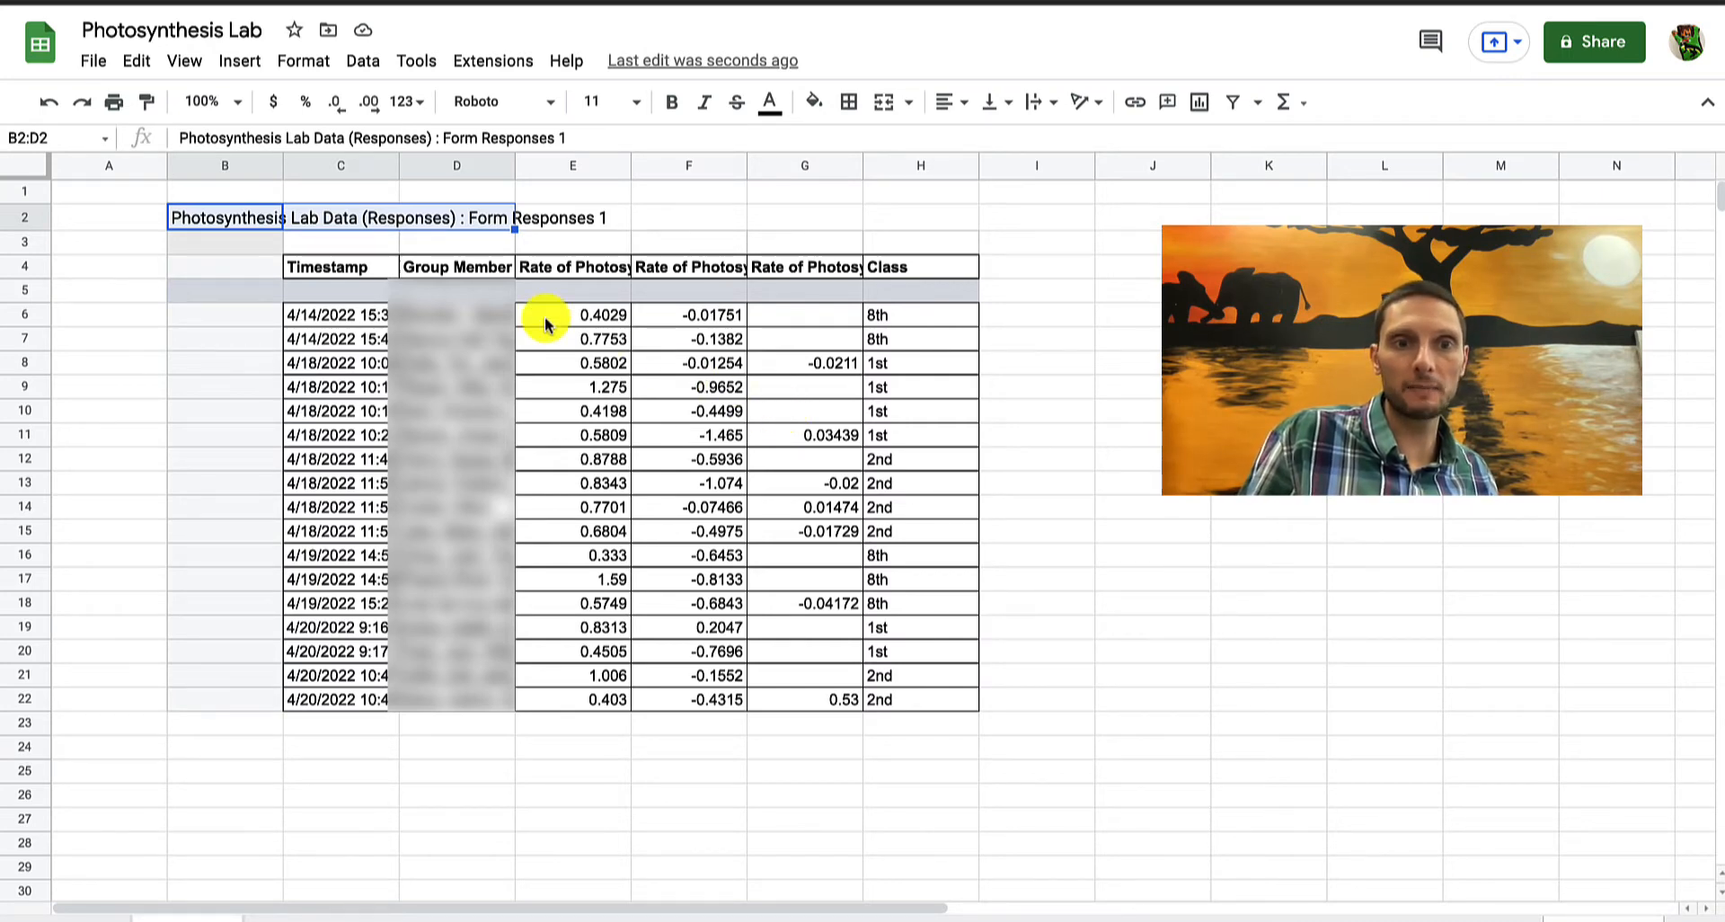
# Clear the pasted Form Responses 1 title from cells B2:E2
pyautogui.click(225, 217)
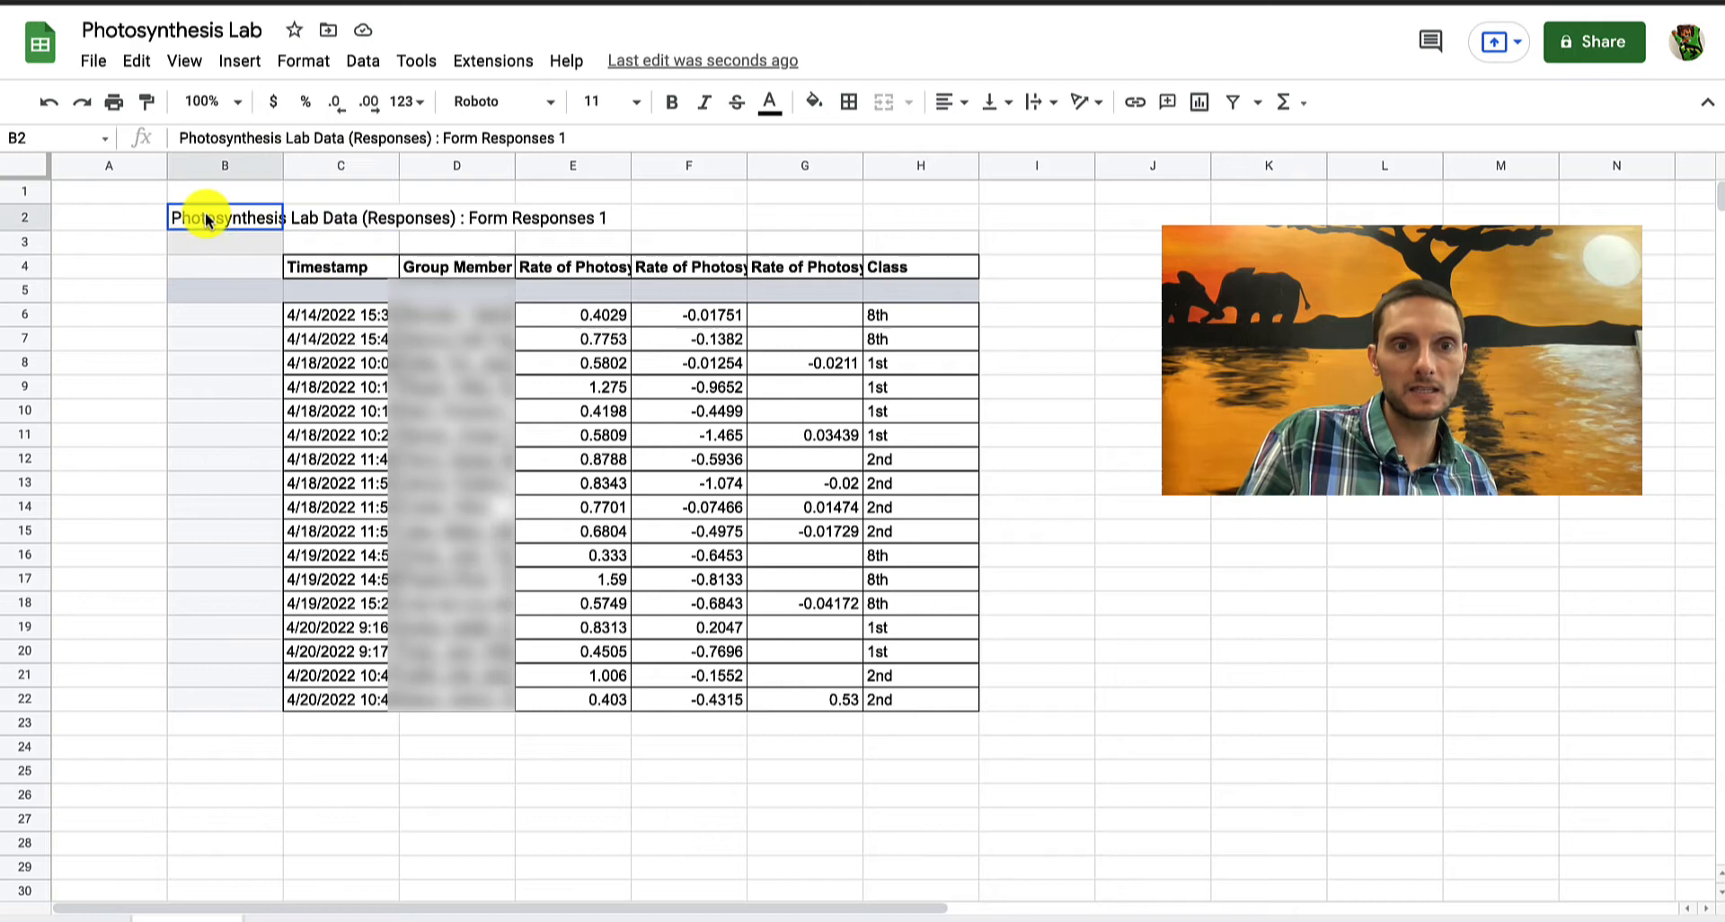
pyautogui.moveTo(207, 216); pyautogui.dragTo(564, 216)
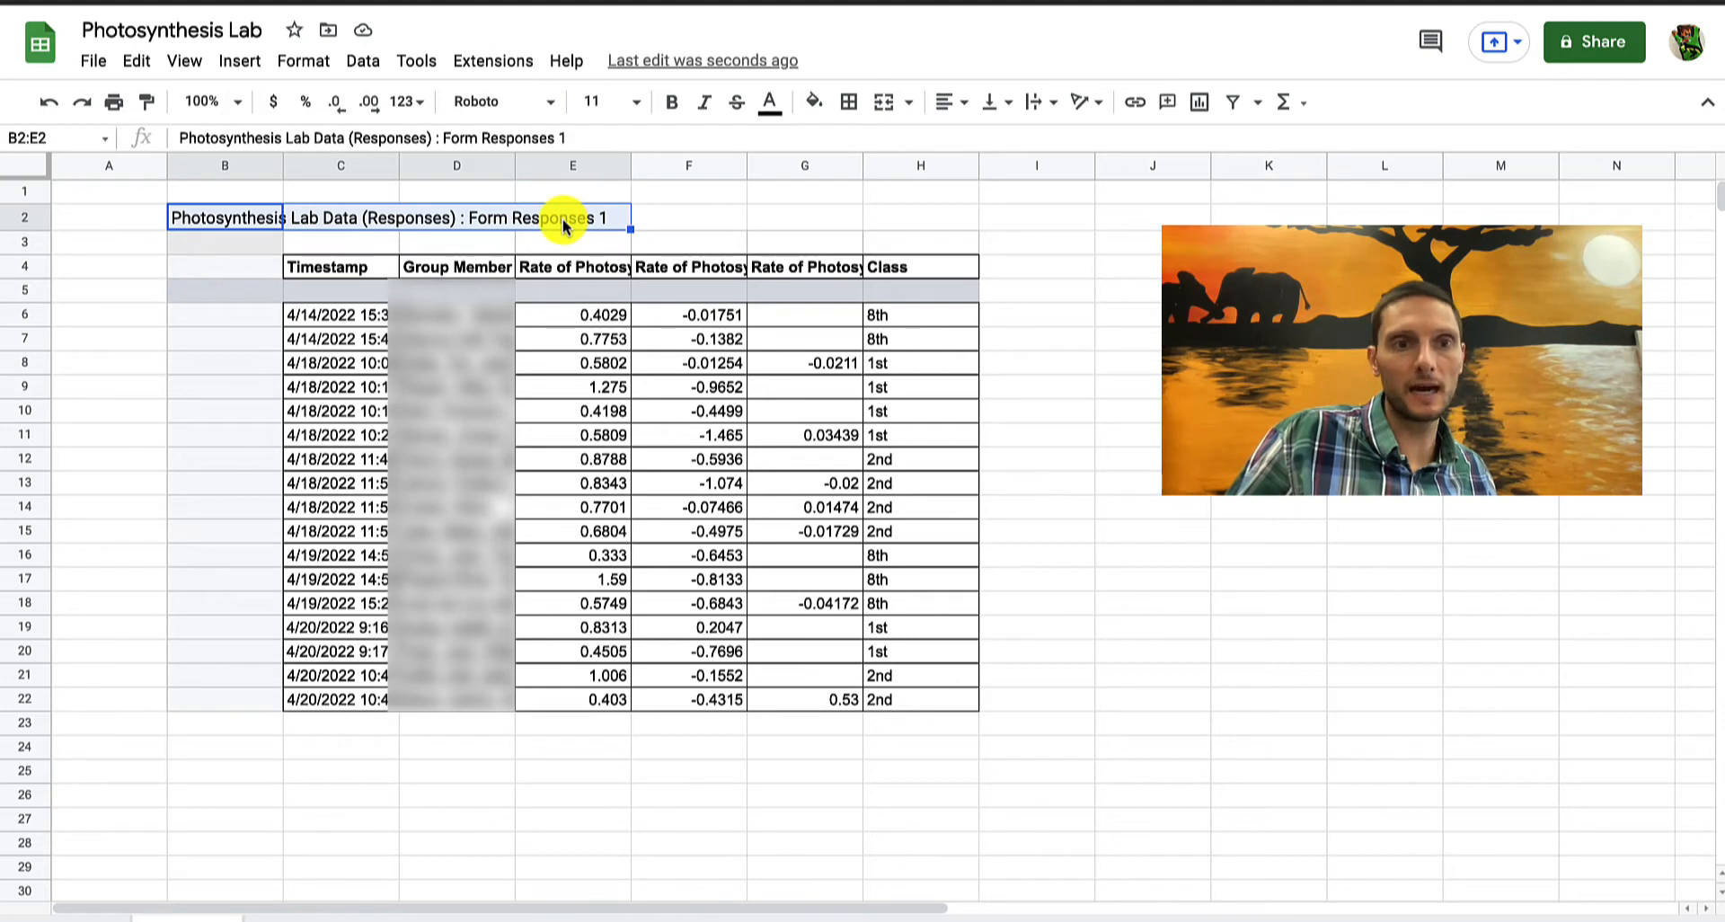
pyautogui.click(456, 335)
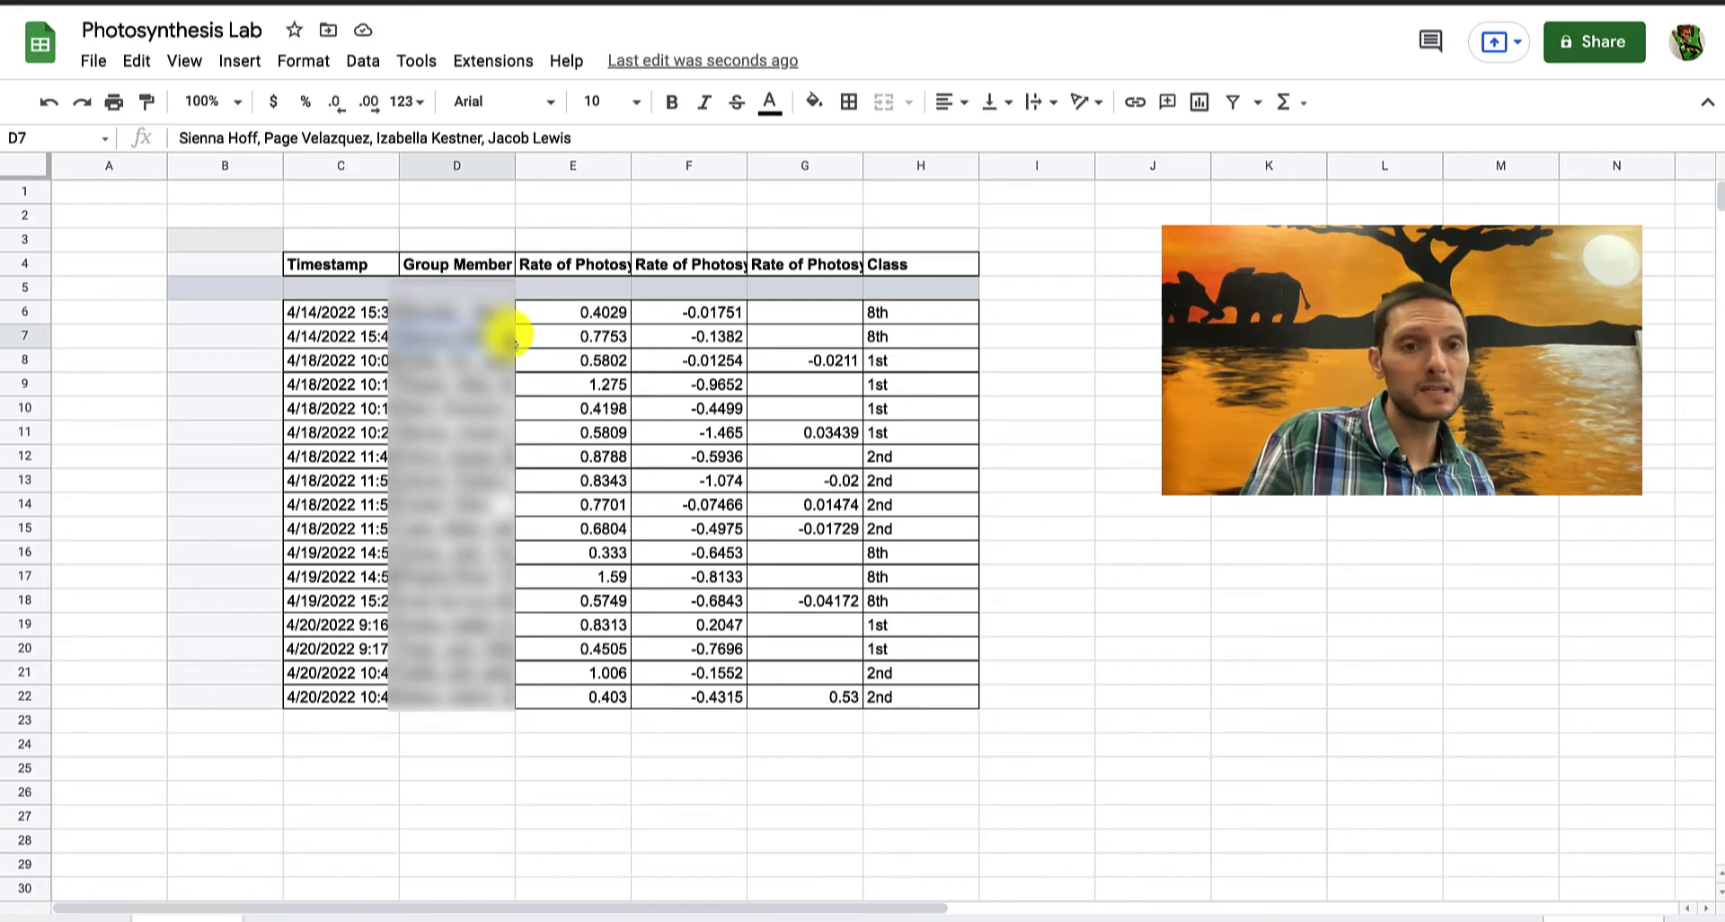
pyautogui.moveTo(344, 460)
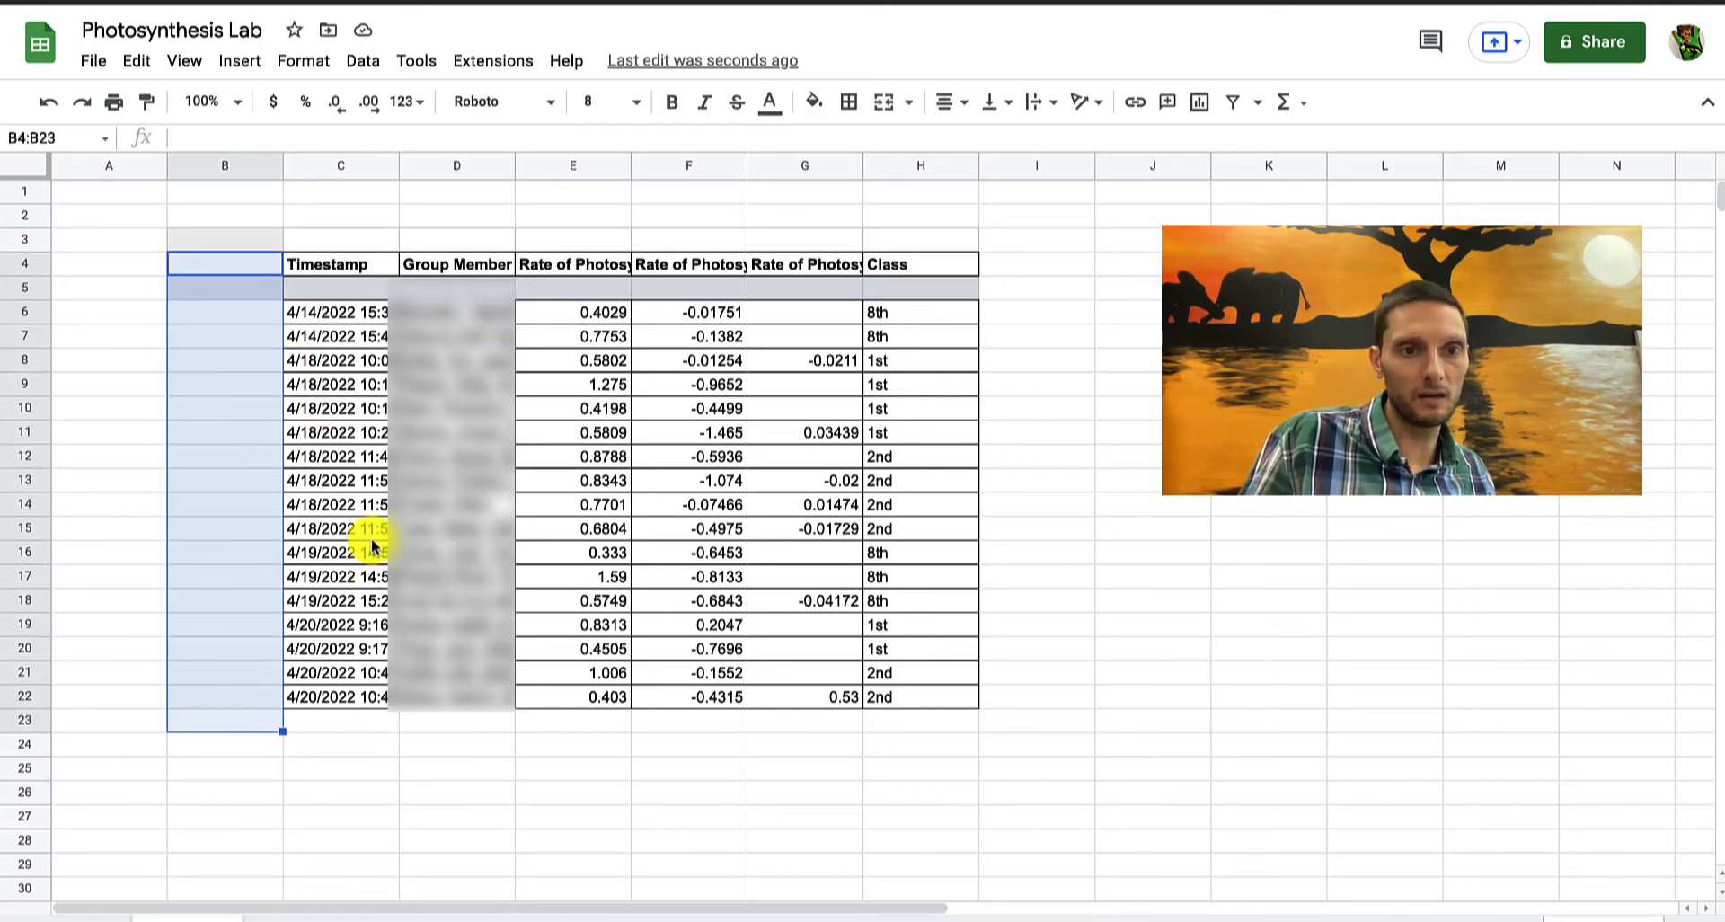
# Delete the empty column B in front of the table
pyautogui.click(339, 528)
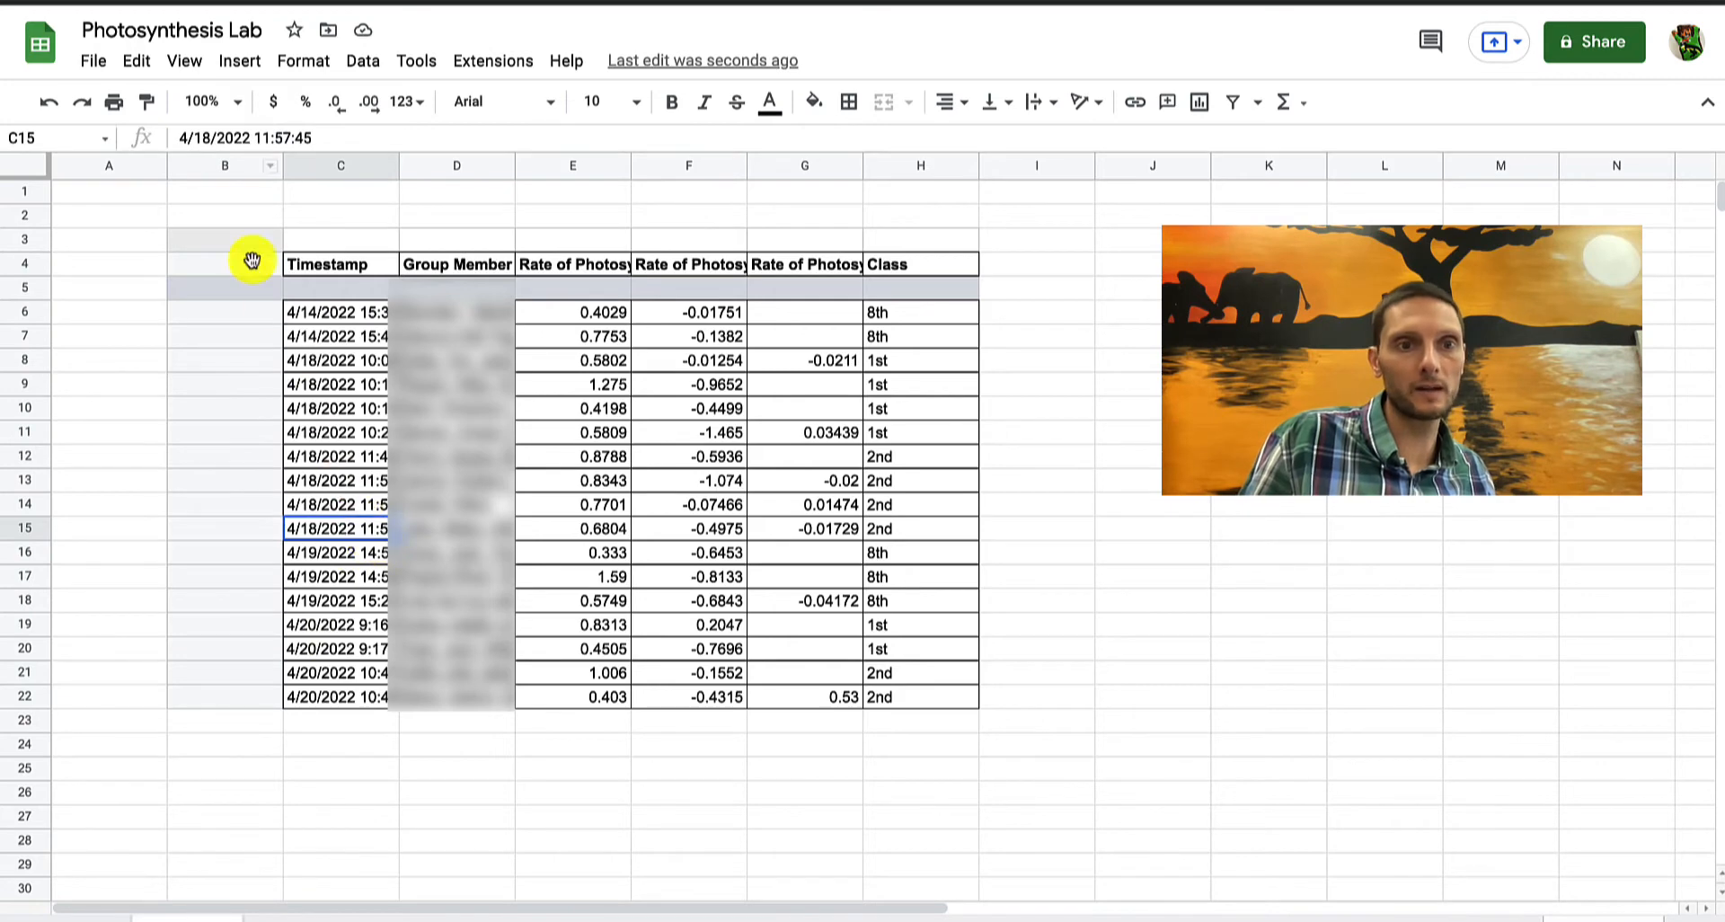
pyautogui.click(225, 166)
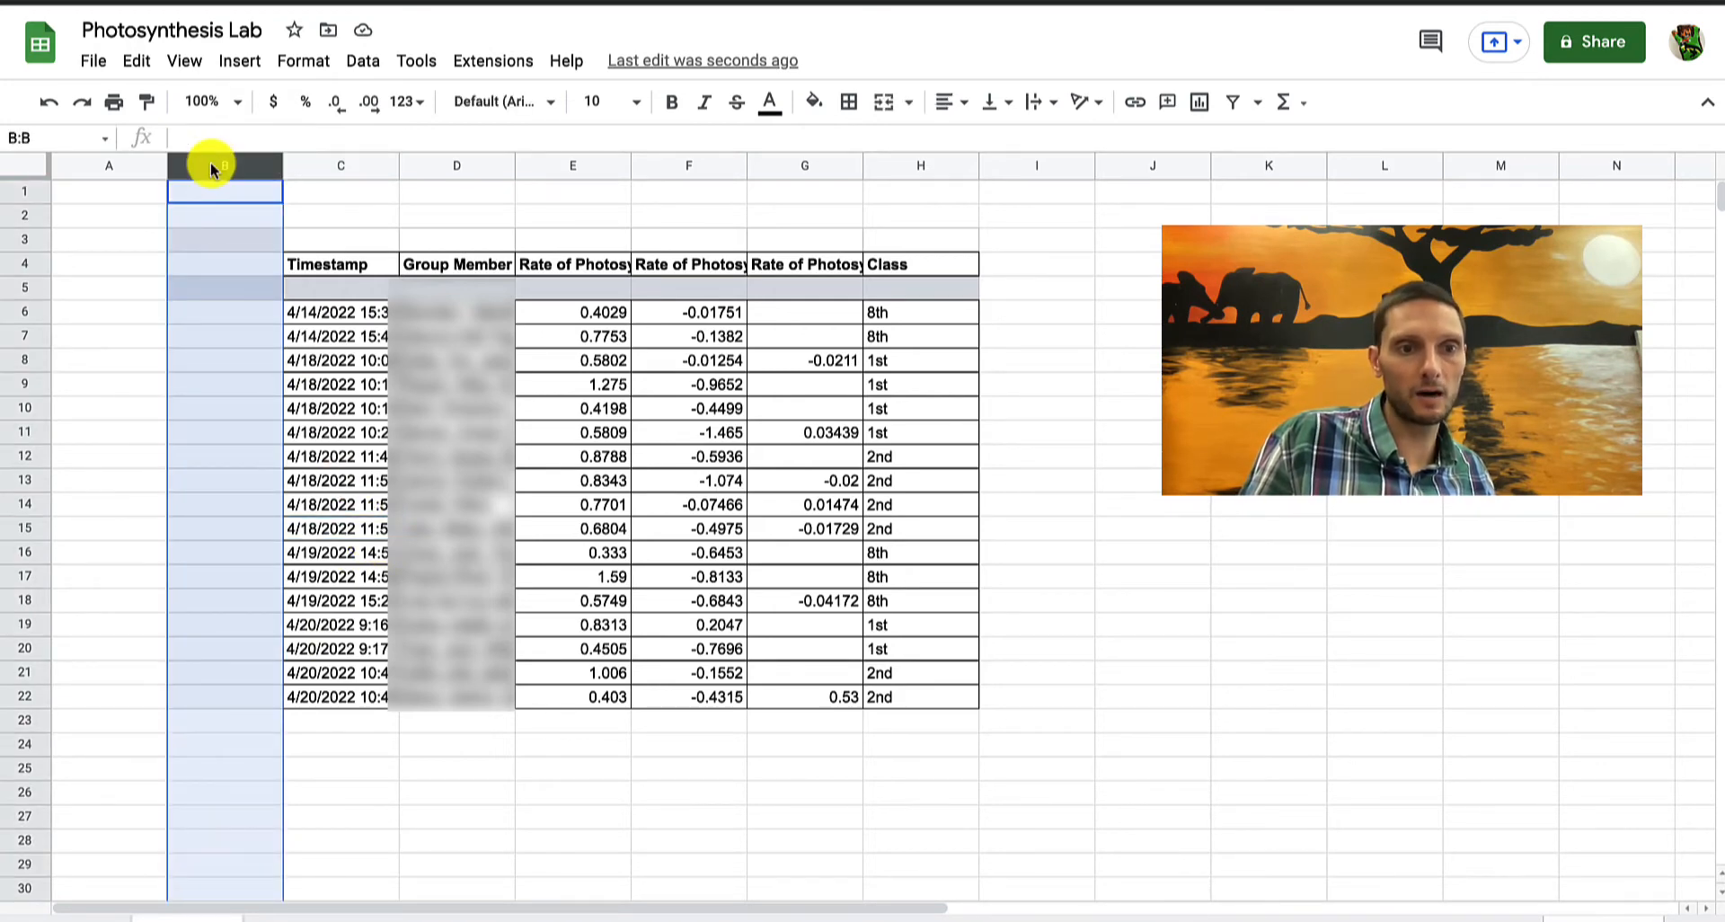
pyautogui.moveTo(215, 166)
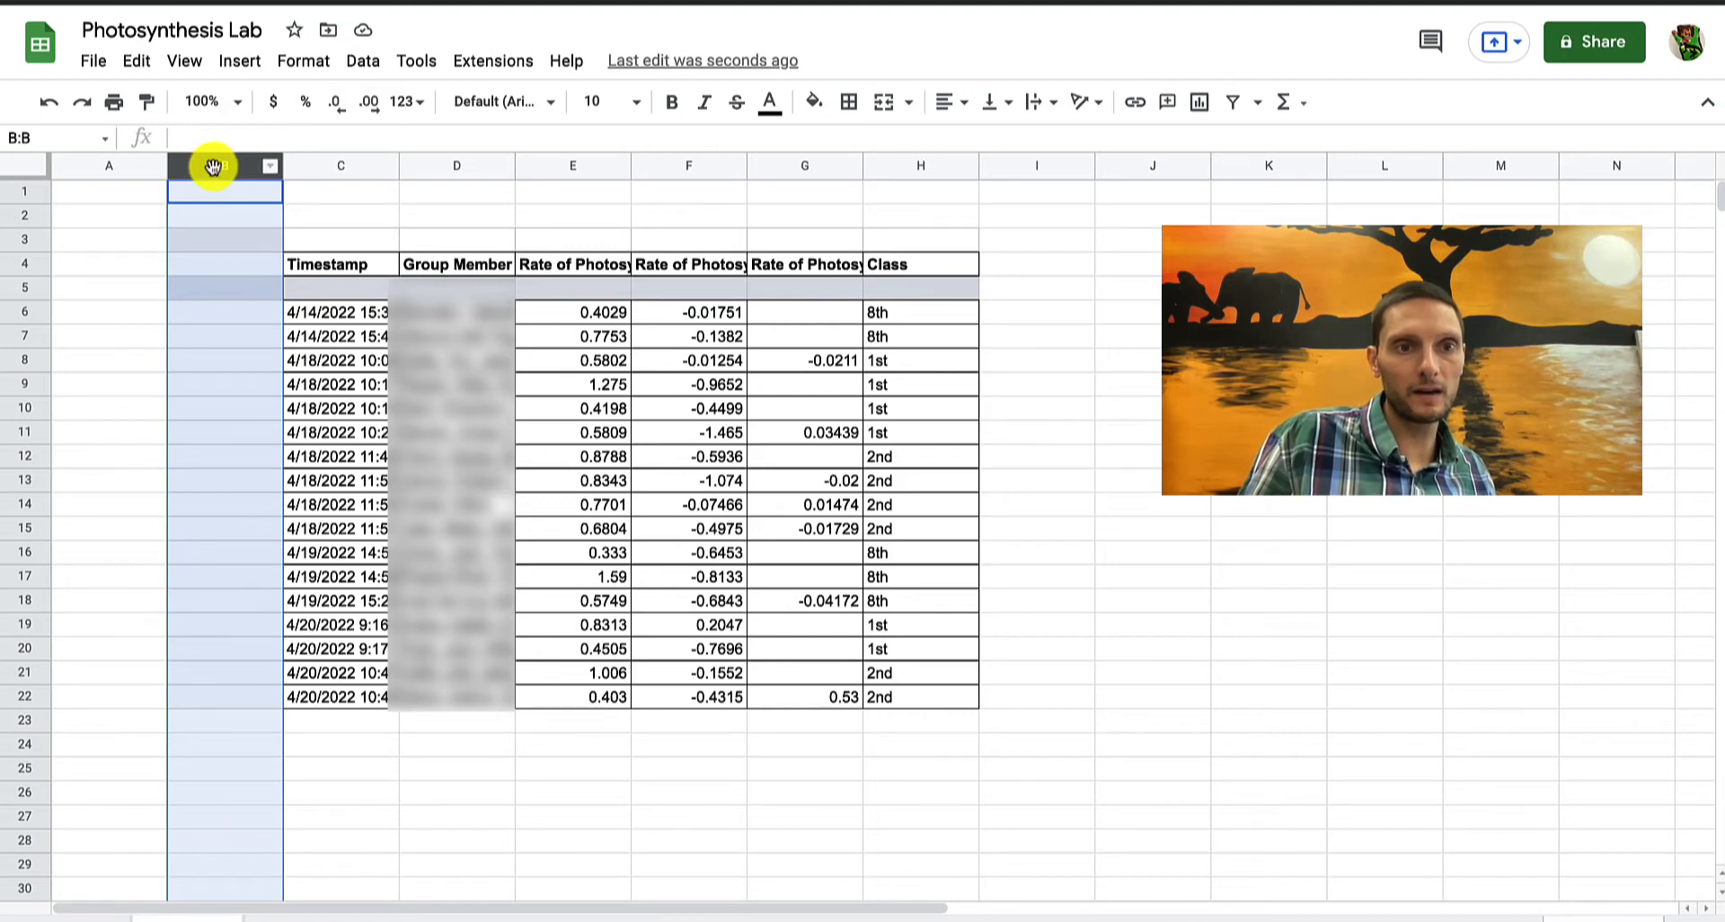
pyautogui.rightClick(218, 182)
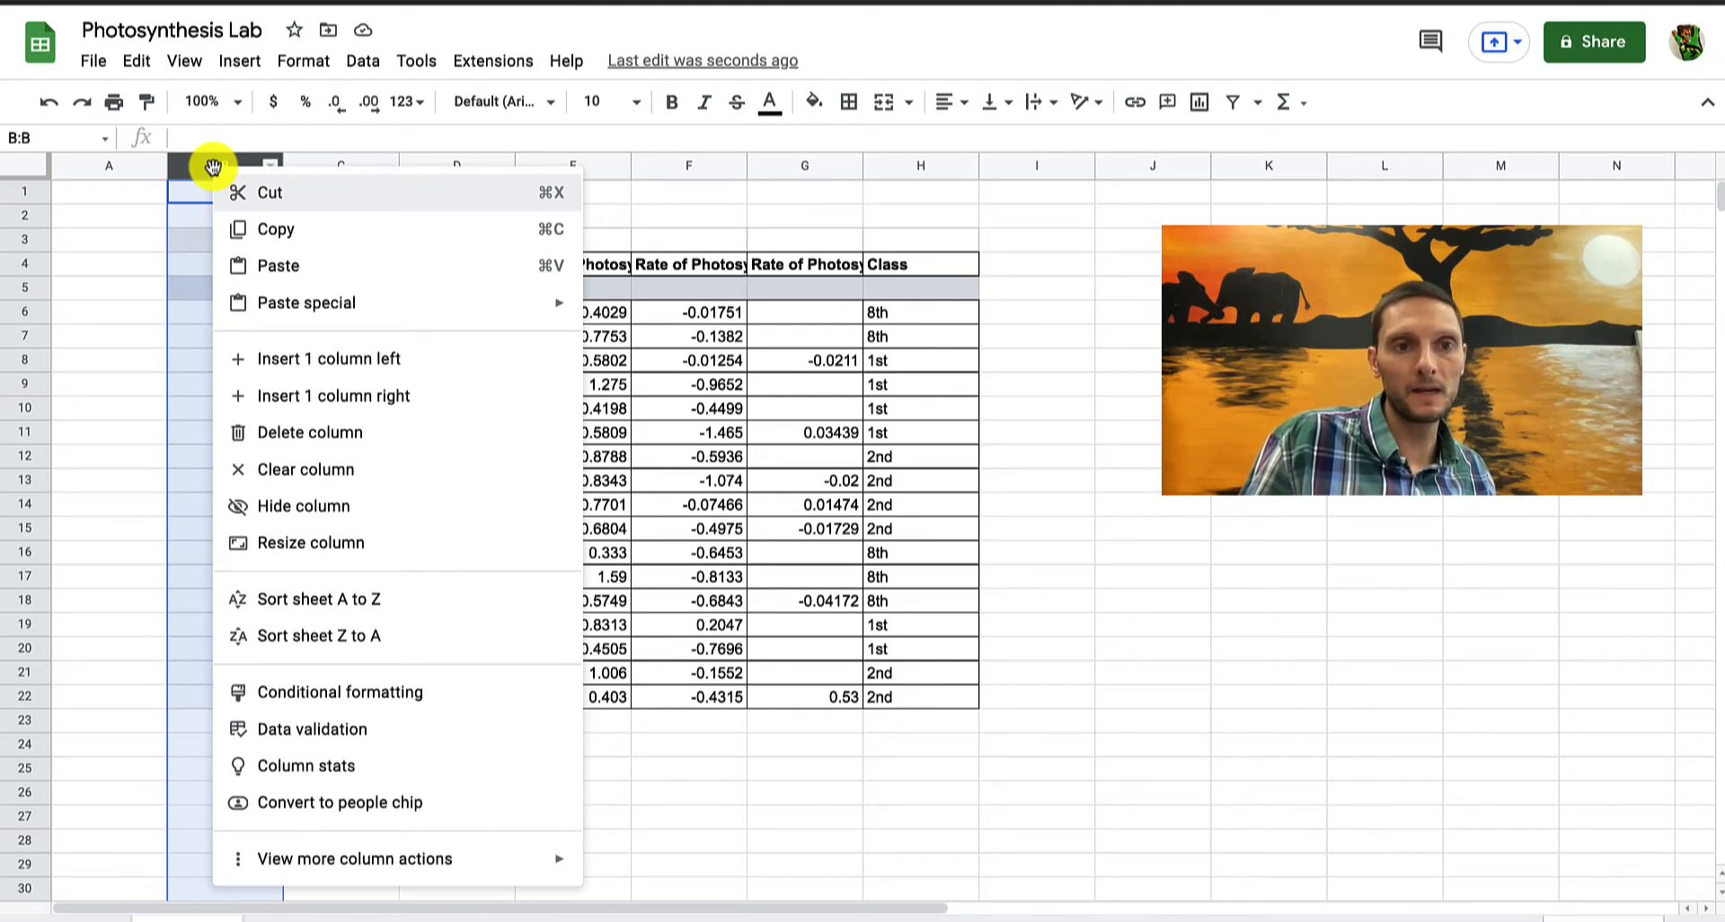
pyautogui.moveTo(275, 432)
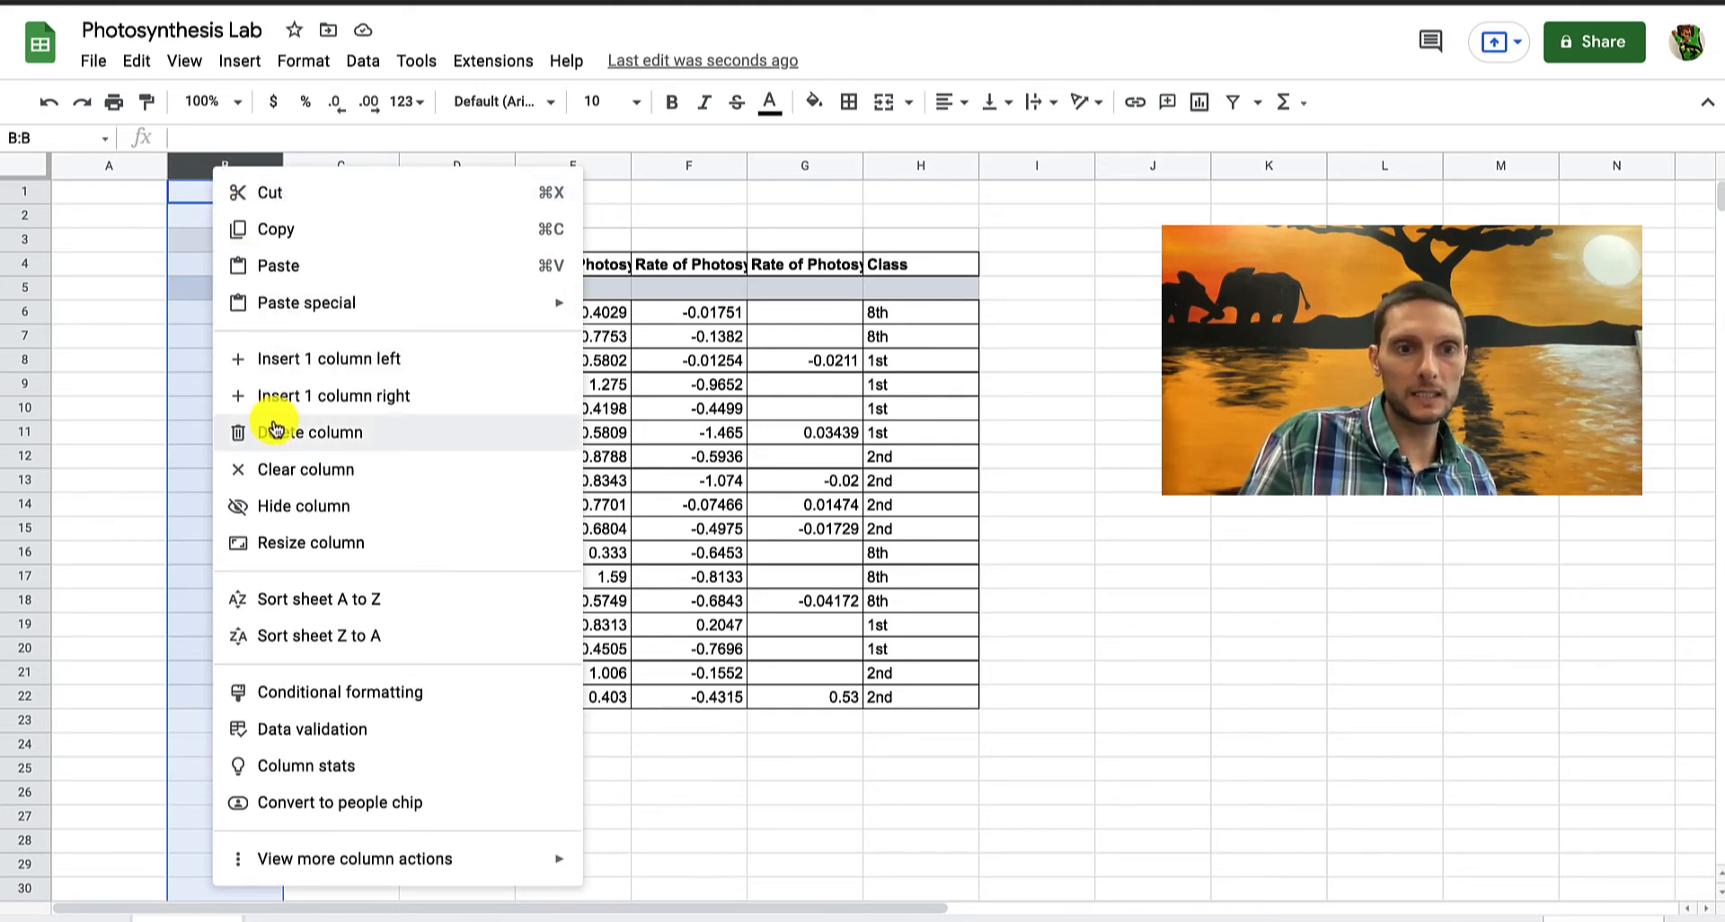
pyautogui.click(312, 432)
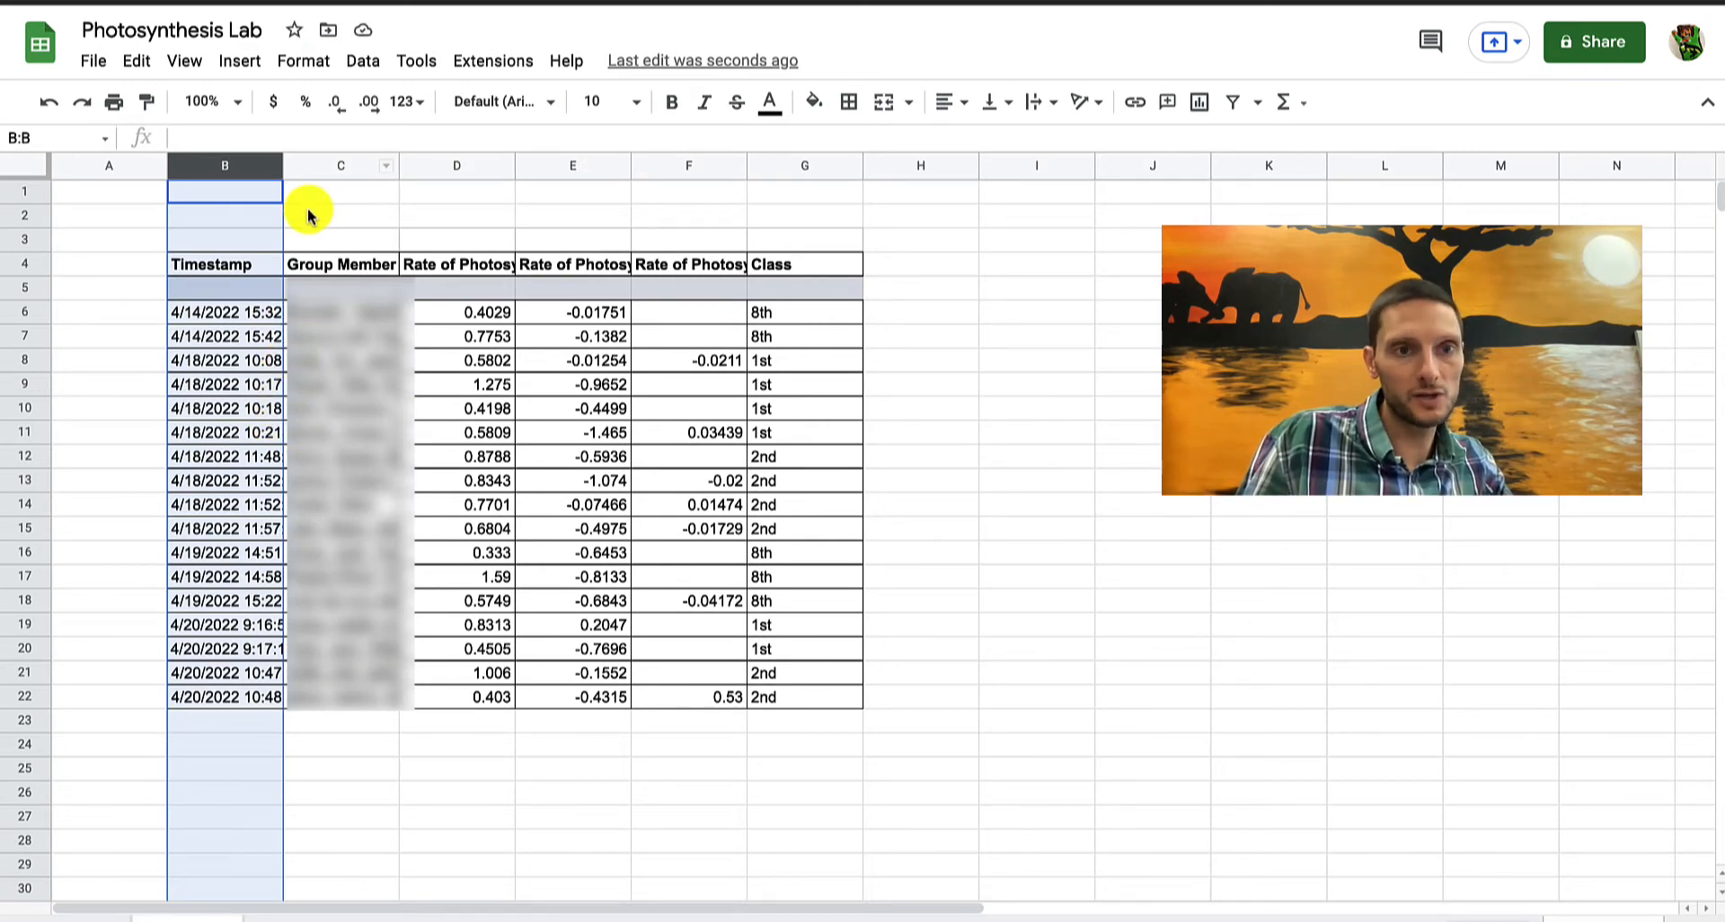
pyautogui.moveTo(224, 165)
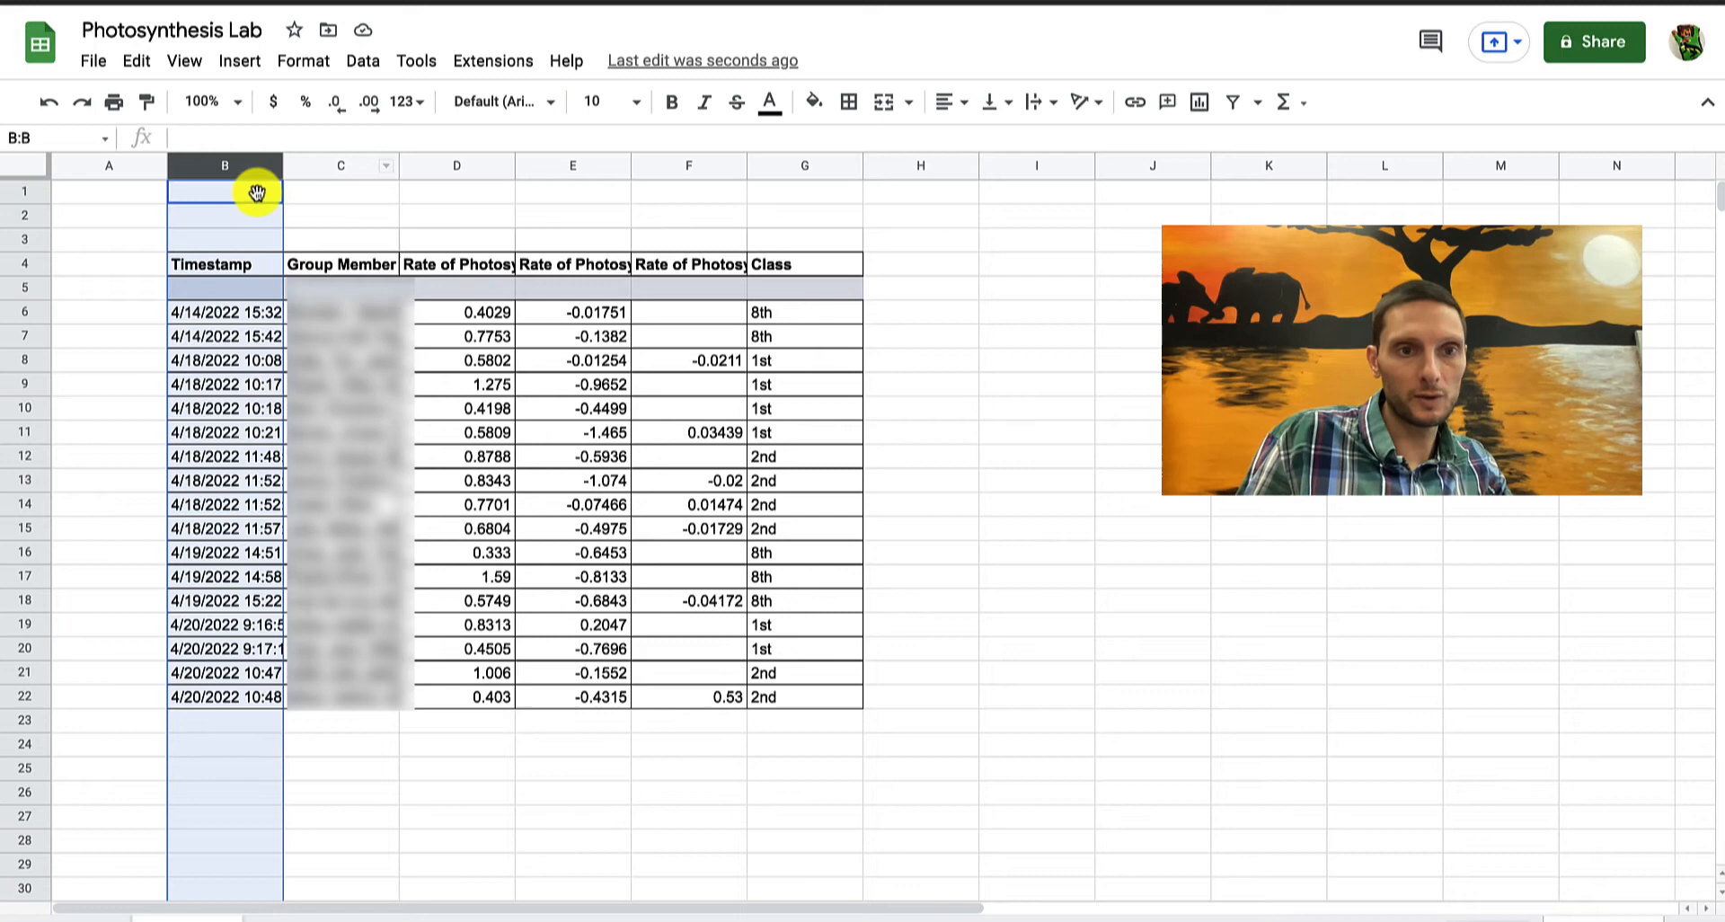
# Delete the Timestamp and Group Member columns (B–C)
pyautogui.click(339, 166)
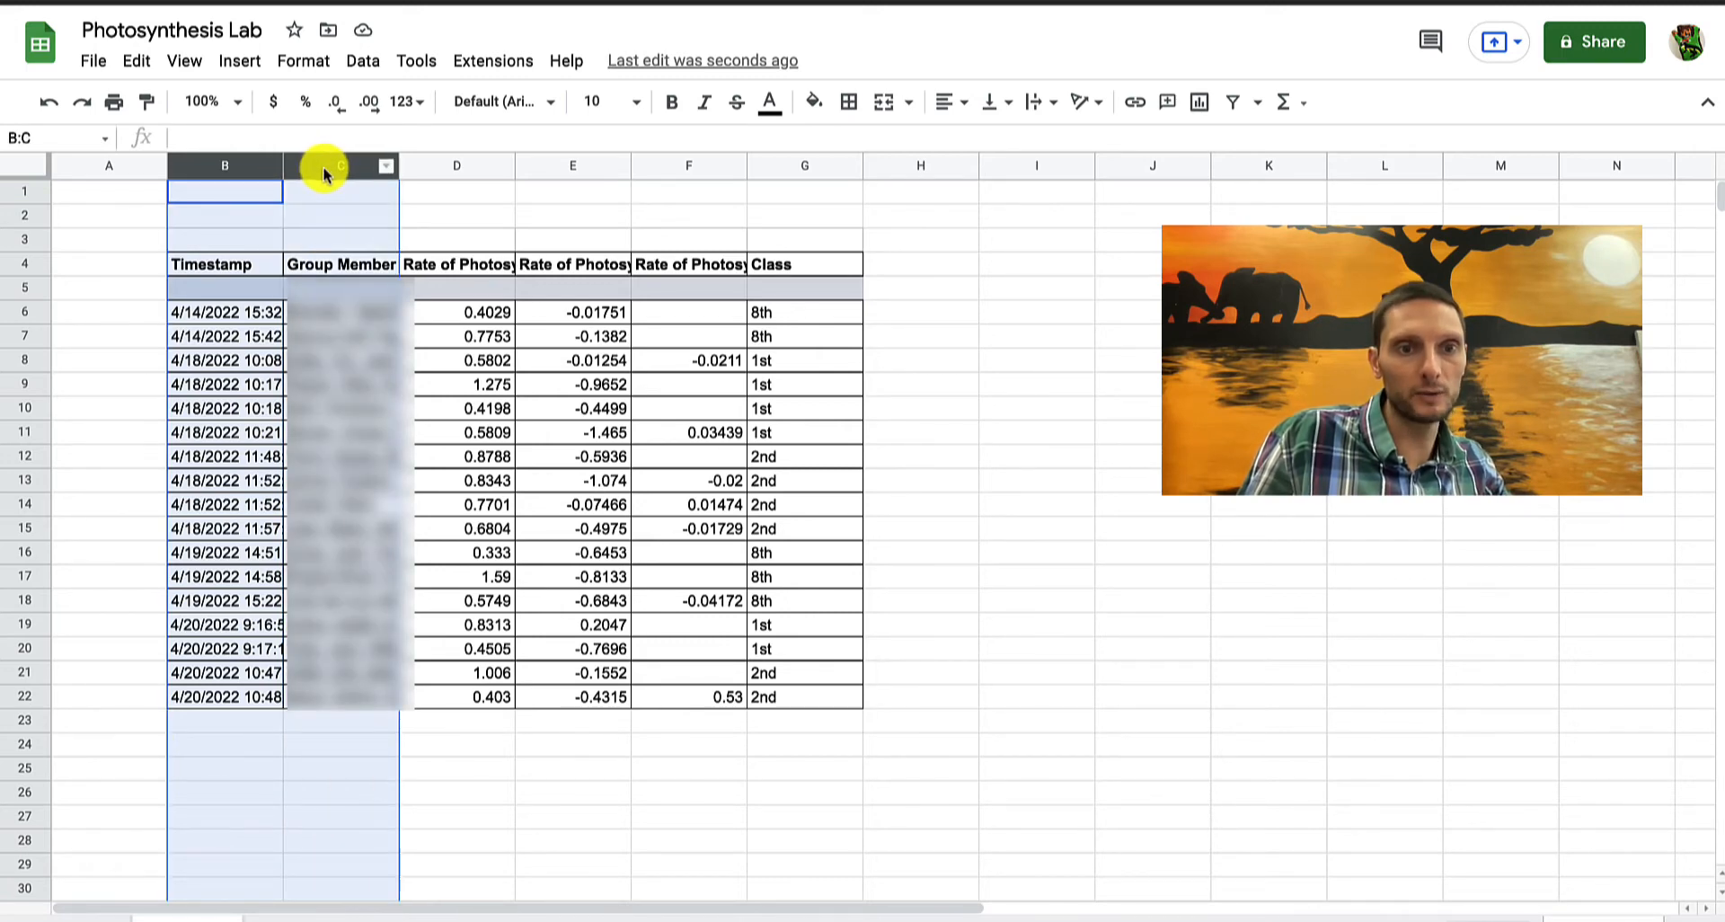
pyautogui.rightClick(339, 167)
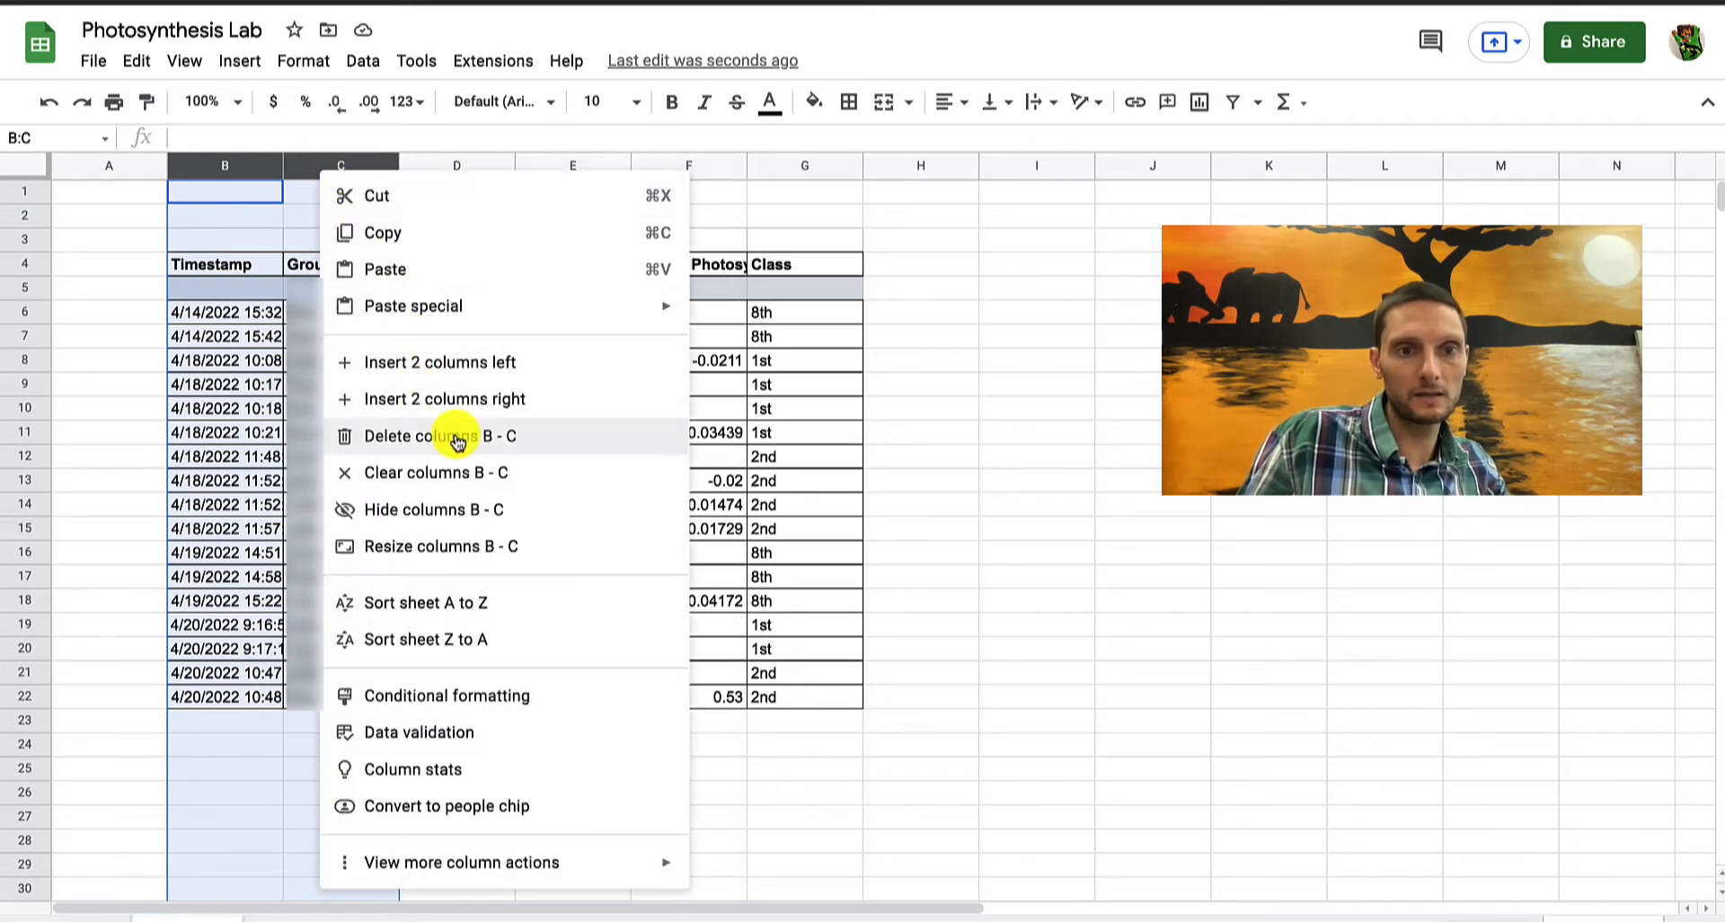
pyautogui.click(442, 436)
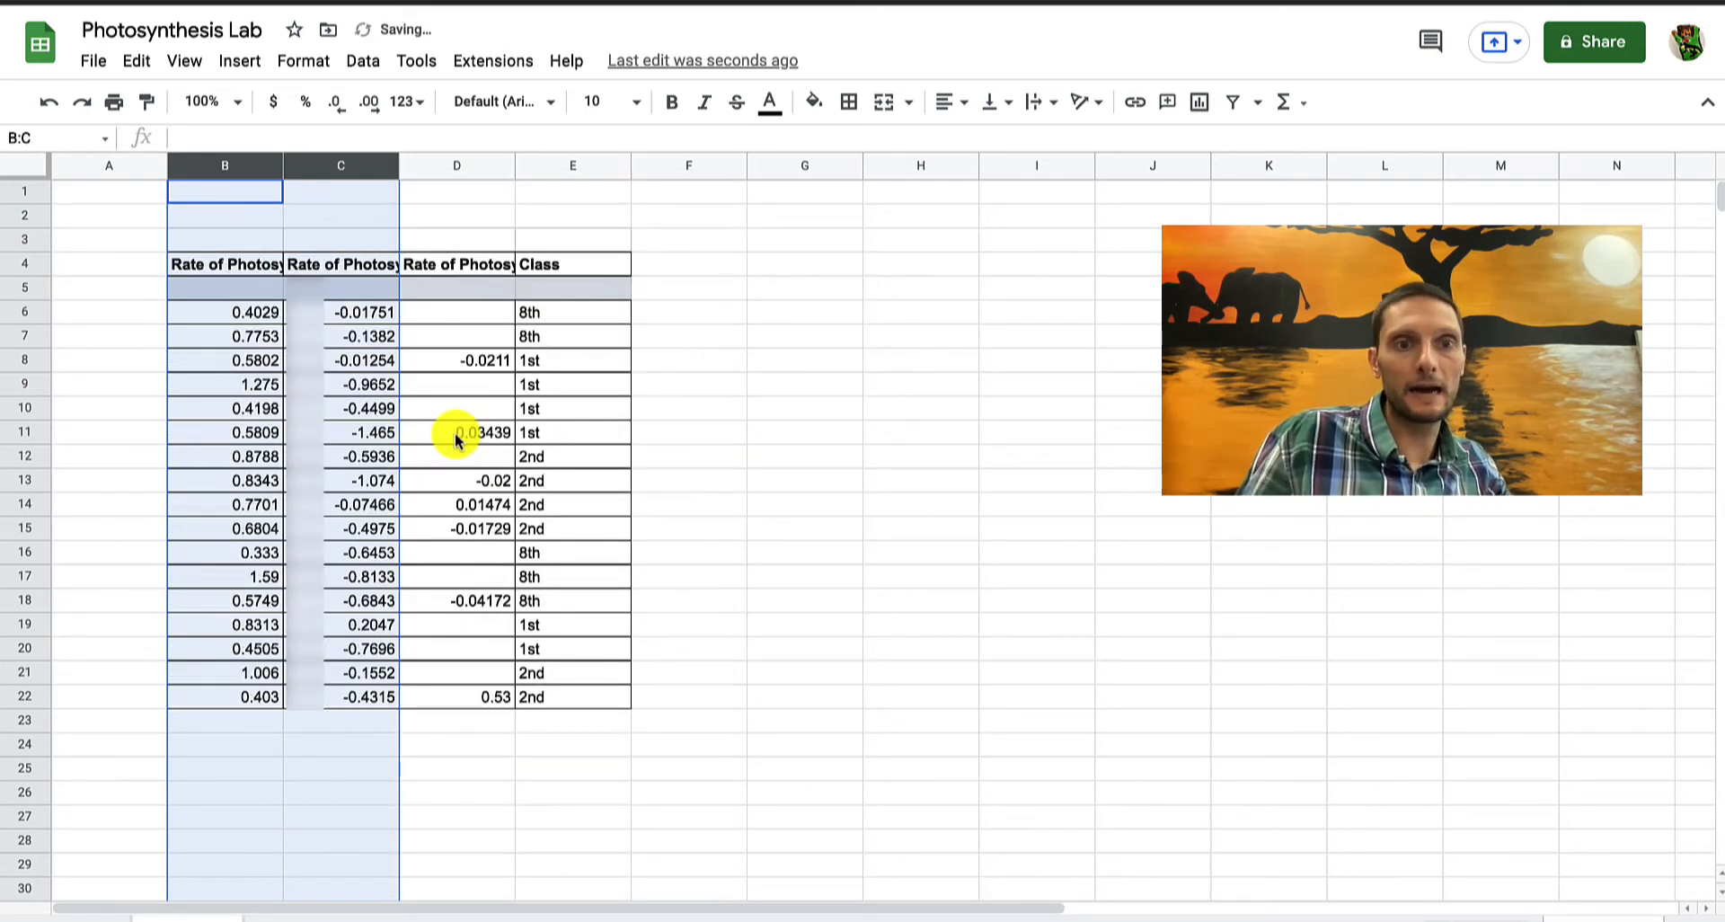
pyautogui.click(457, 360)
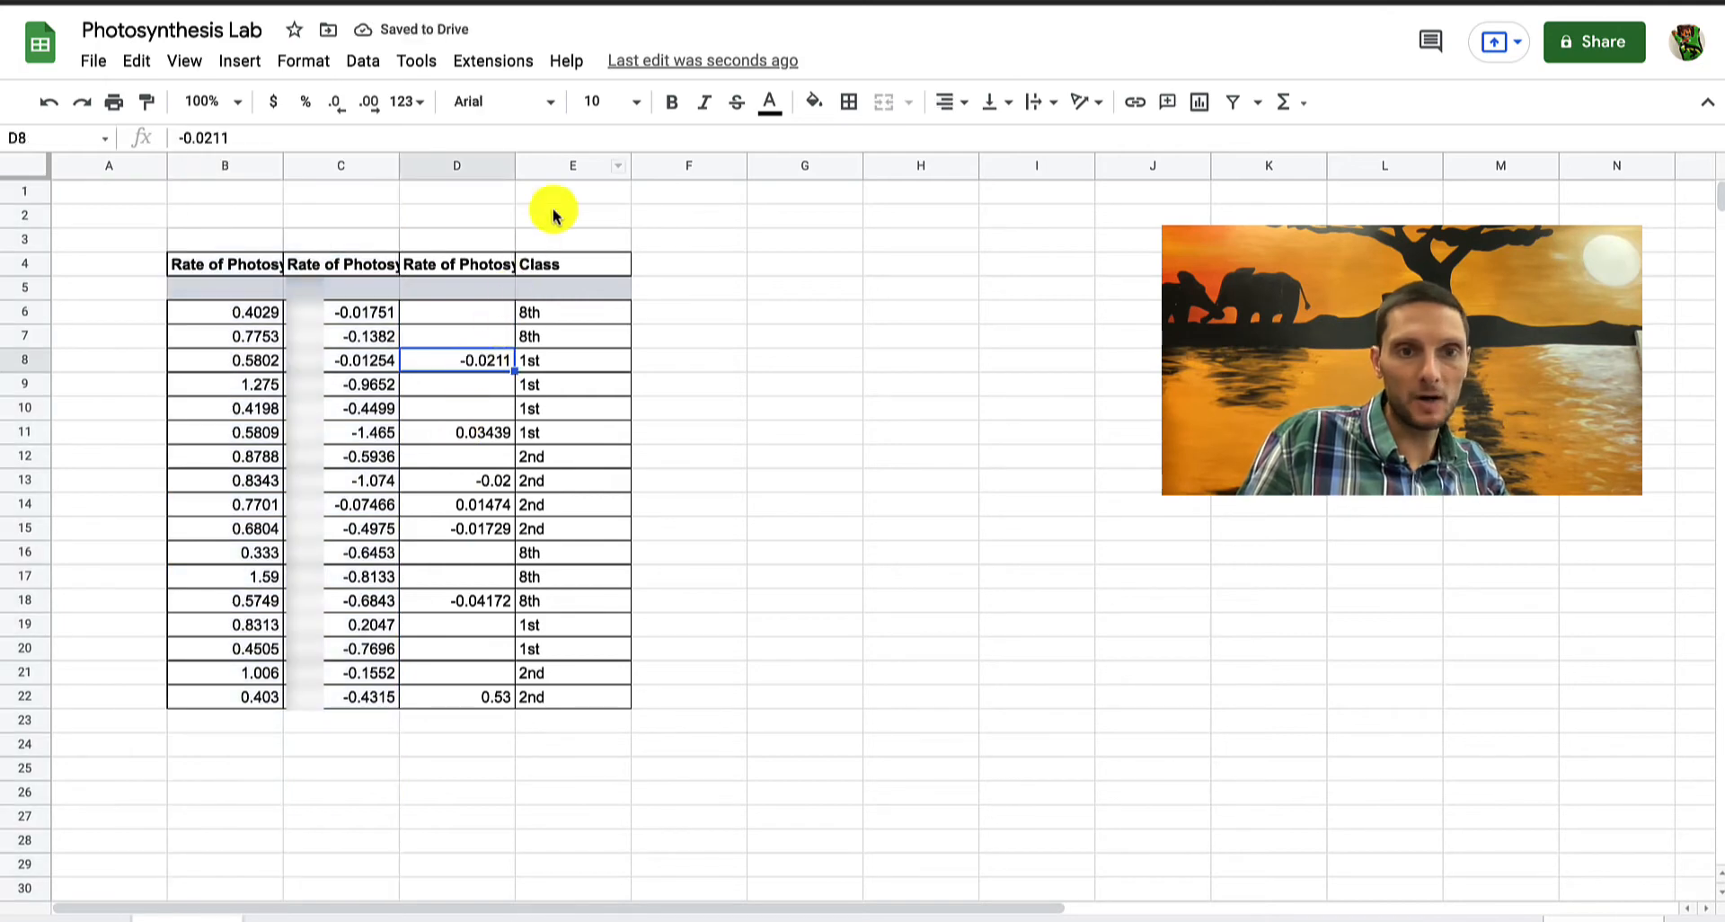
# Delete the Class column, then check the Dark, Light and no-plant-tissue rate headers
pyautogui.rightClick(573, 166)
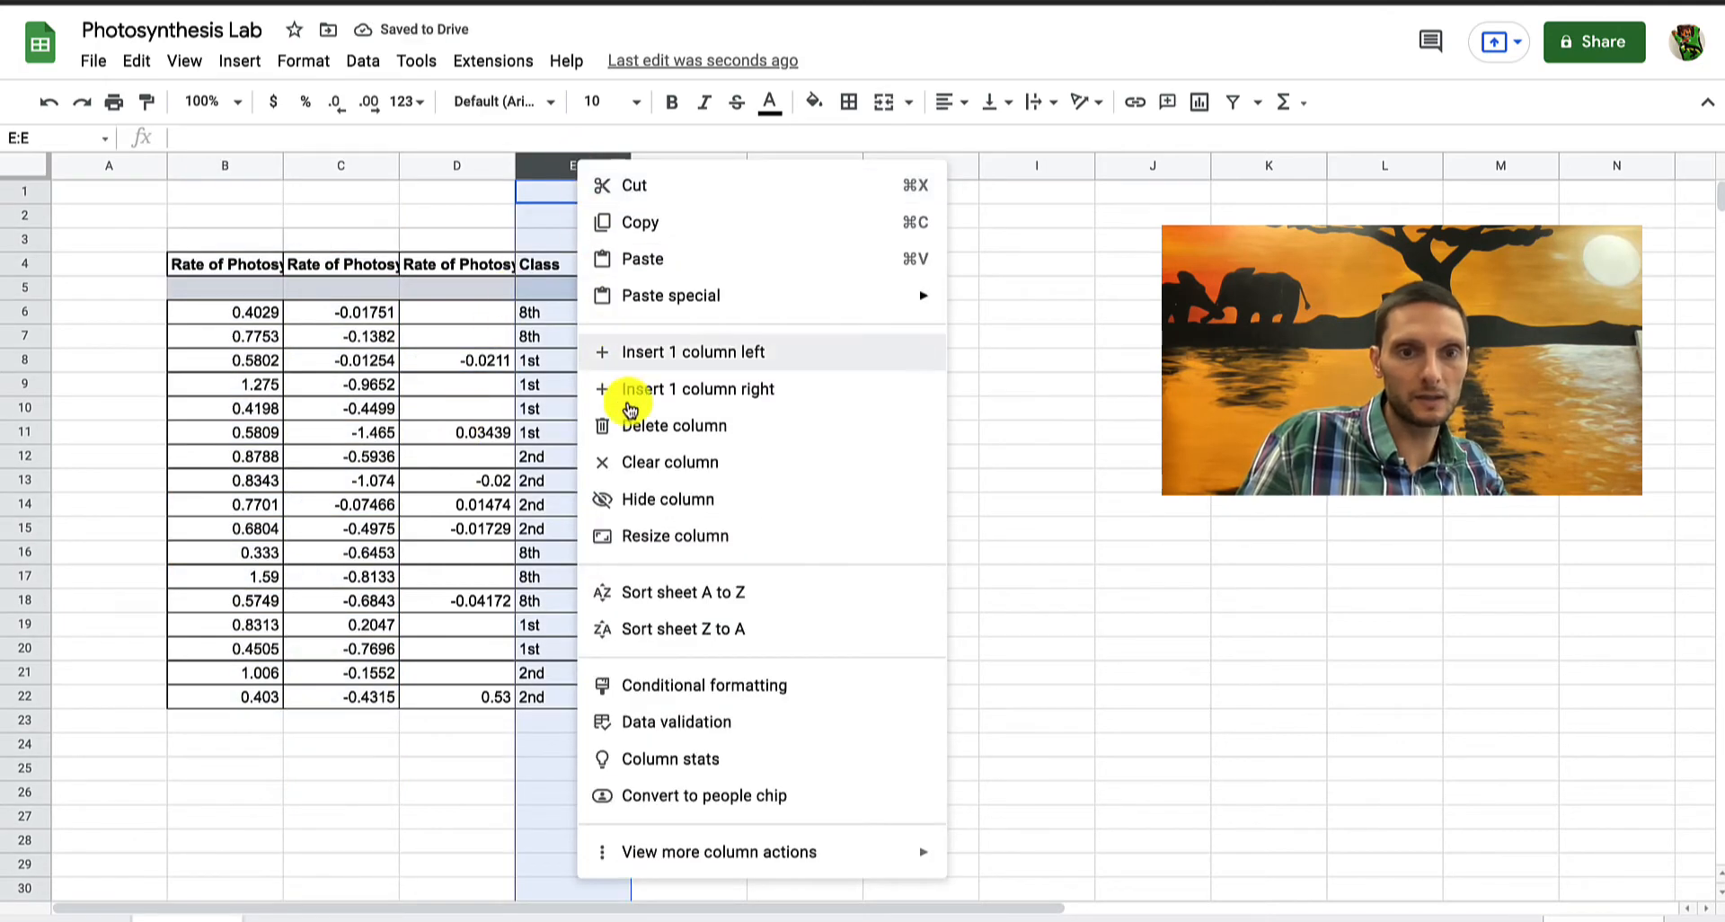
pyautogui.click(672, 426)
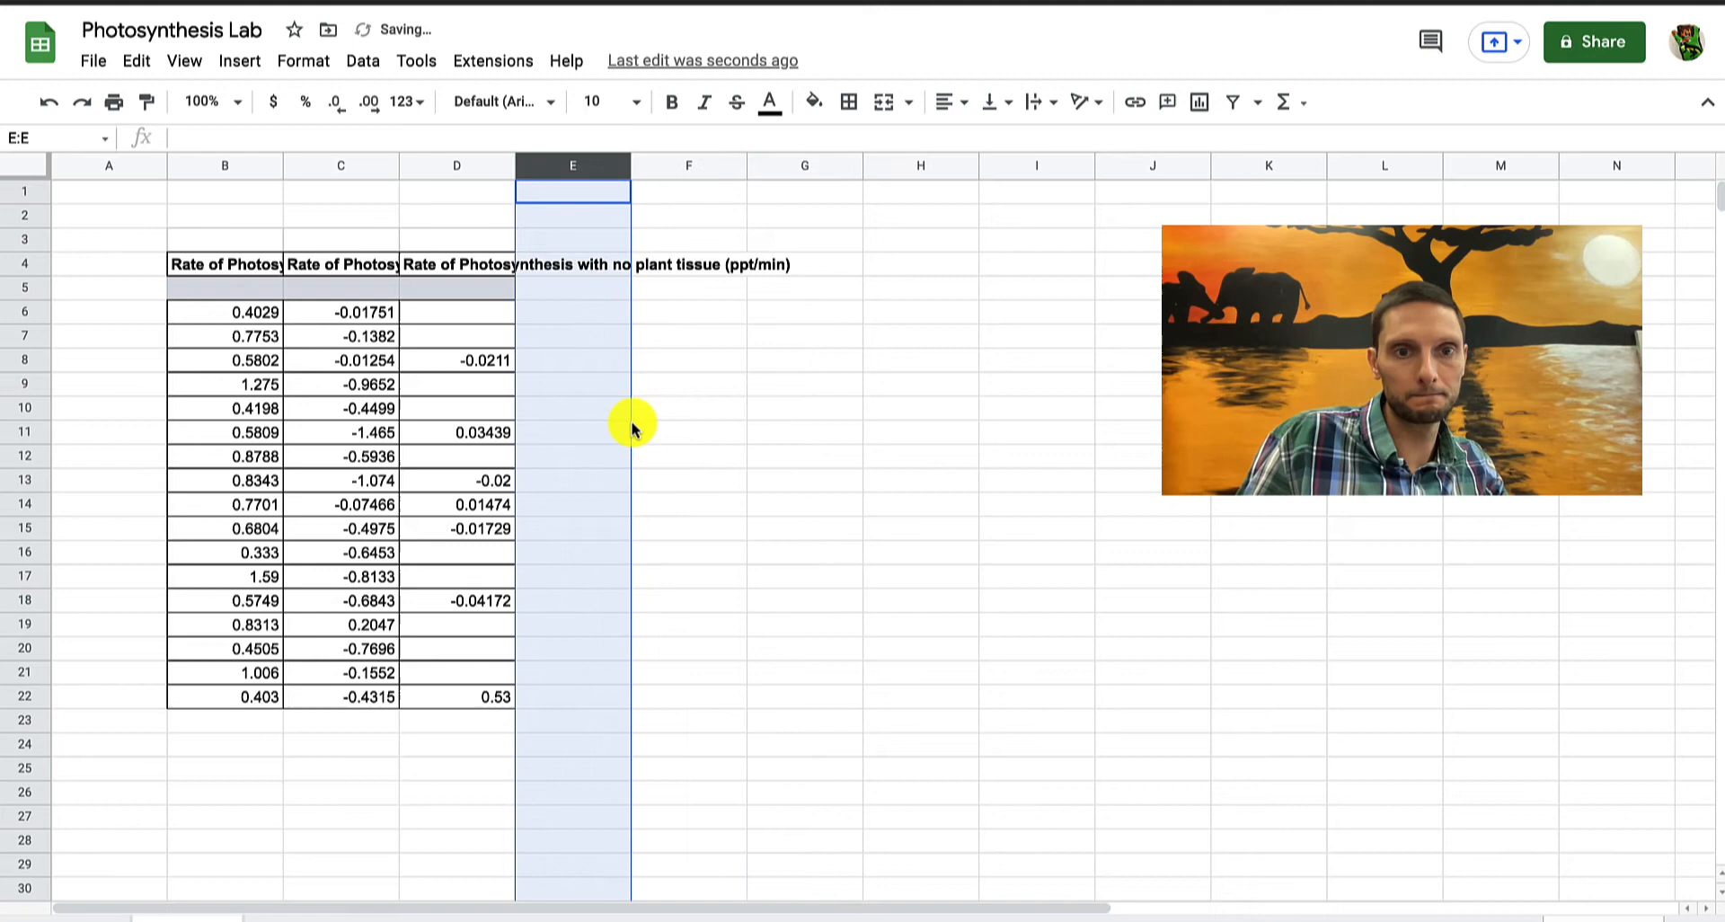
pyautogui.click(573, 335)
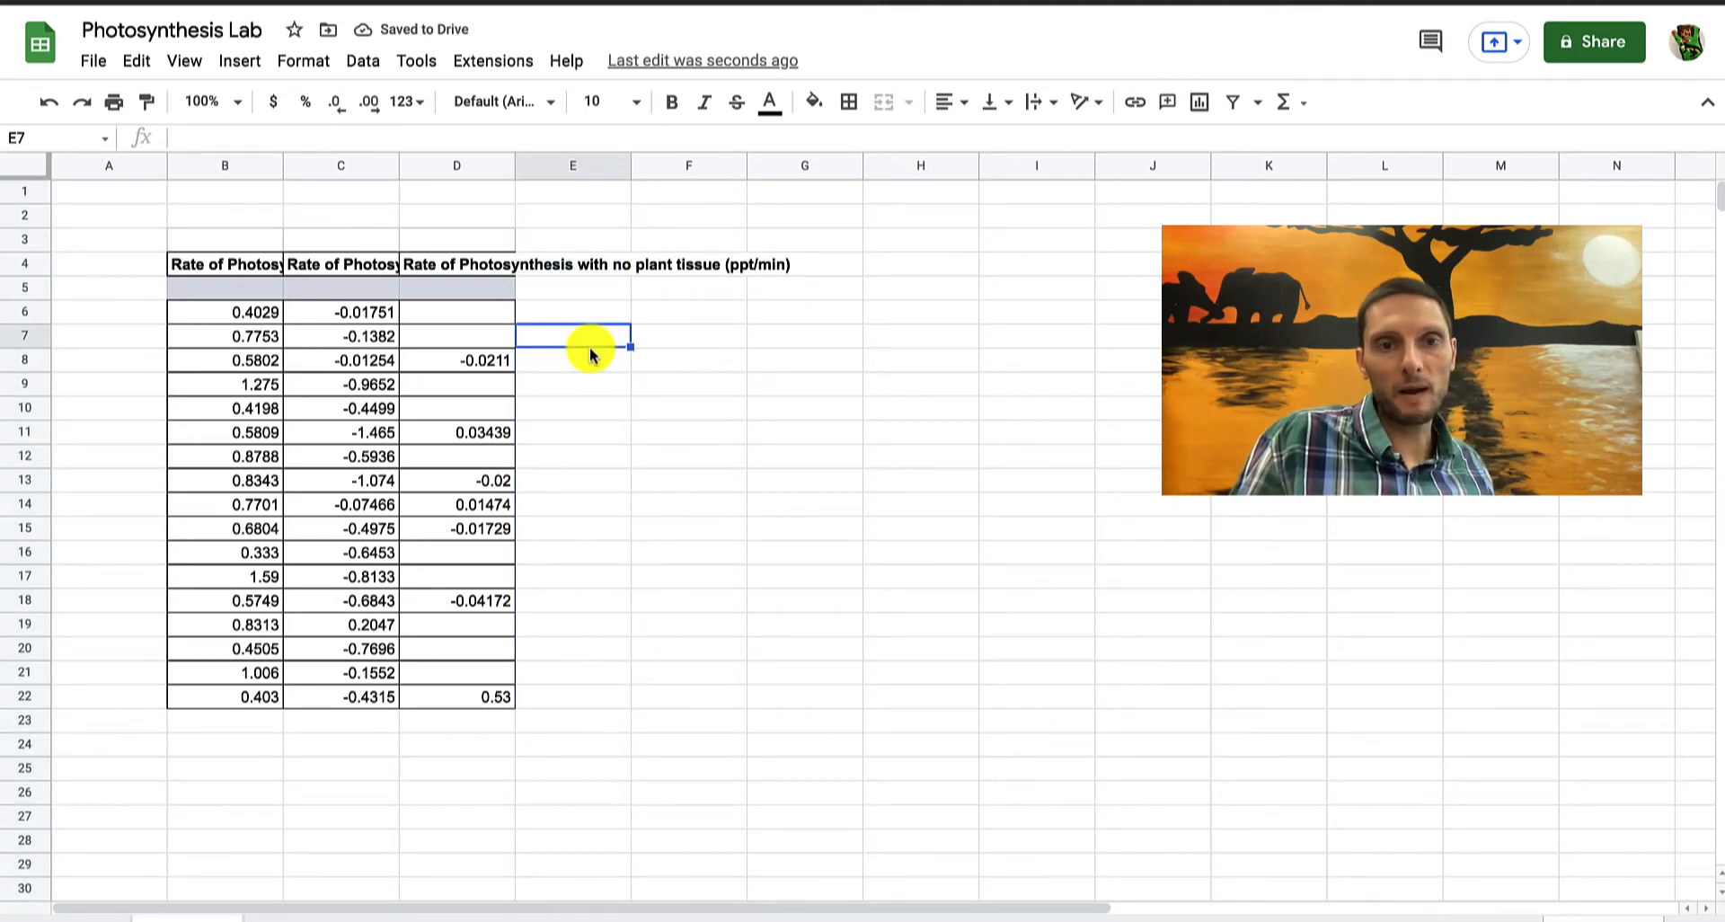
pyautogui.click(340, 265)
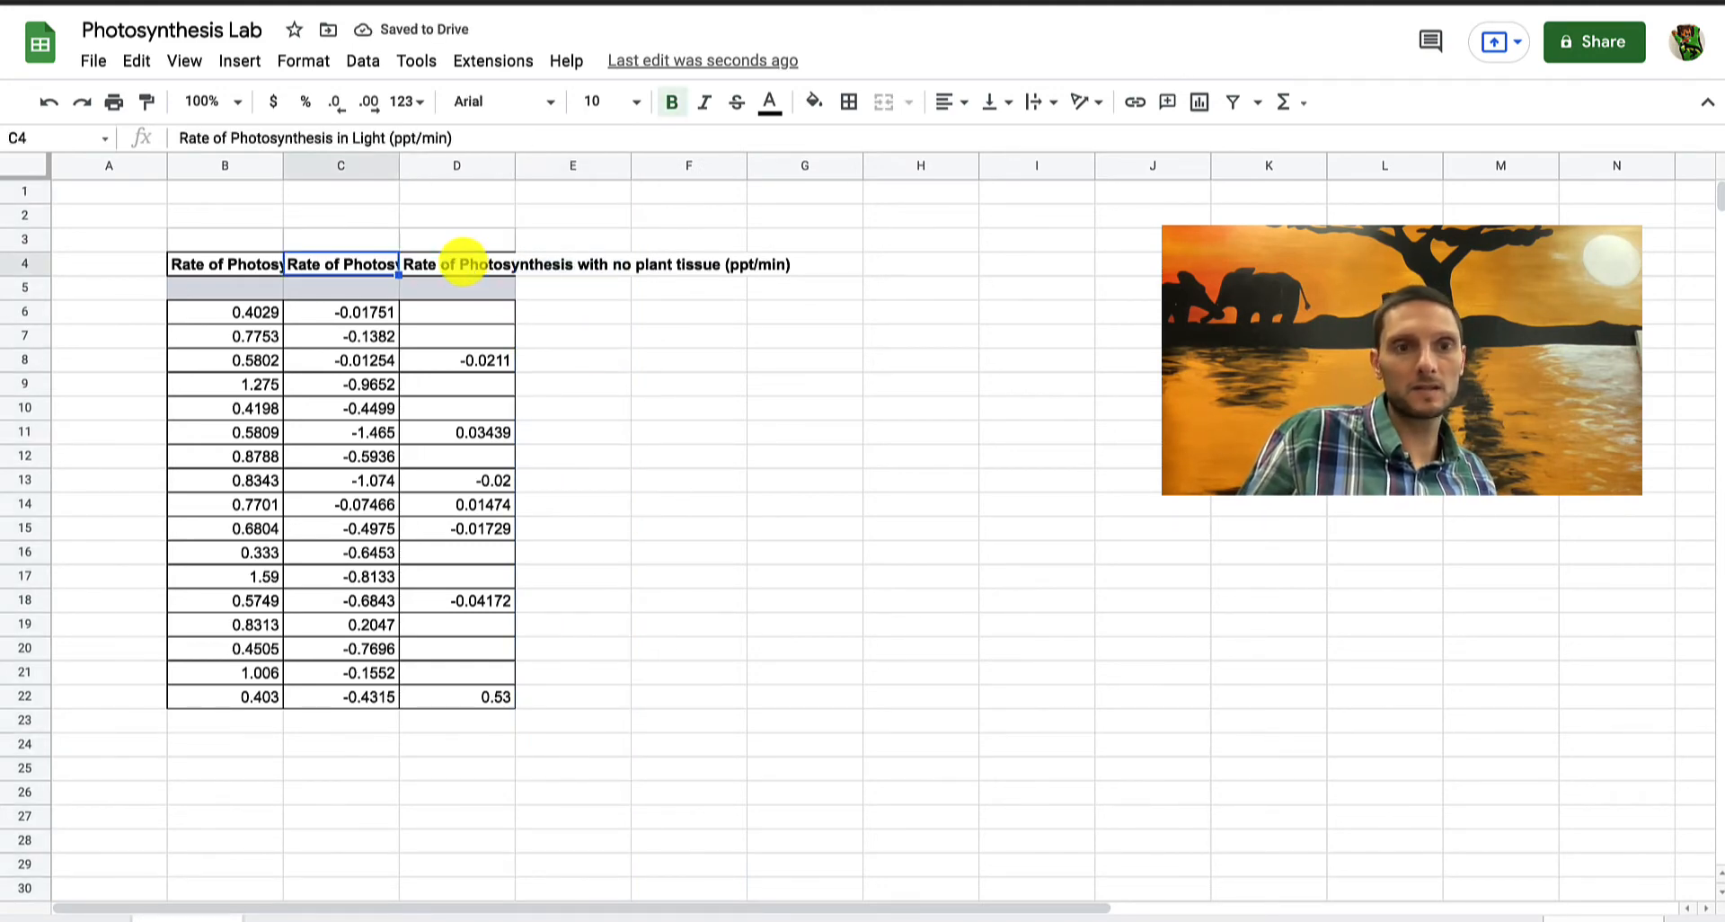
pyautogui.click(455, 264)
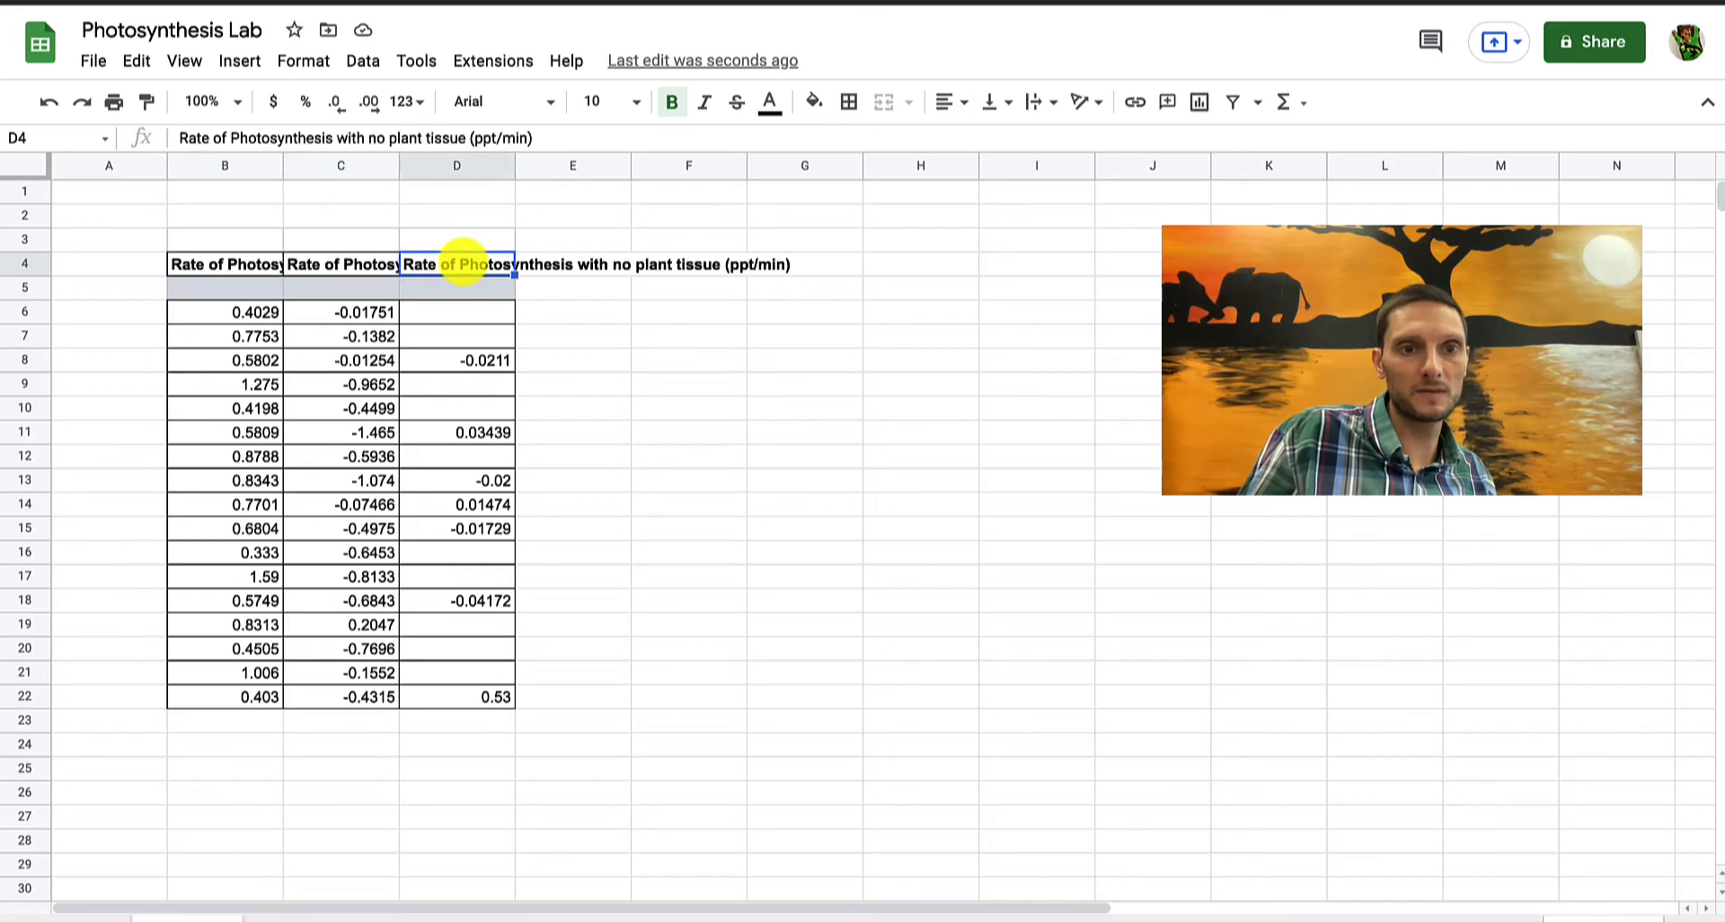
pyautogui.click(224, 264)
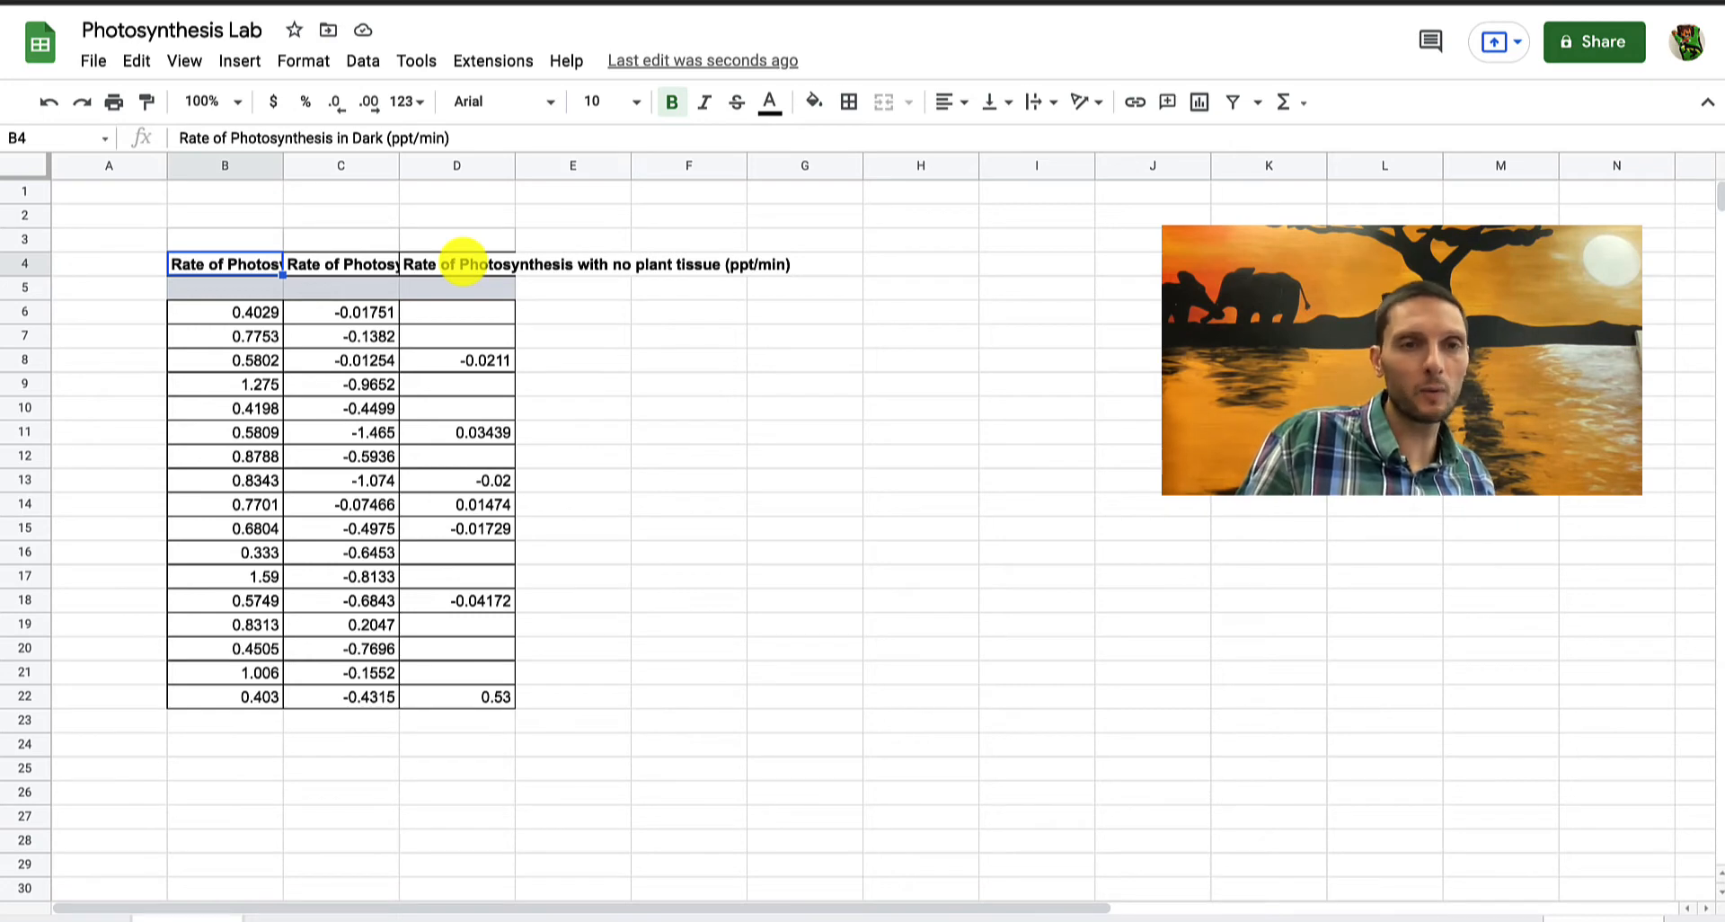
pyautogui.moveTo(279, 170)
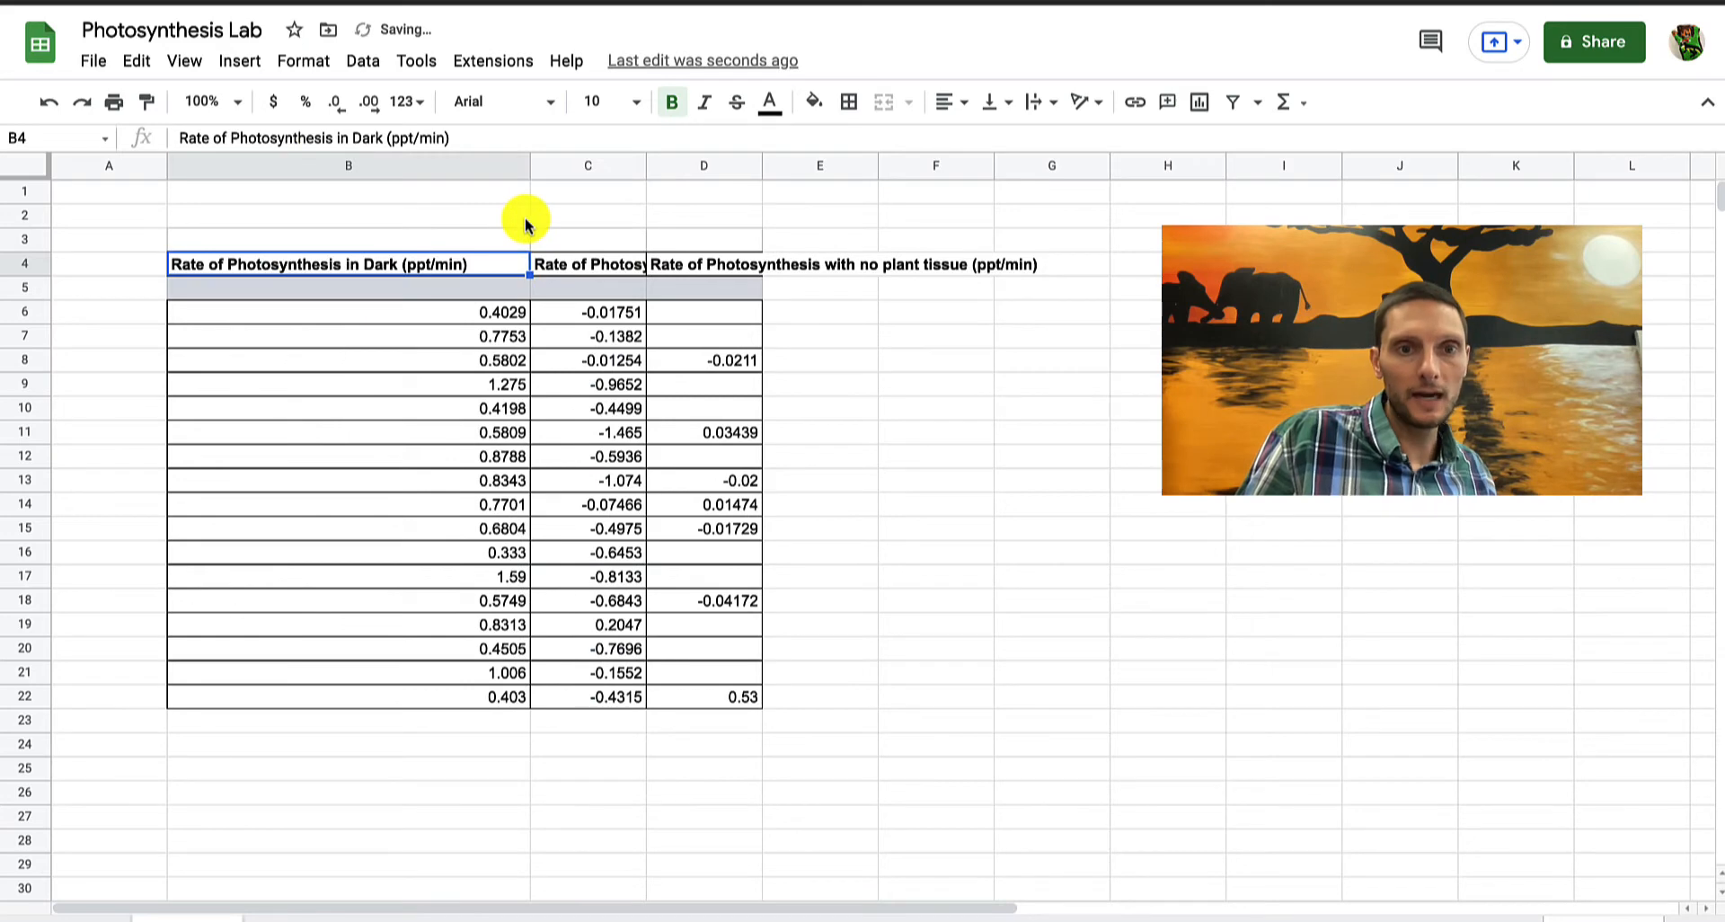
pyautogui.moveTo(474, 268)
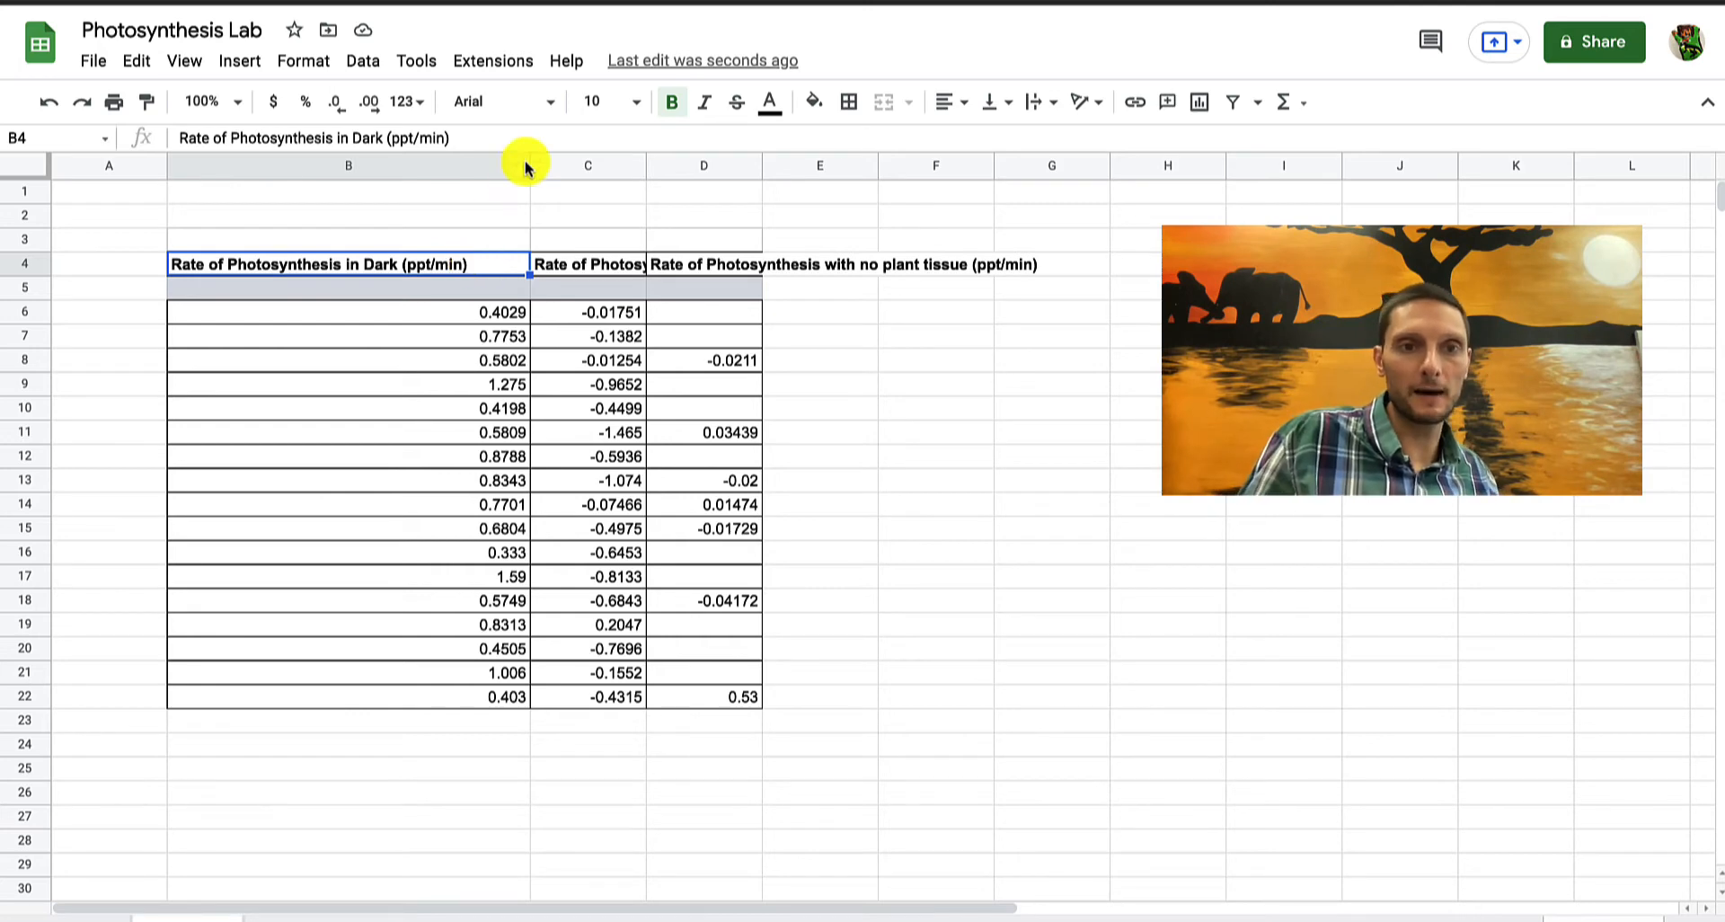
pyautogui.moveTo(530, 166); pyautogui.dragTo(491, 166)
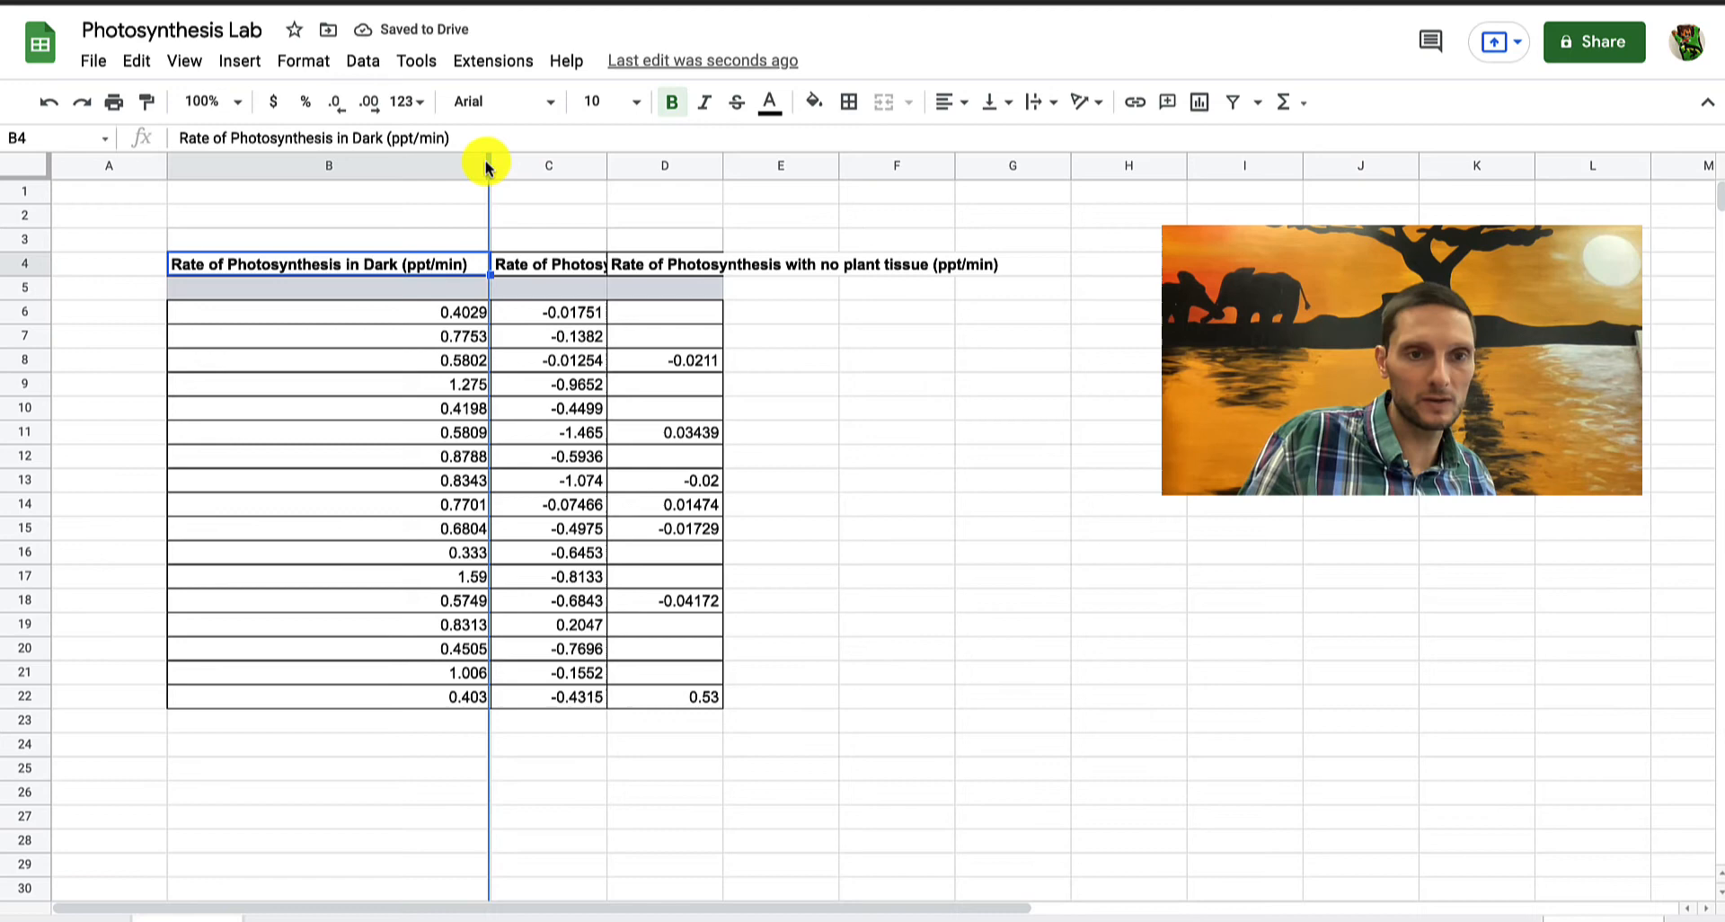
pyautogui.moveTo(487, 166); pyautogui.dragTo(274, 167)
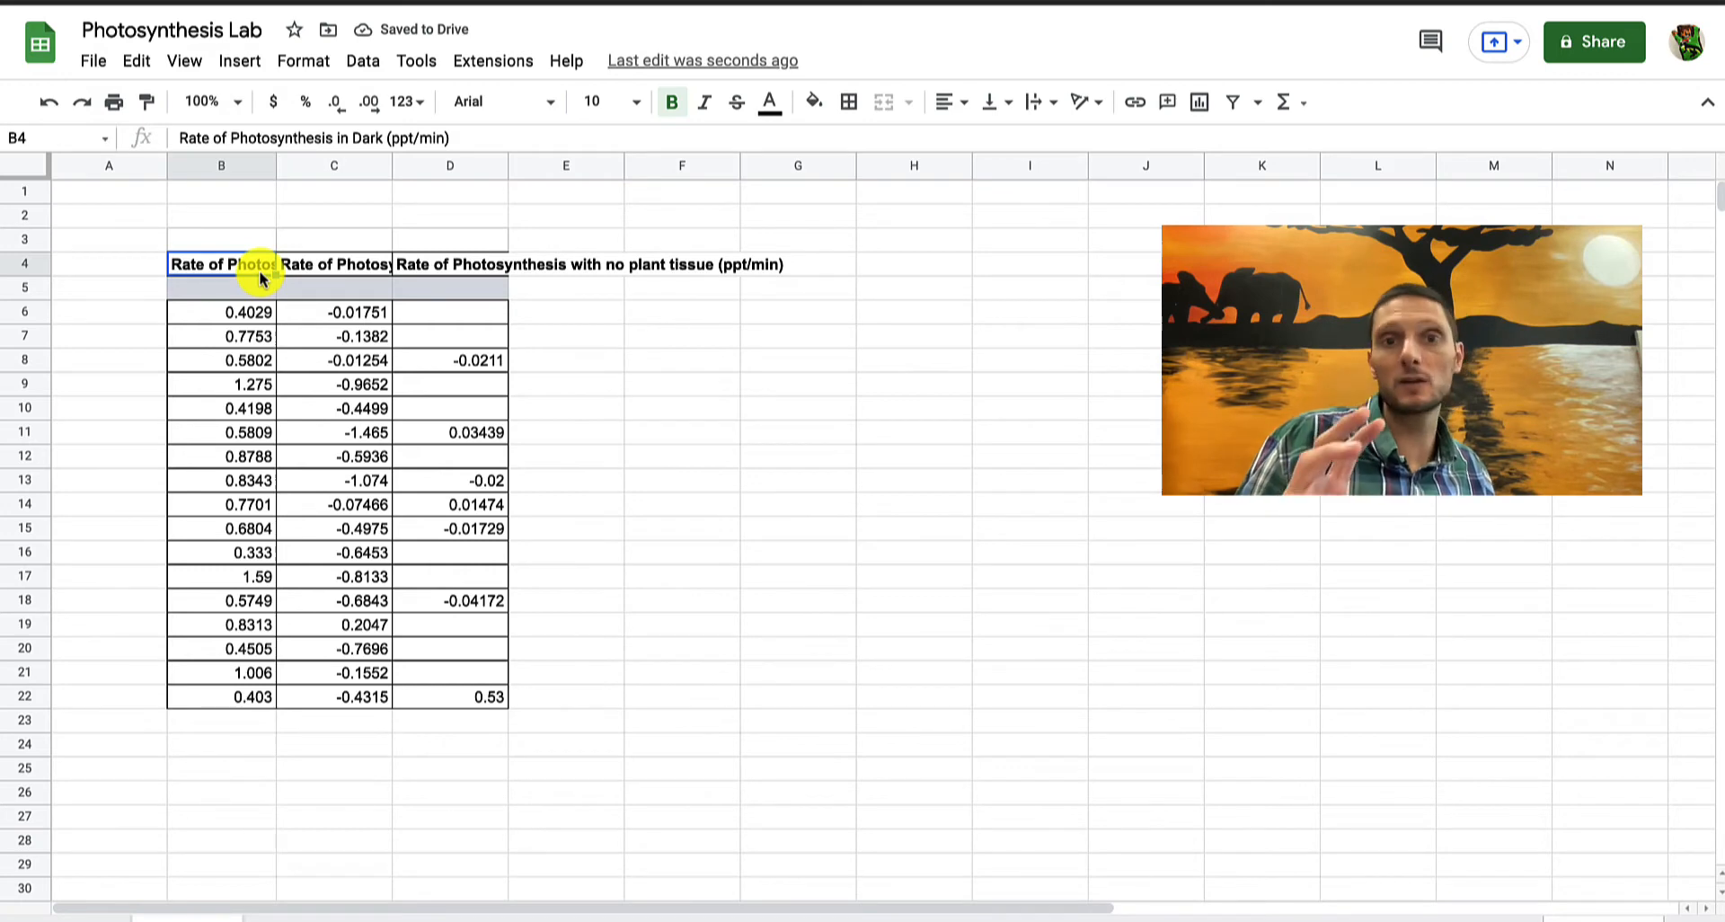
pyautogui.moveTo(614, 227)
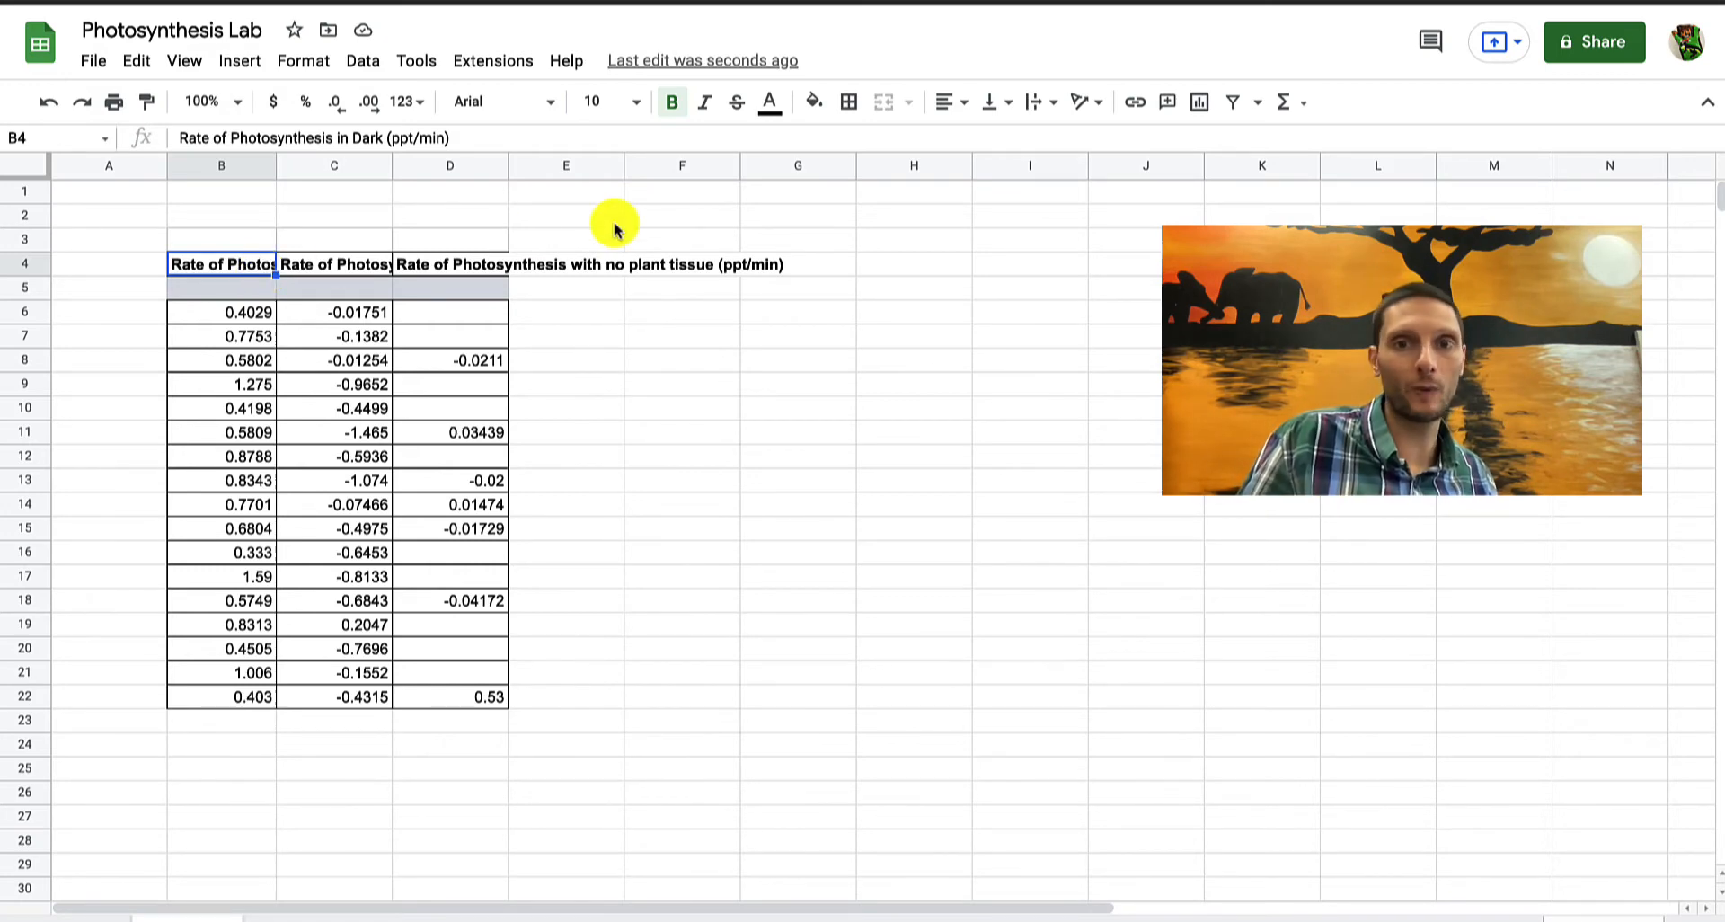
pyautogui.moveTo(1068, 172)
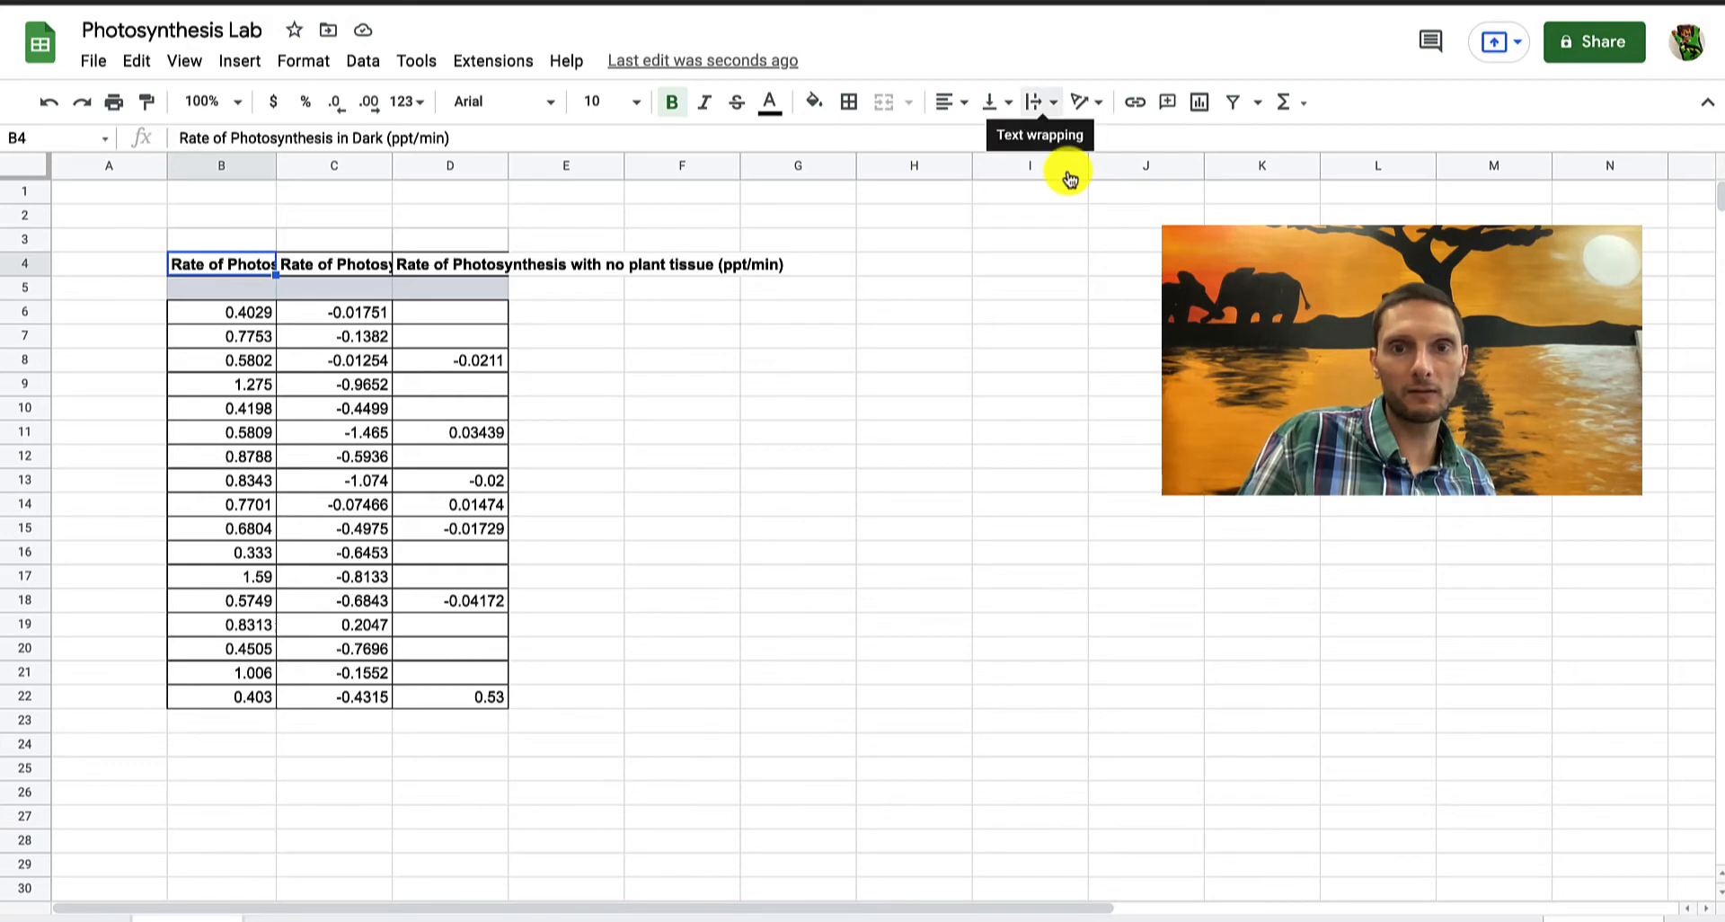
pyautogui.moveTo(1062, 160)
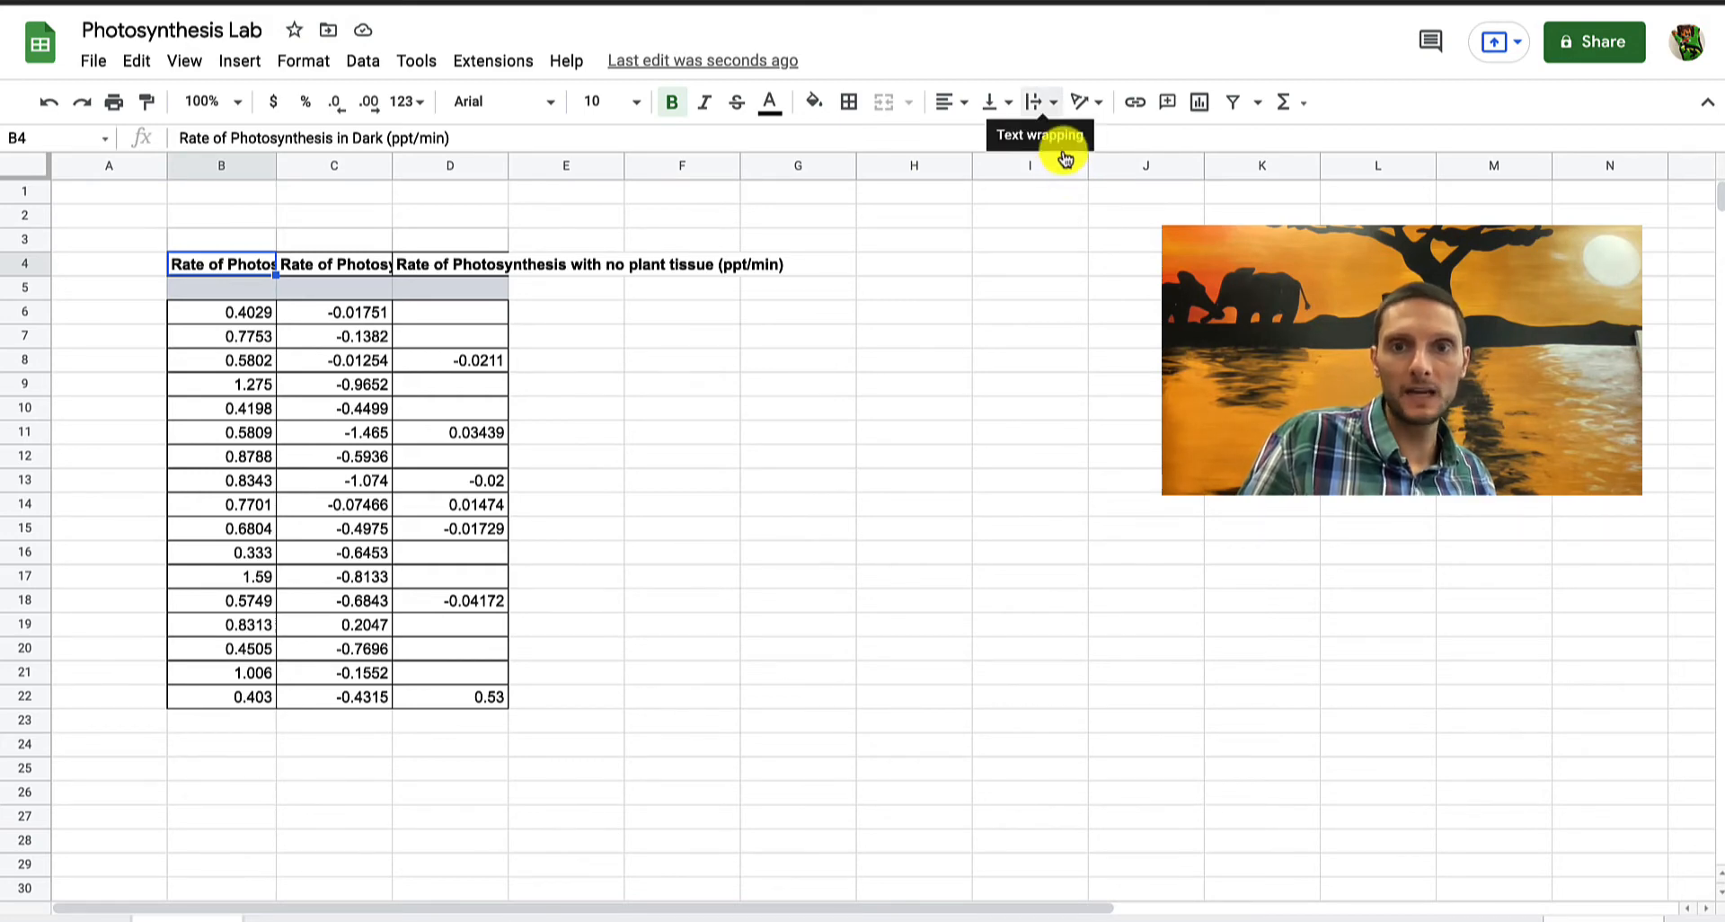
# Wrap the Dark, Light and no-plant-tissue rate headers in B4:D4 and widen column D
pyautogui.click(1032, 102)
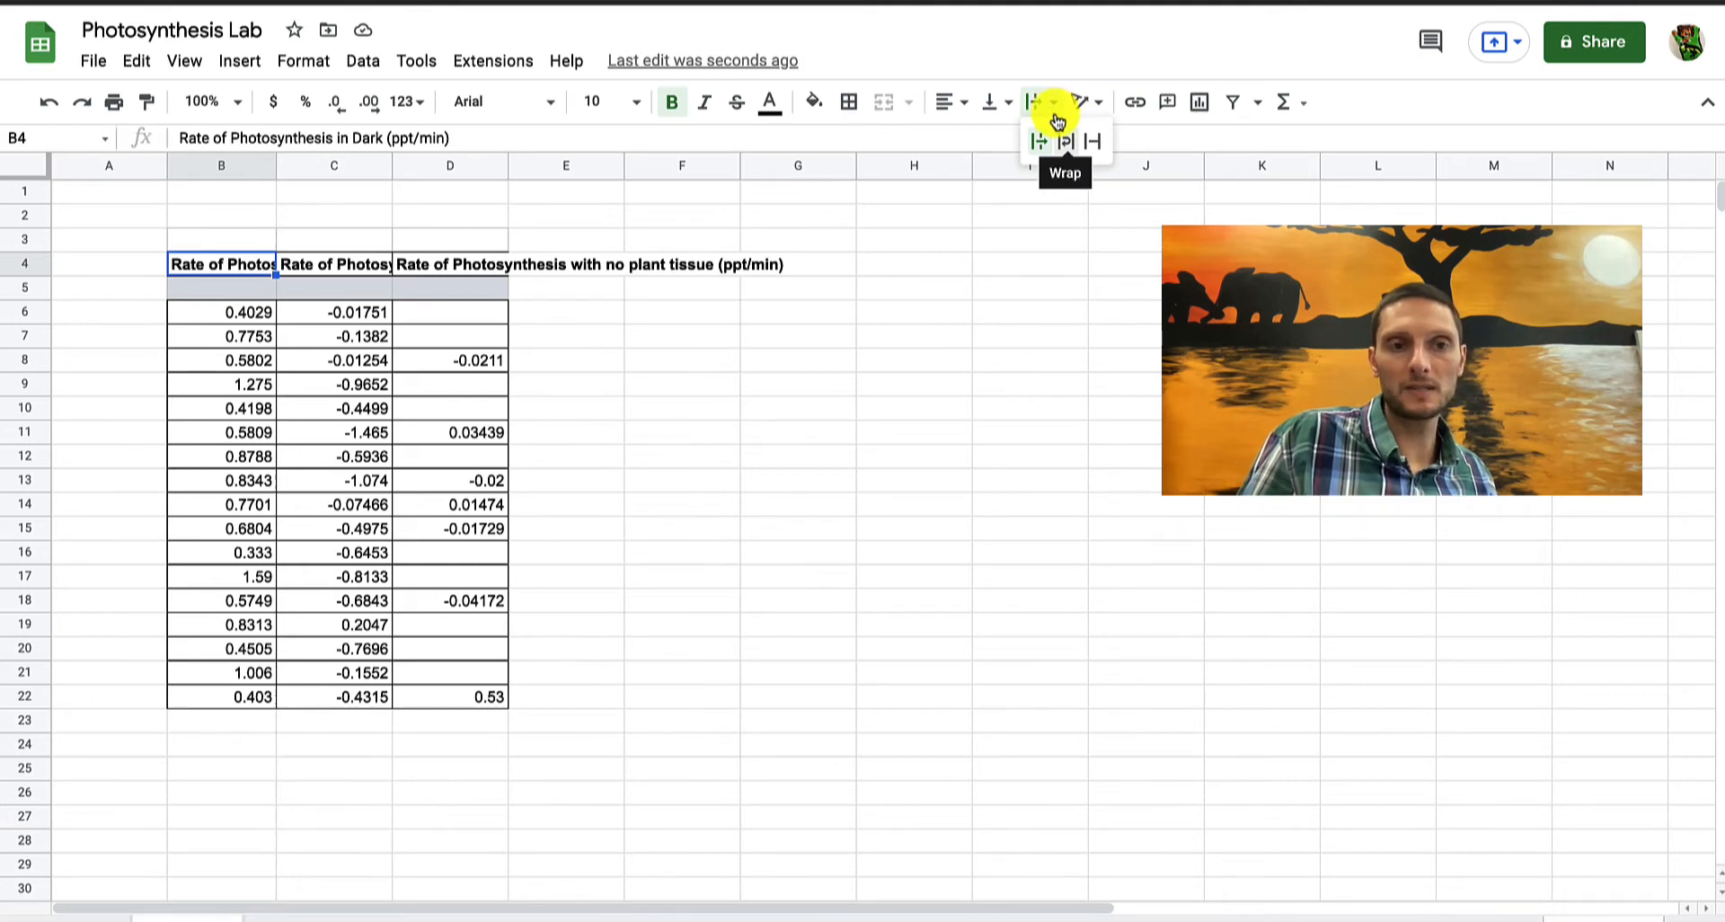
pyautogui.click(1064, 141)
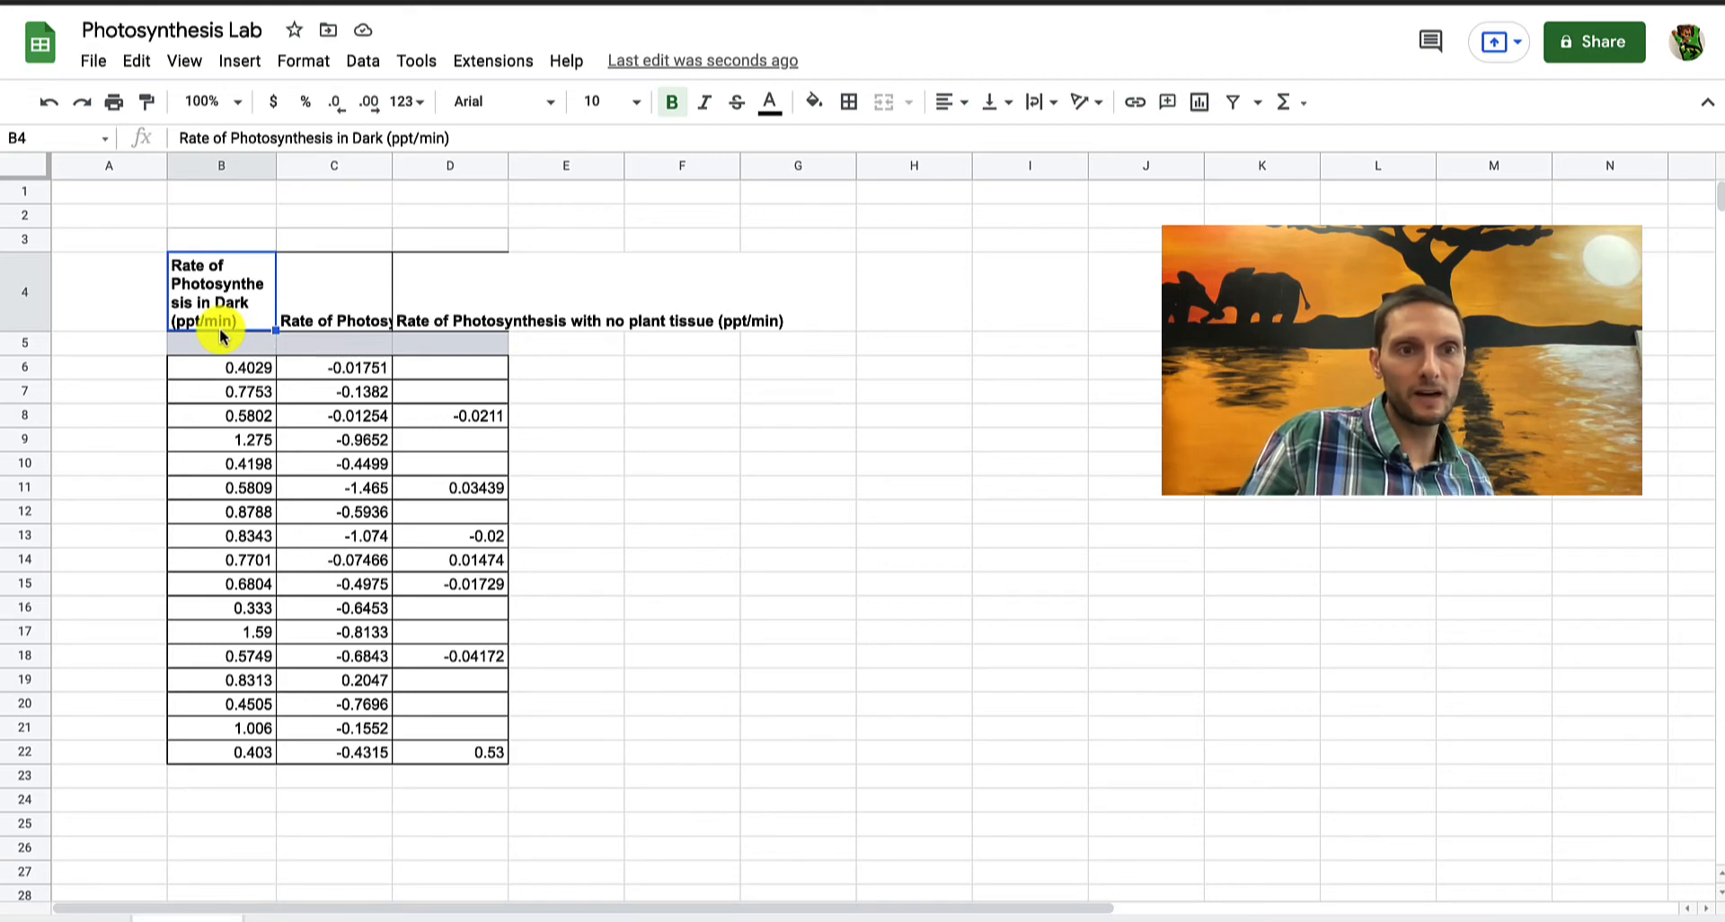
pyautogui.moveTo(278, 168)
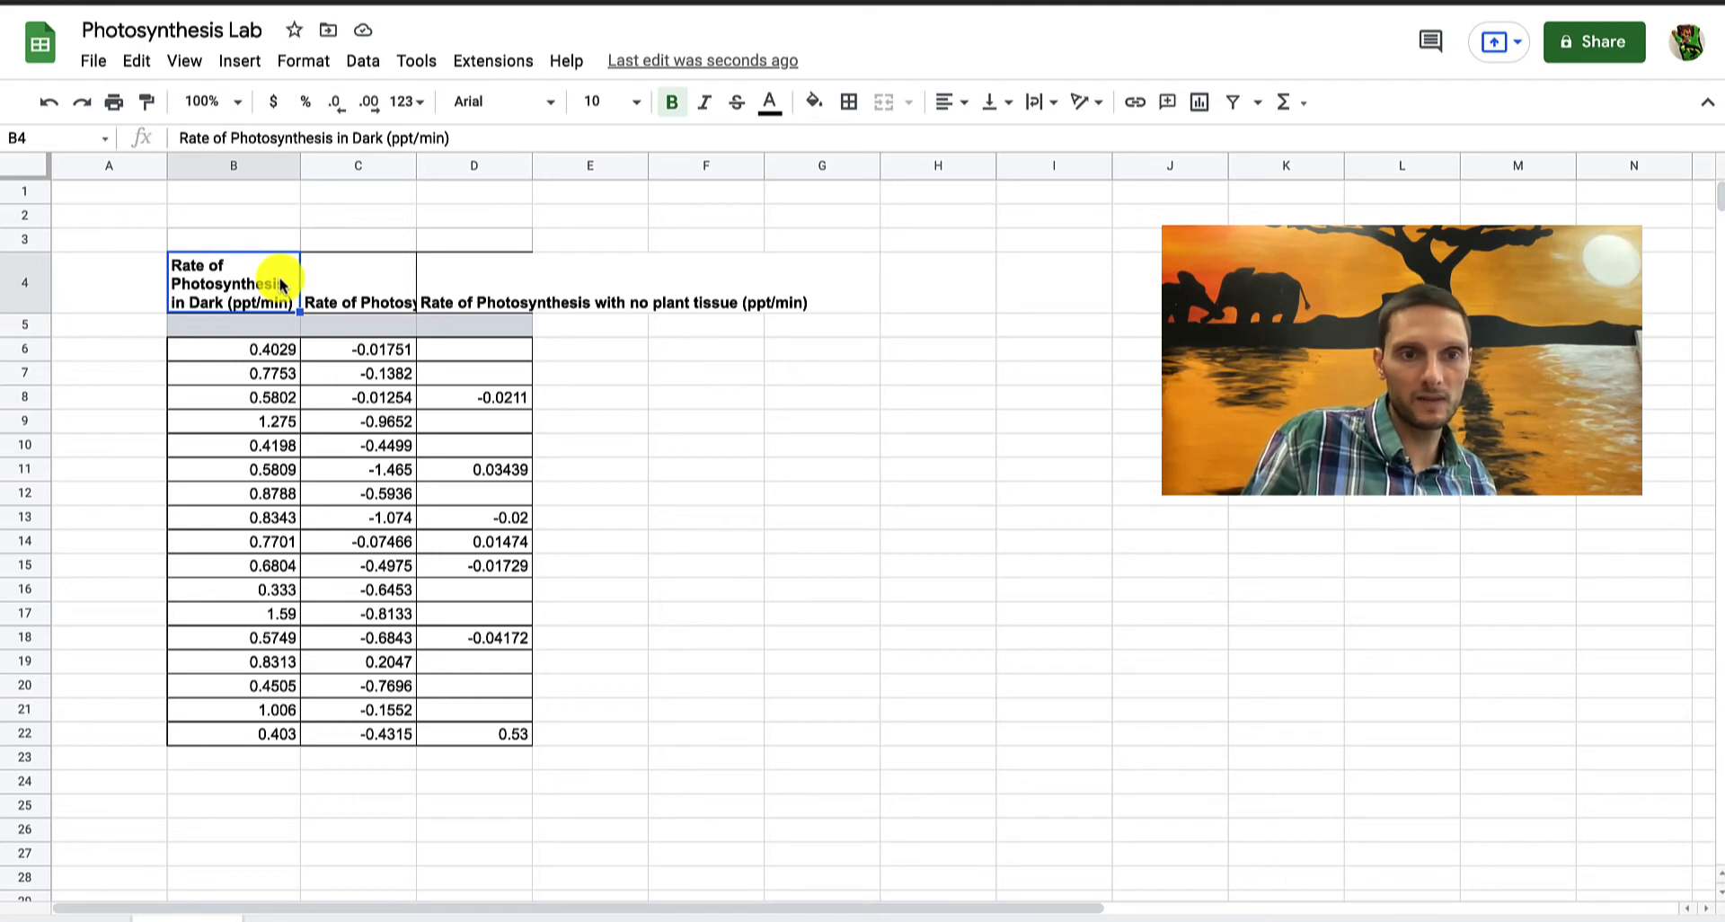
pyautogui.click(356, 283)
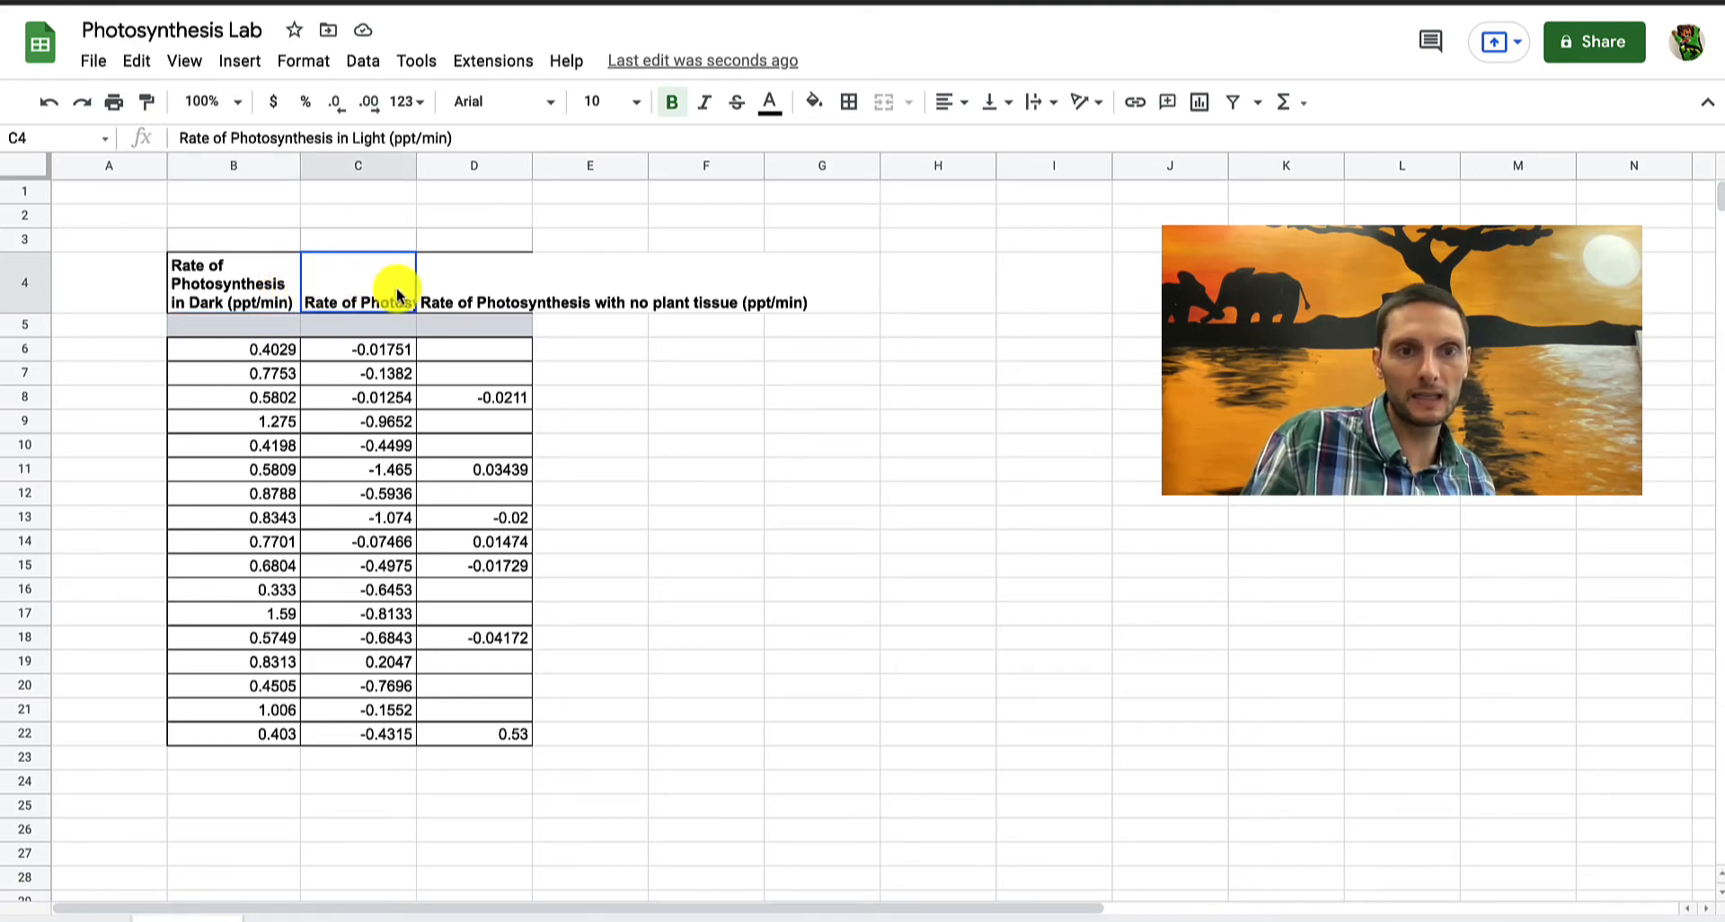
pyautogui.moveTo(356, 283); pyautogui.dragTo(472, 283)
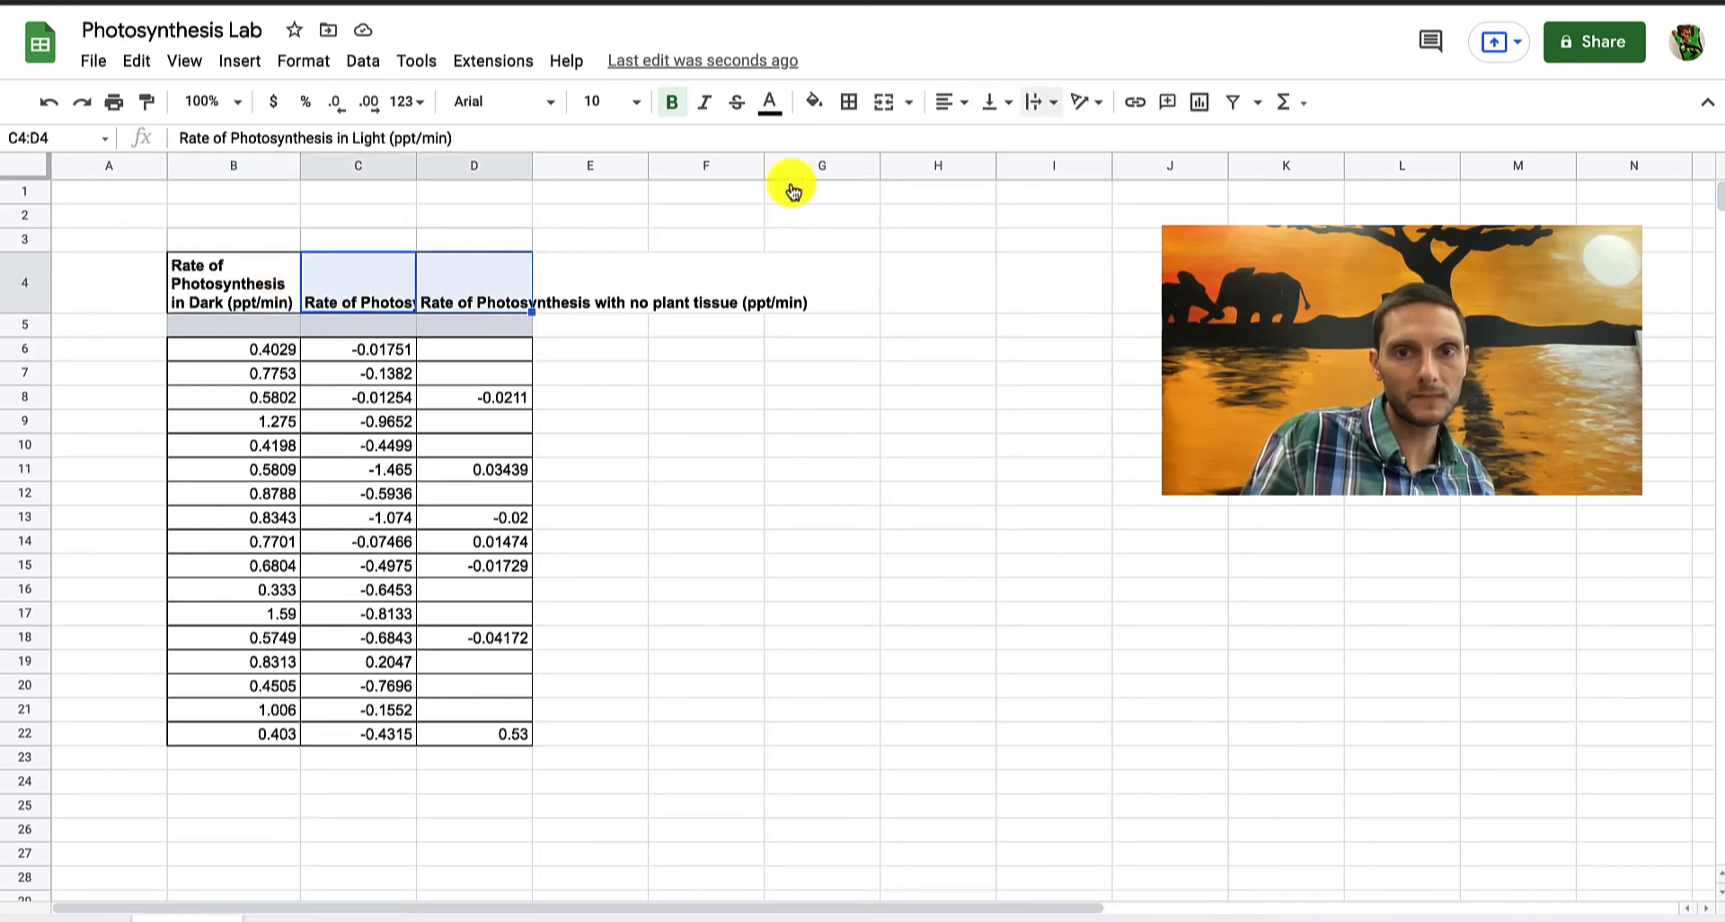
pyautogui.click(1034, 102)
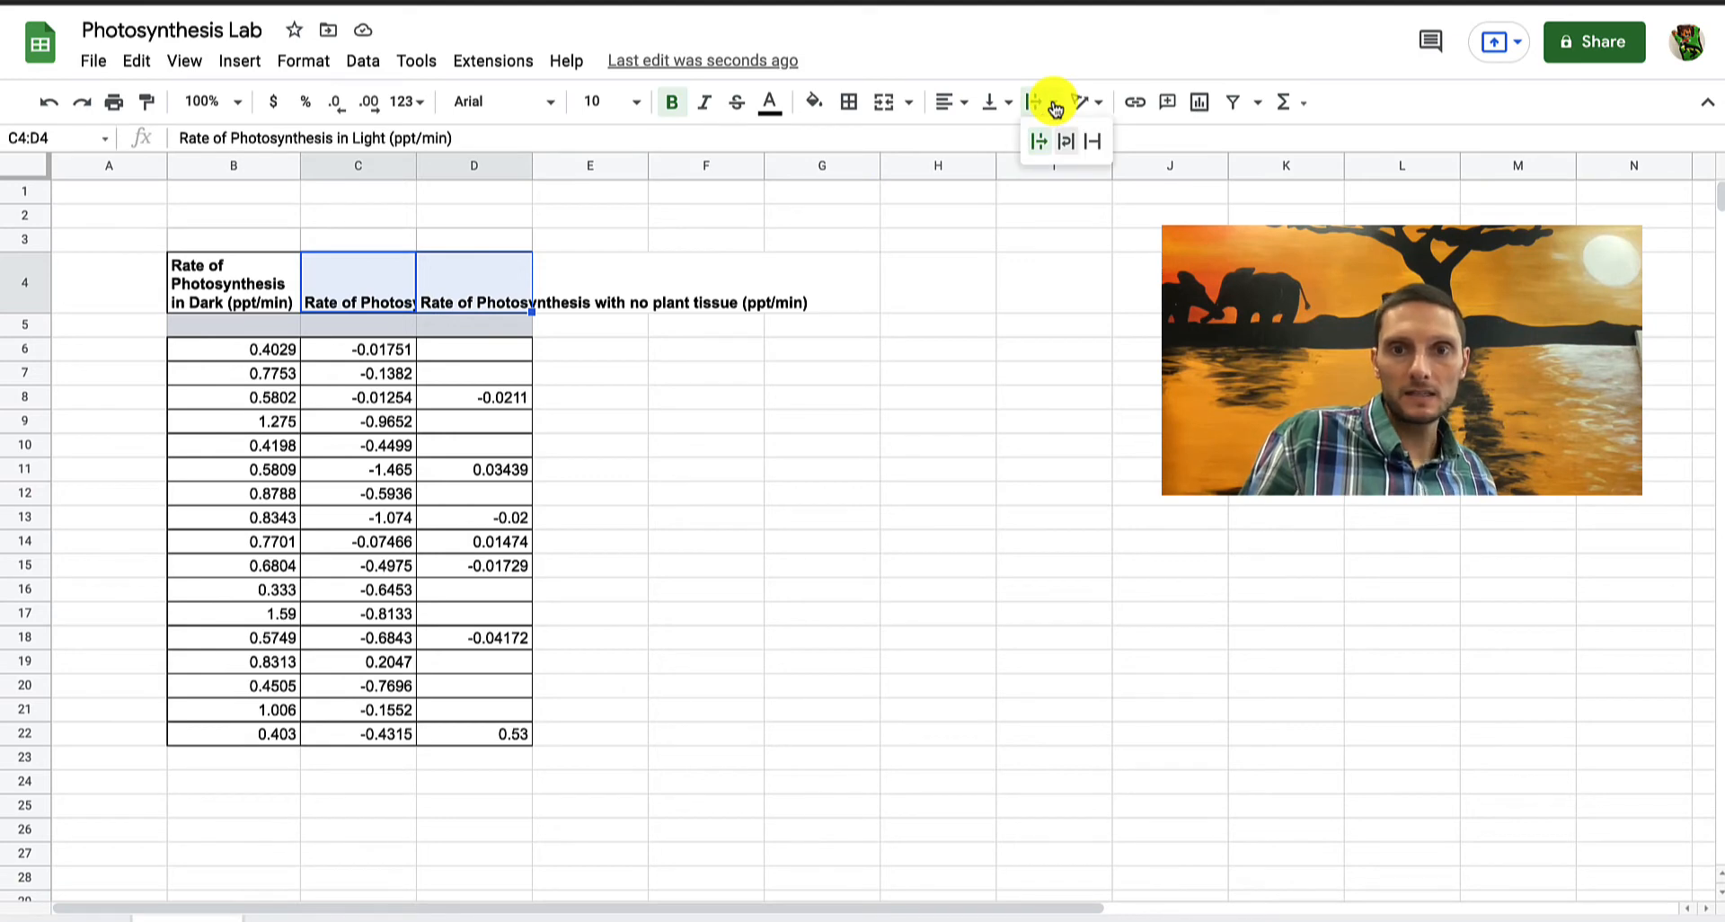
pyautogui.moveTo(1065, 141)
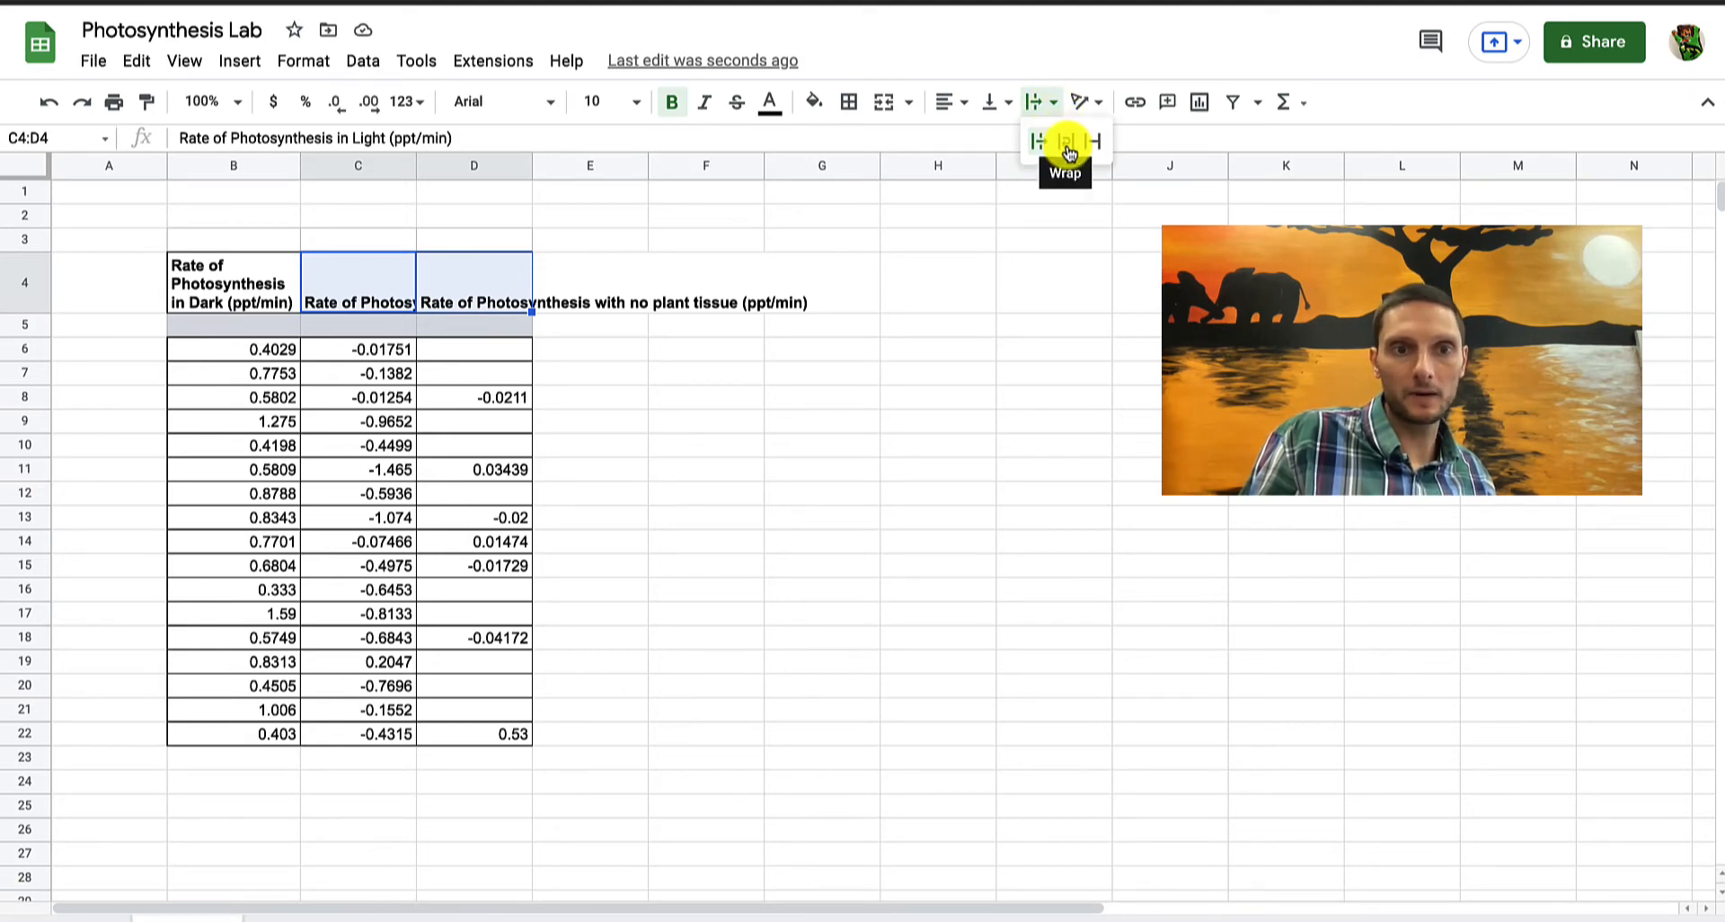
pyautogui.click(1064, 141)
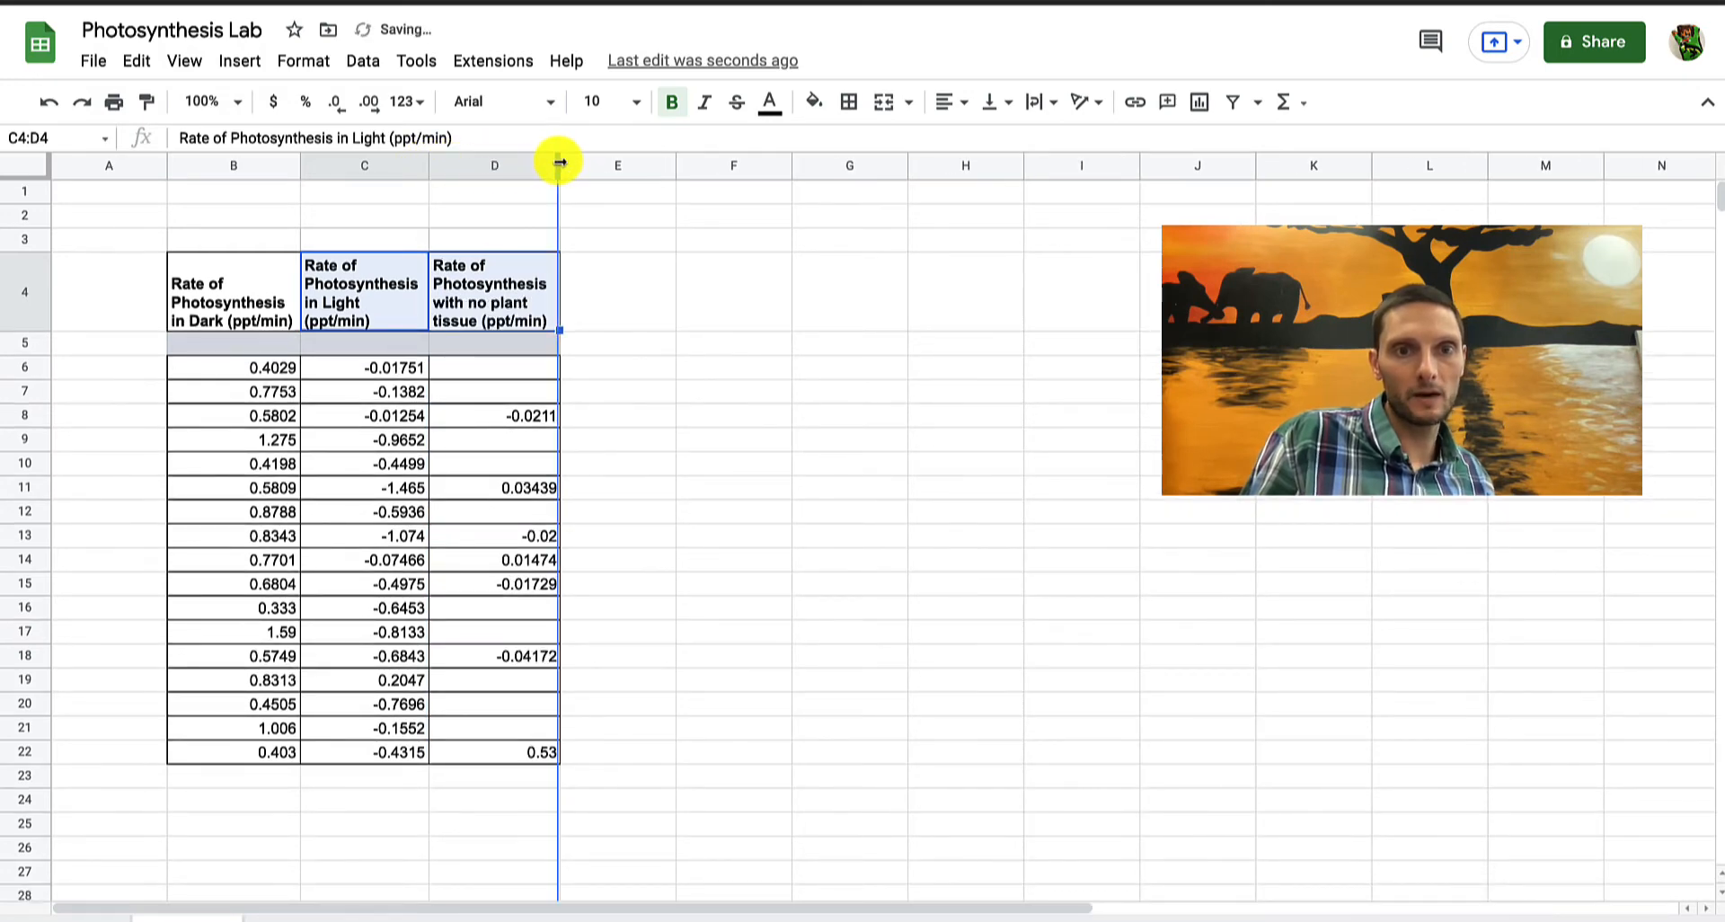
pyautogui.click(624, 291)
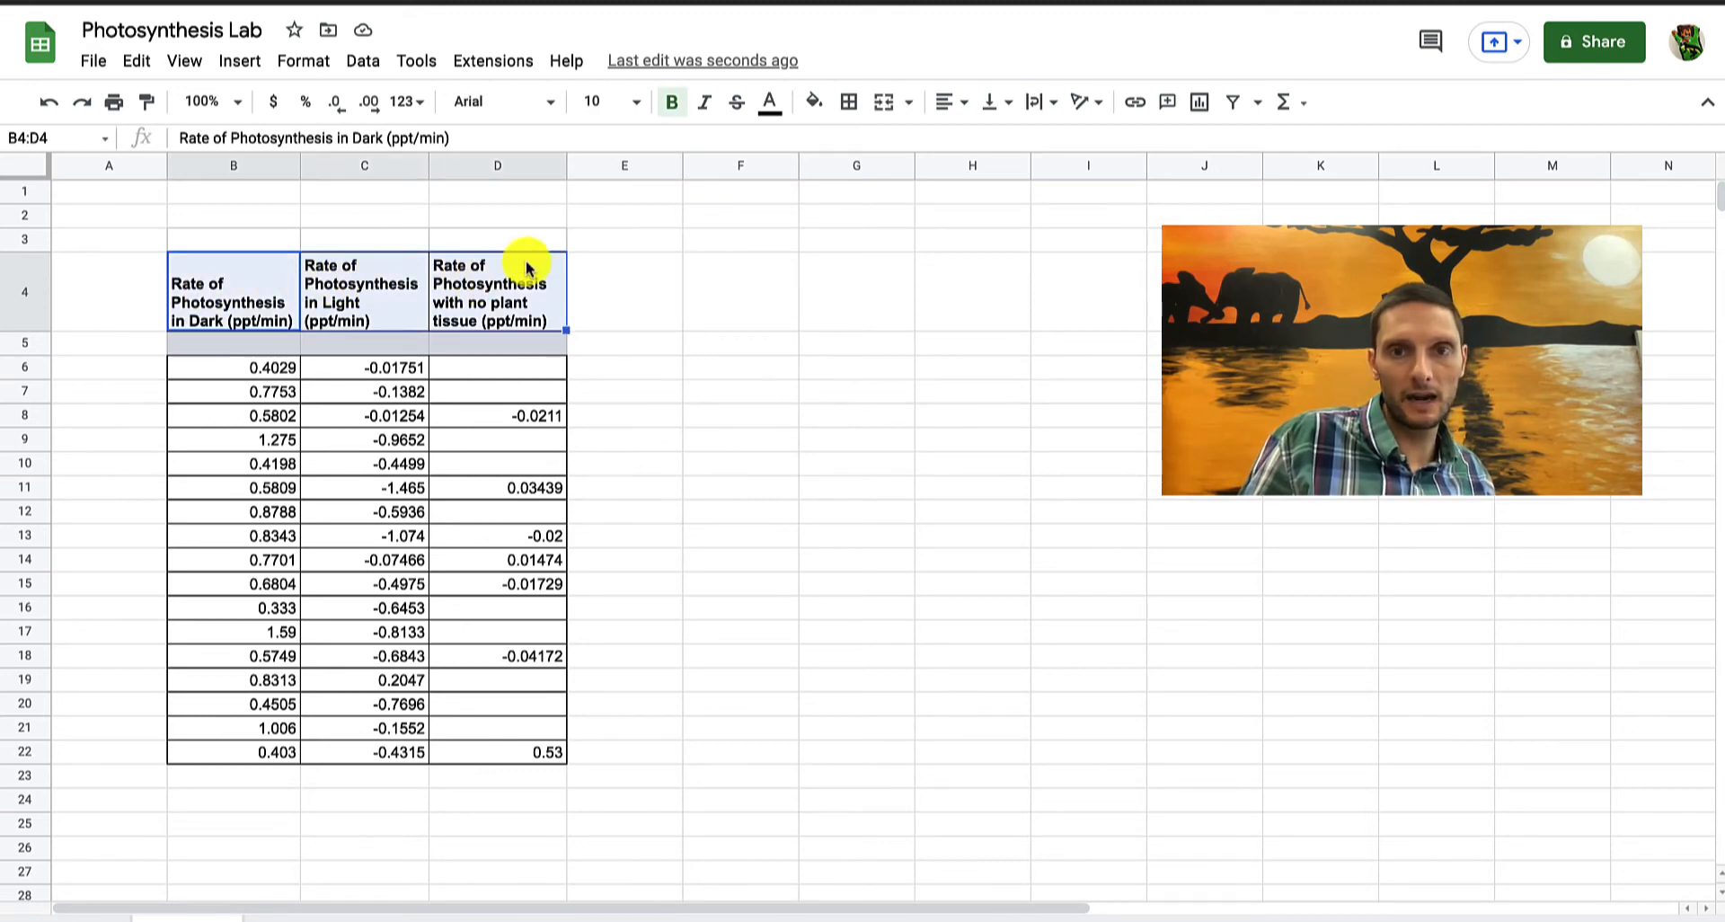
pyautogui.moveTo(943, 102)
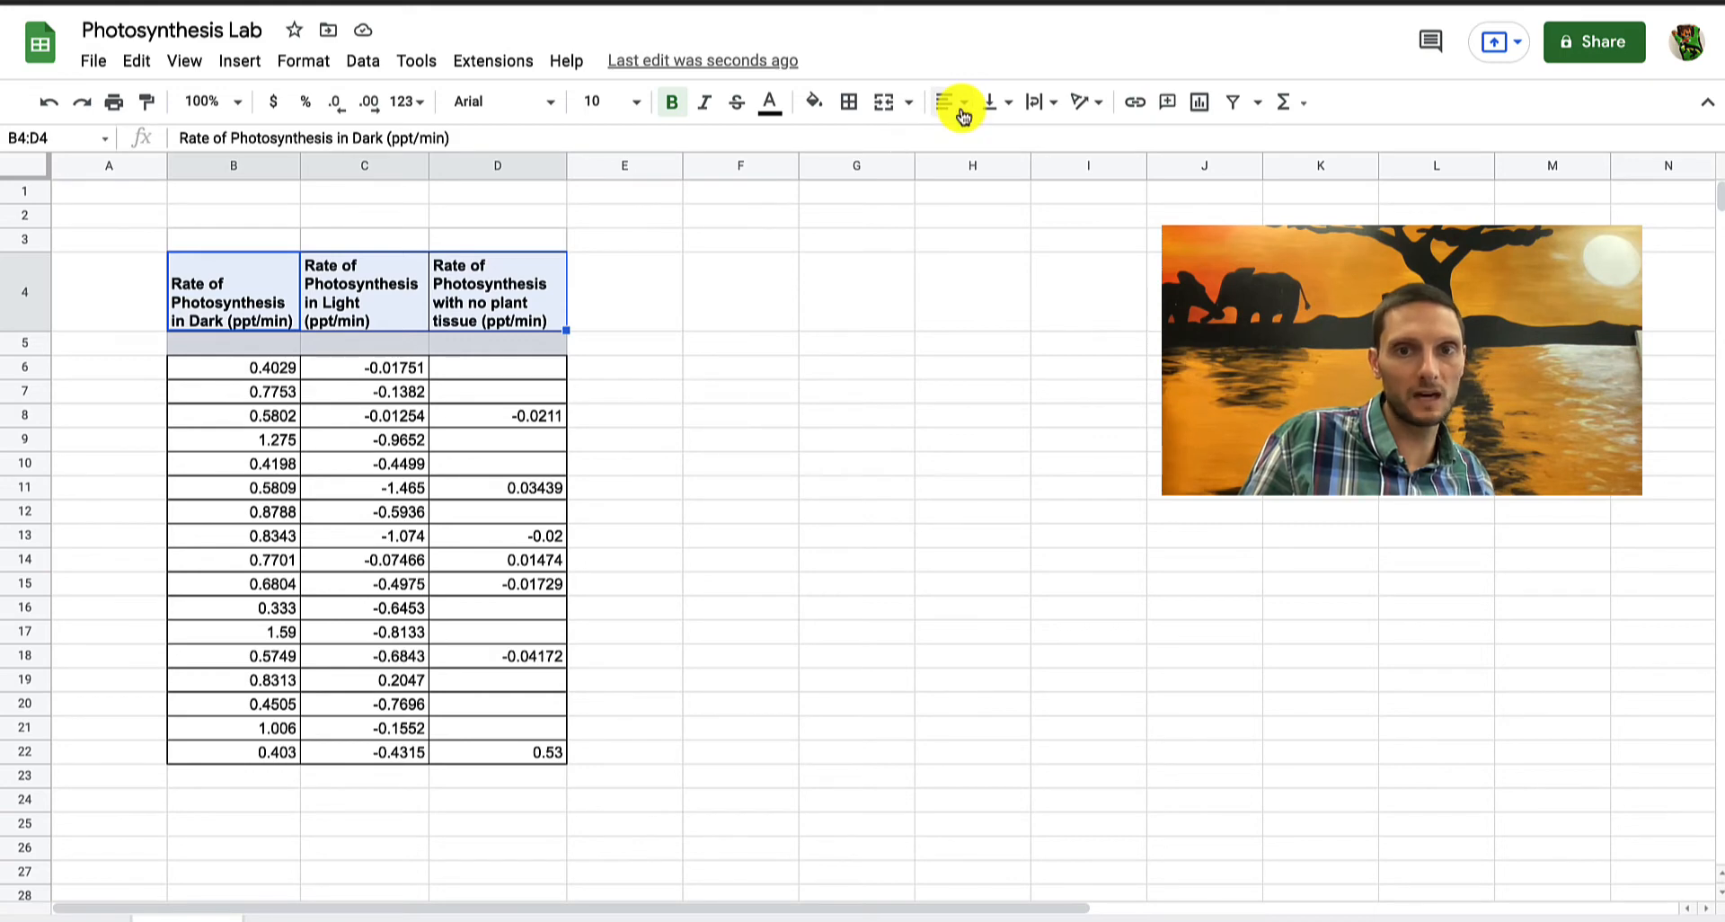
# Give headings B4:D4 horizontal center and vertical middle alignment
pyautogui.click(948, 101)
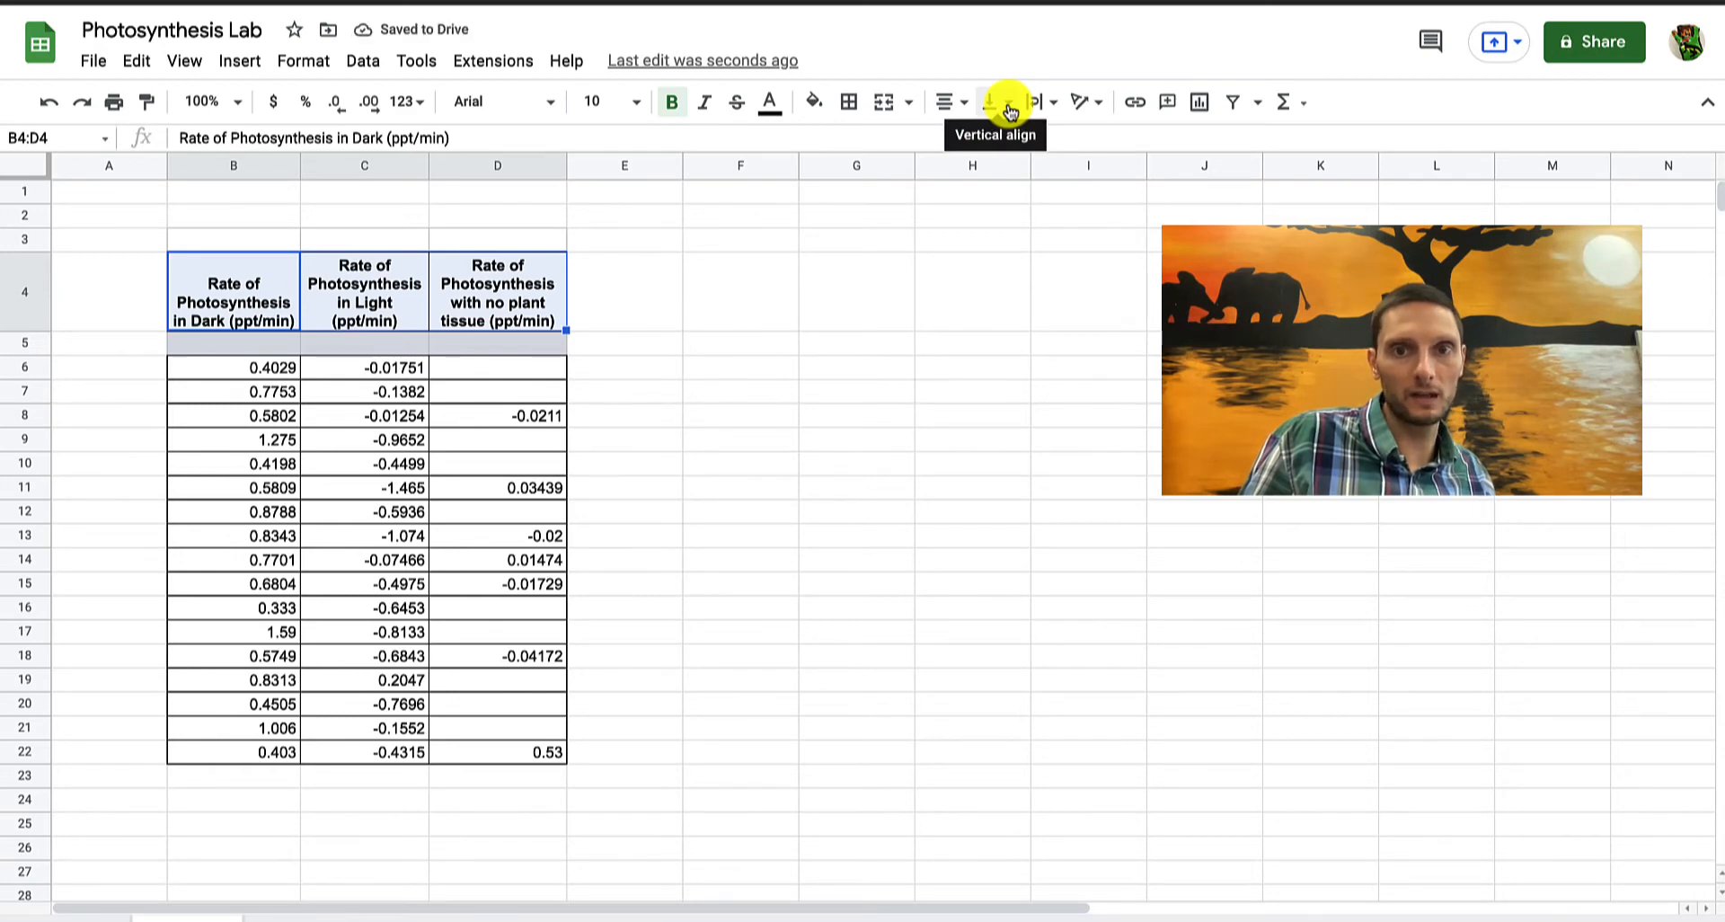
pyautogui.click(1005, 101)
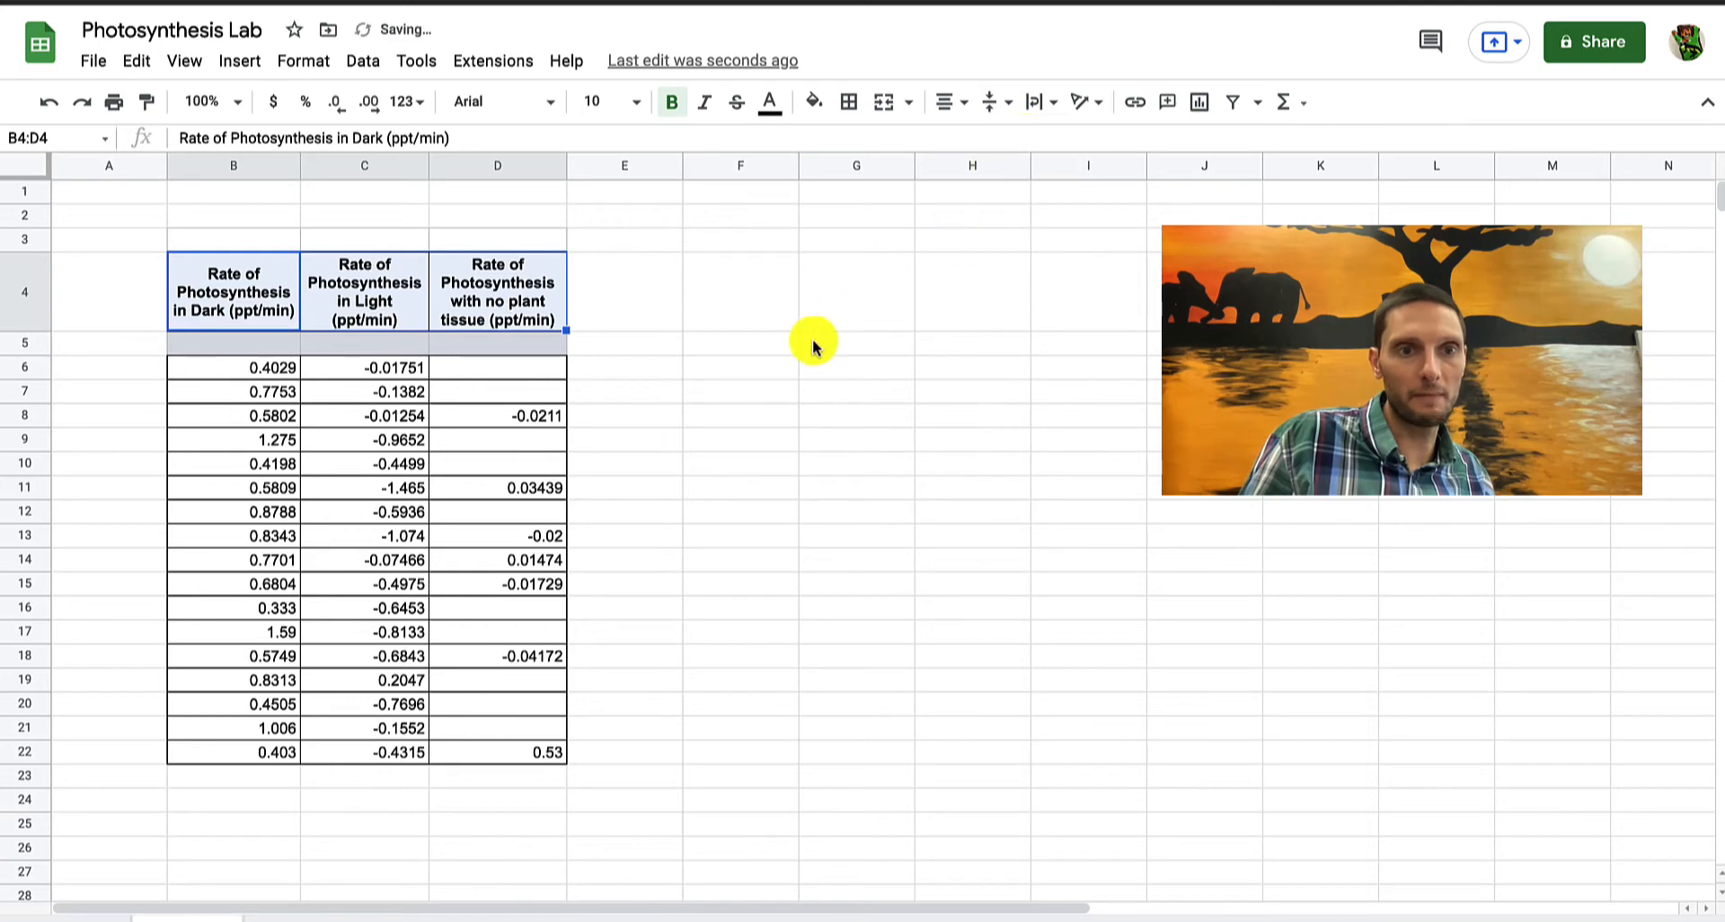
pyautogui.click(740, 391)
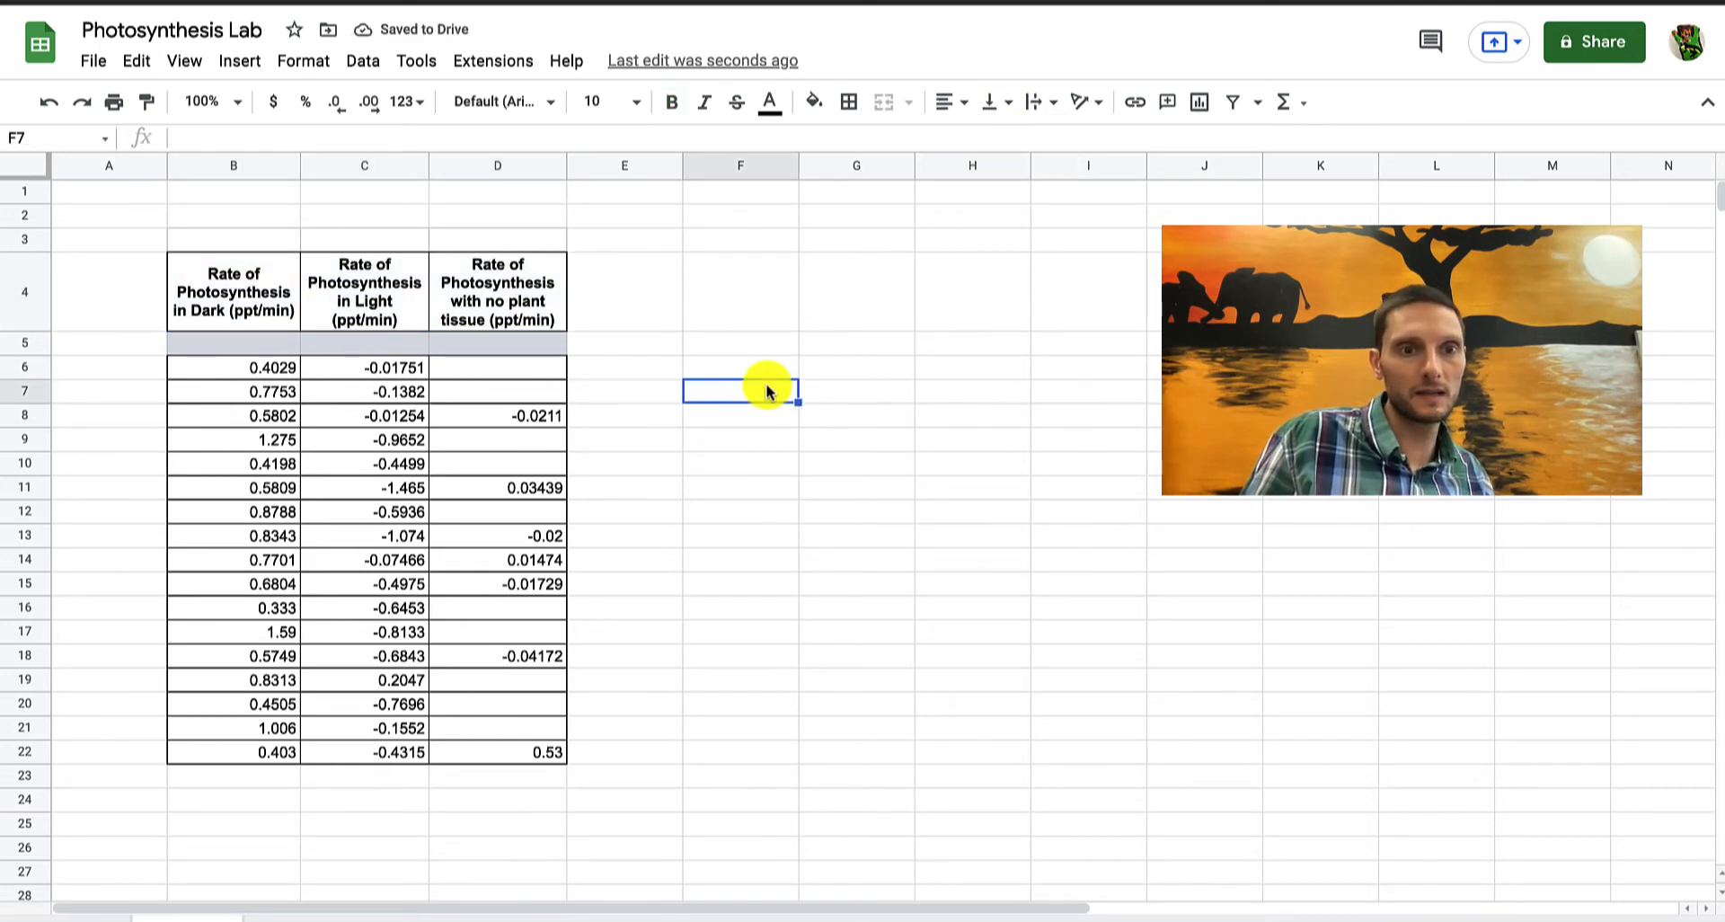
pyautogui.moveTo(270, 338)
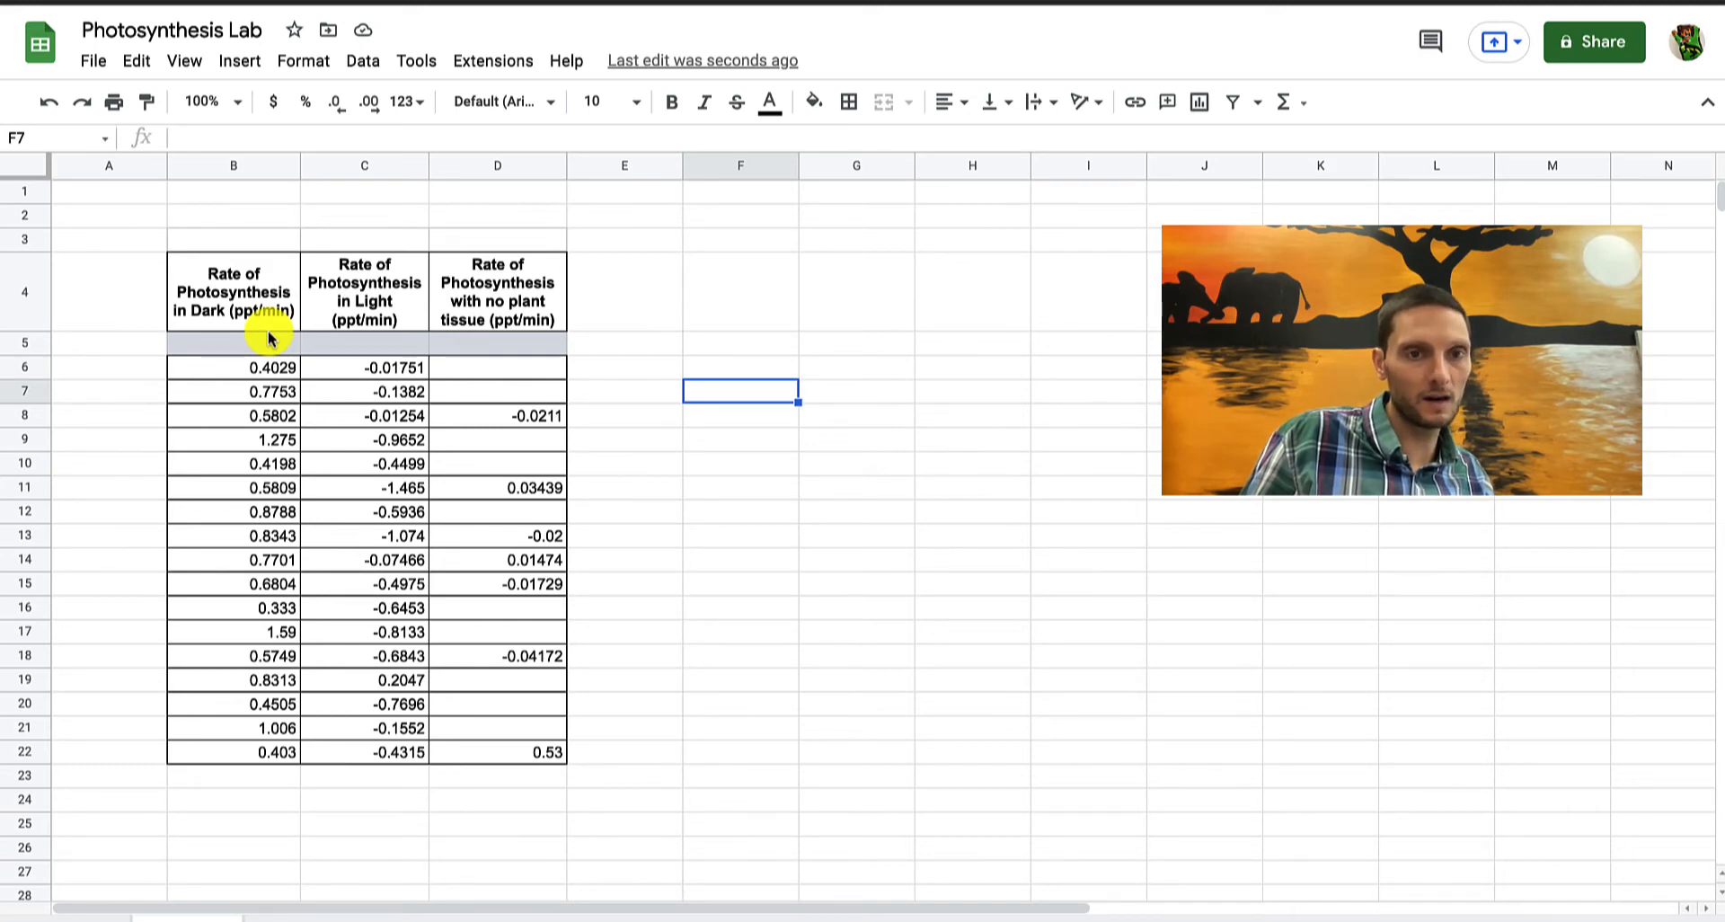
pyautogui.moveTo(503, 663)
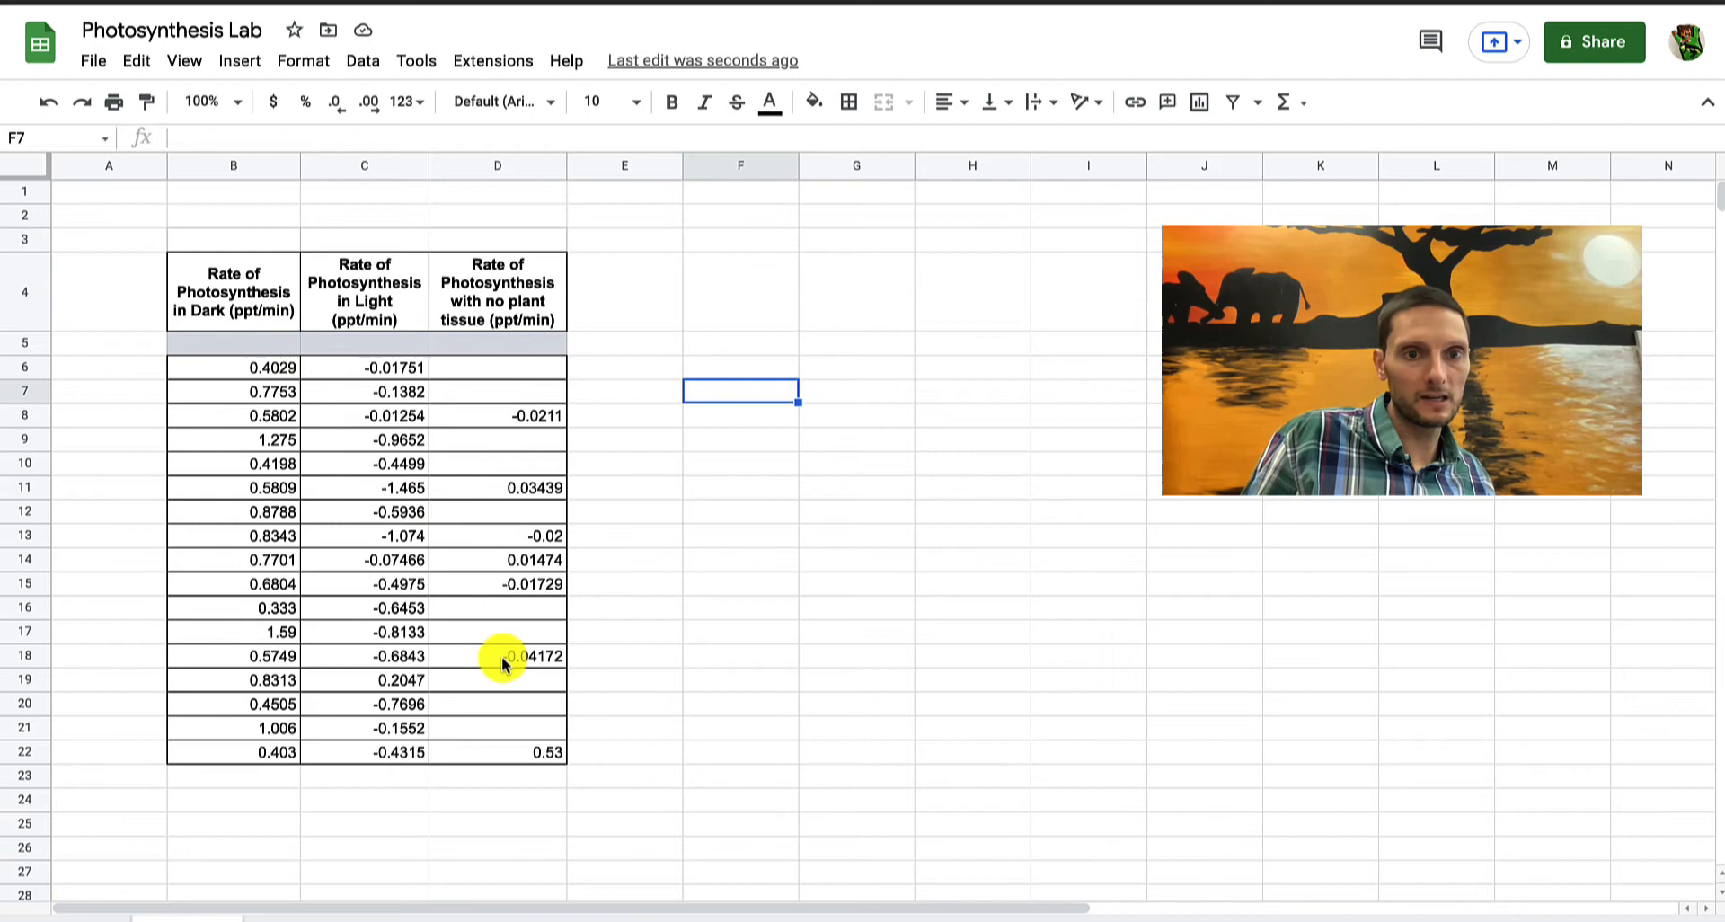
pyautogui.moveTo(510, 590)
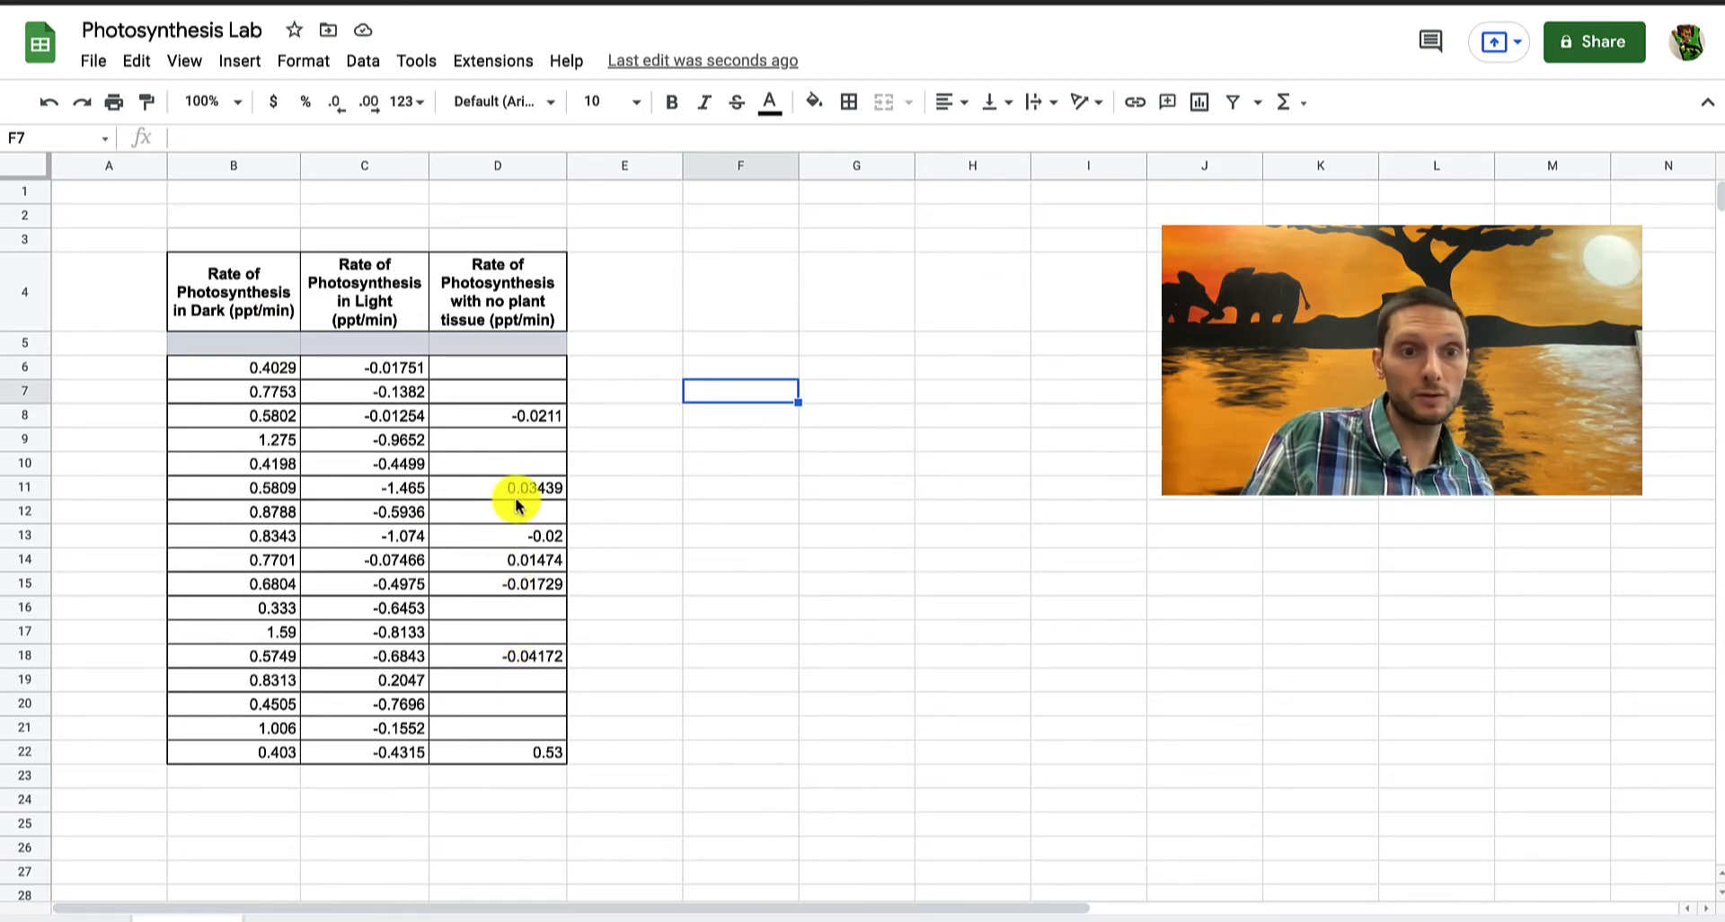
pyautogui.moveTo(212, 350)
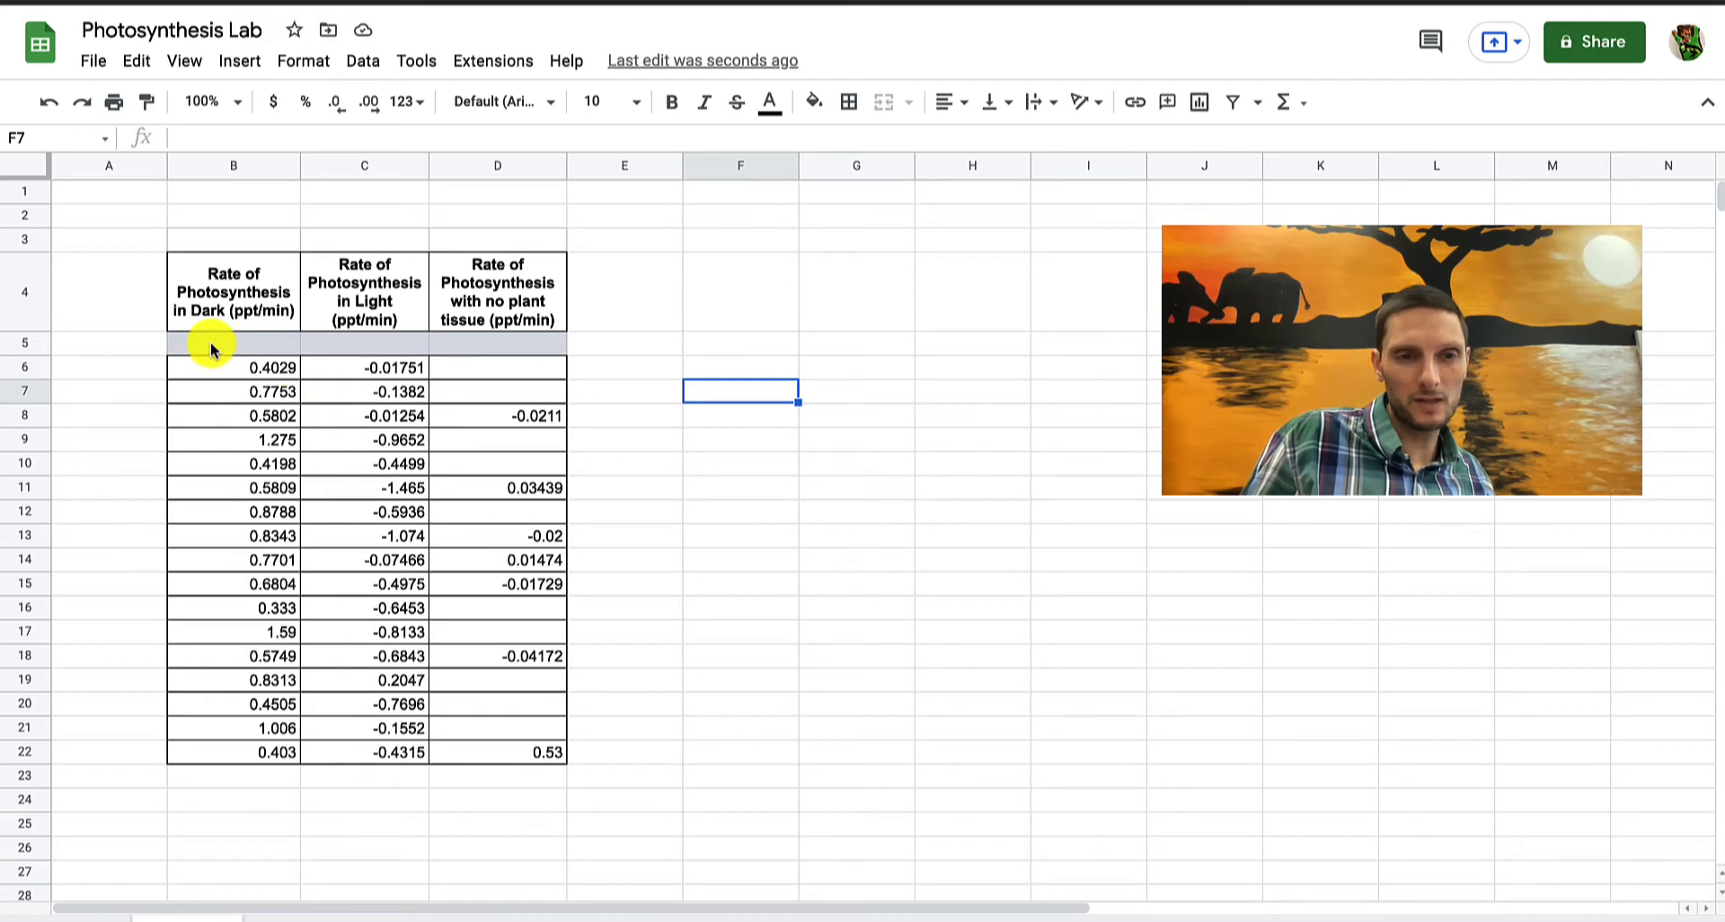
# Delete the blank row 5 beneath the rate headings
pyautogui.click(232, 343)
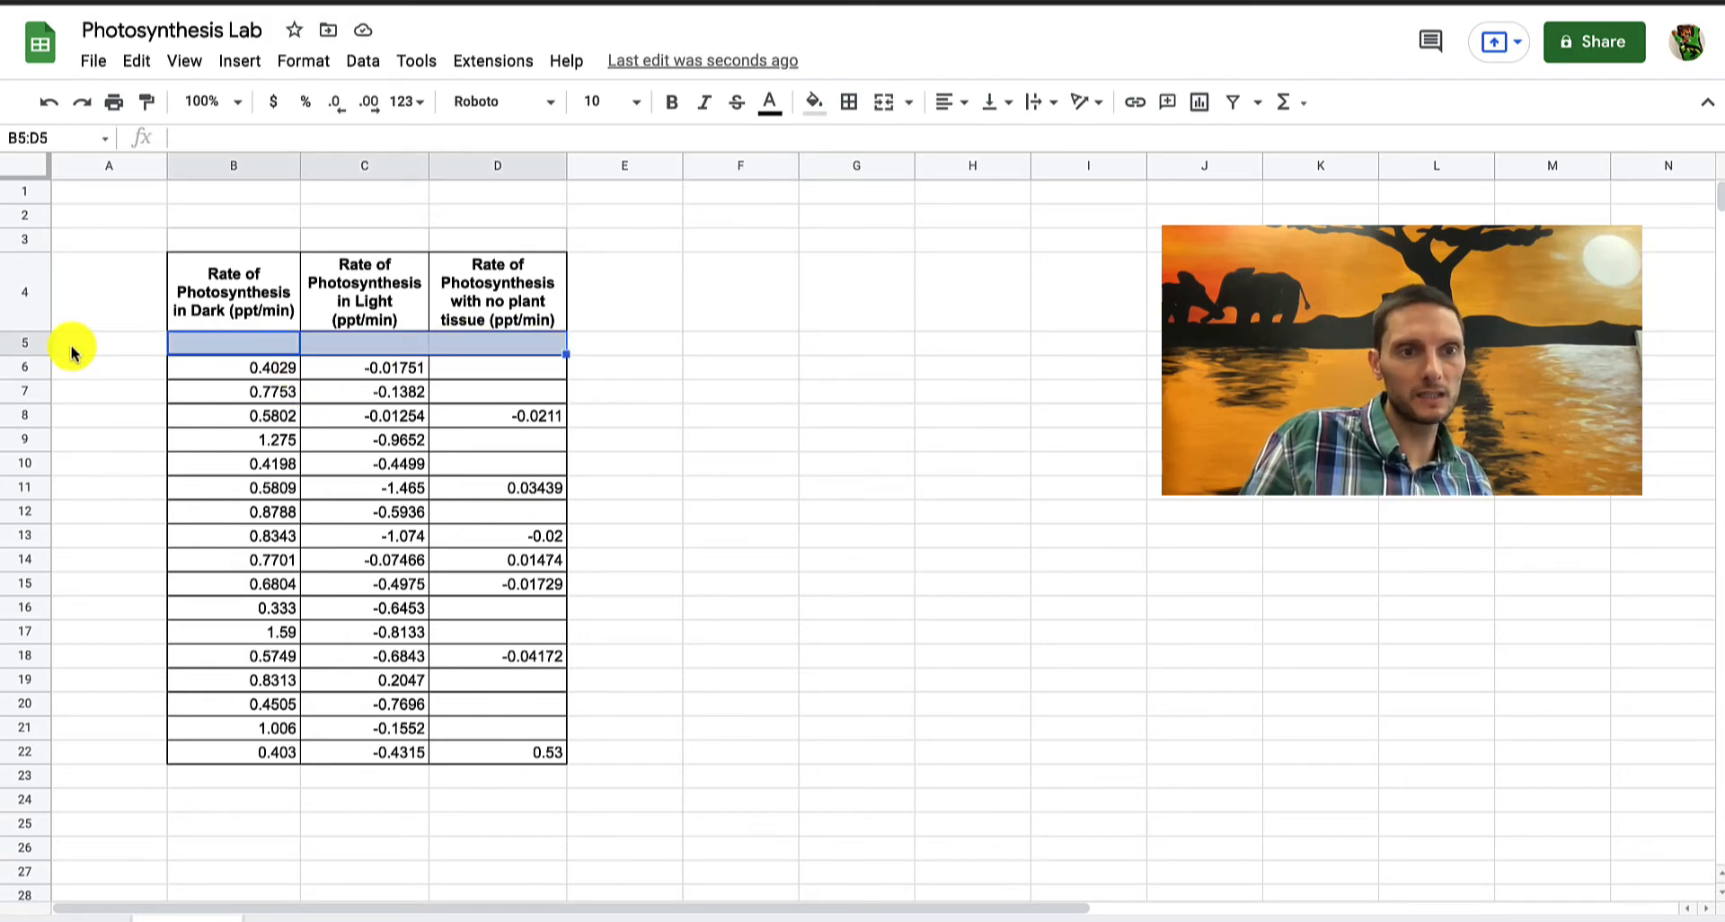
pyautogui.click(22, 343)
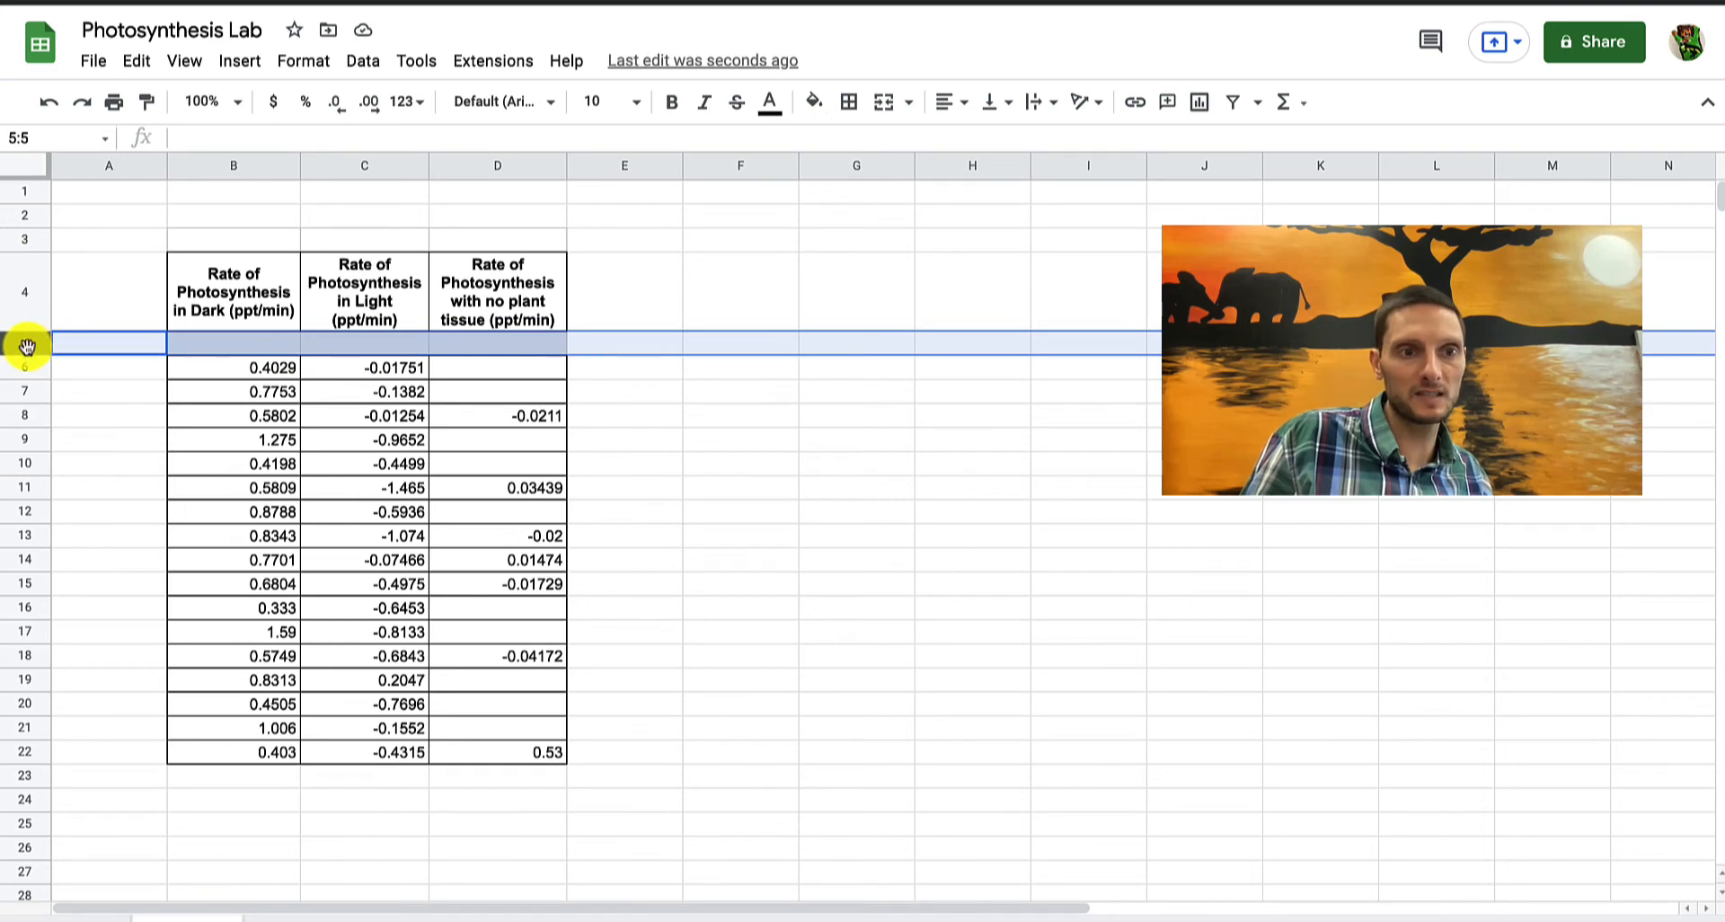
pyautogui.rightClick(24, 344)
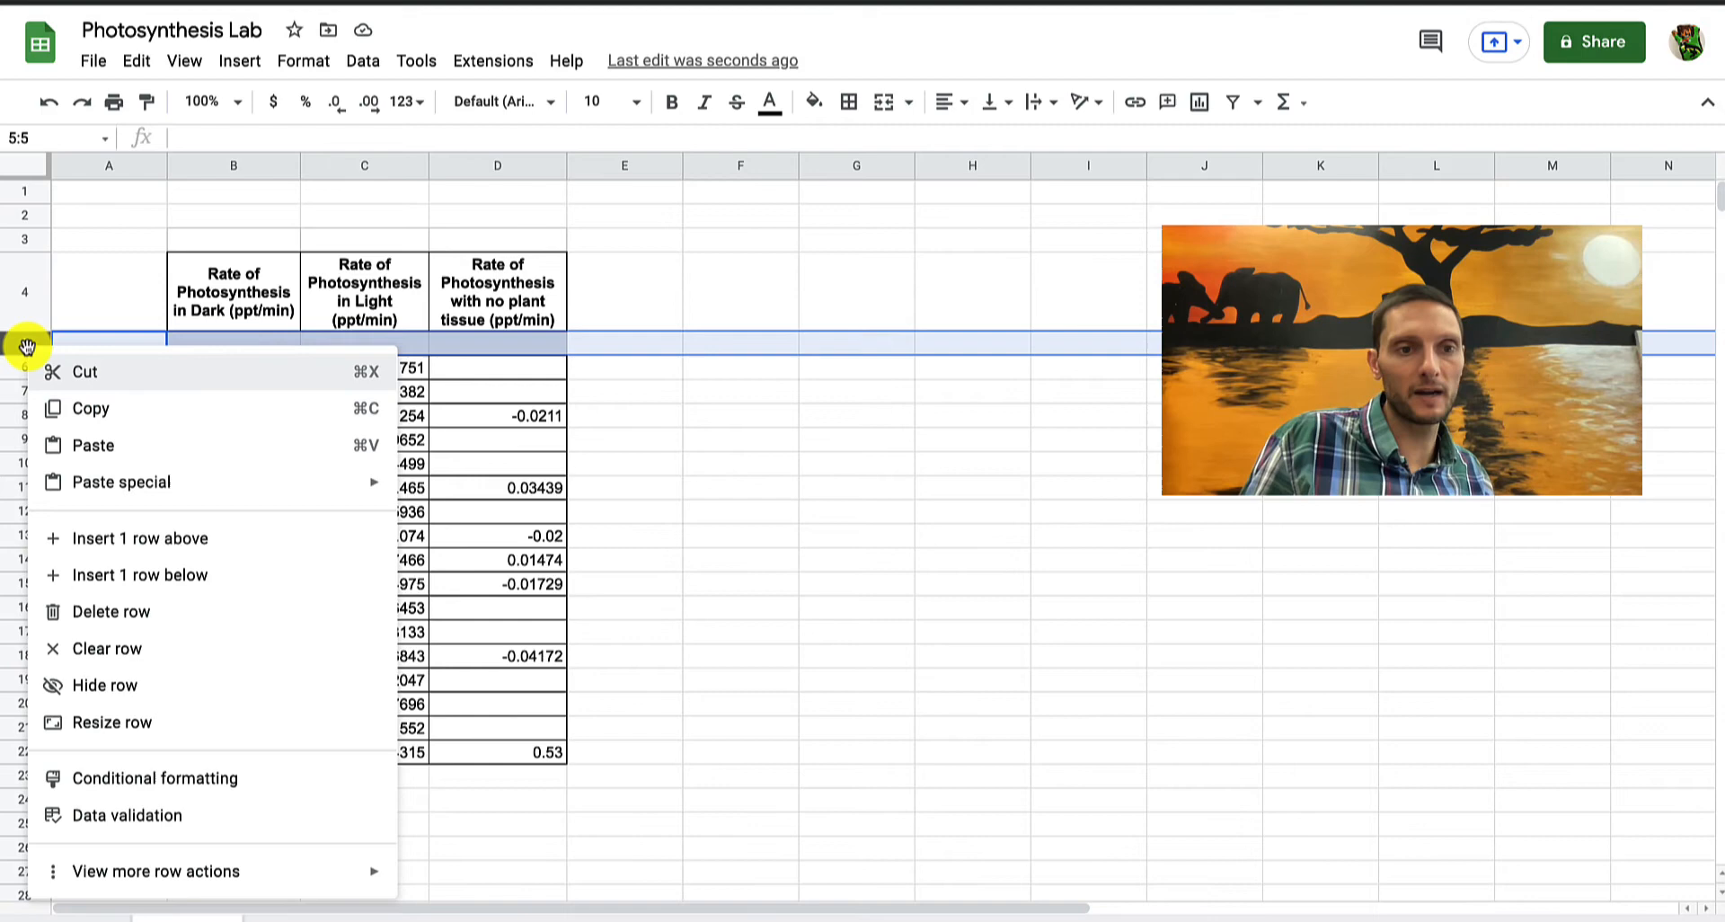
pyautogui.moveTo(66, 612)
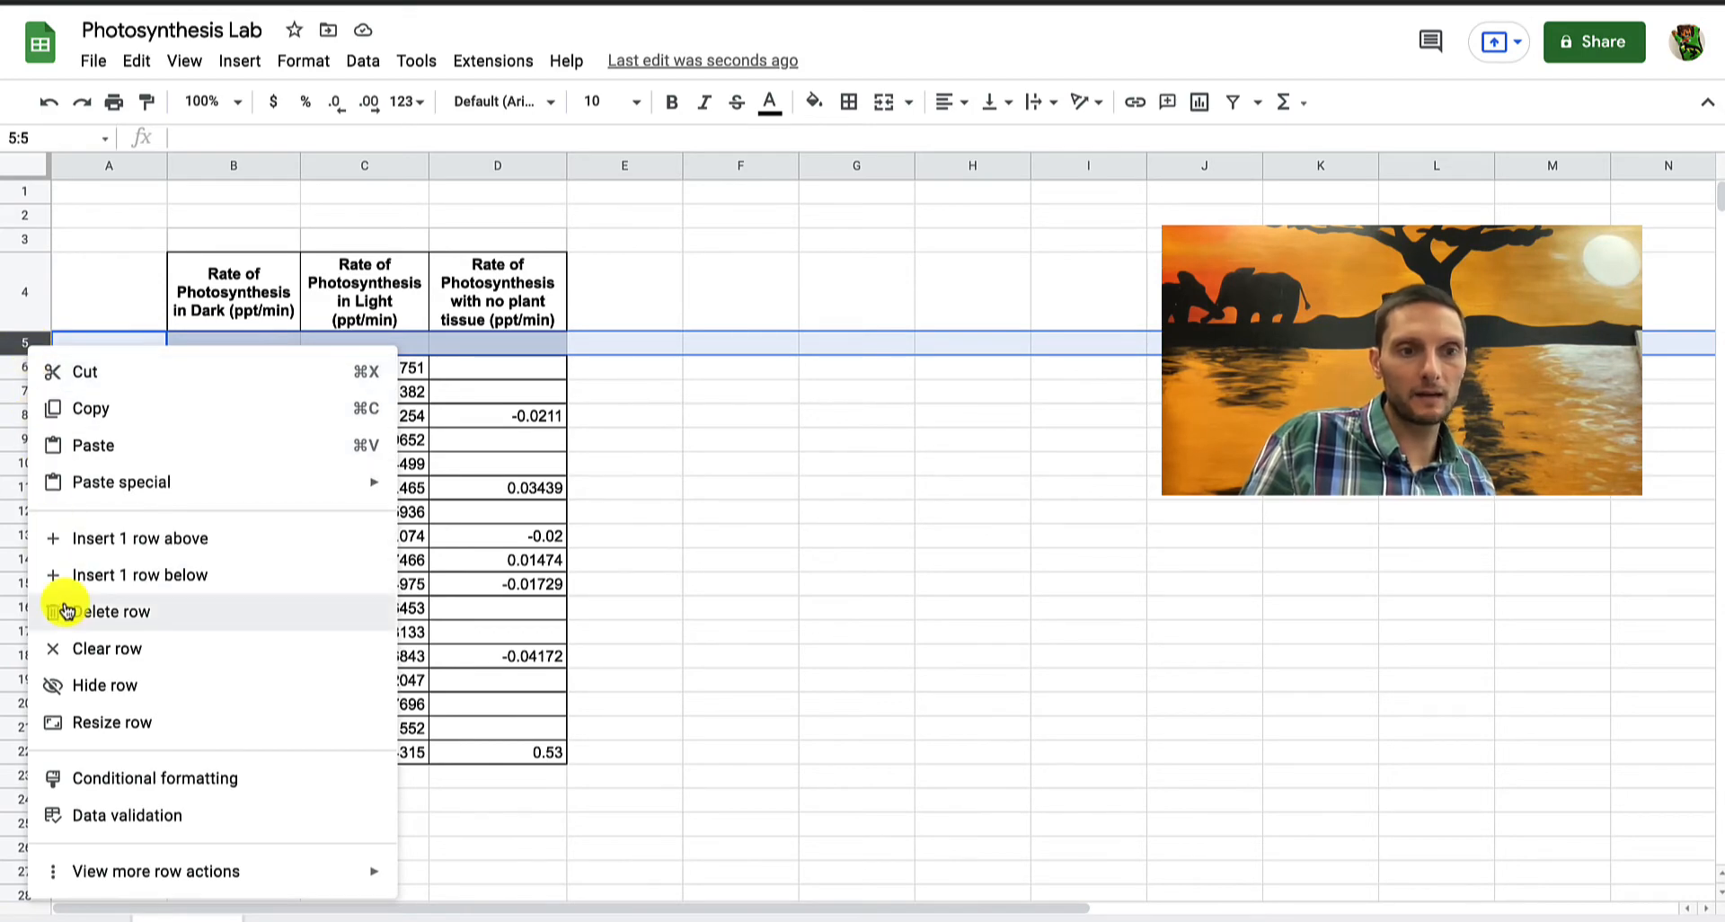
pyautogui.click(107, 612)
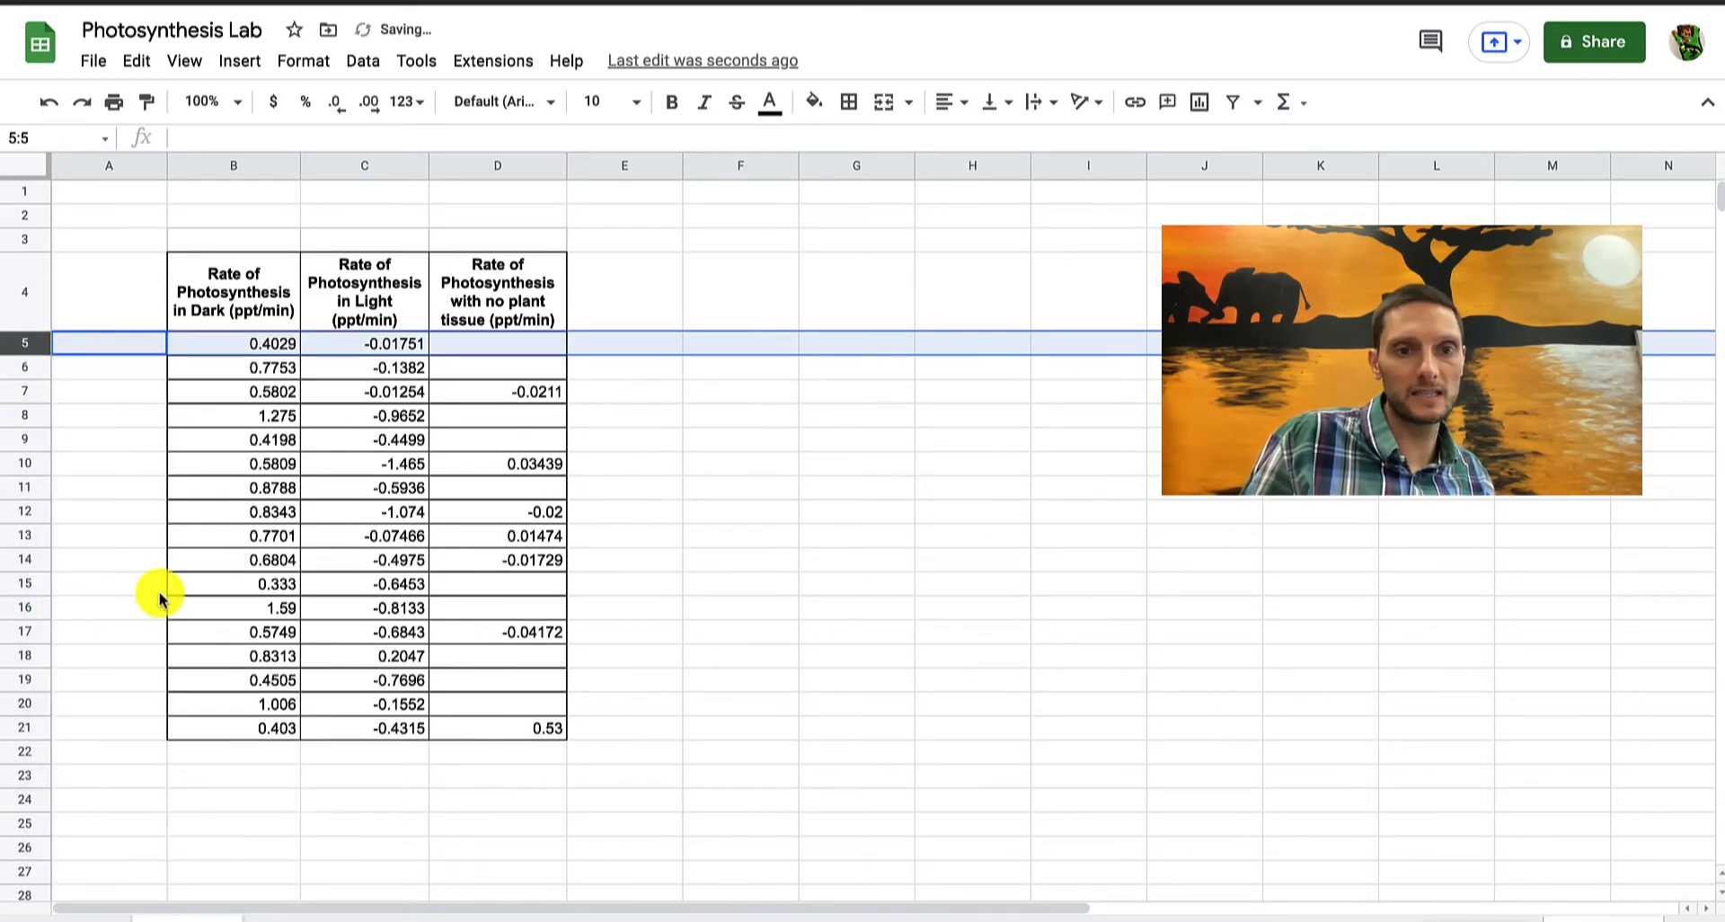
pyautogui.click(496, 559)
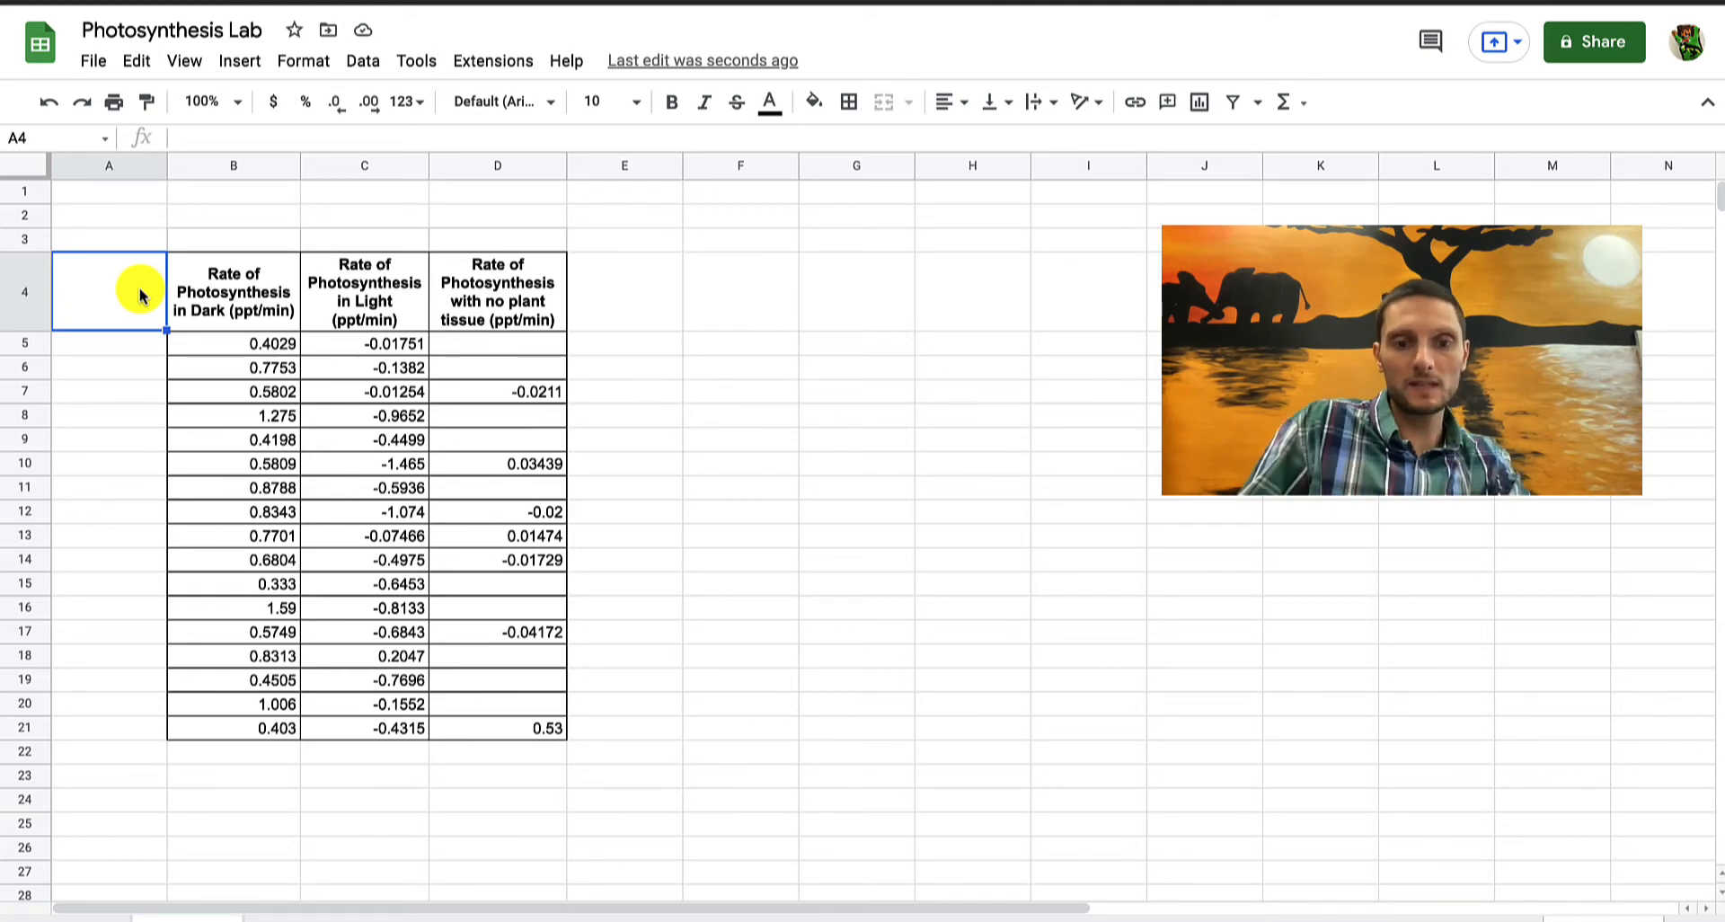
# Enter the heading 'Trials' in A4 and align it to the vertical middle
pyautogui.write('Trials')
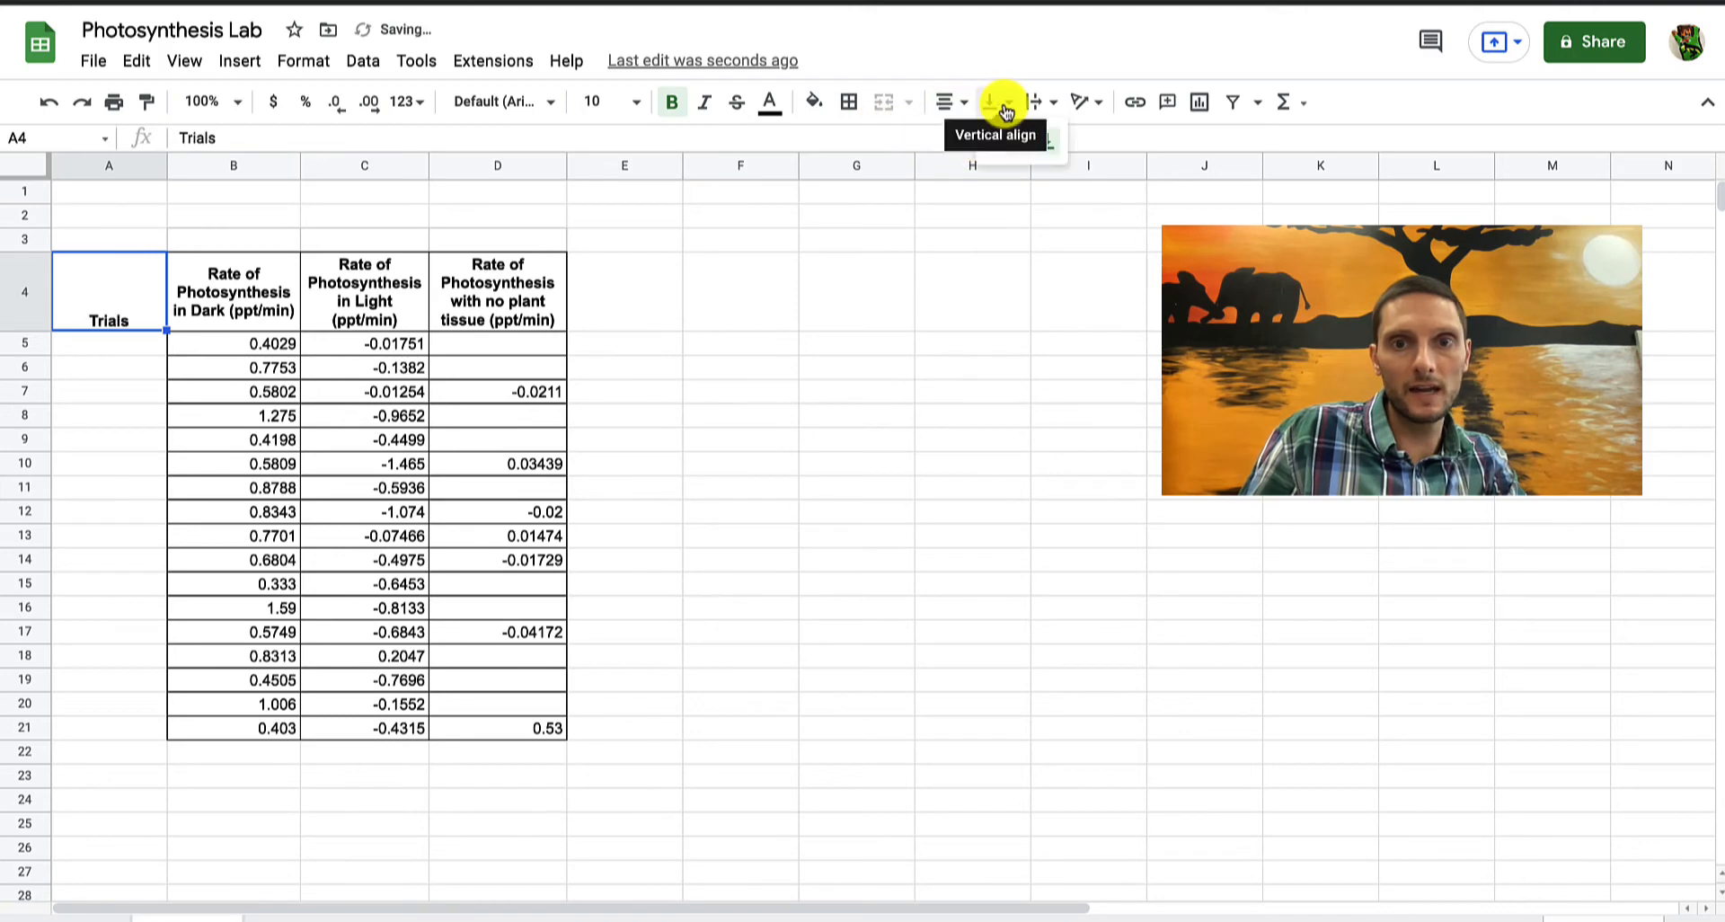
pyautogui.click(990, 101)
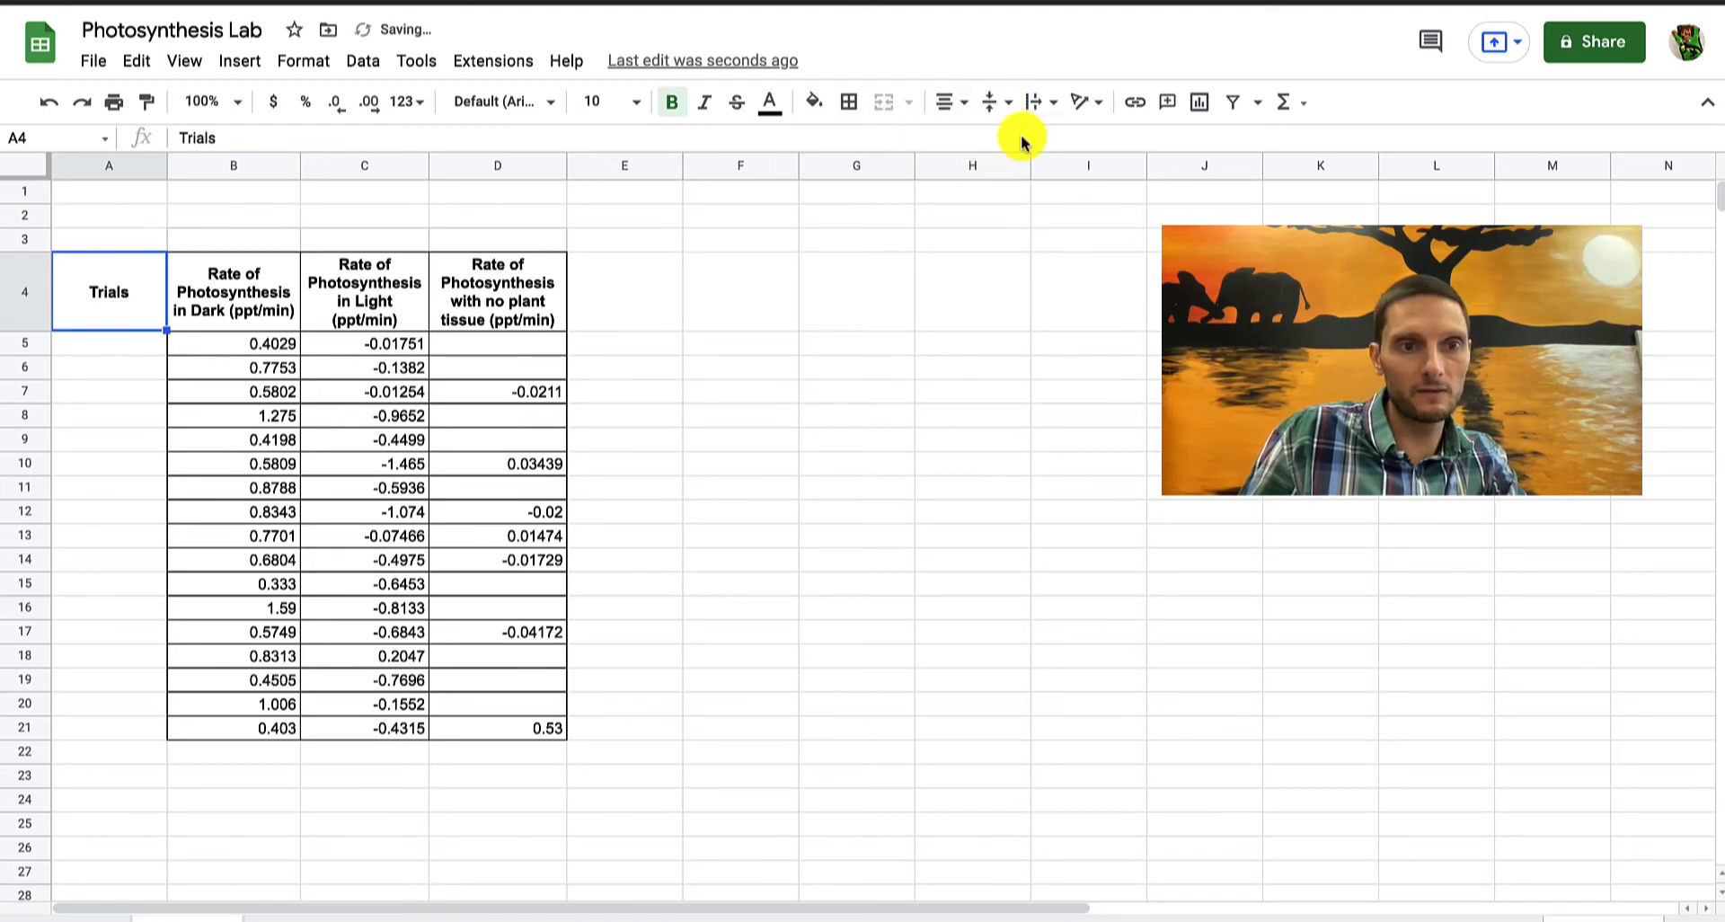
pyautogui.click(233, 463)
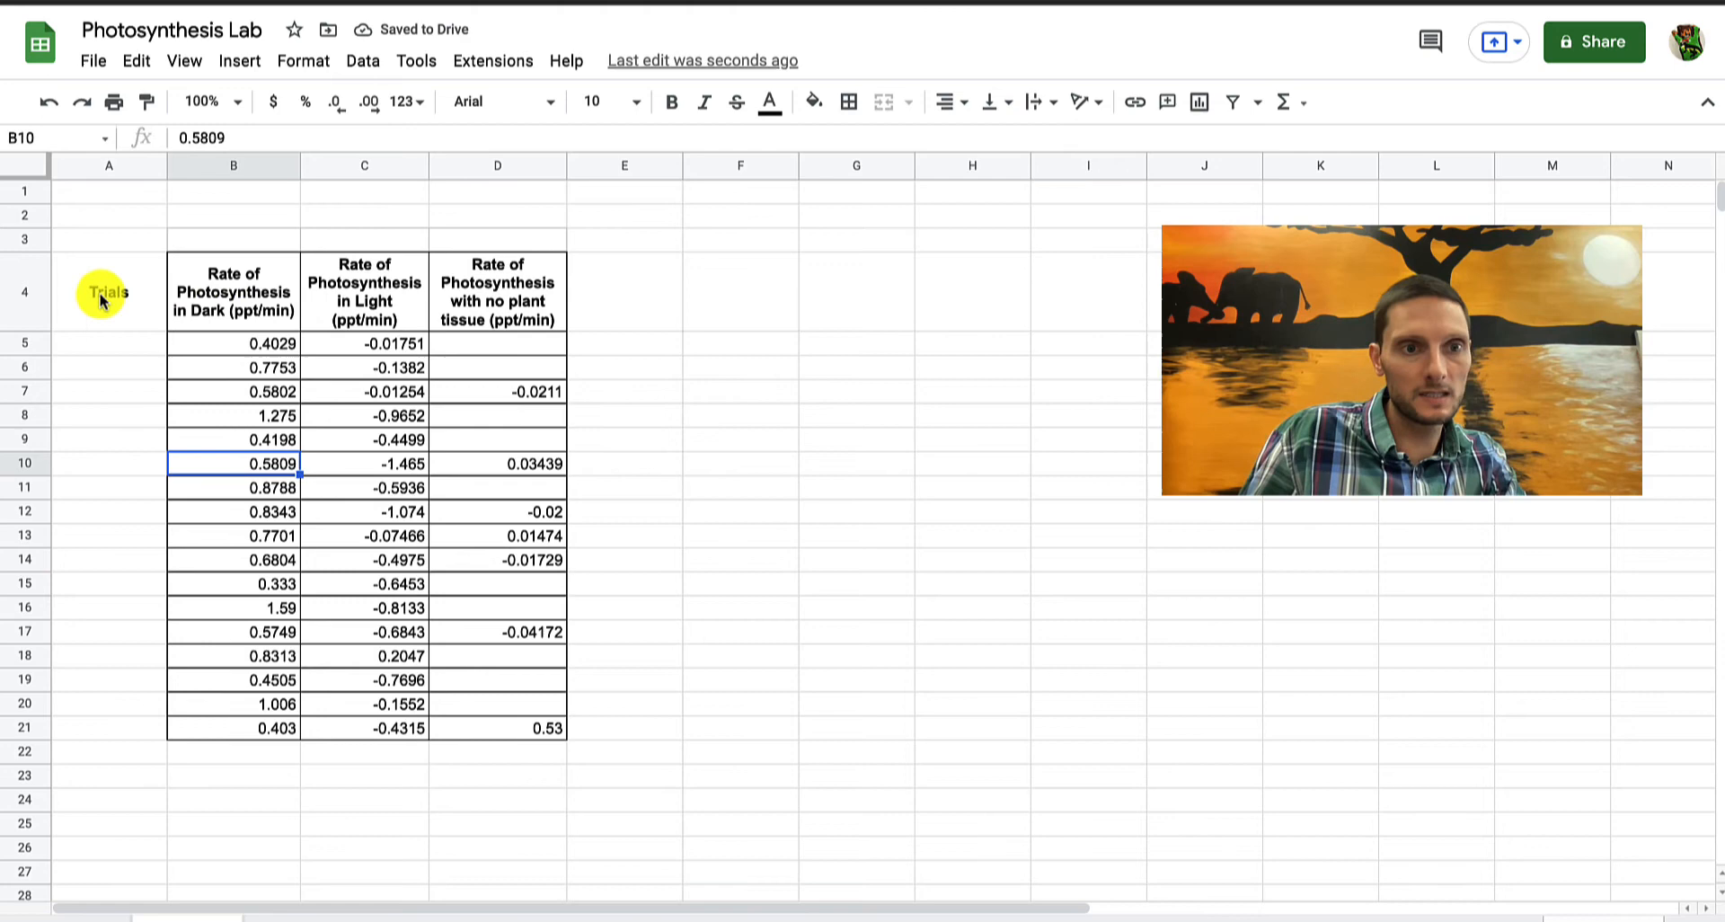
pyautogui.click(108, 342)
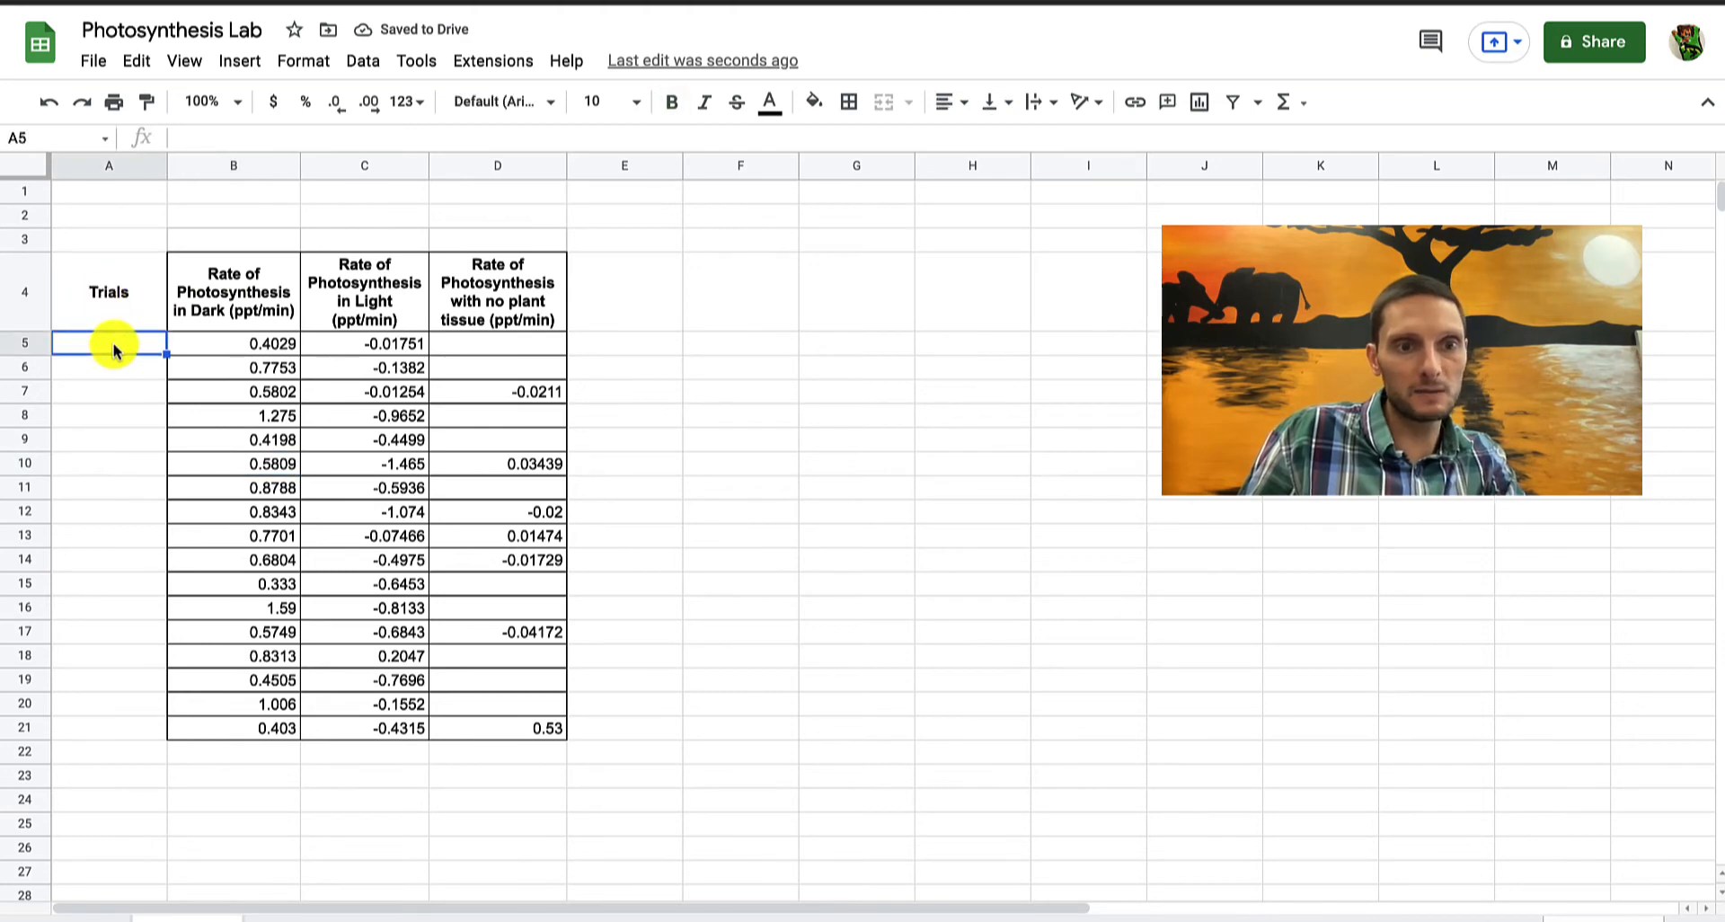
# Number the trials 1 through 17 down the Trials column, rows 5 to 21
pyautogui.write('1')
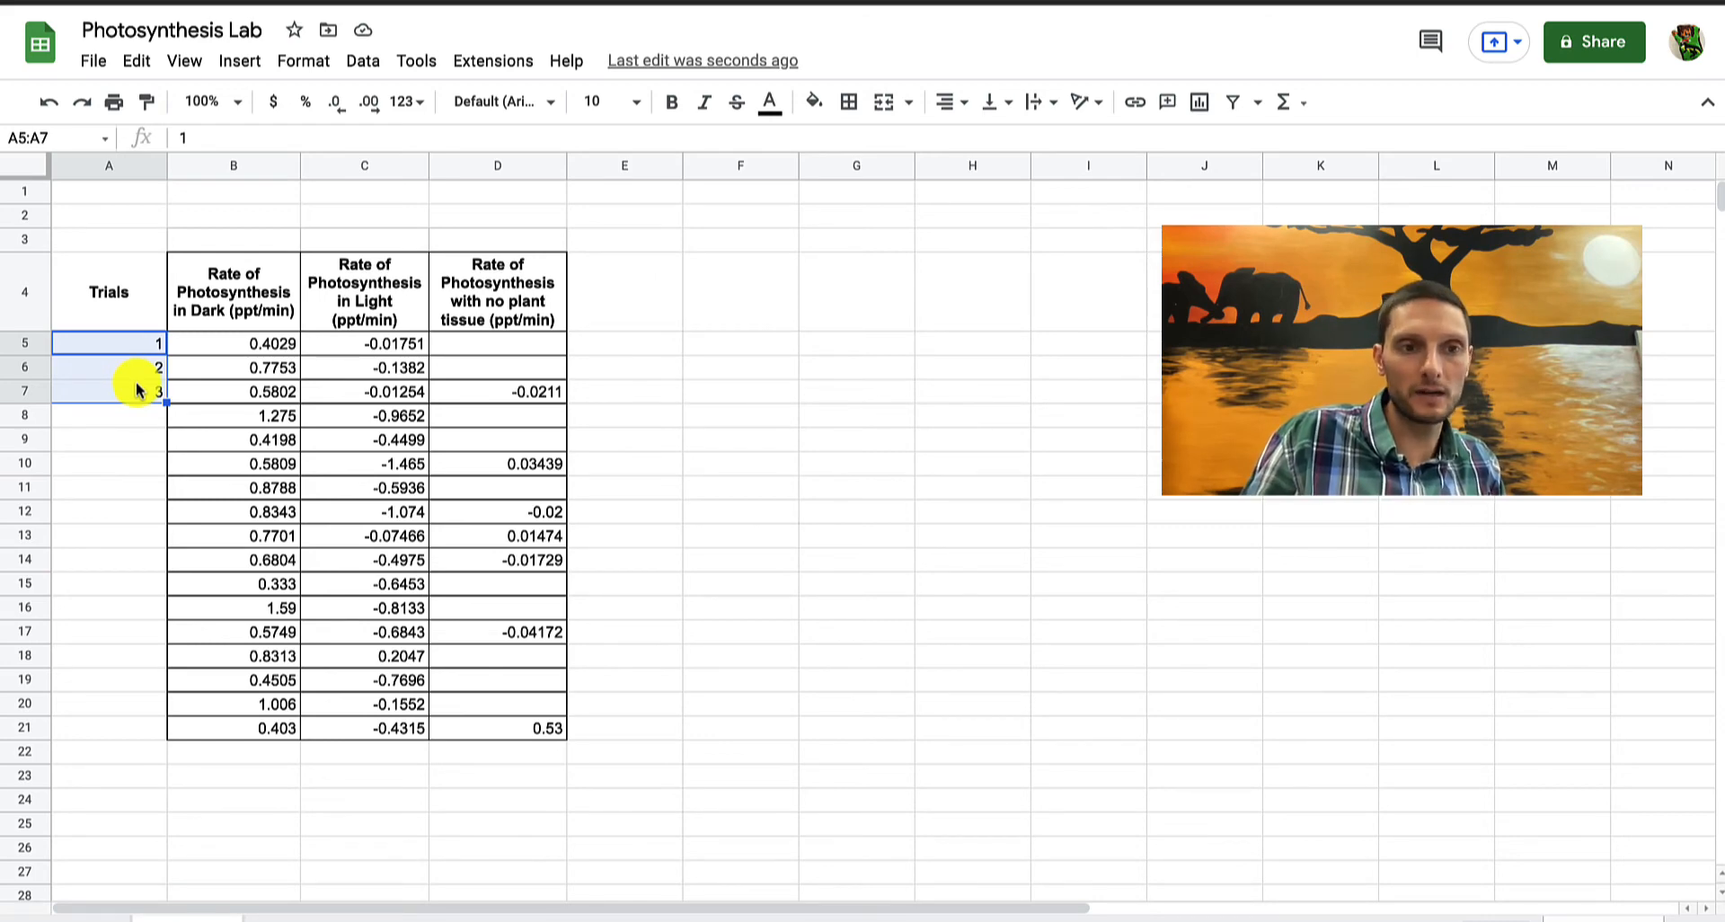
pyautogui.moveTo(167, 403)
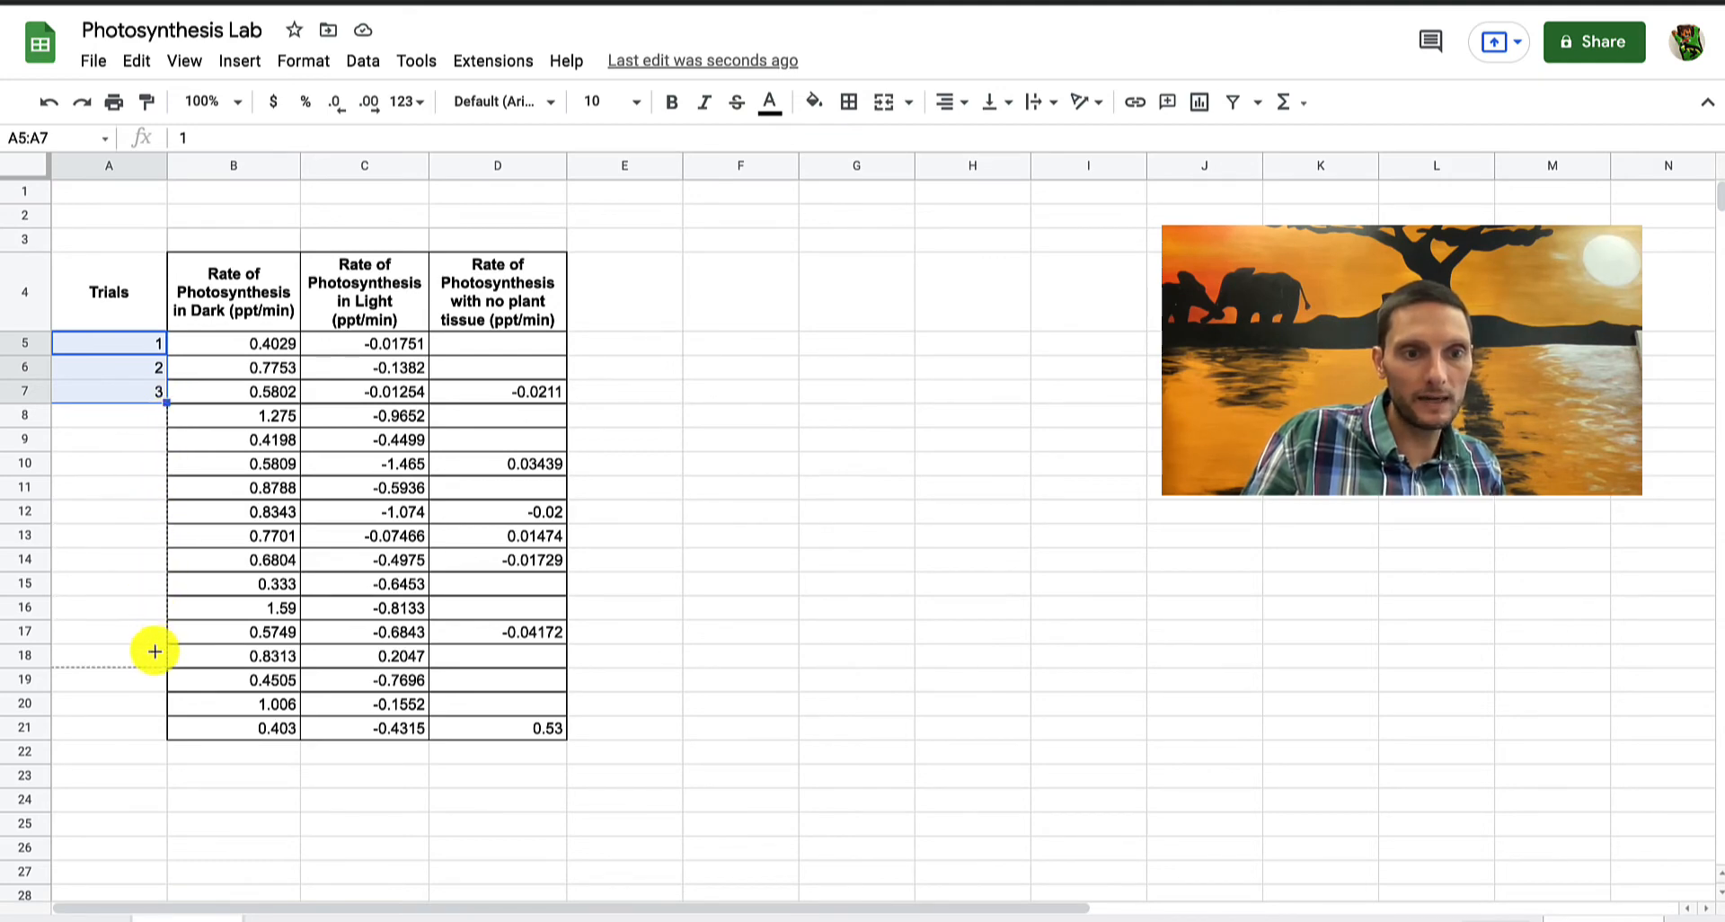
pyautogui.moveTo(154, 651); pyautogui.dragTo(153, 729)
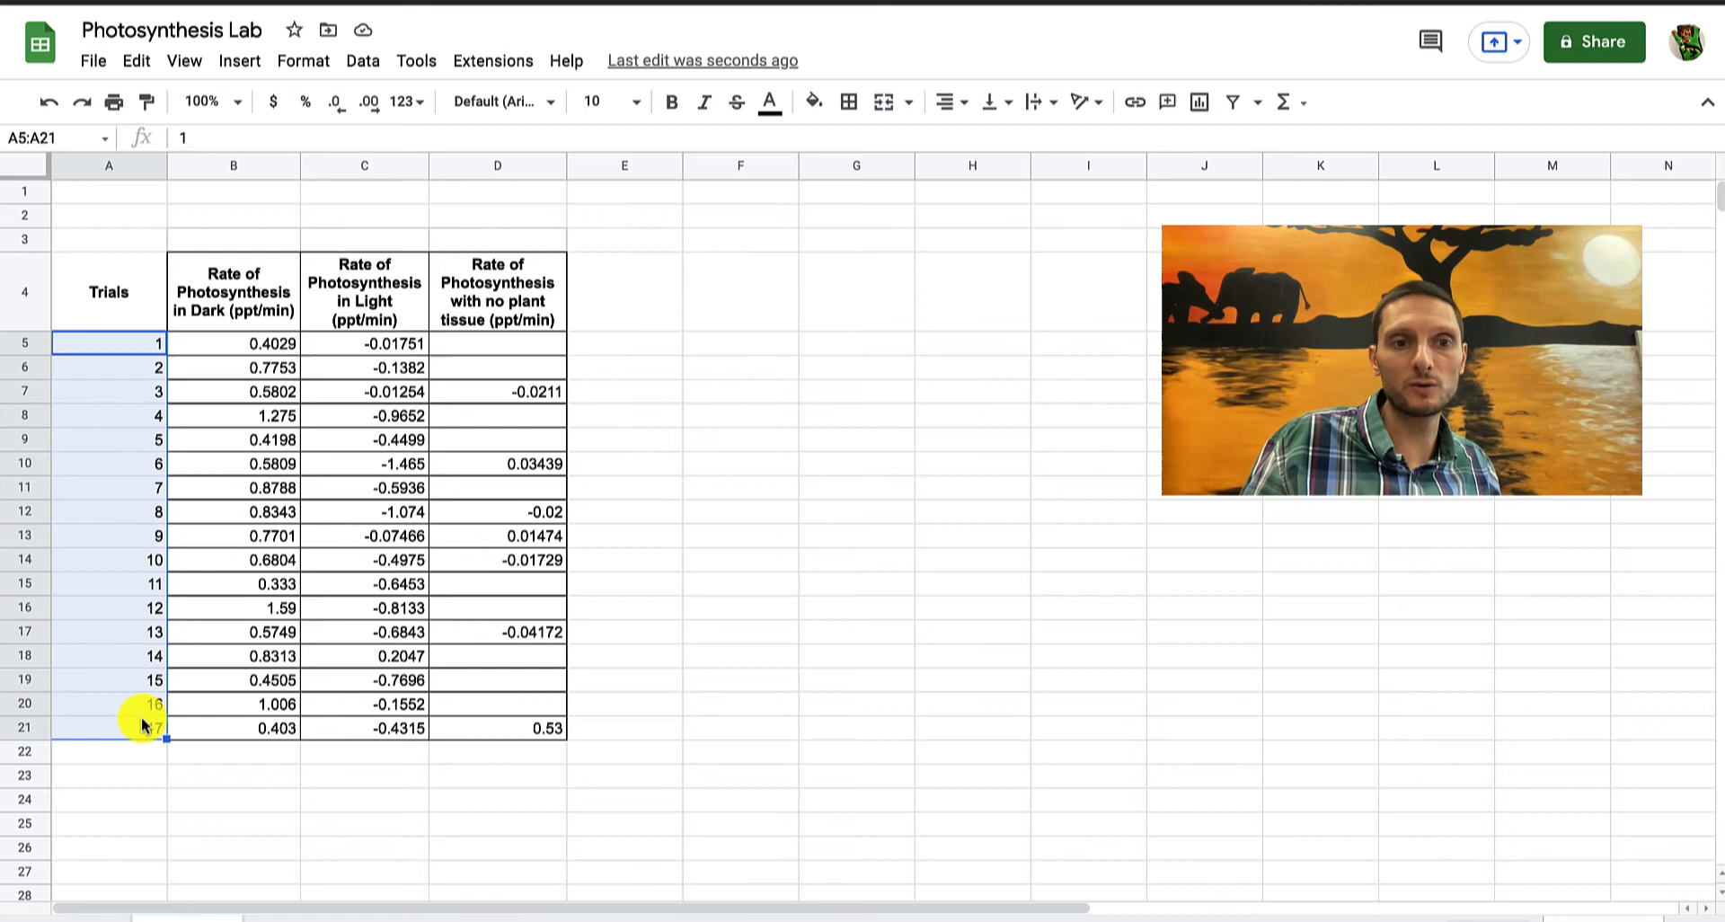
pyautogui.moveTo(253, 471)
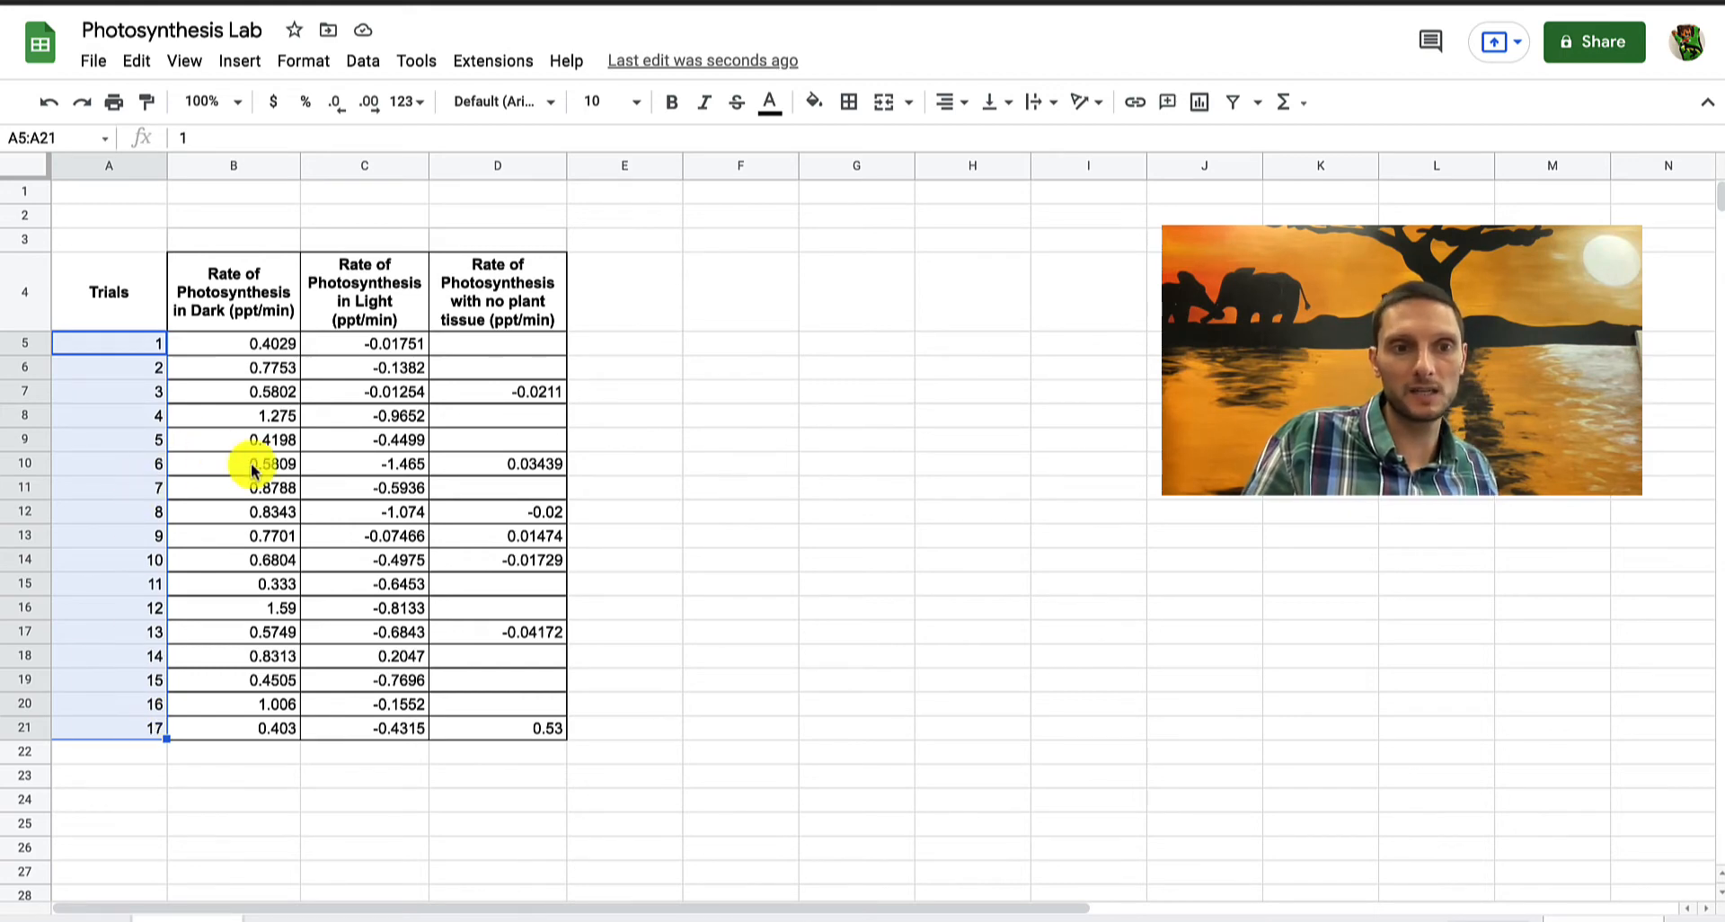
pyautogui.click(232, 463)
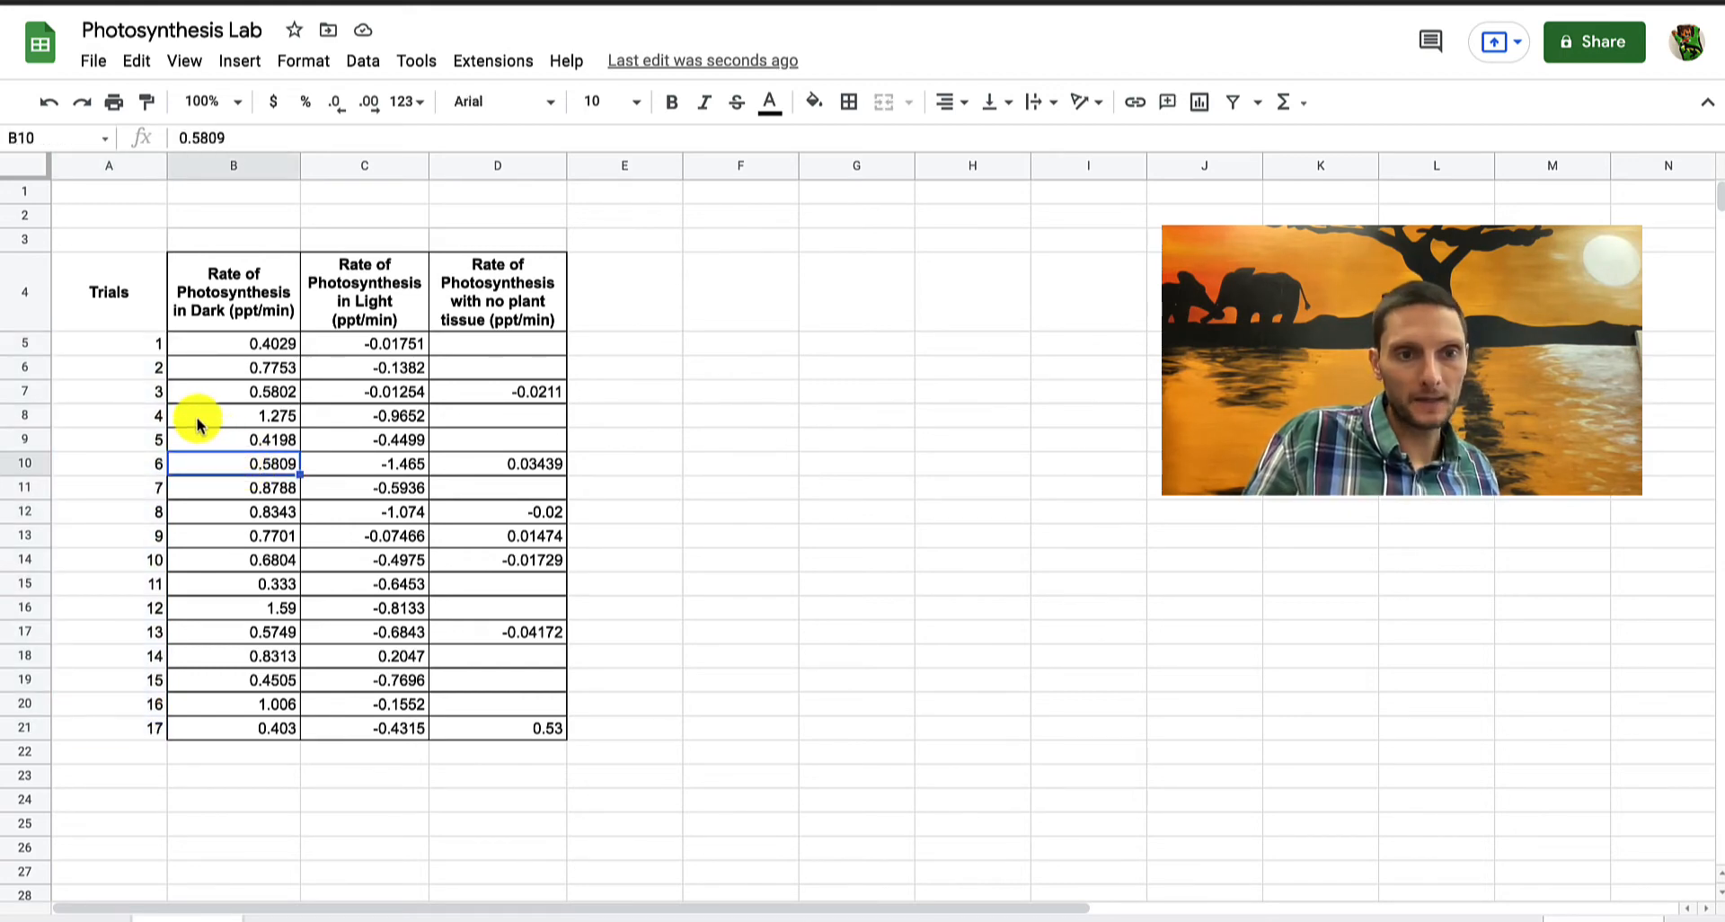
pyautogui.moveTo(176, 387)
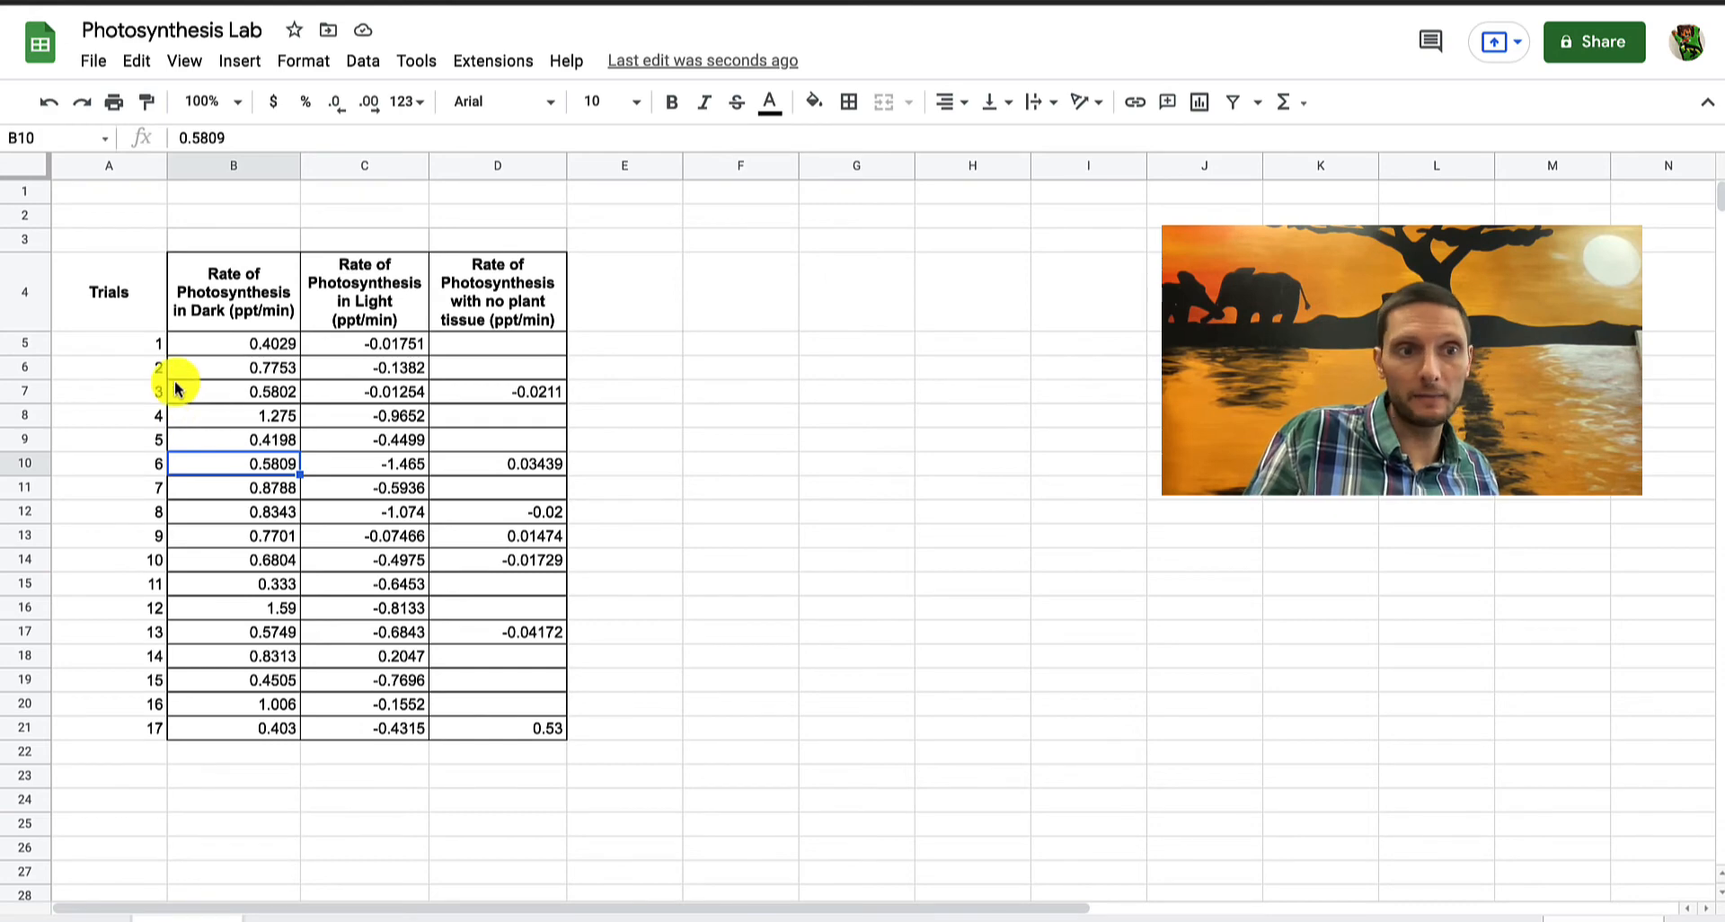
pyautogui.moveTo(97, 171)
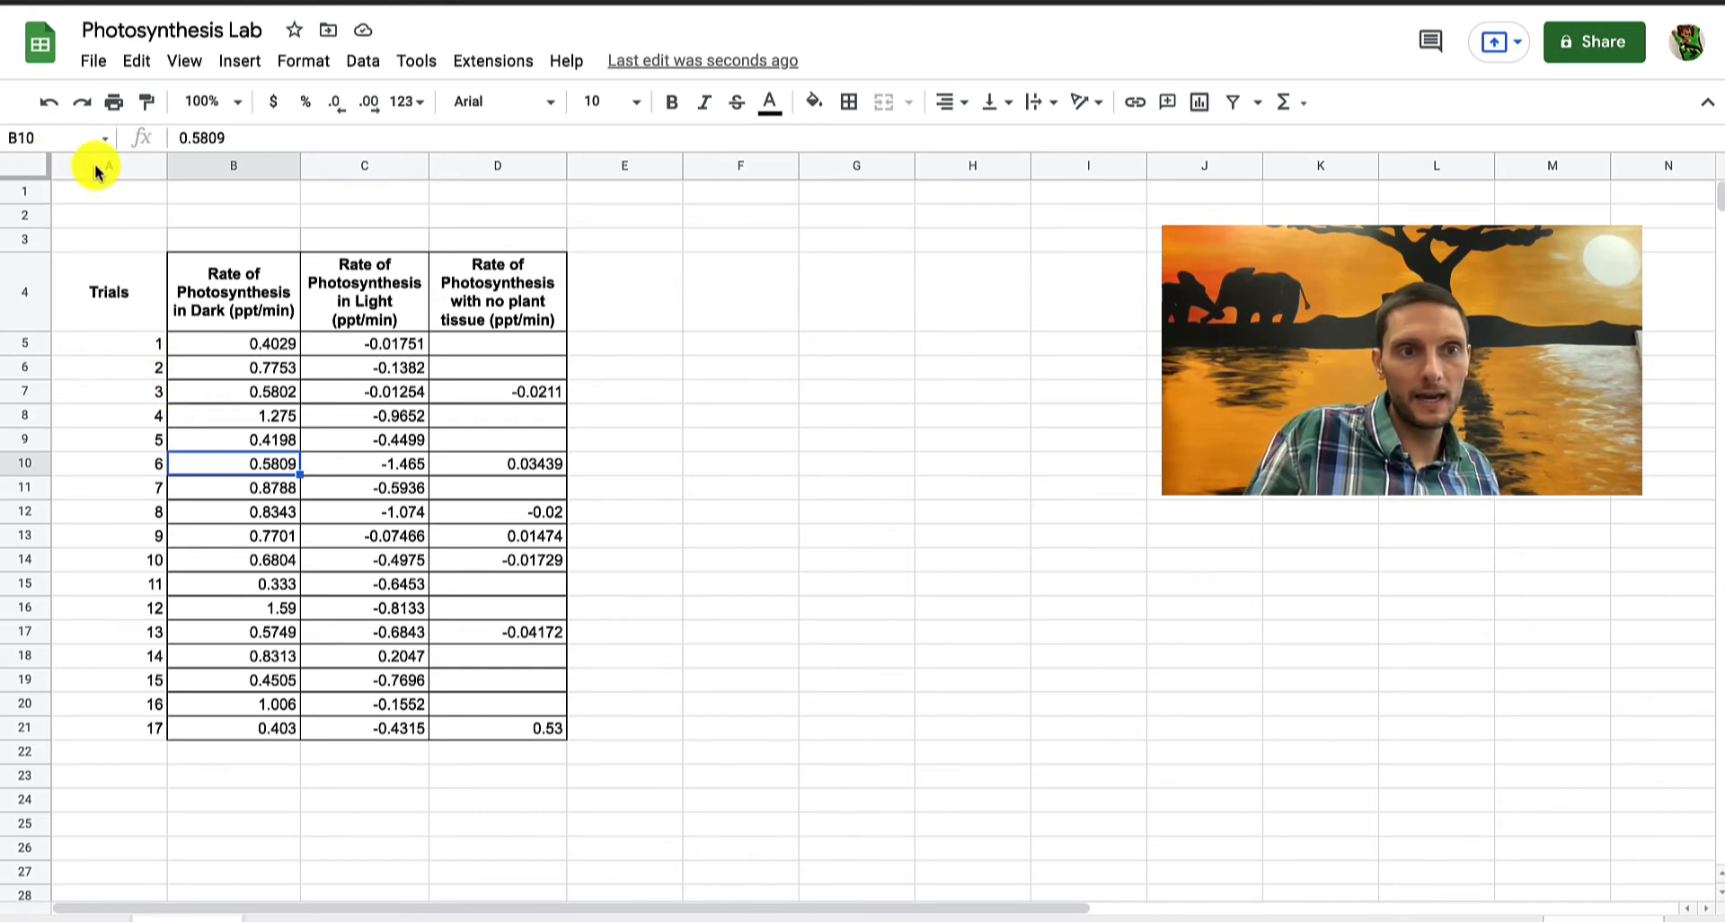
# Insert an empty column left of the table and narrow the Trials column to fit
pyautogui.click(108, 166)
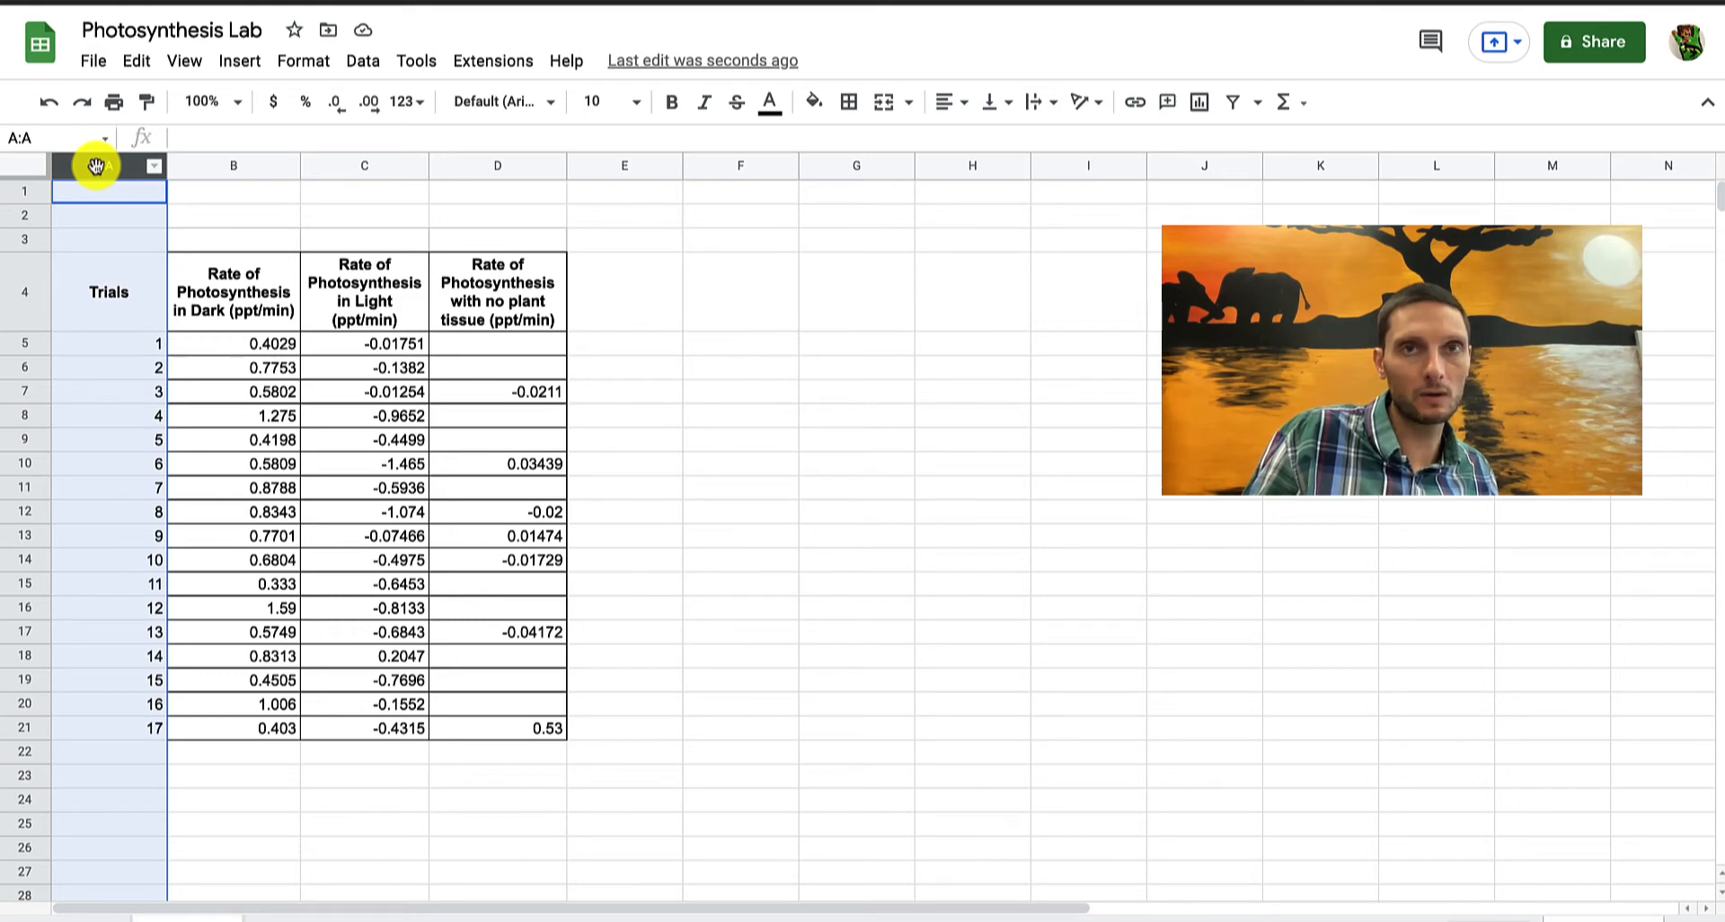
pyautogui.rightClick(109, 165)
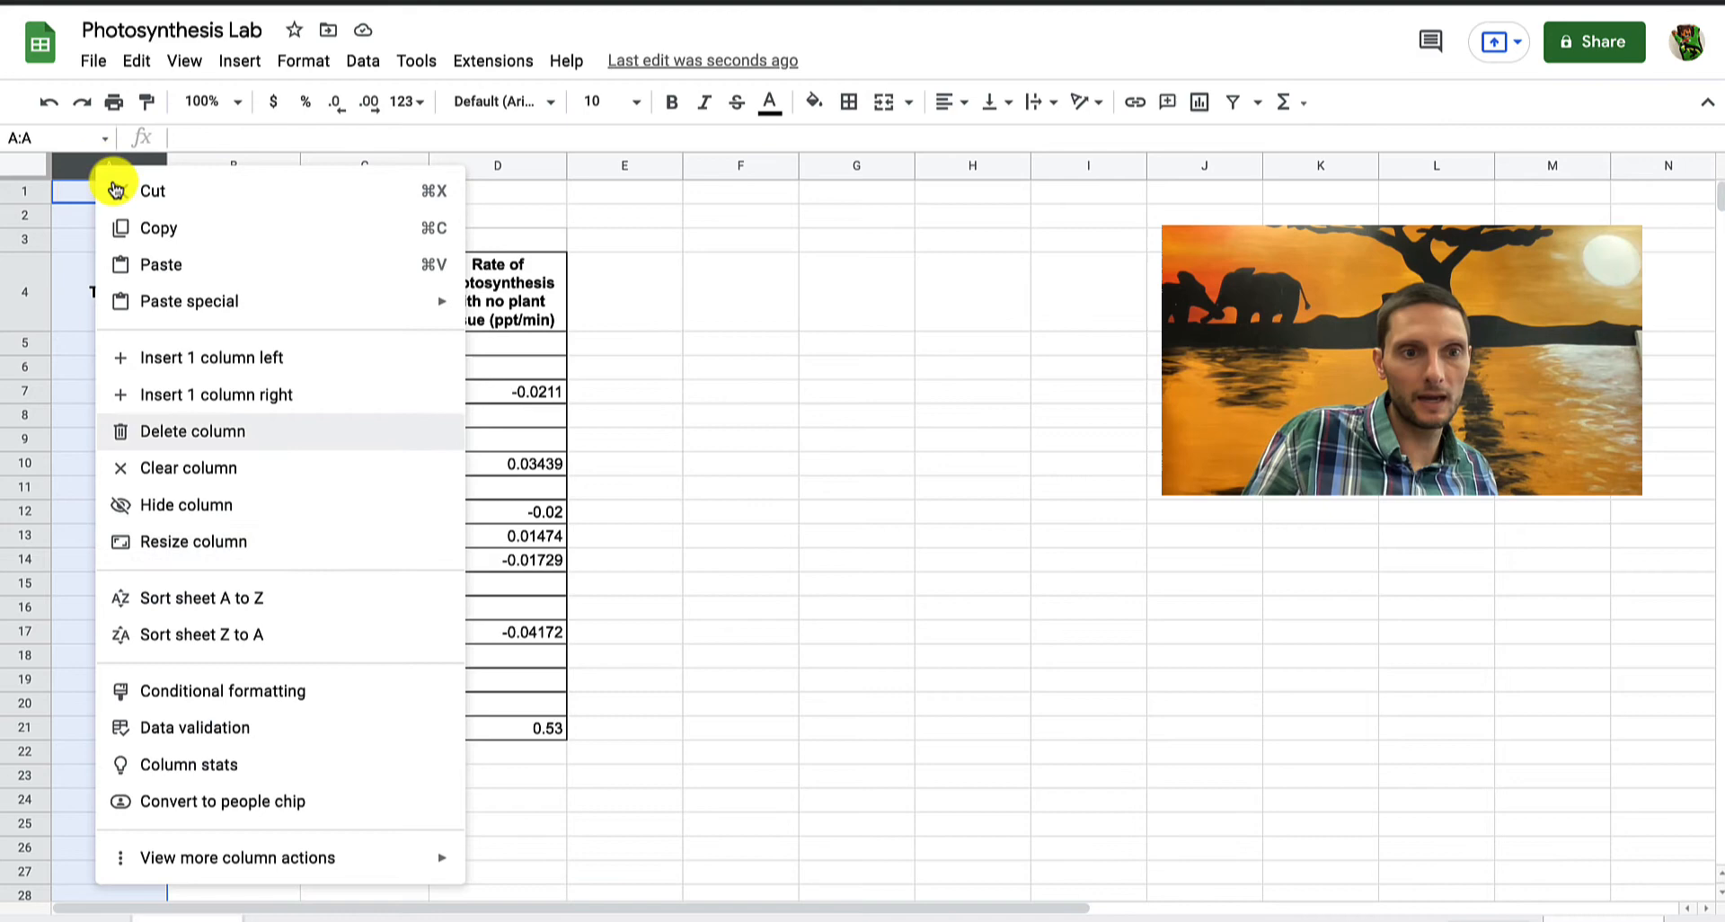
pyautogui.click(190, 430)
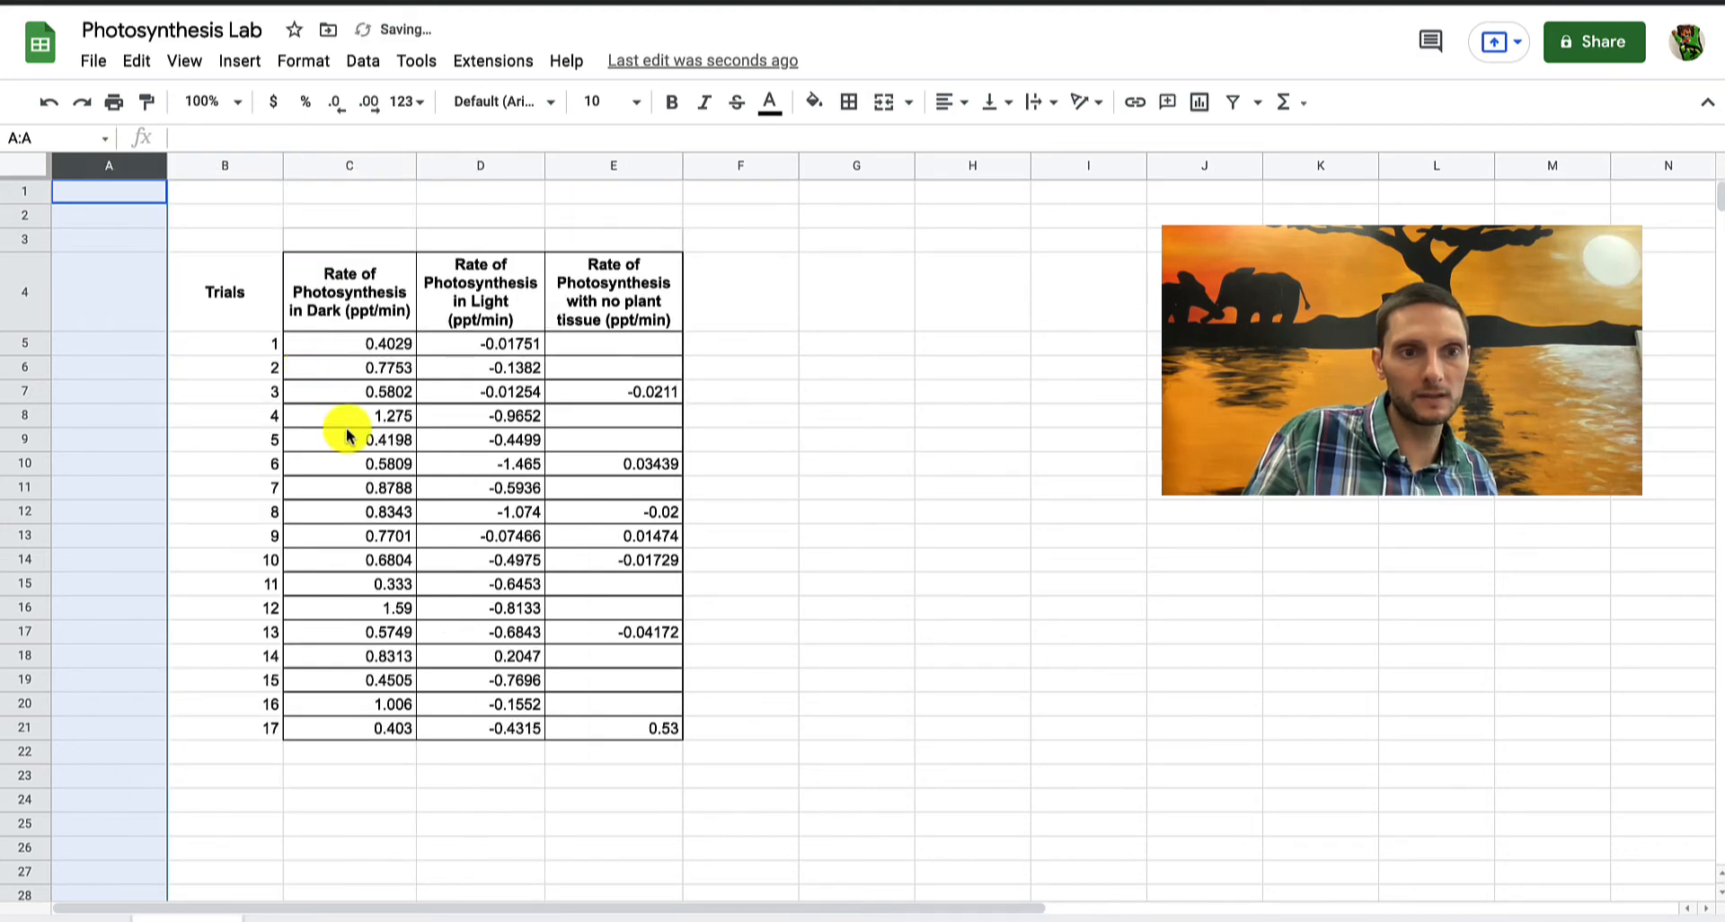
pyautogui.click(348, 415)
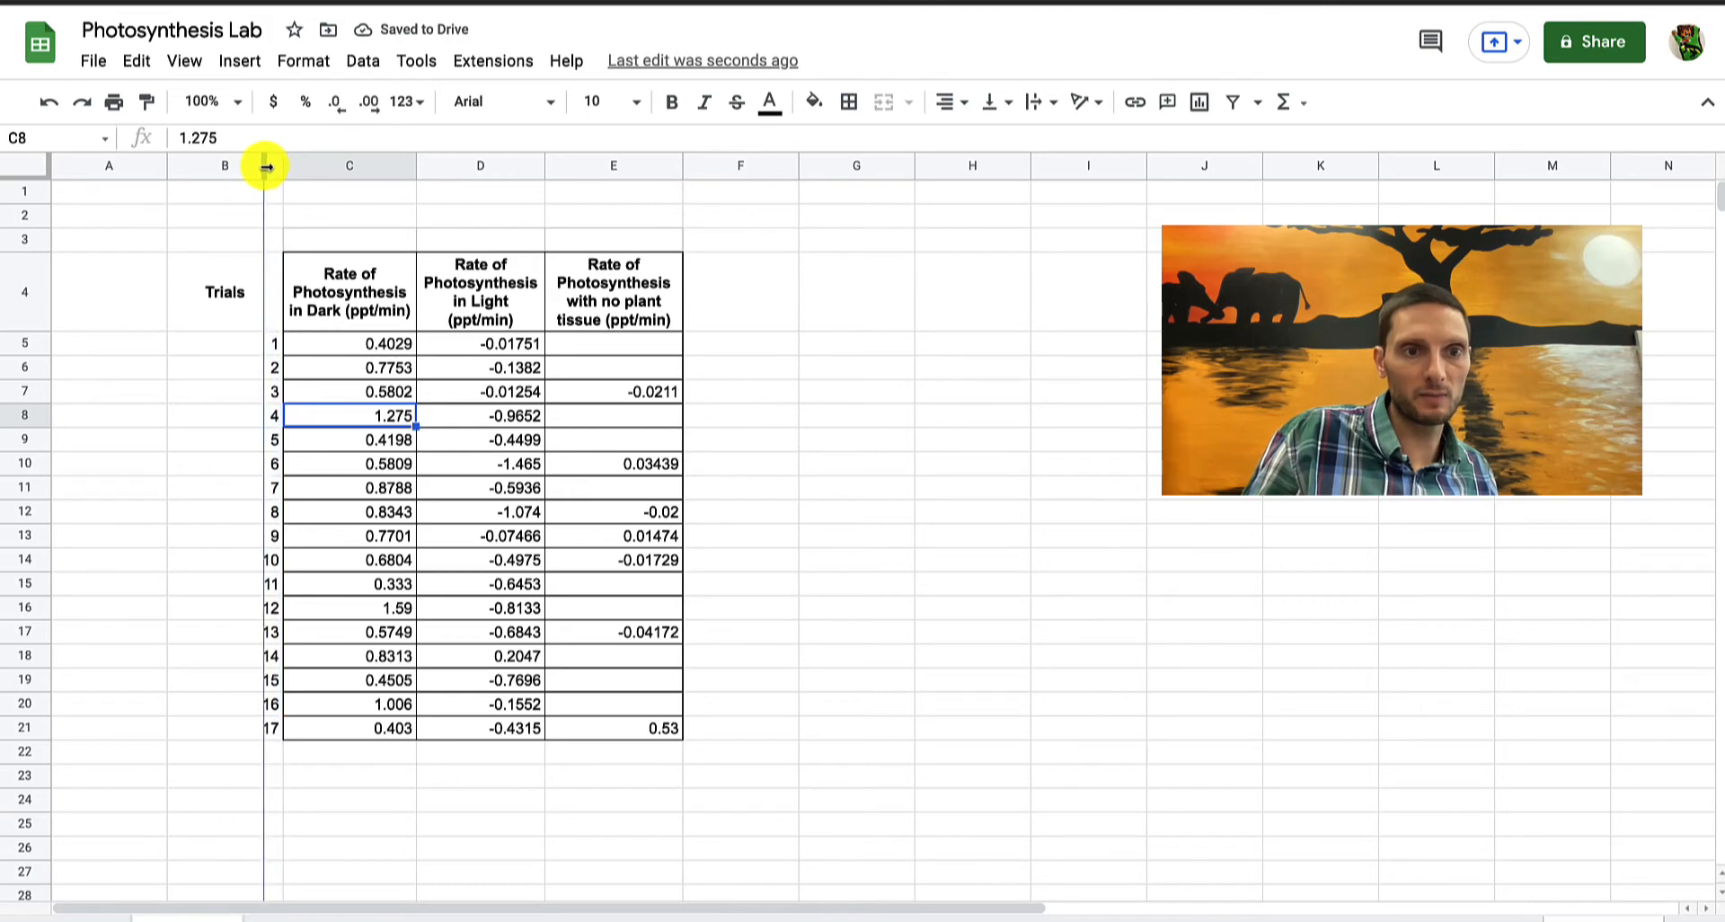
pyautogui.moveTo(264, 165); pyautogui.dragTo(249, 165)
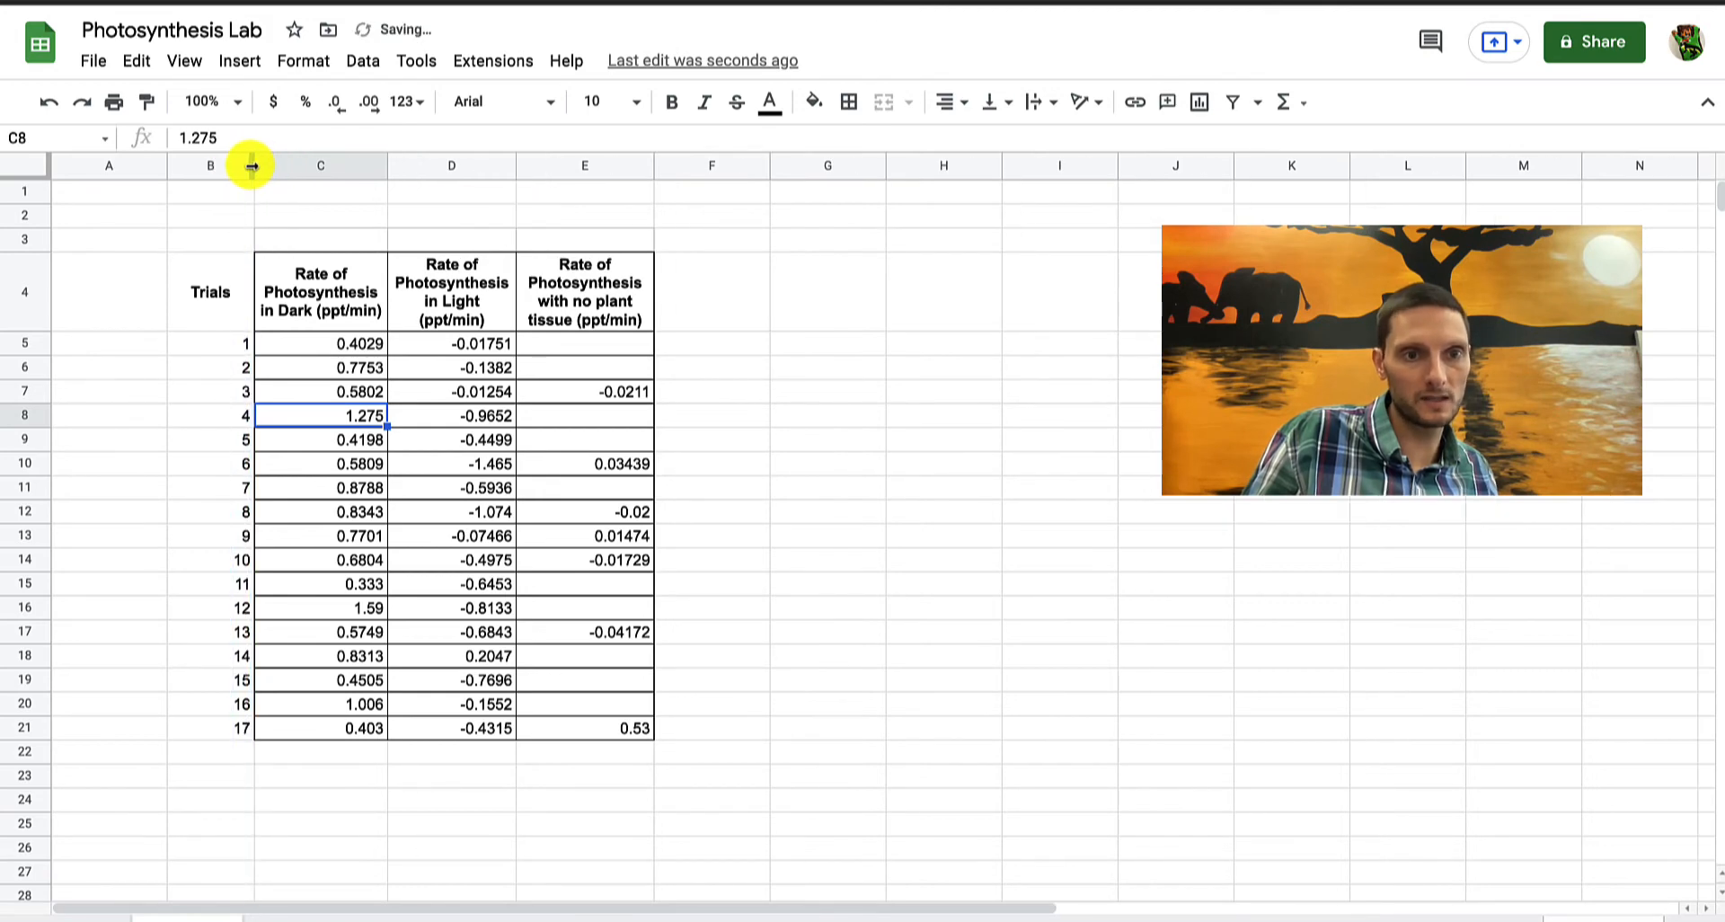
pyautogui.click(210, 293)
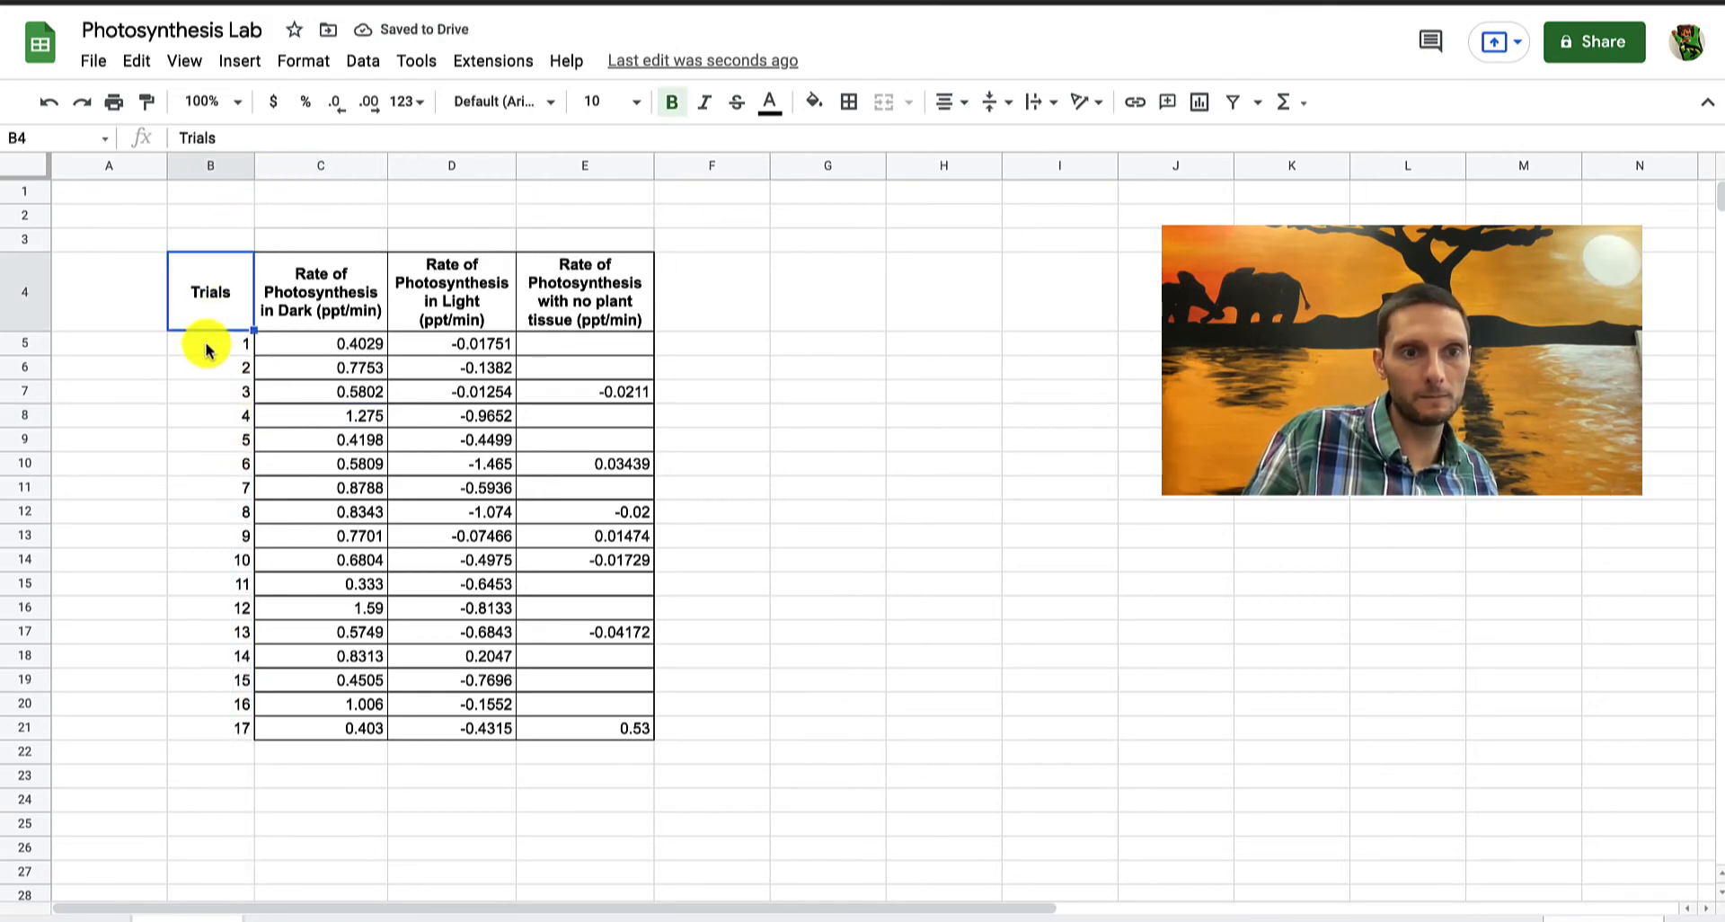
# Center-align the trial numbers and rate values in B5:E21
pyautogui.moveTo(209, 342); pyautogui.dragTo(539, 680)
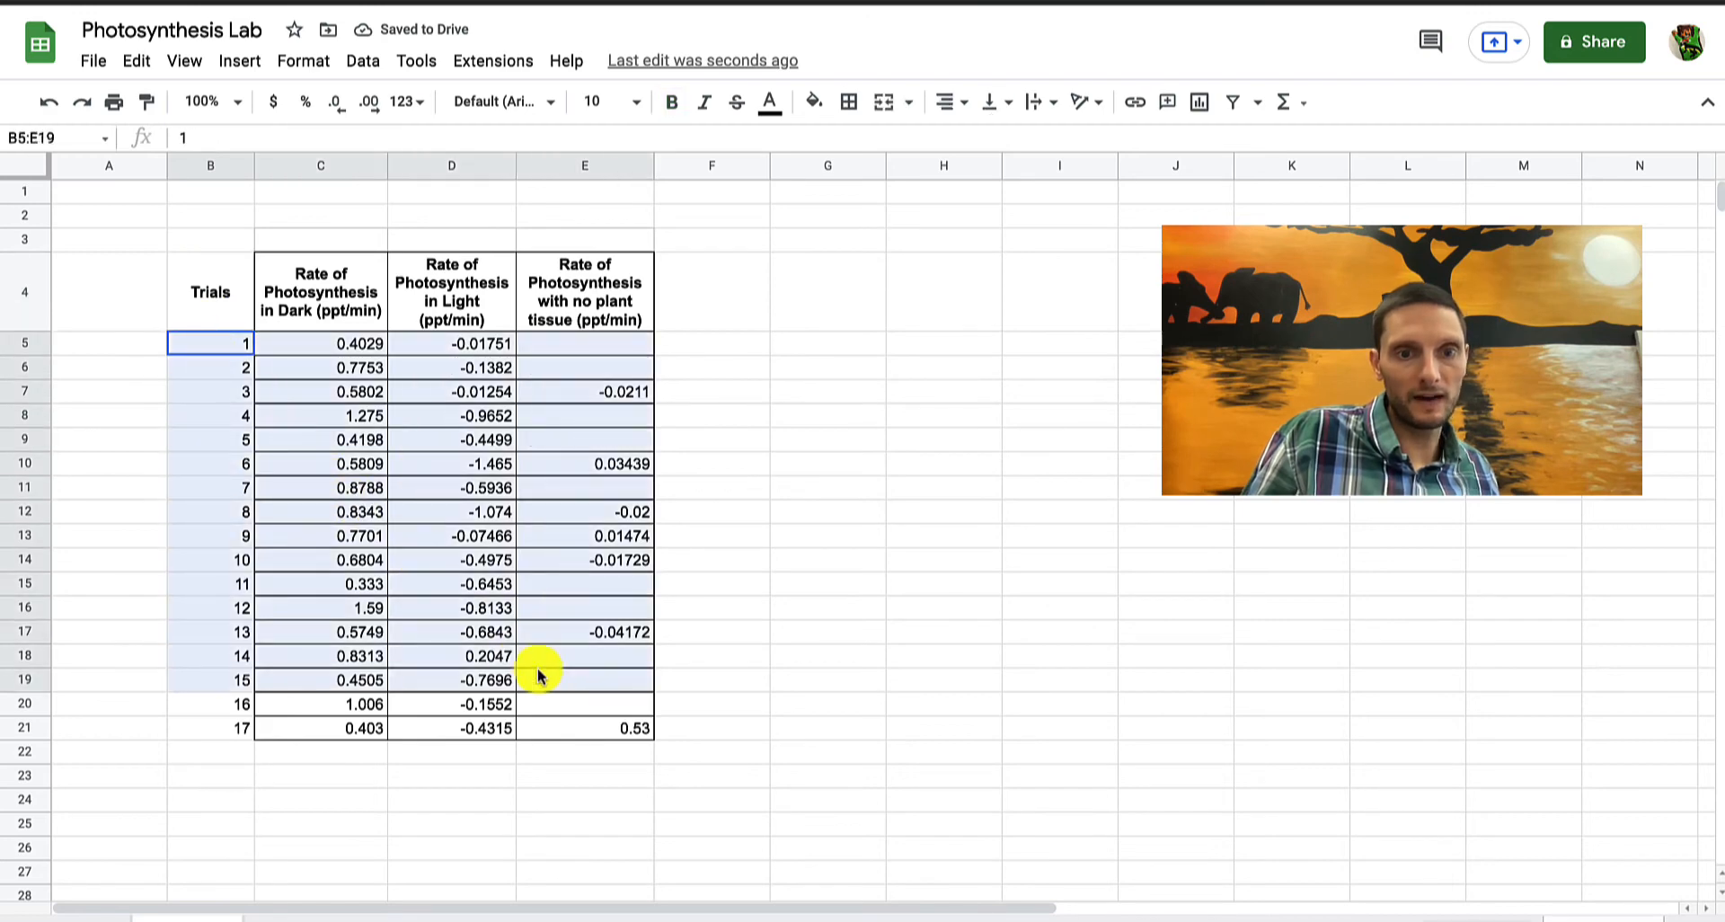
pyautogui.moveTo(539, 677); pyautogui.dragTo(567, 730)
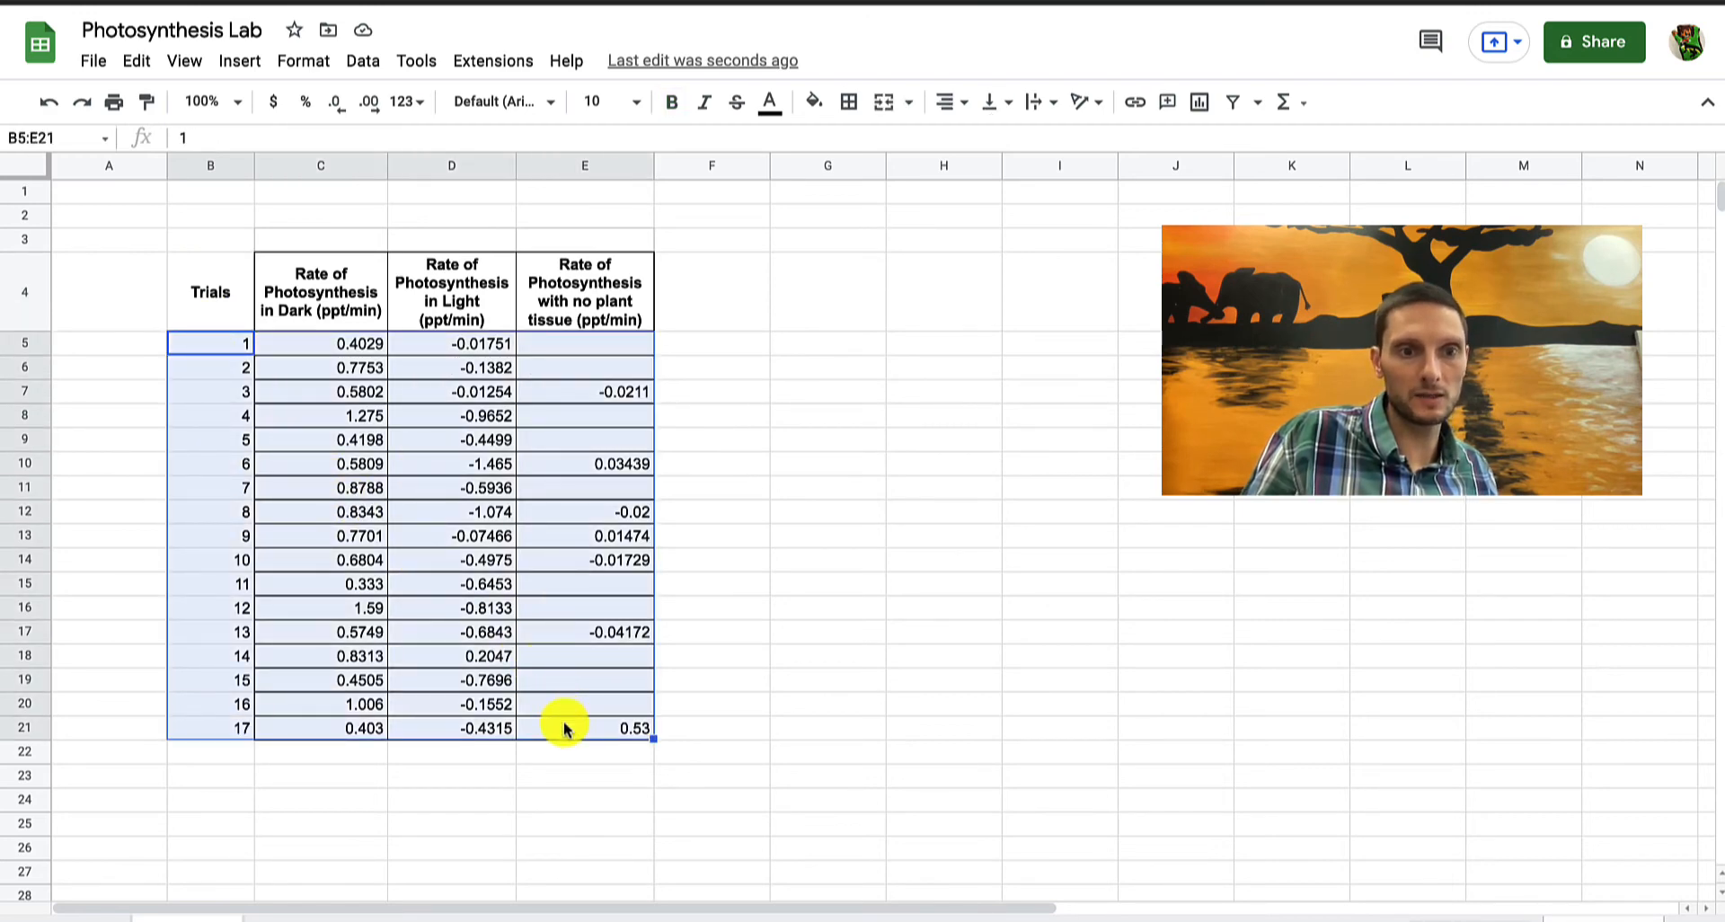
pyautogui.moveTo(944, 102)
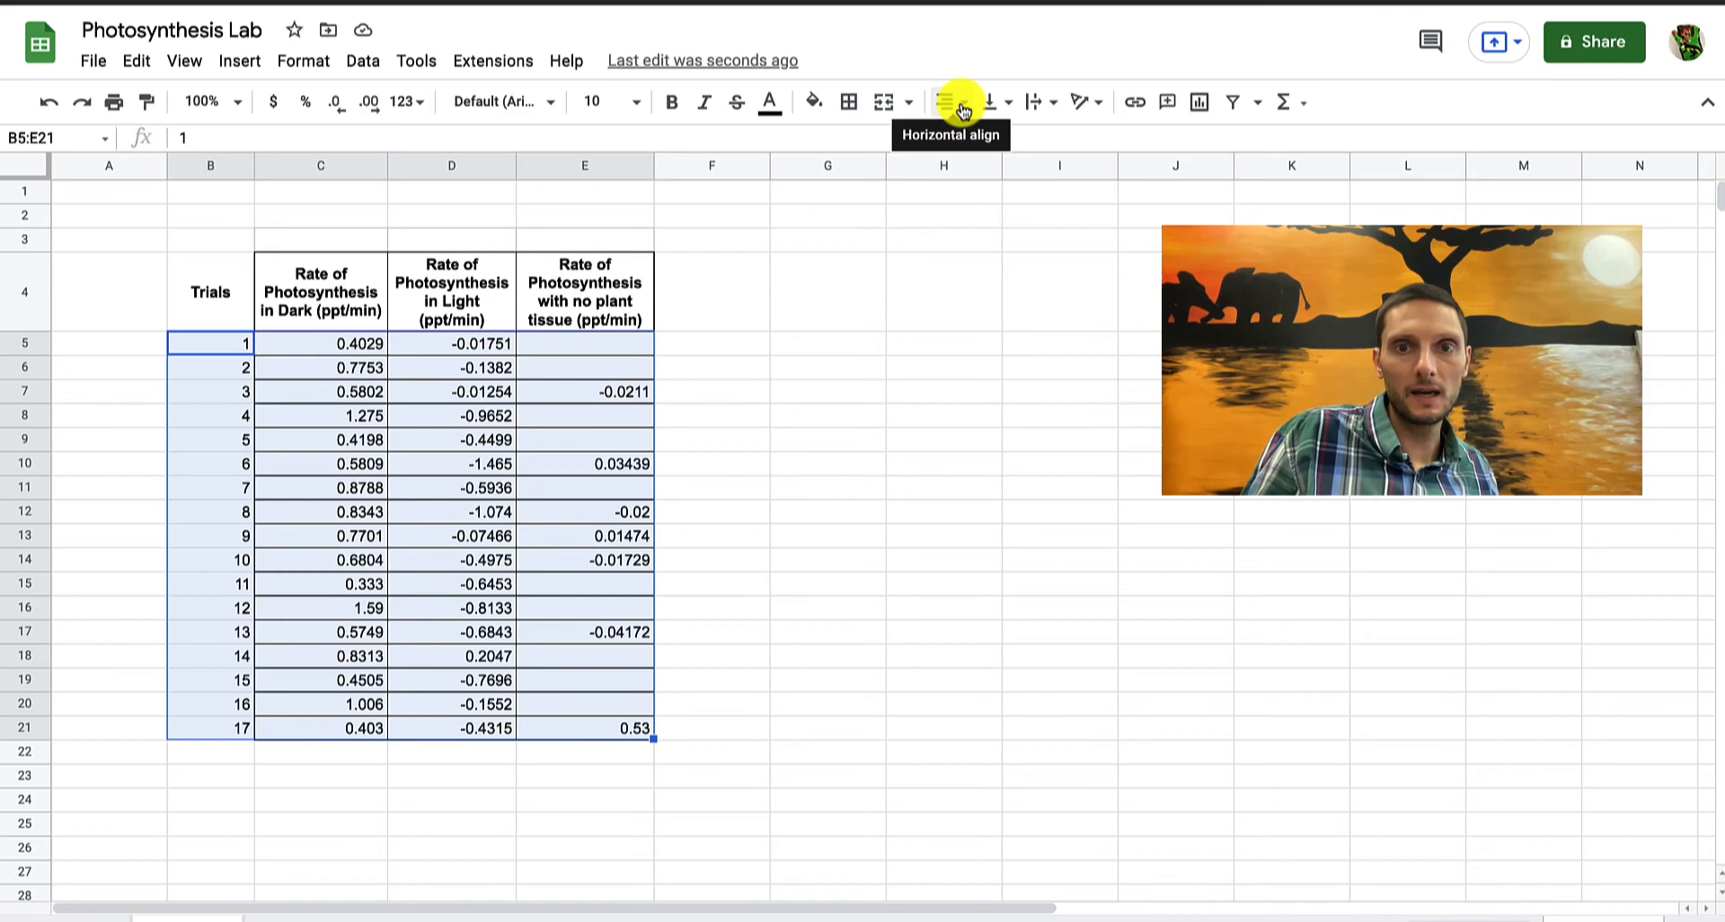
pyautogui.click(942, 102)
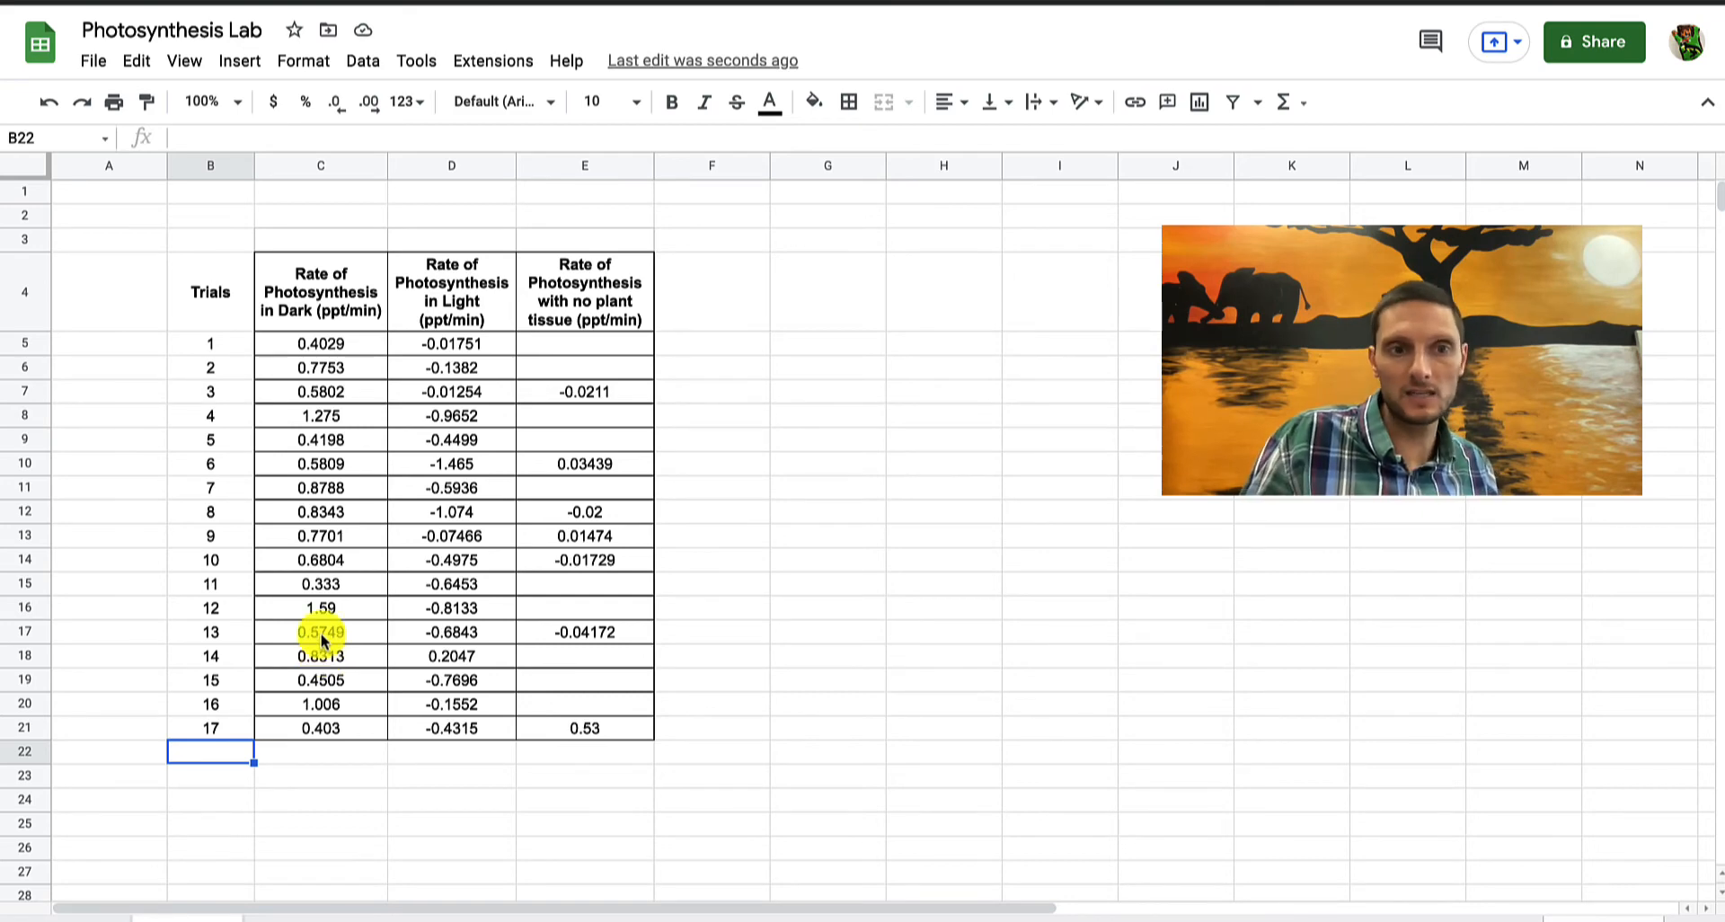
pyautogui.moveTo(320, 343); pyautogui.dragTo(320, 462)
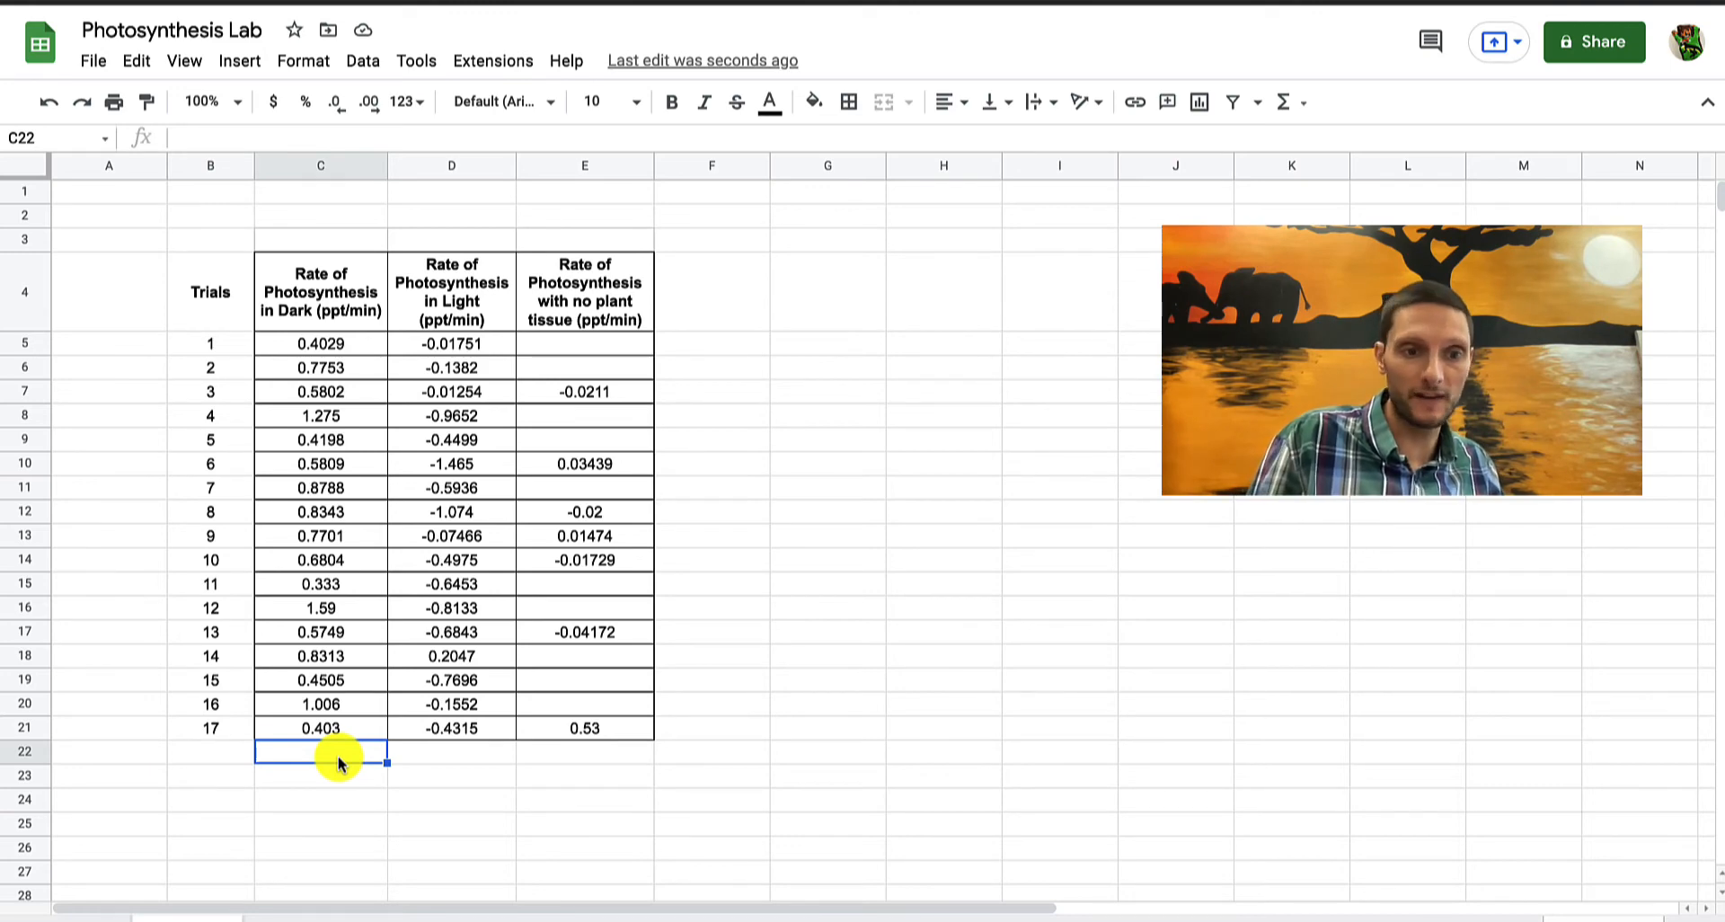
# Add a bold, right-aligned 'Average' label in B22 below the trial numbers
pyautogui.click(210, 757)
pyautogui.write('Average')
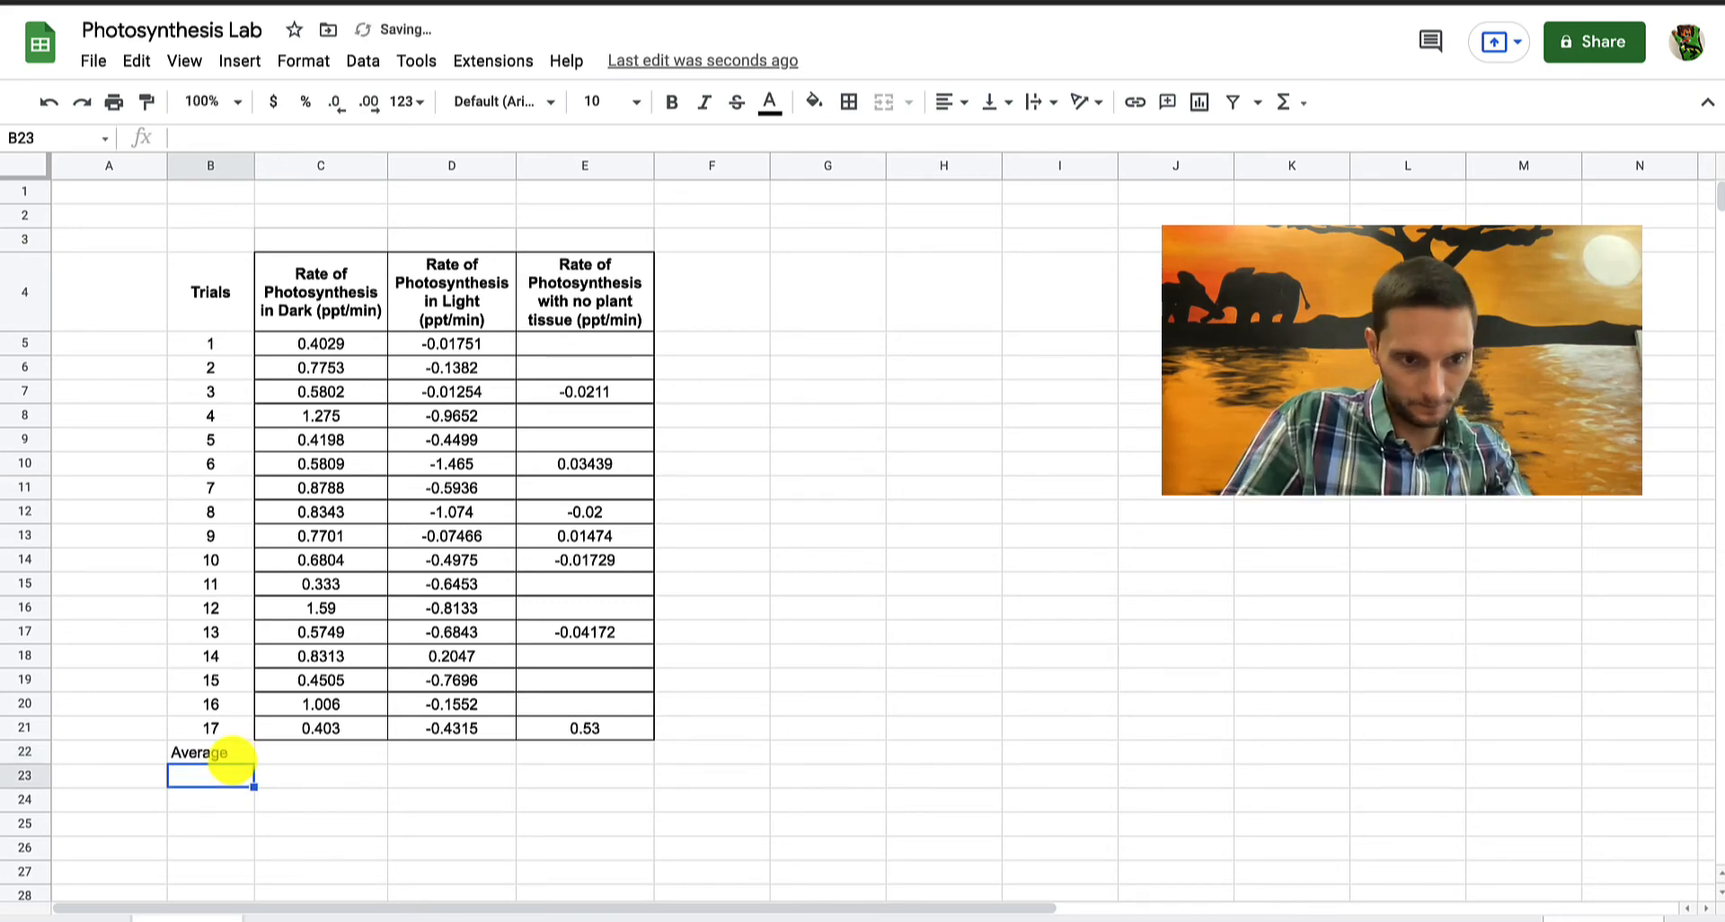
pyautogui.click(209, 751)
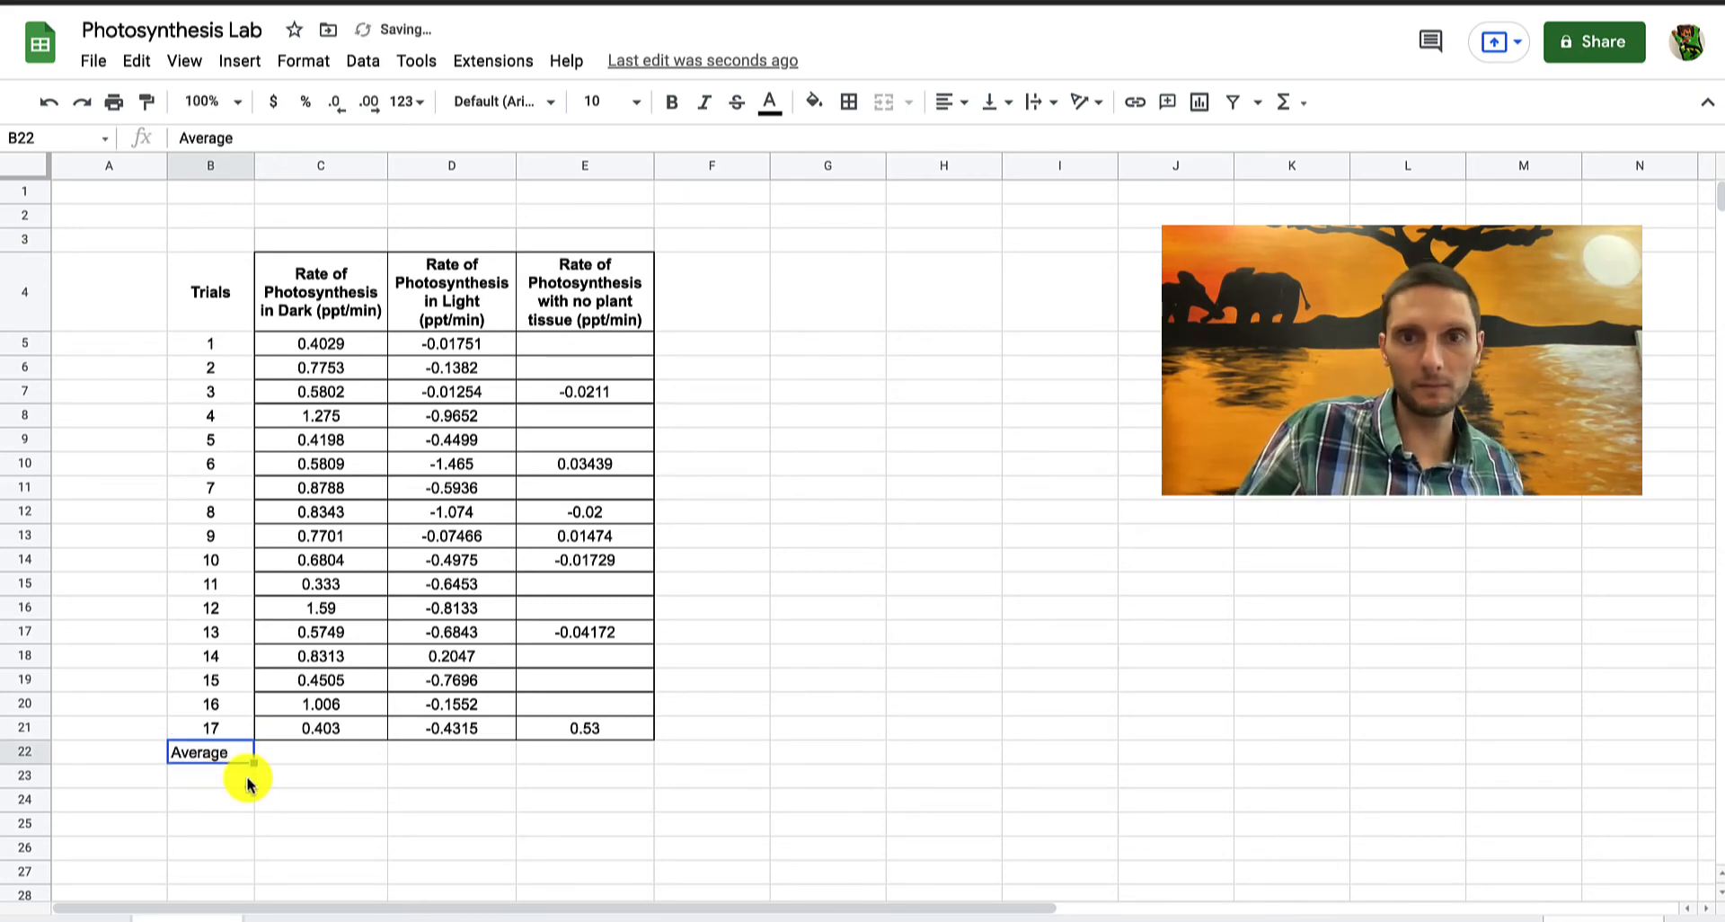
pyautogui.click(943, 102)
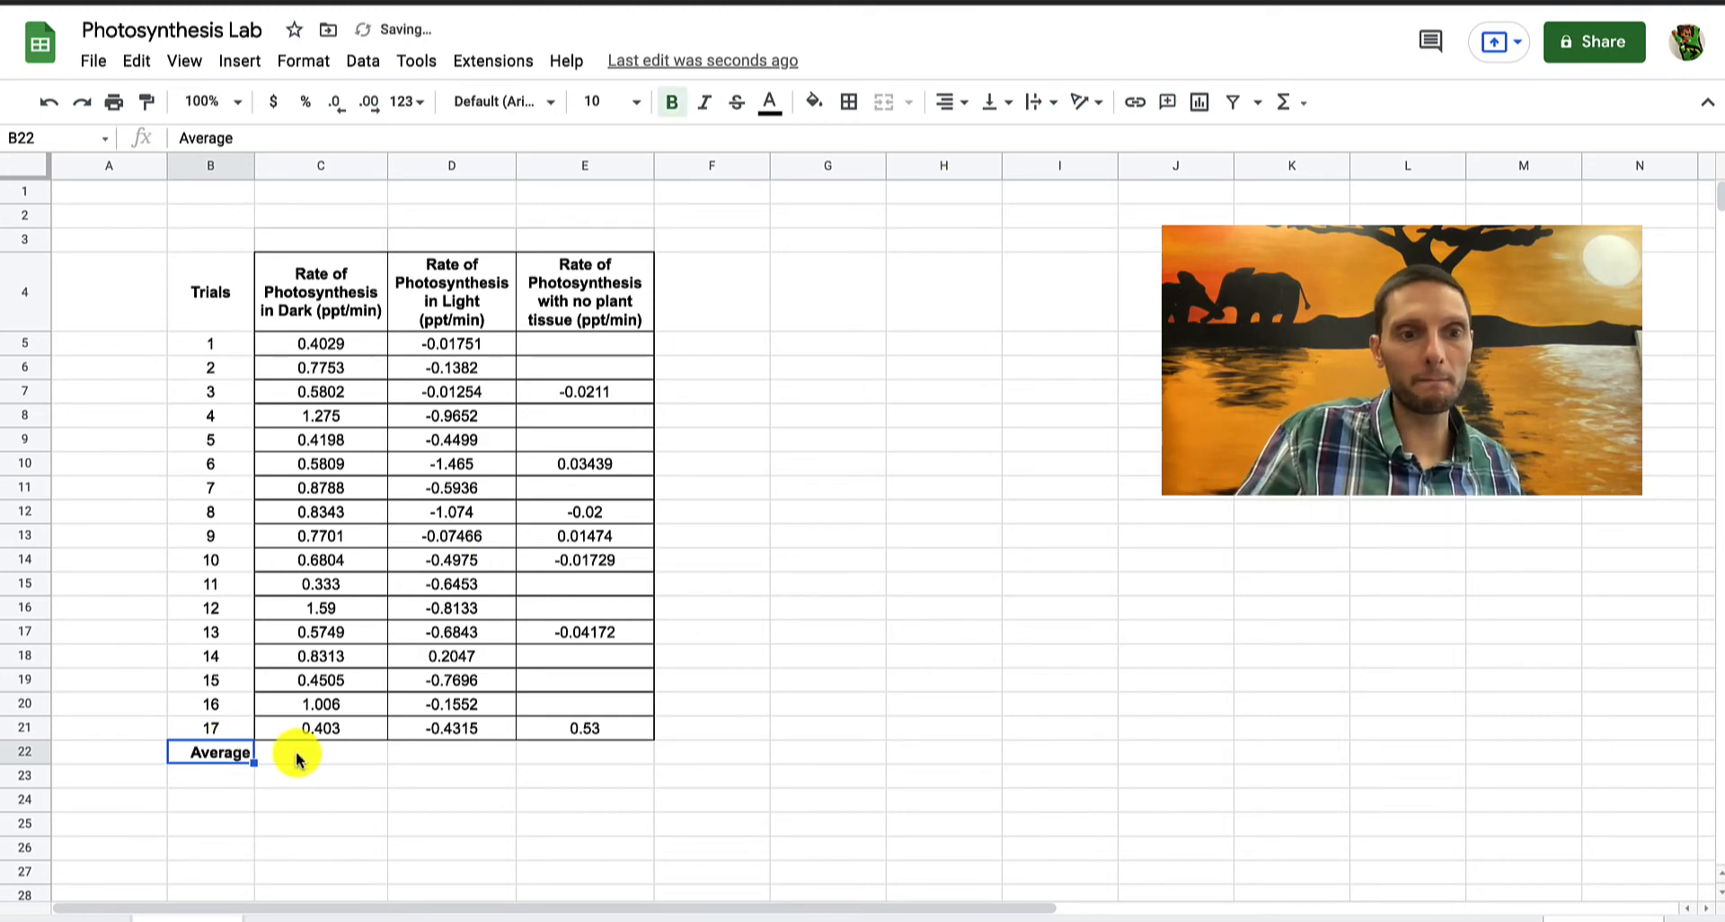
pyautogui.click(320, 752)
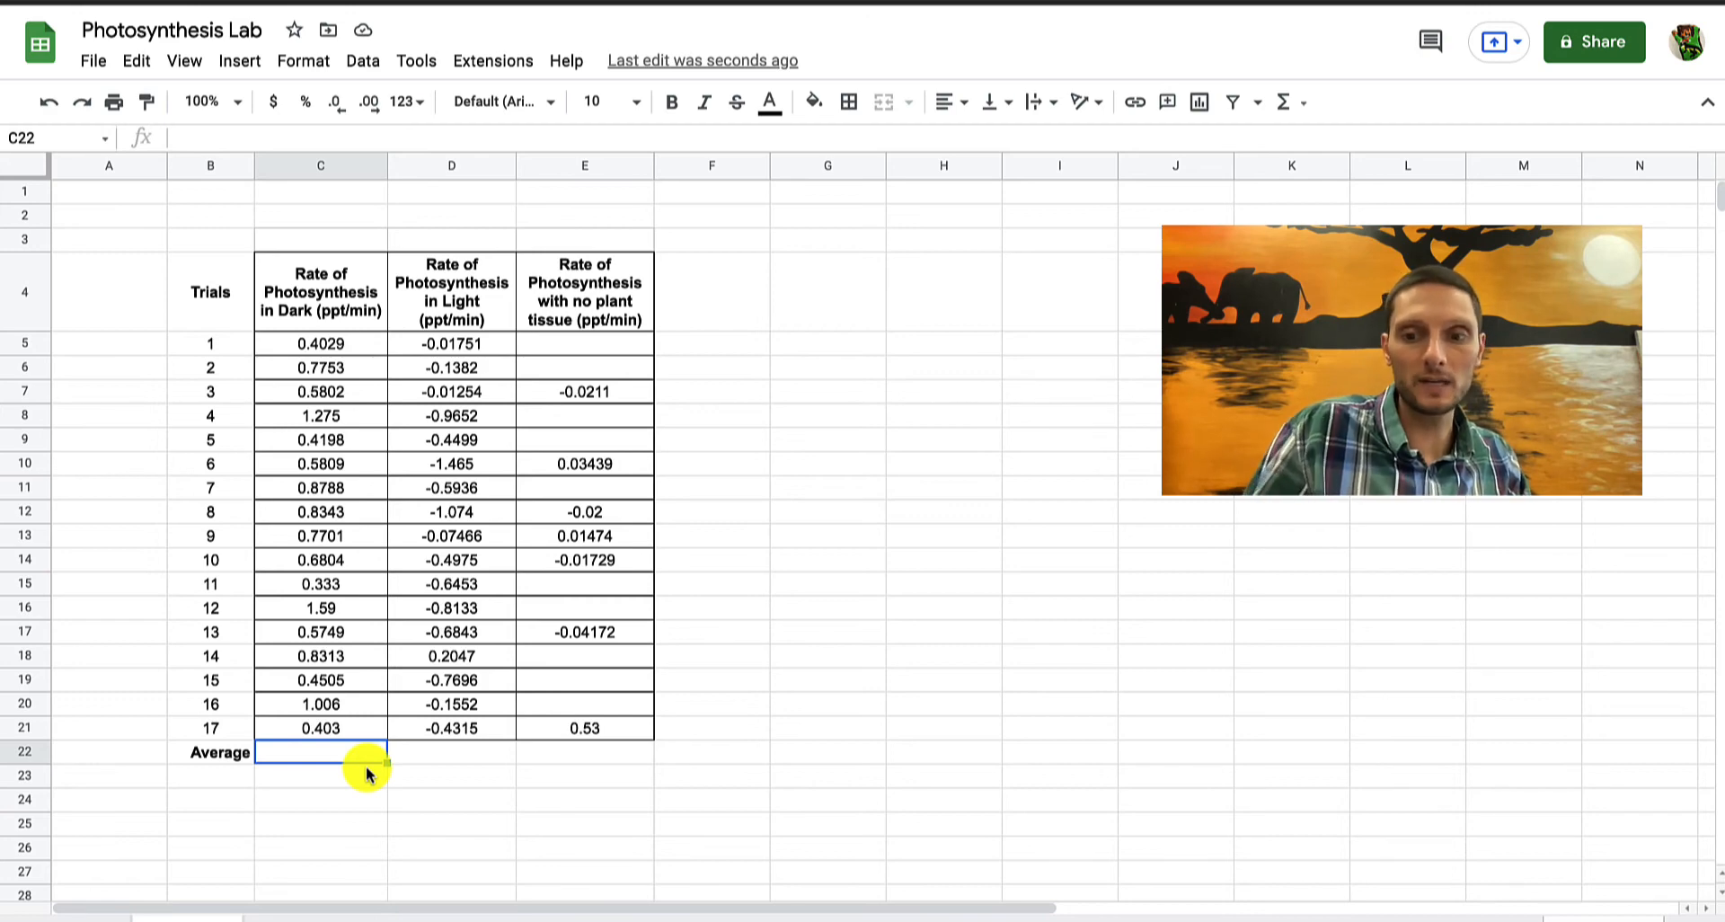
# Enter =AVERAGE over the dark column C5:C21 into cell C22
pyautogui.write('=AVERAGE(C6:C21)')
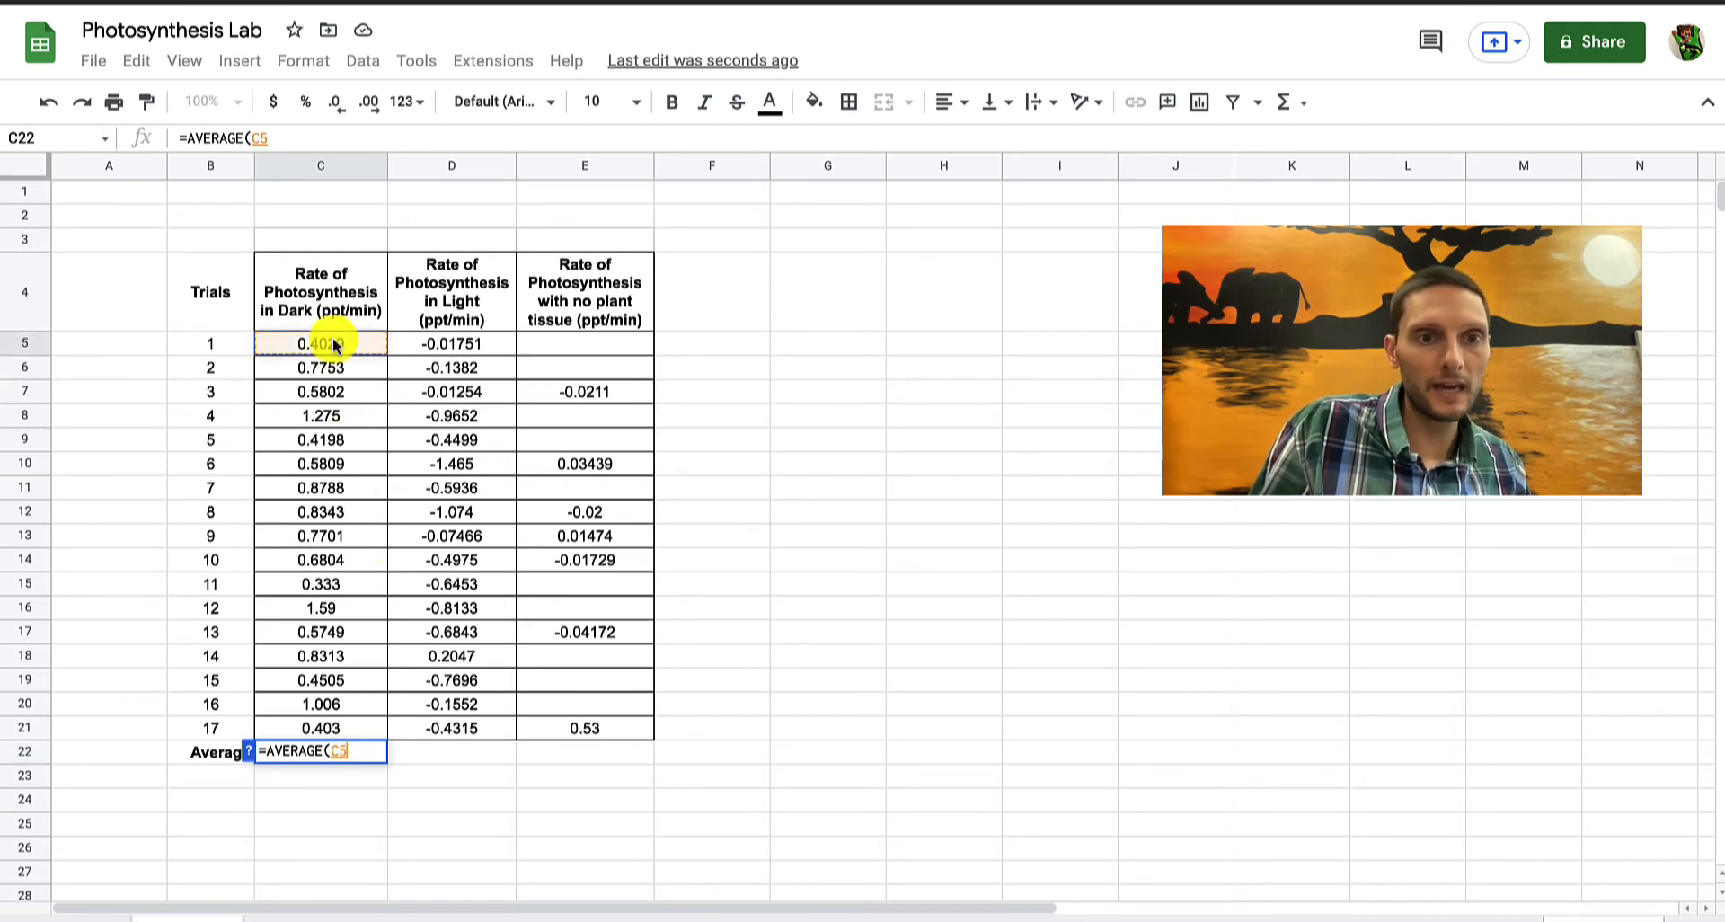
pyautogui.moveTo(320, 342); pyautogui.dragTo(320, 680)
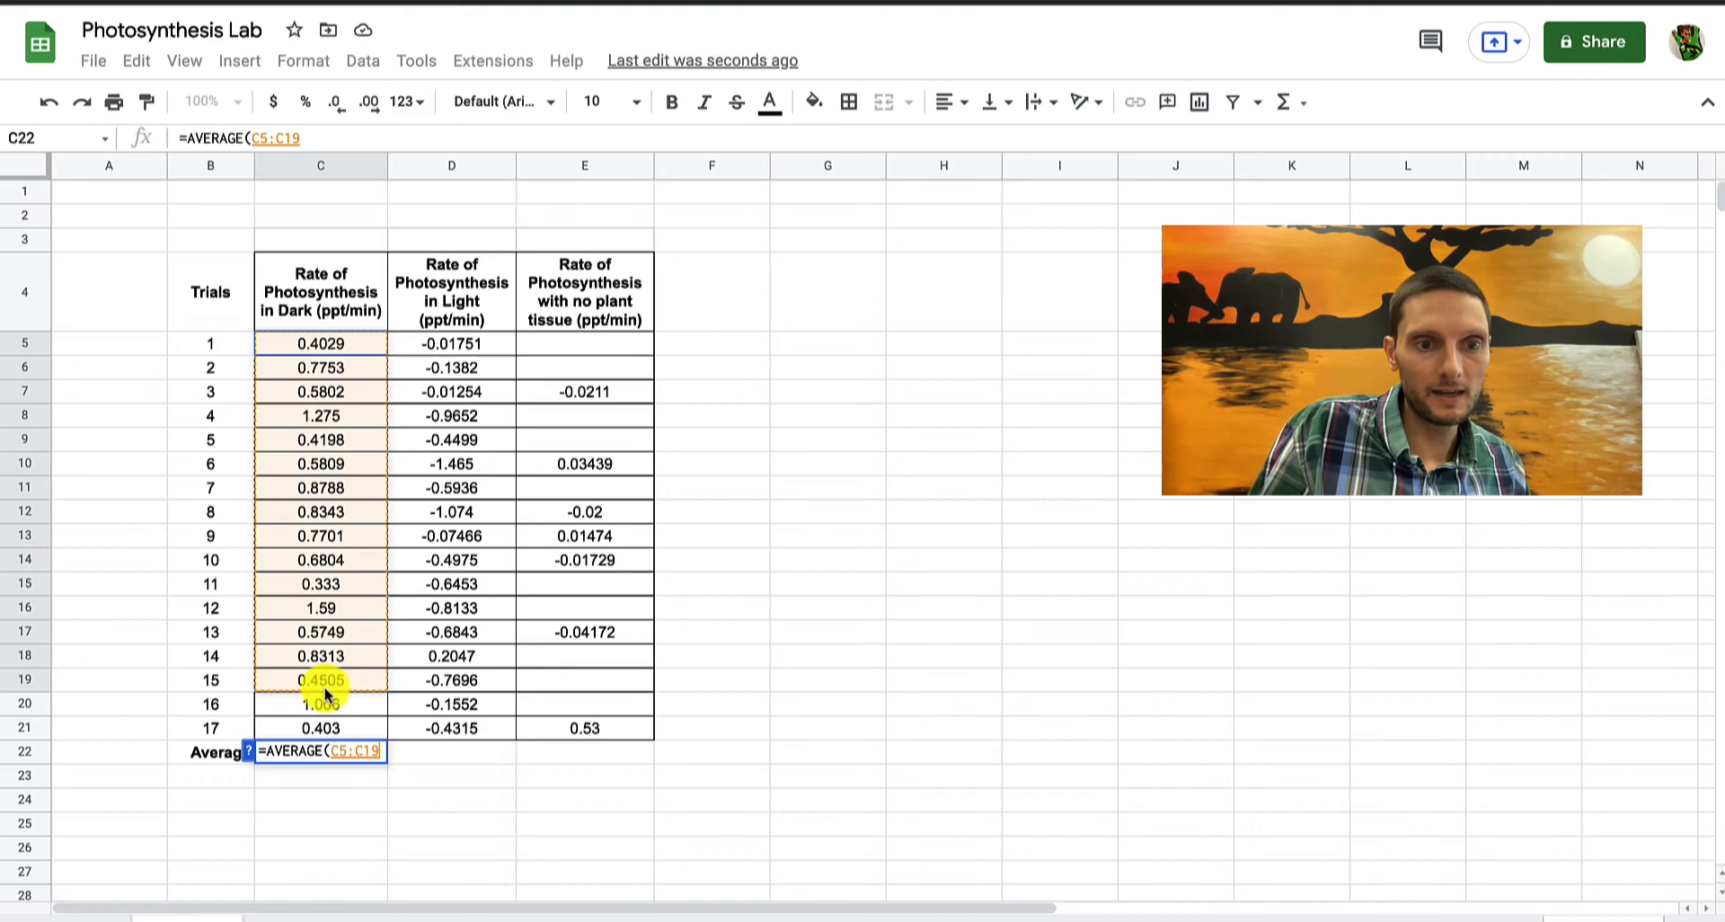
pyautogui.moveTo(320, 680); pyautogui.dragTo(320, 727)
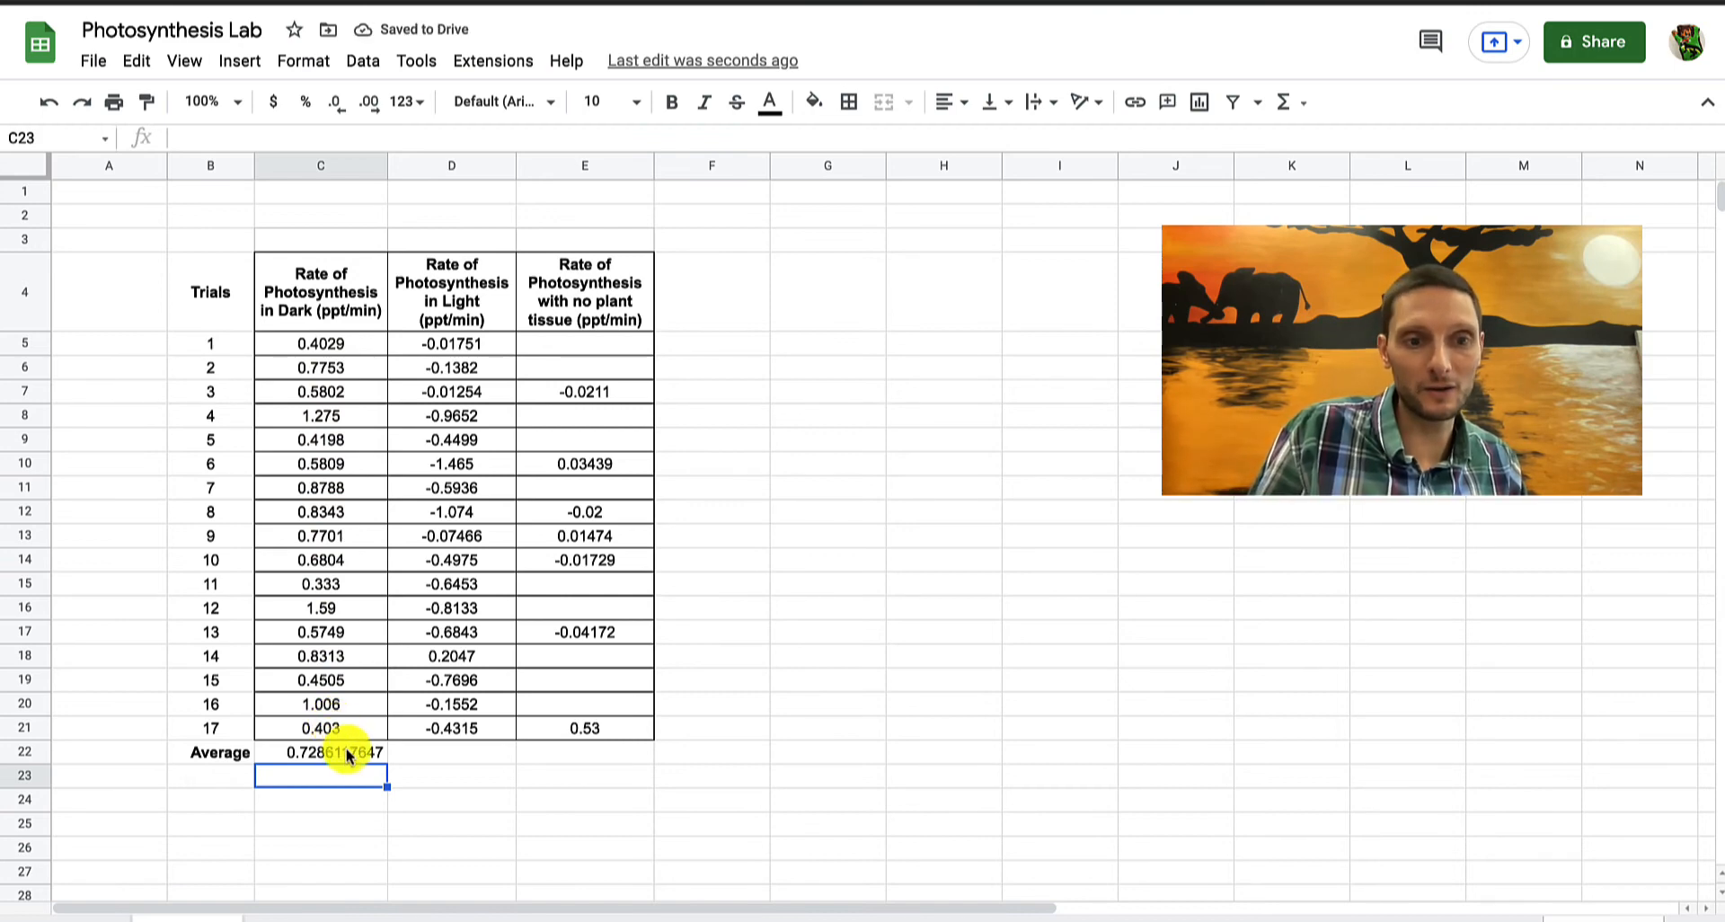
pyautogui.click(320, 753)
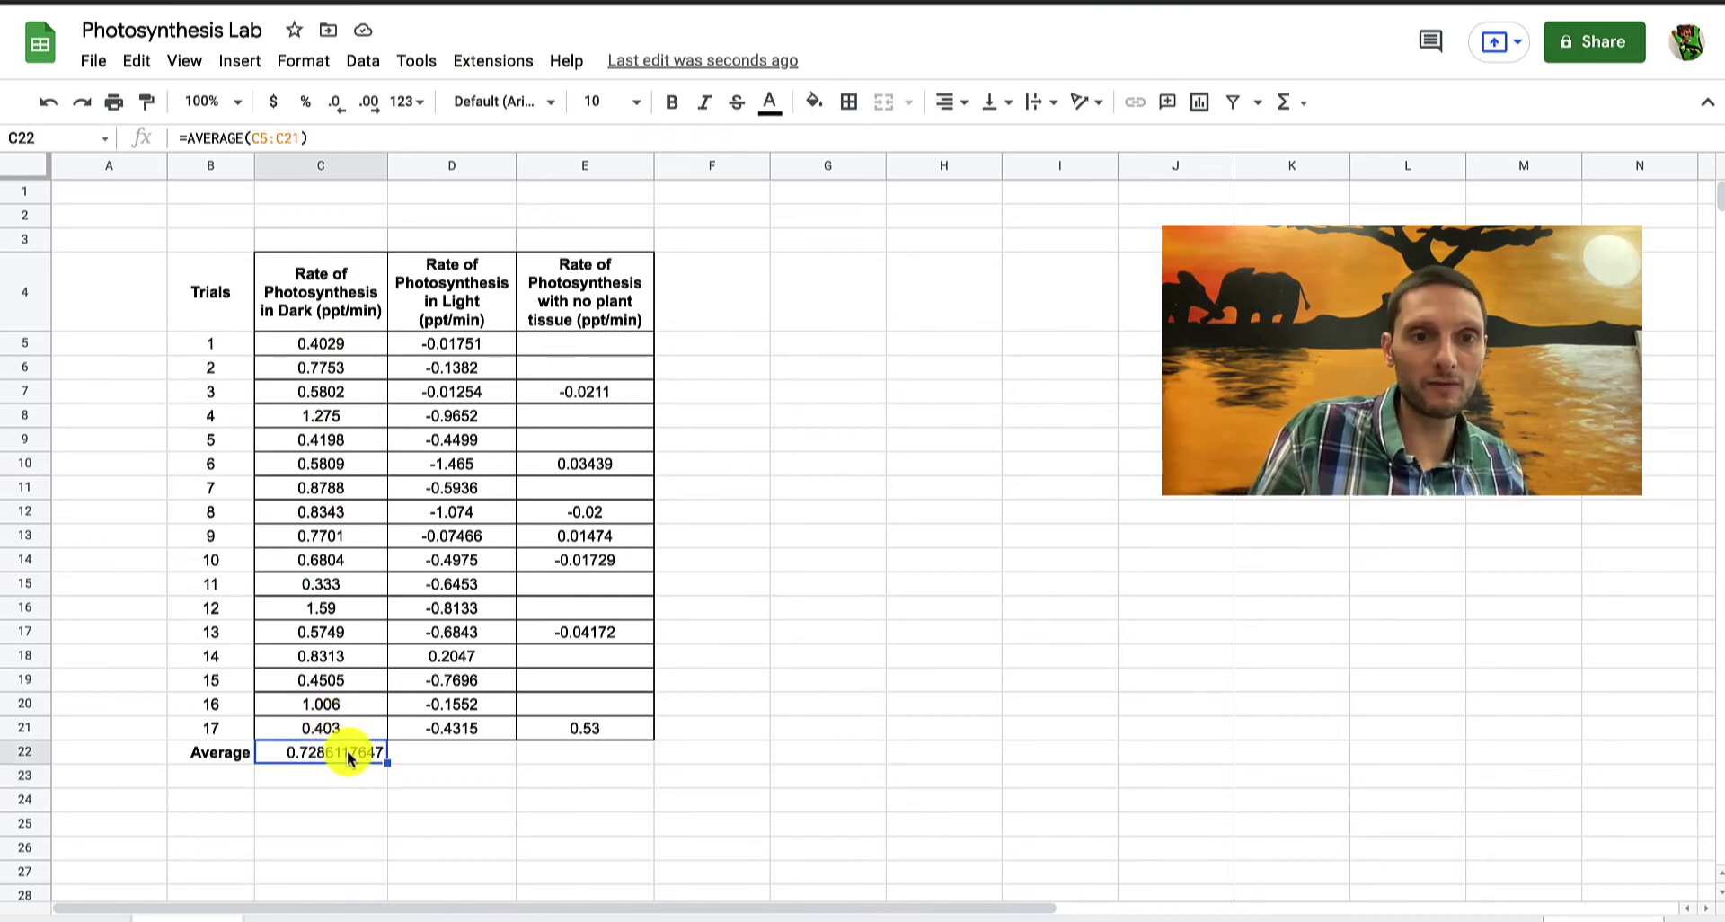
pyautogui.moveTo(442, 767)
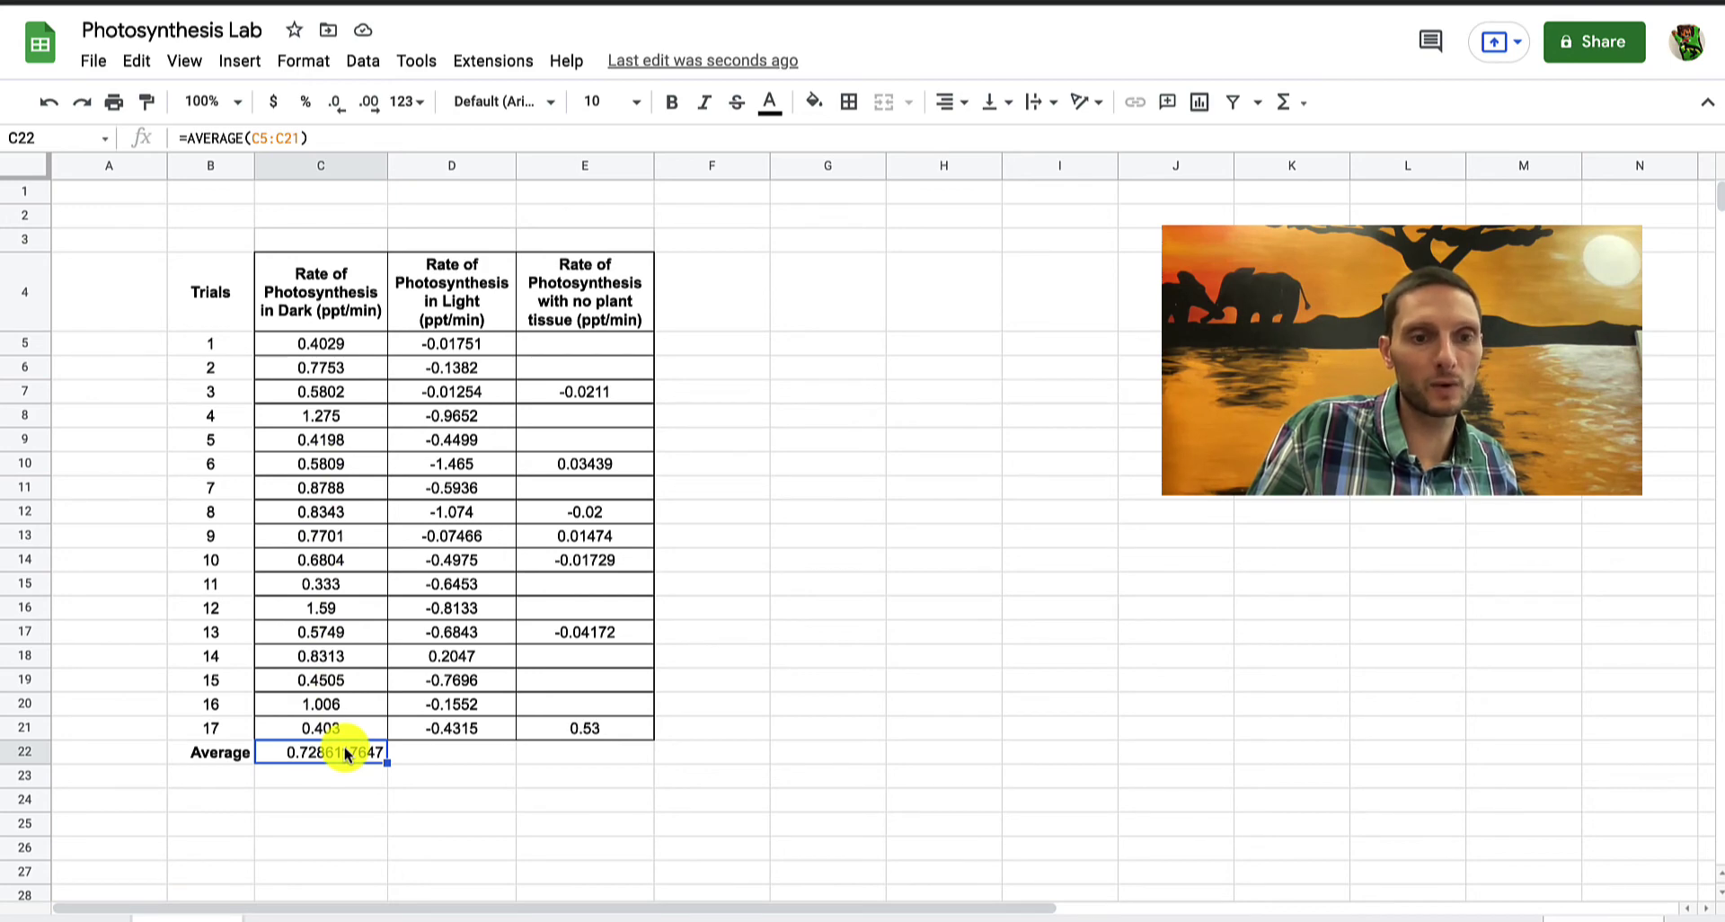
pyautogui.moveTo(382, 192)
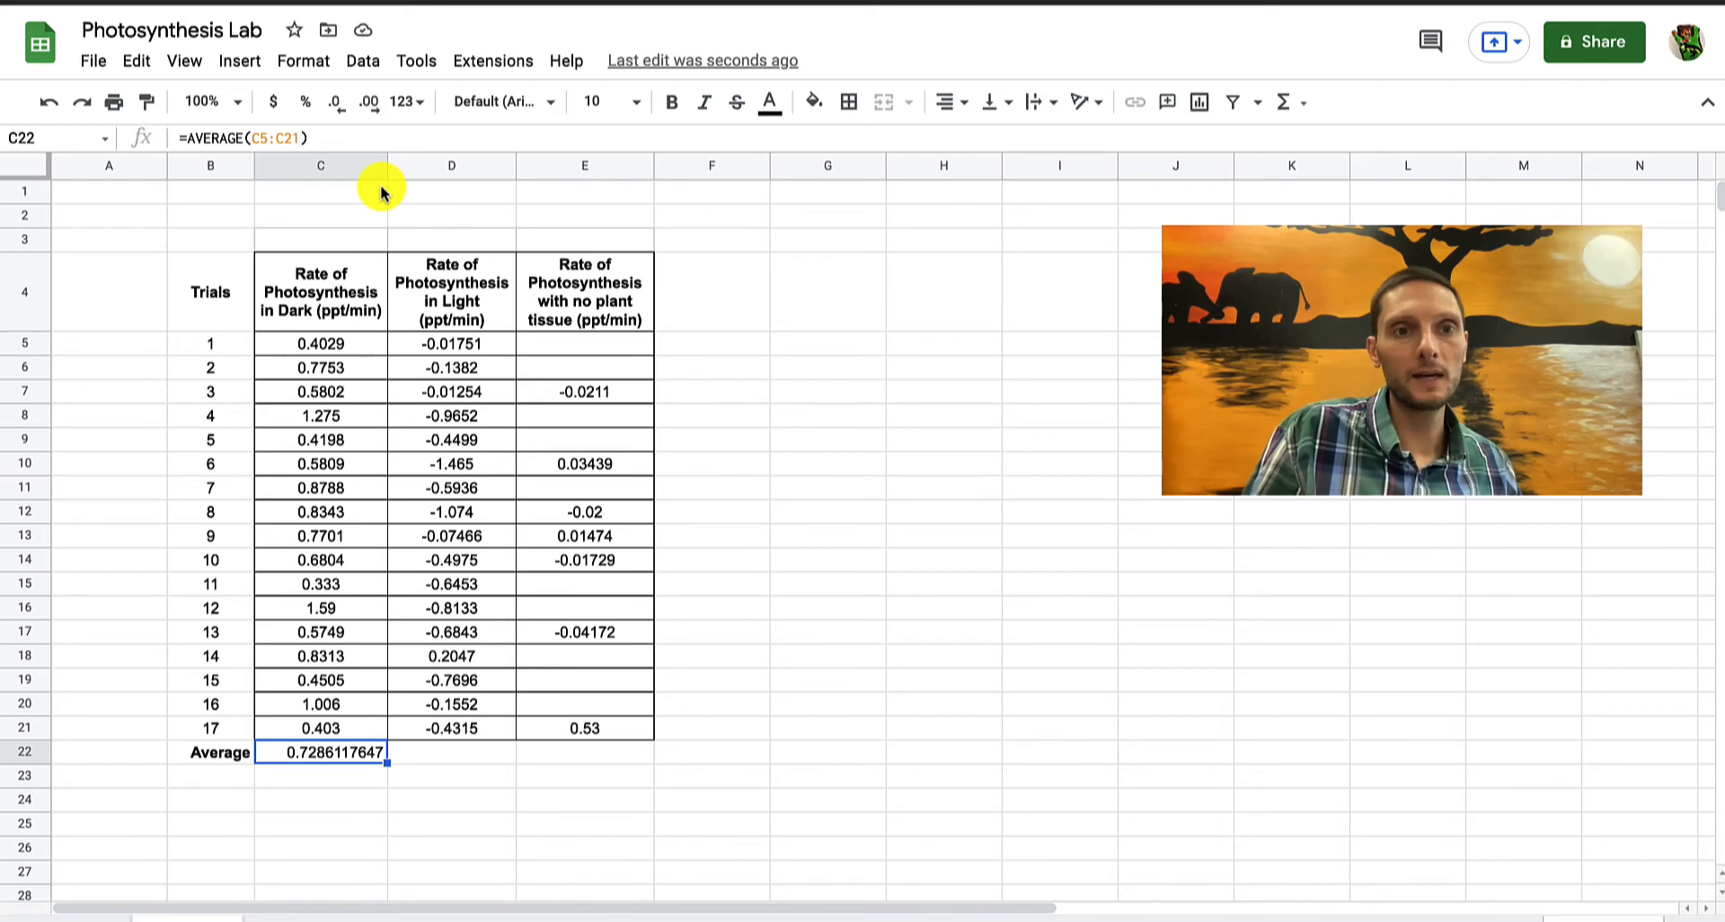
pyautogui.moveTo(335, 102)
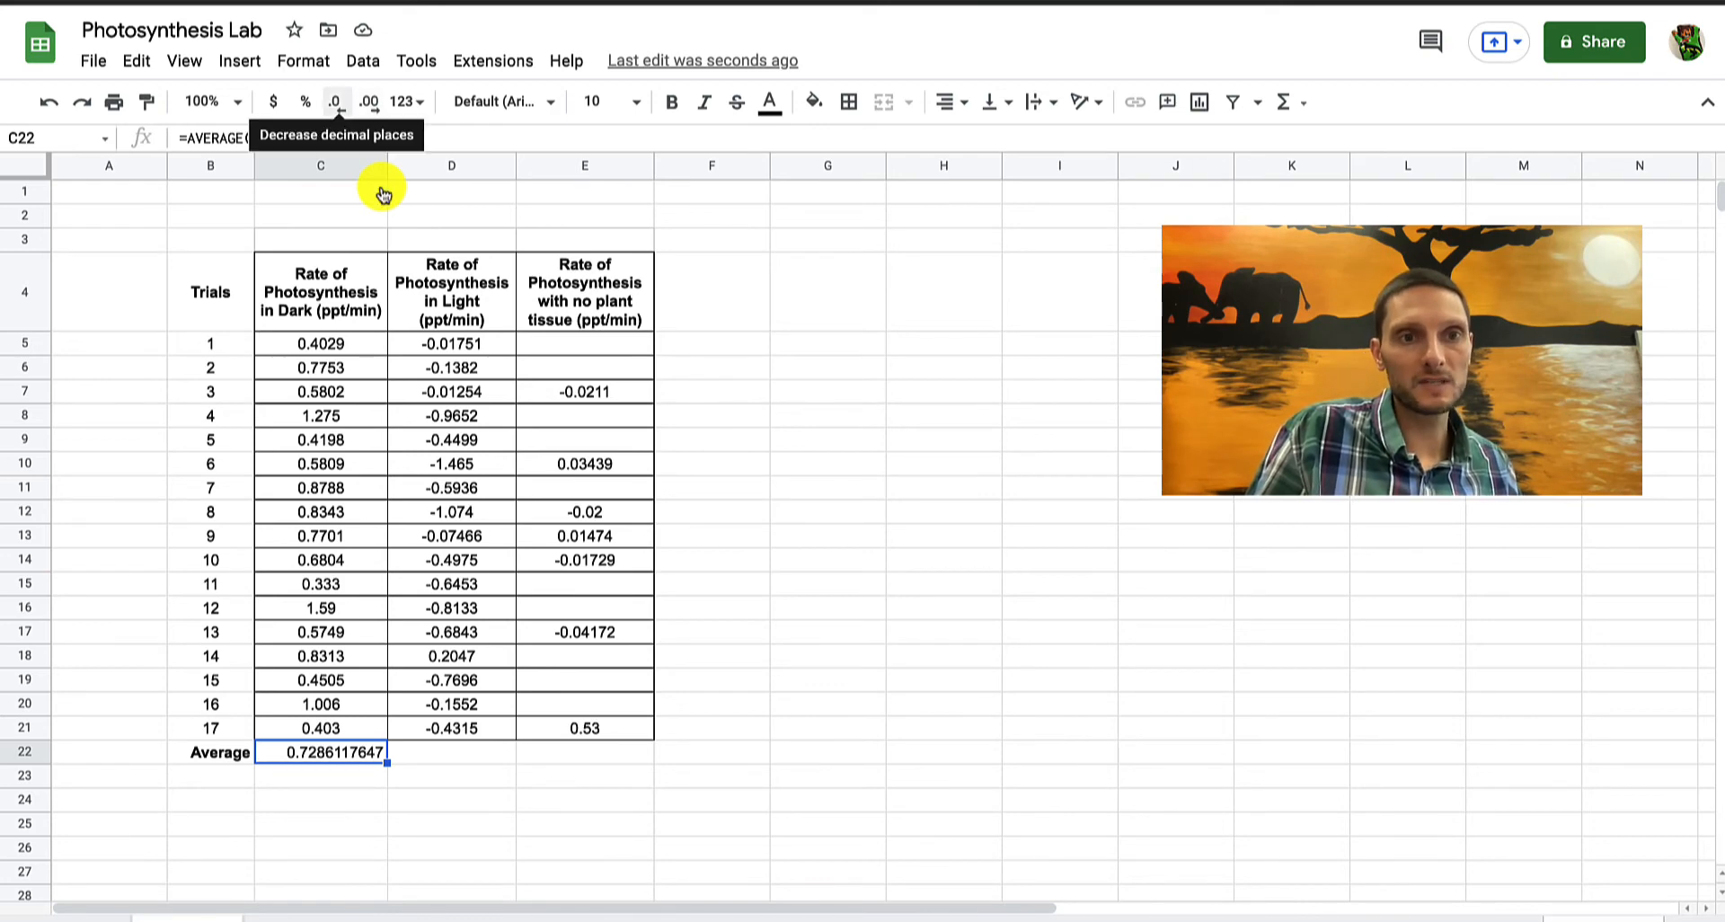
pyautogui.moveTo(367, 101)
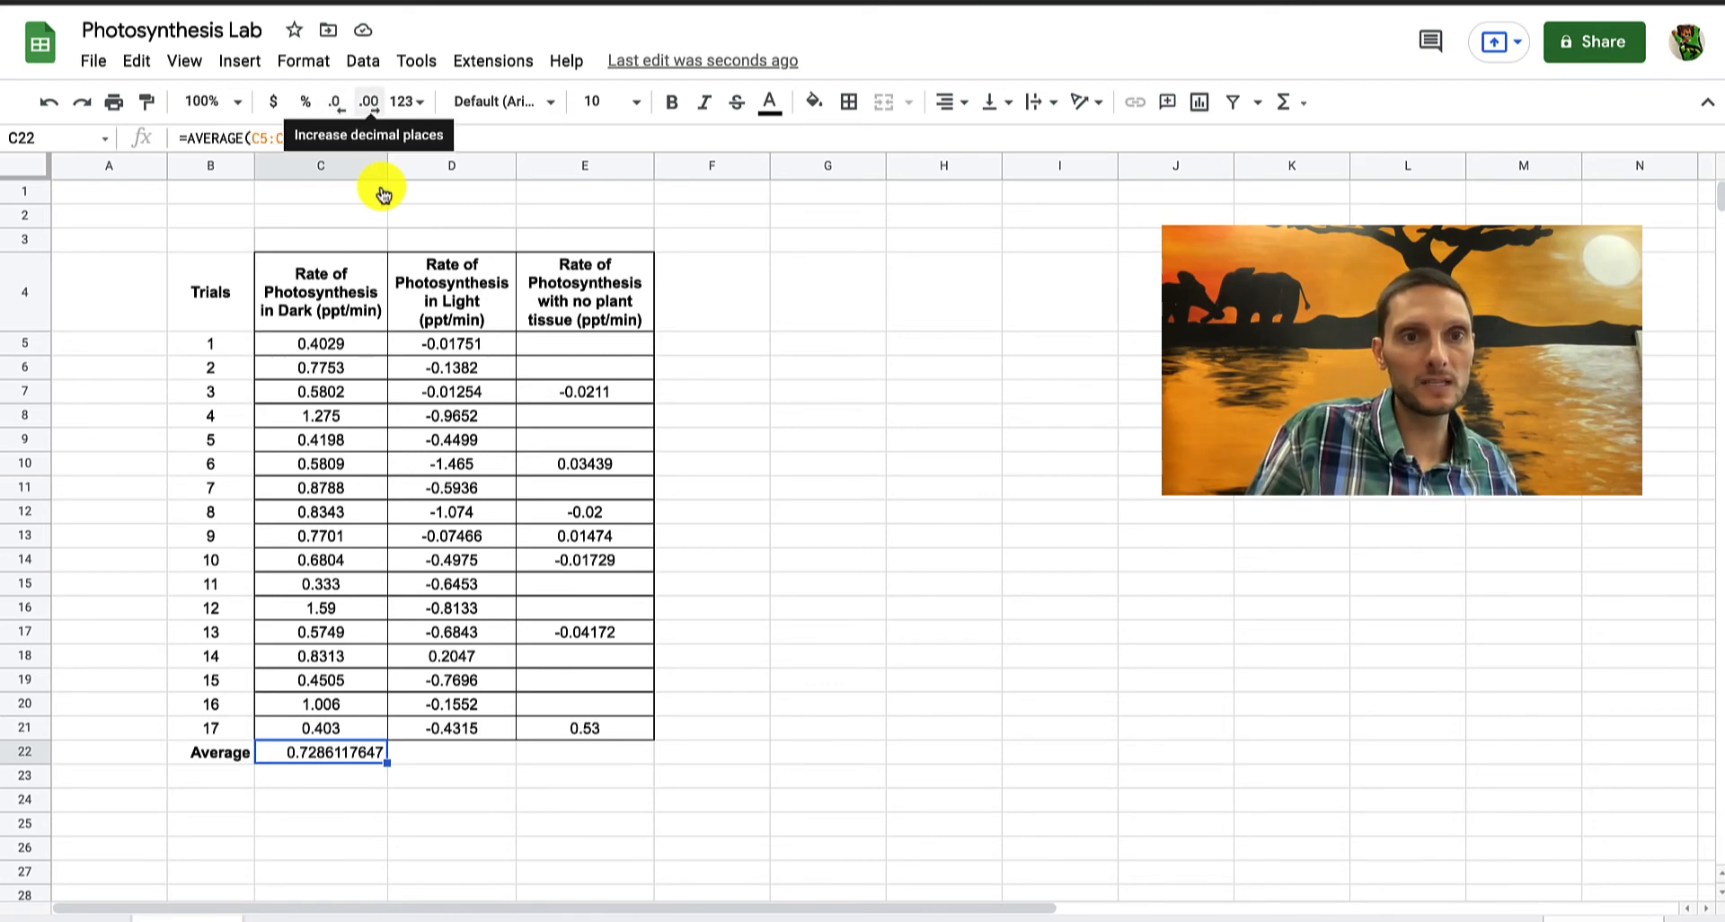
pyautogui.moveTo(335, 108)
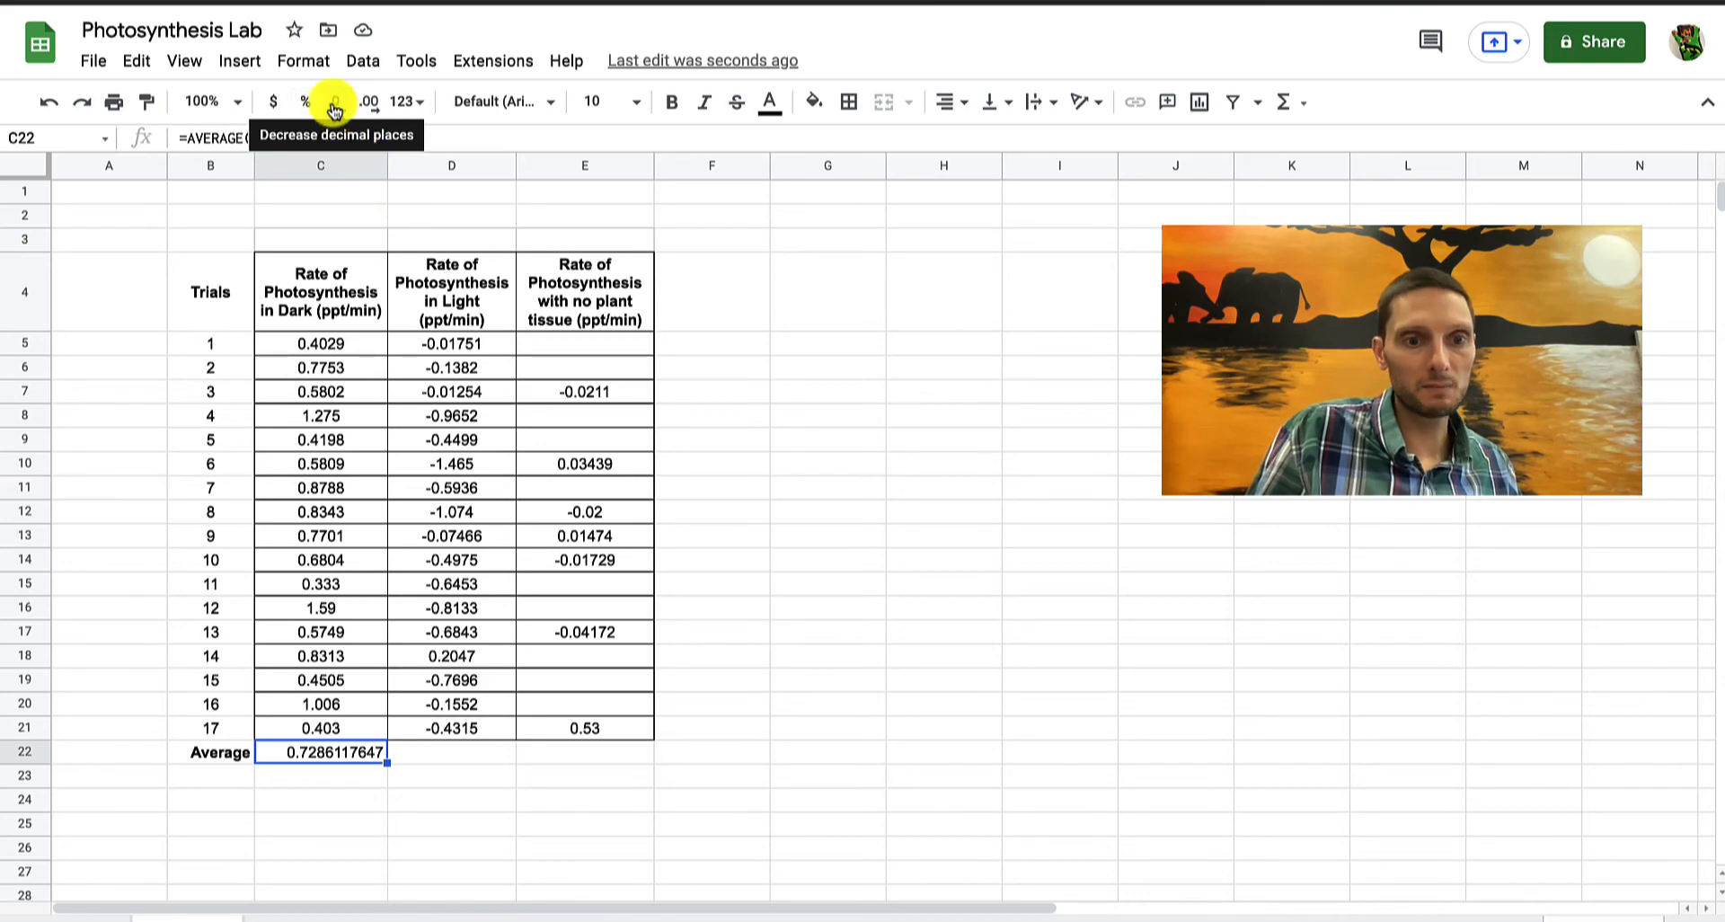
# Trim the dark average in C22 to four decimal places, showing 0.7286
pyautogui.click(335, 102)
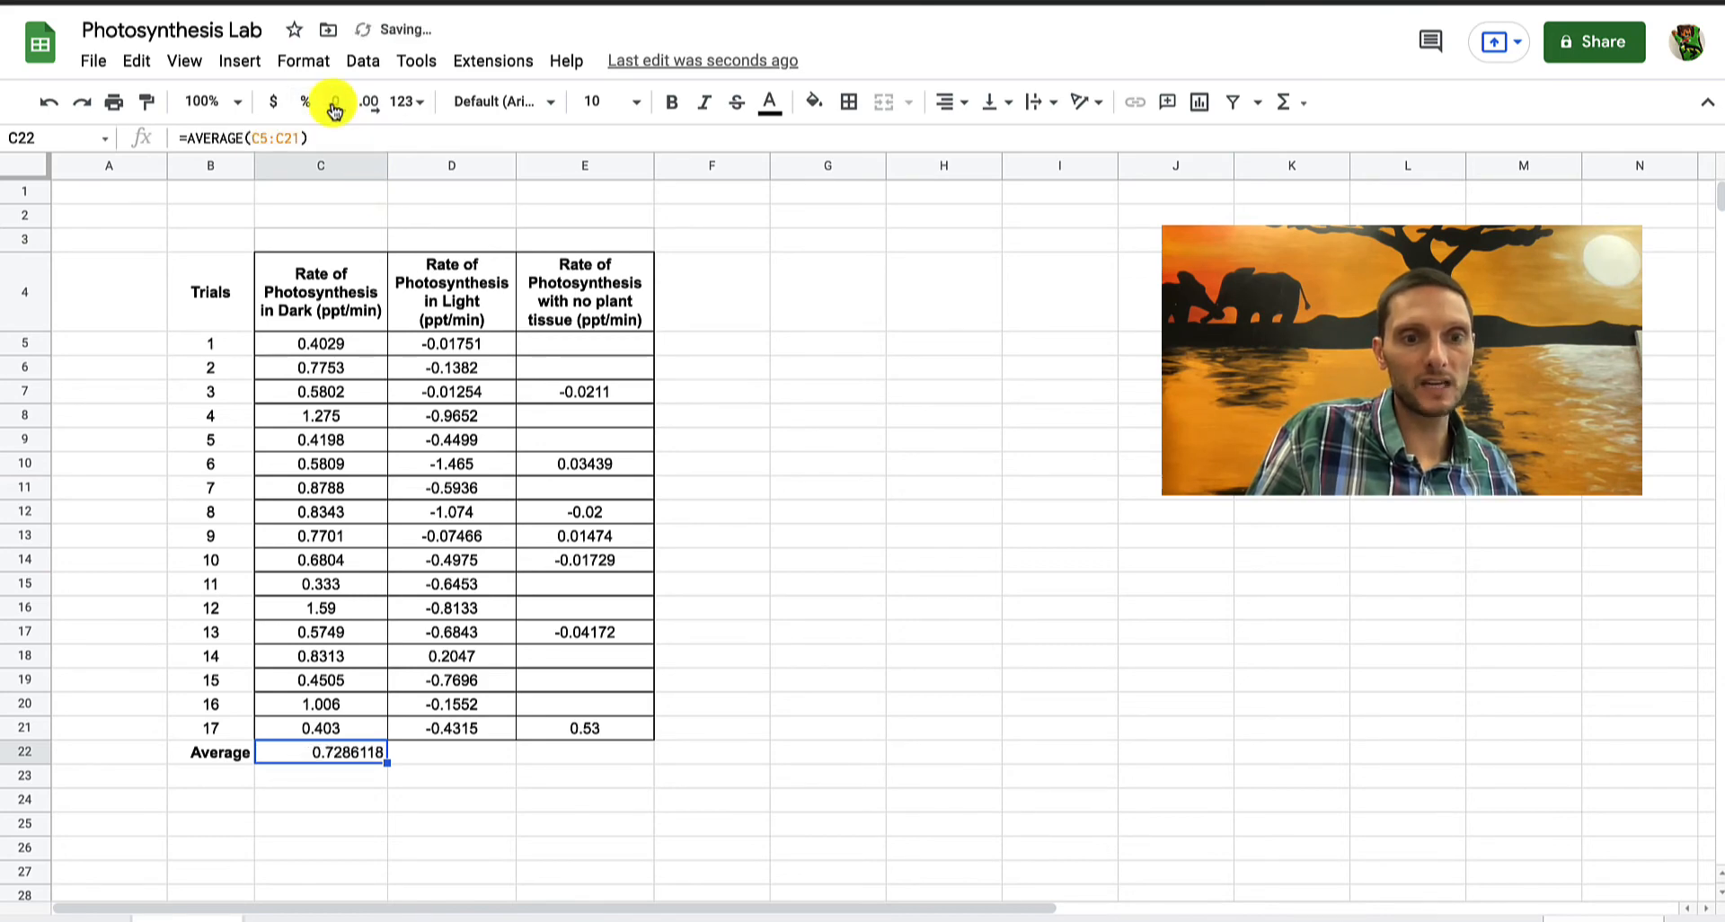
pyautogui.click(335, 101)
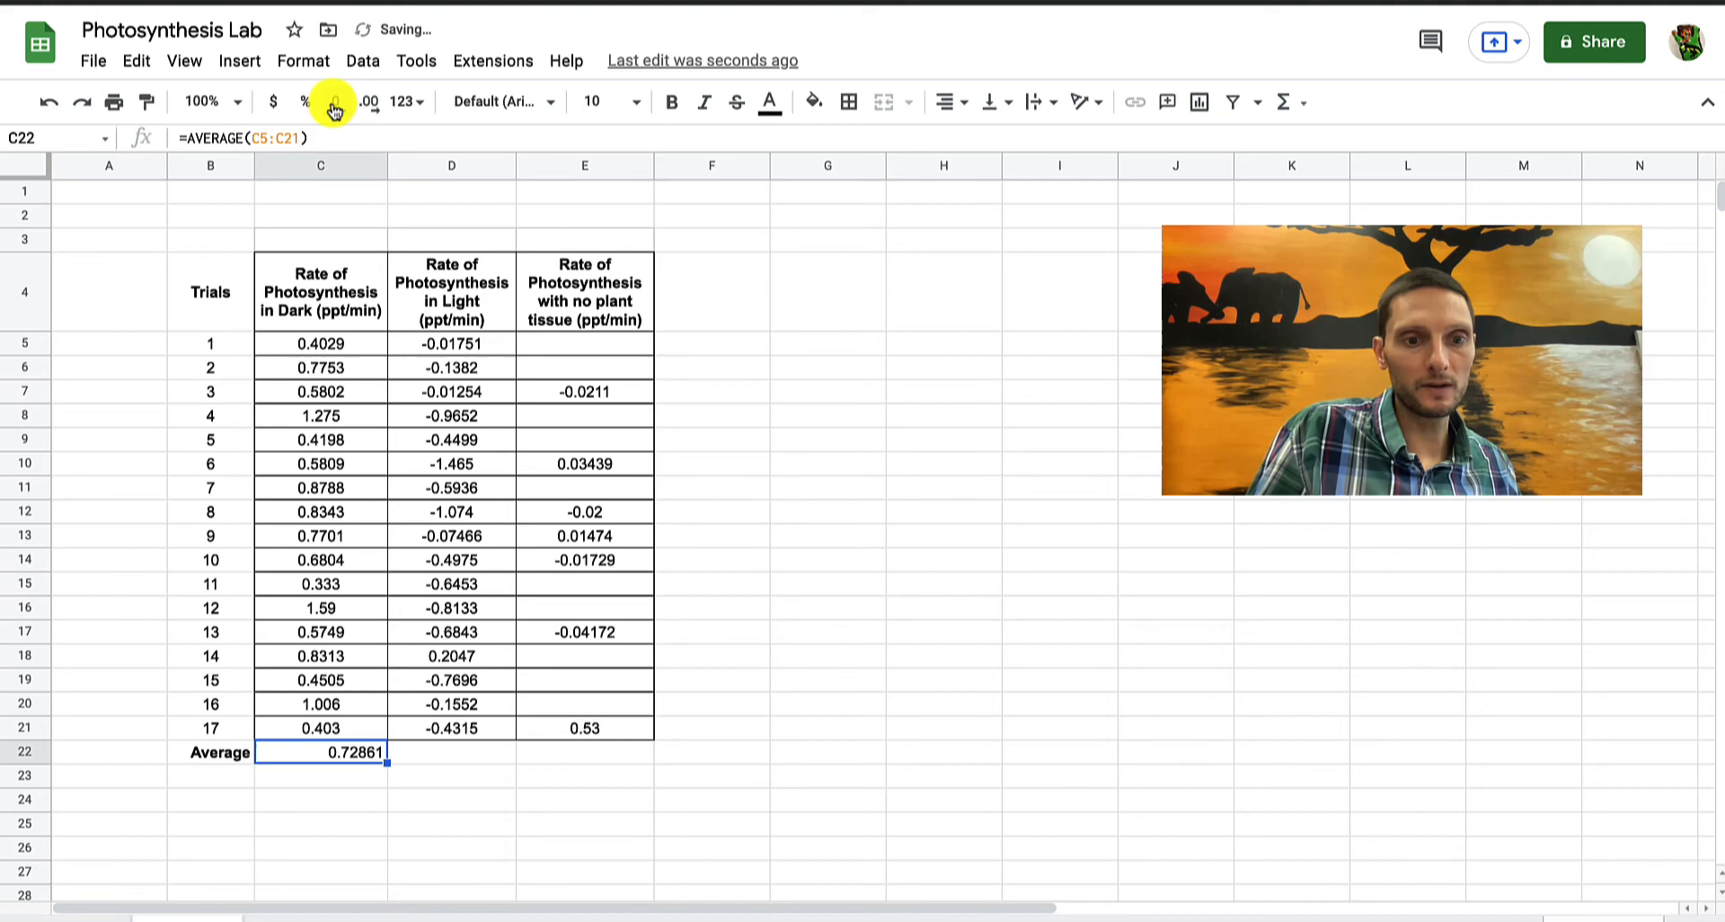
pyautogui.click(372, 102)
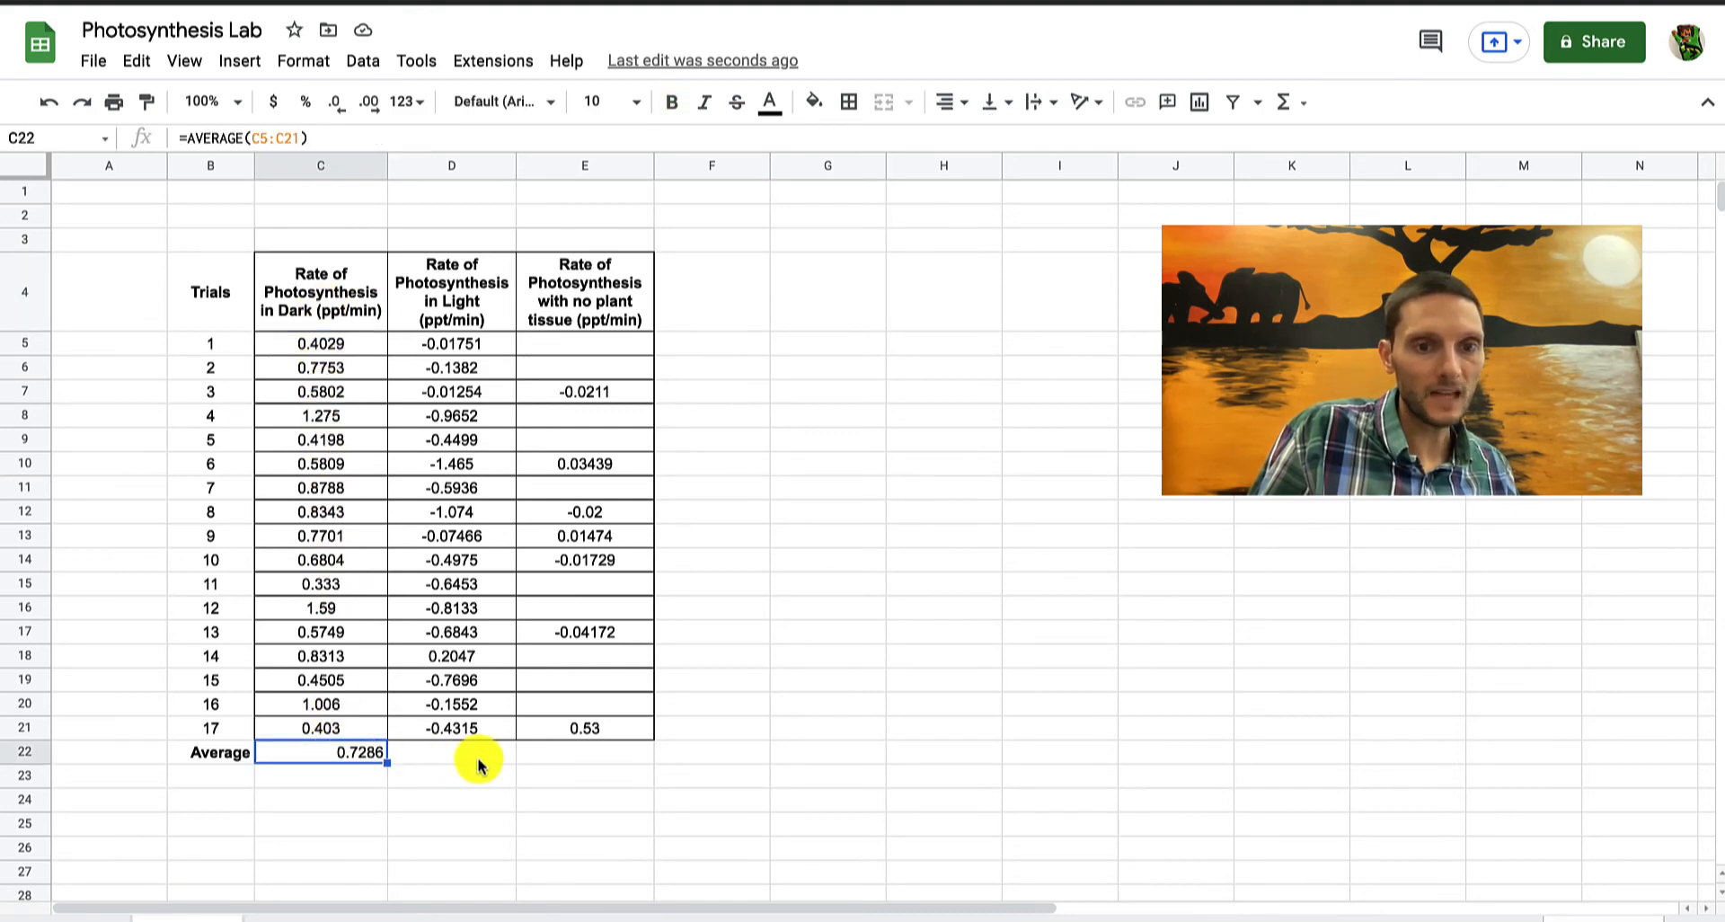
# Check the empty Average cells under the other columns, then select C22 for copying
pyautogui.click(451, 759)
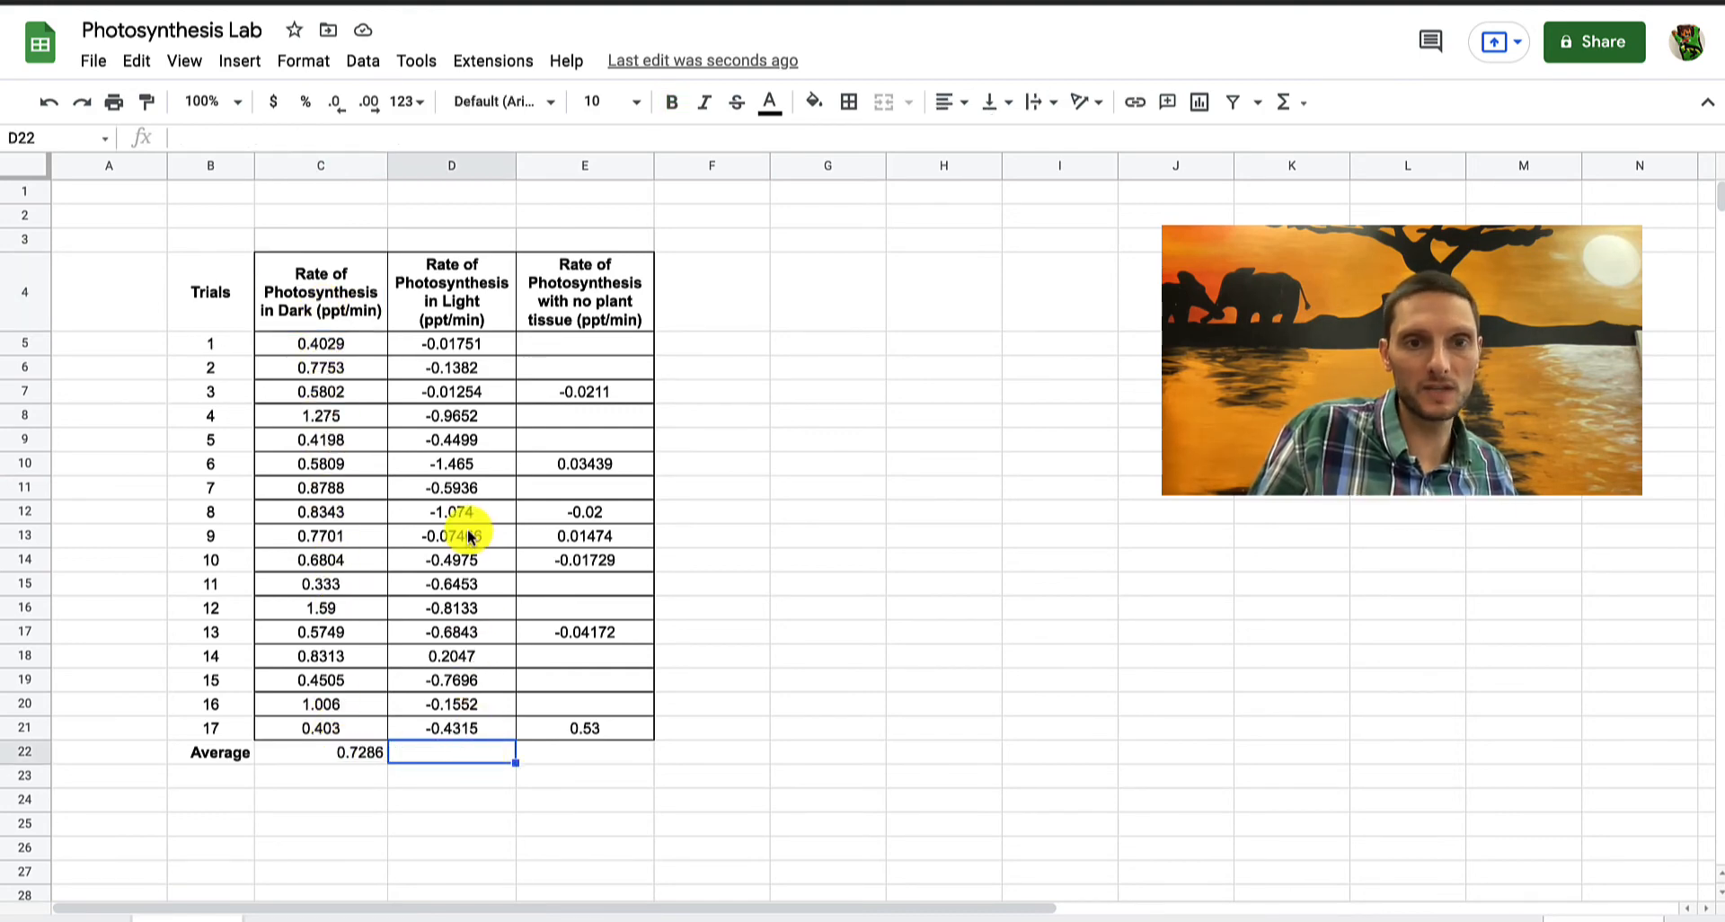
pyautogui.moveTo(531, 646)
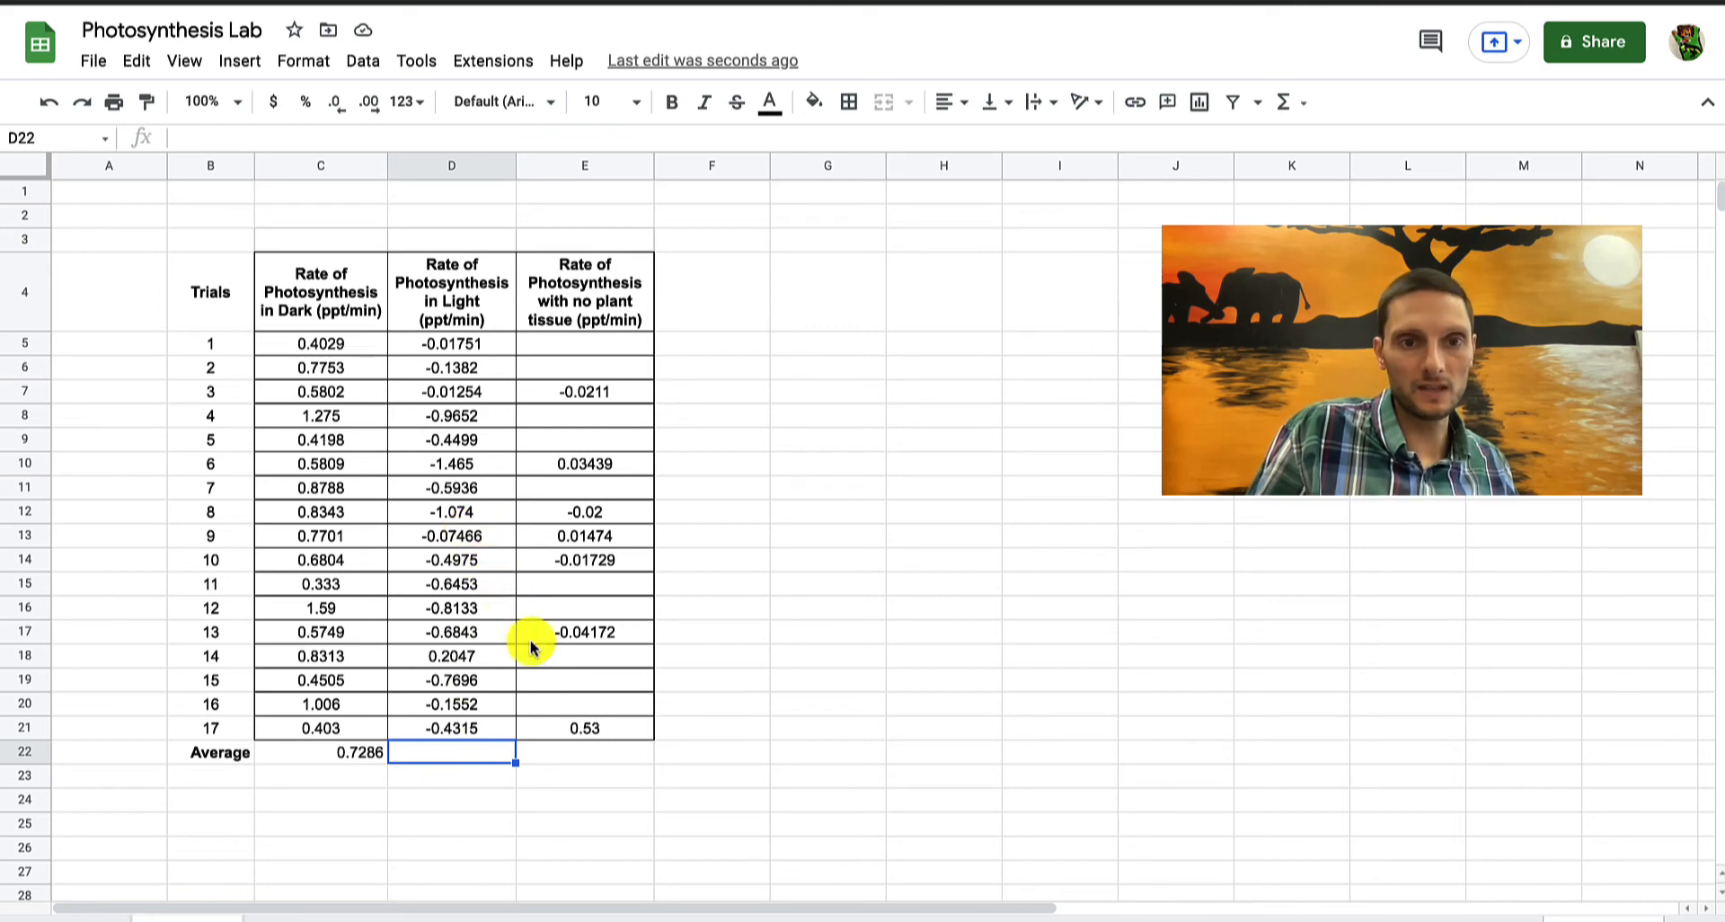
pyautogui.click(584, 751)
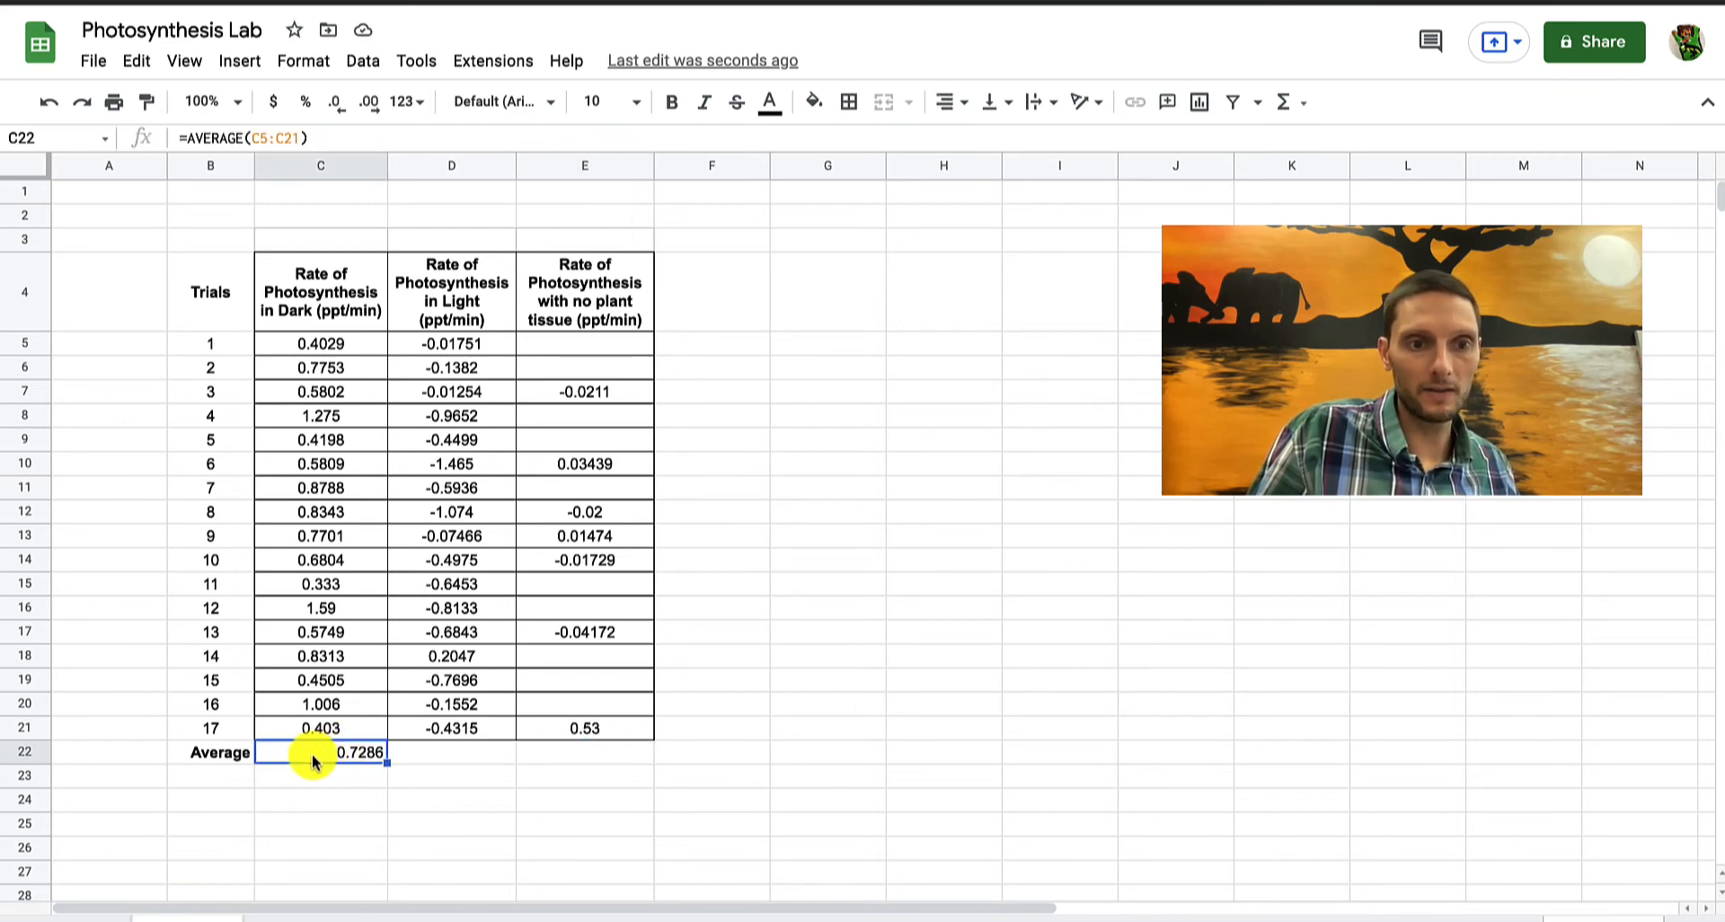
pyautogui.moveTo(314, 793)
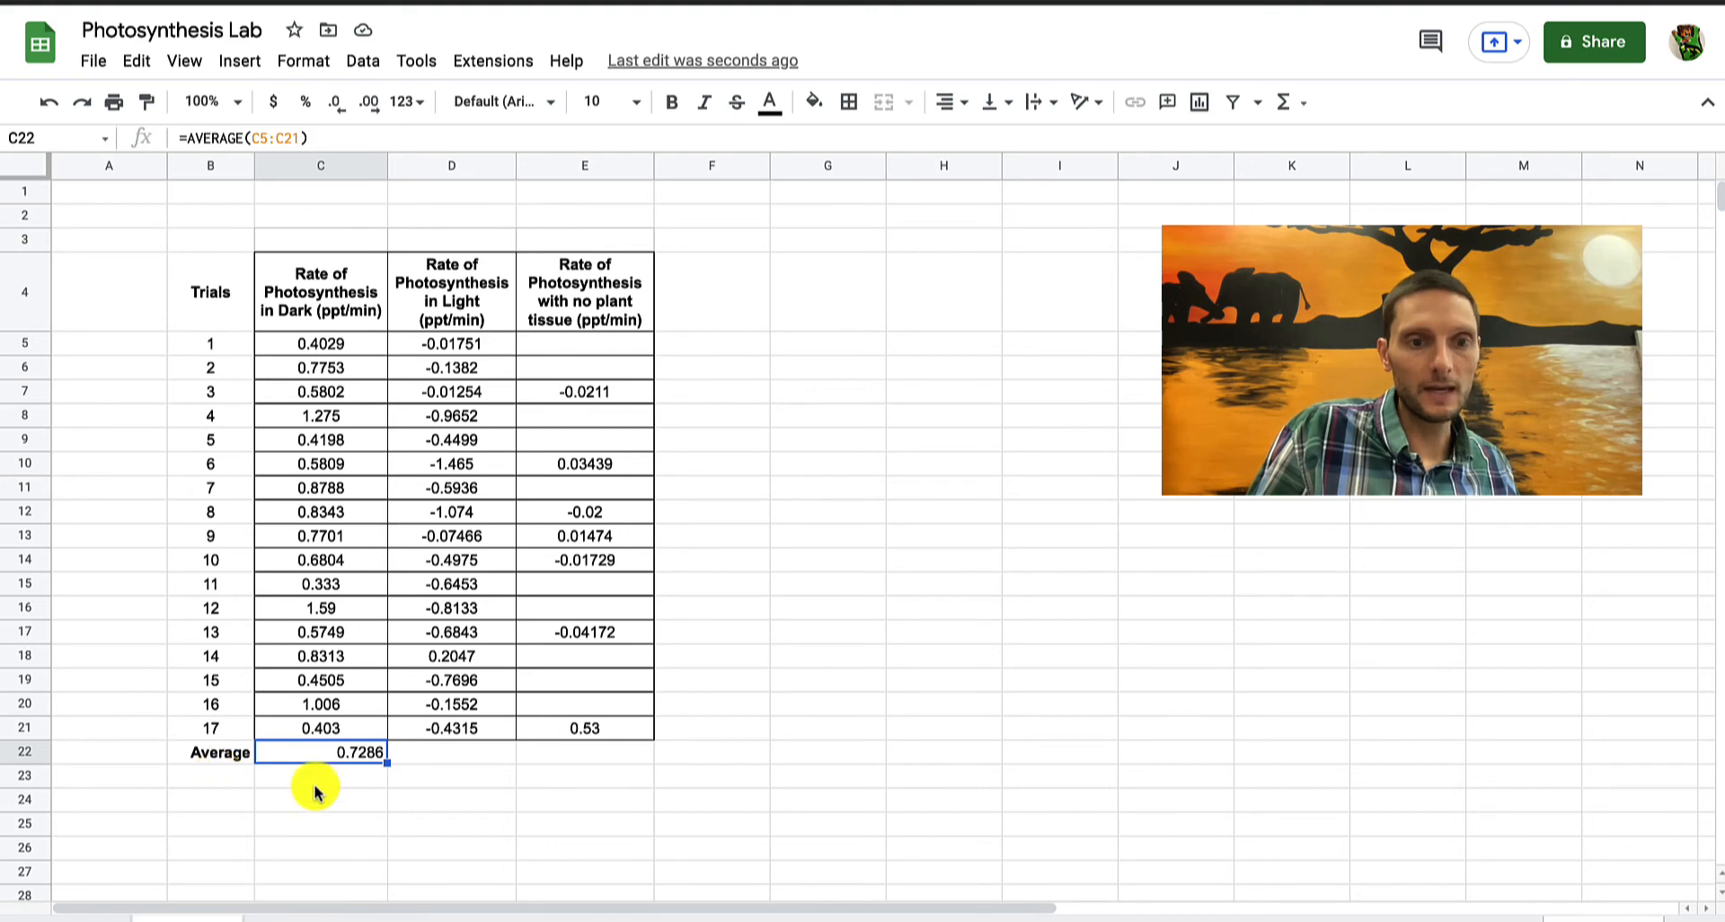
pyautogui.moveTo(412, 806)
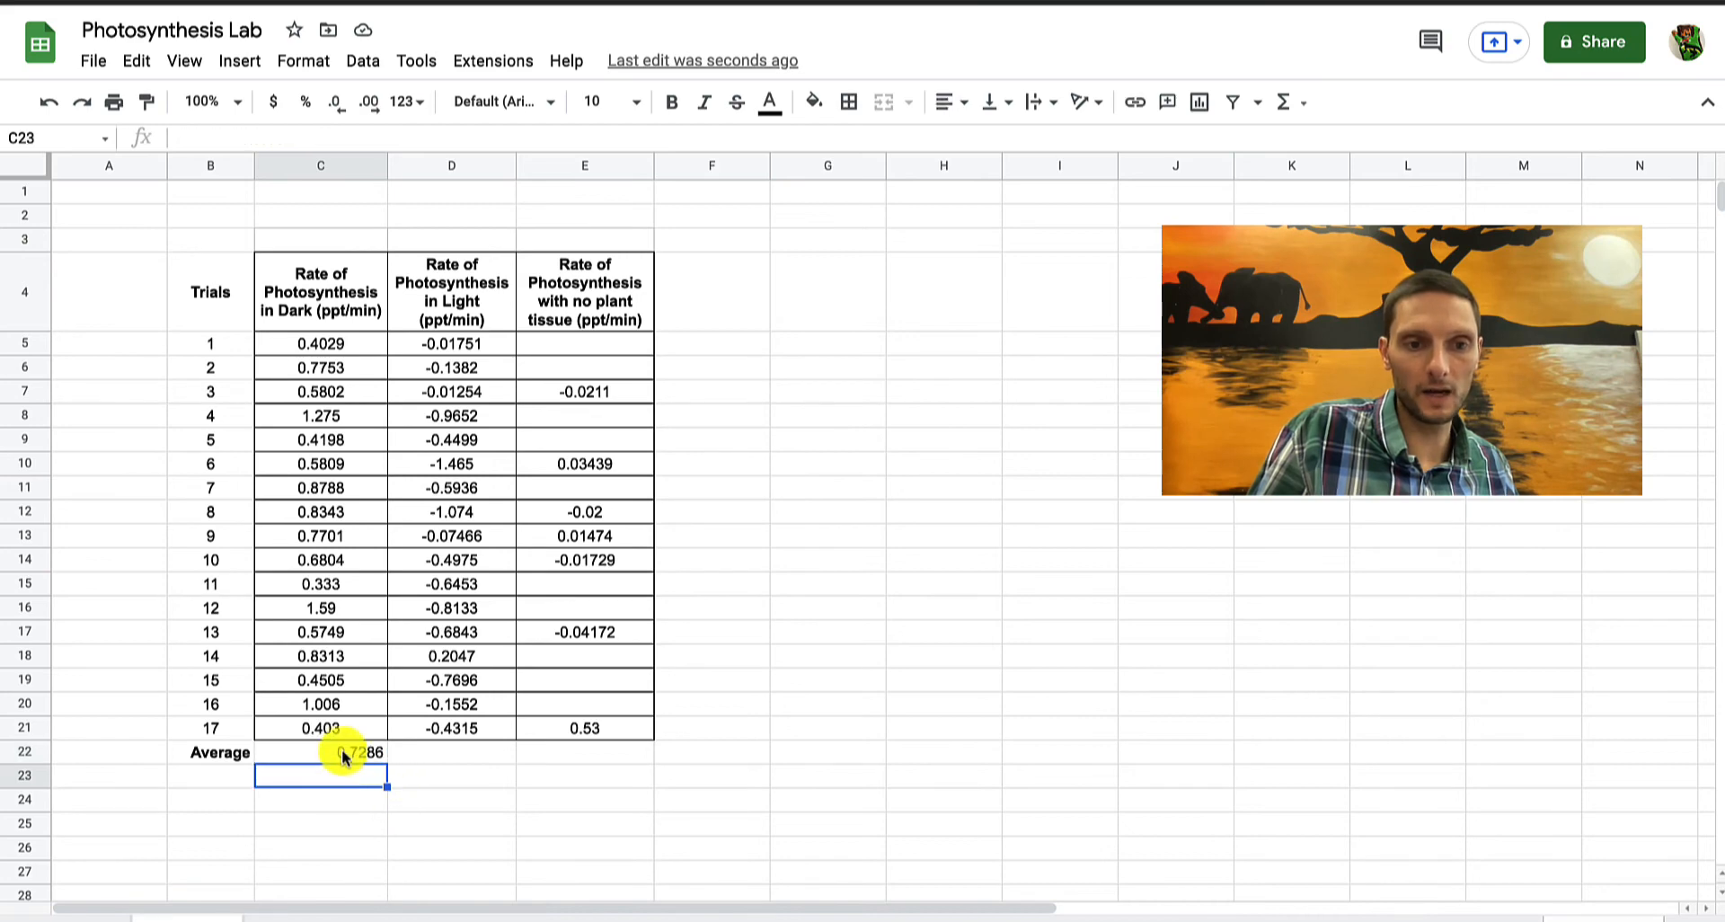
pyautogui.click(320, 752)
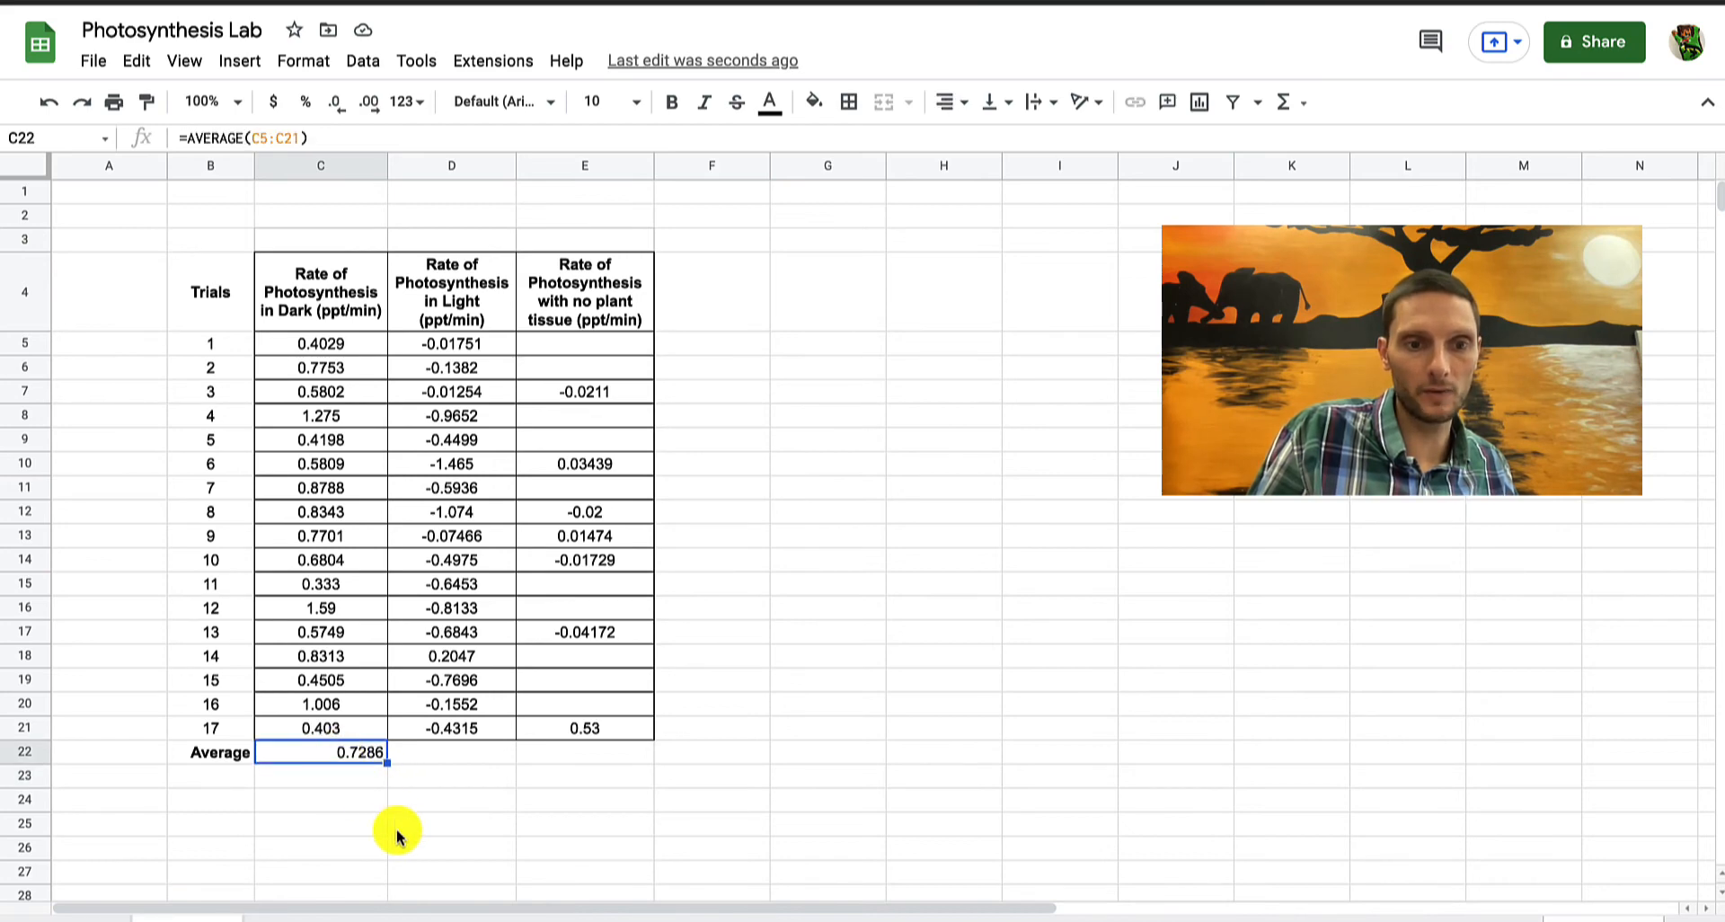
pyautogui.moveTo(397, 831)
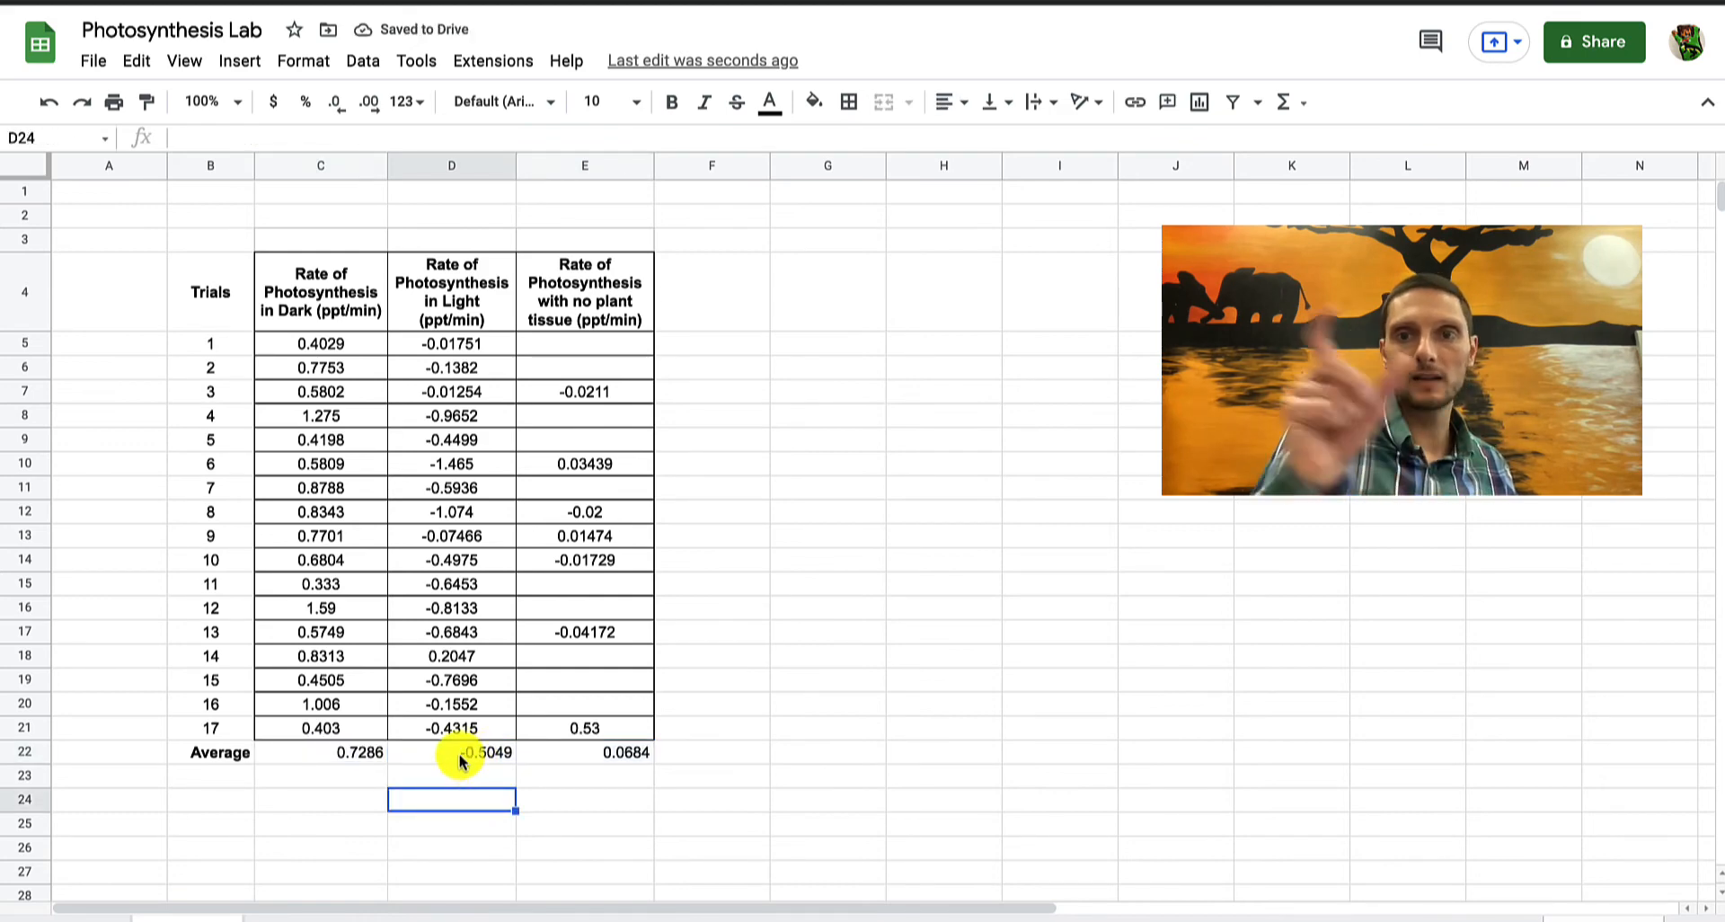
# Copy the average formula into D22:E22, giving -0.5049 and 0.0684
pyautogui.click(452, 752)
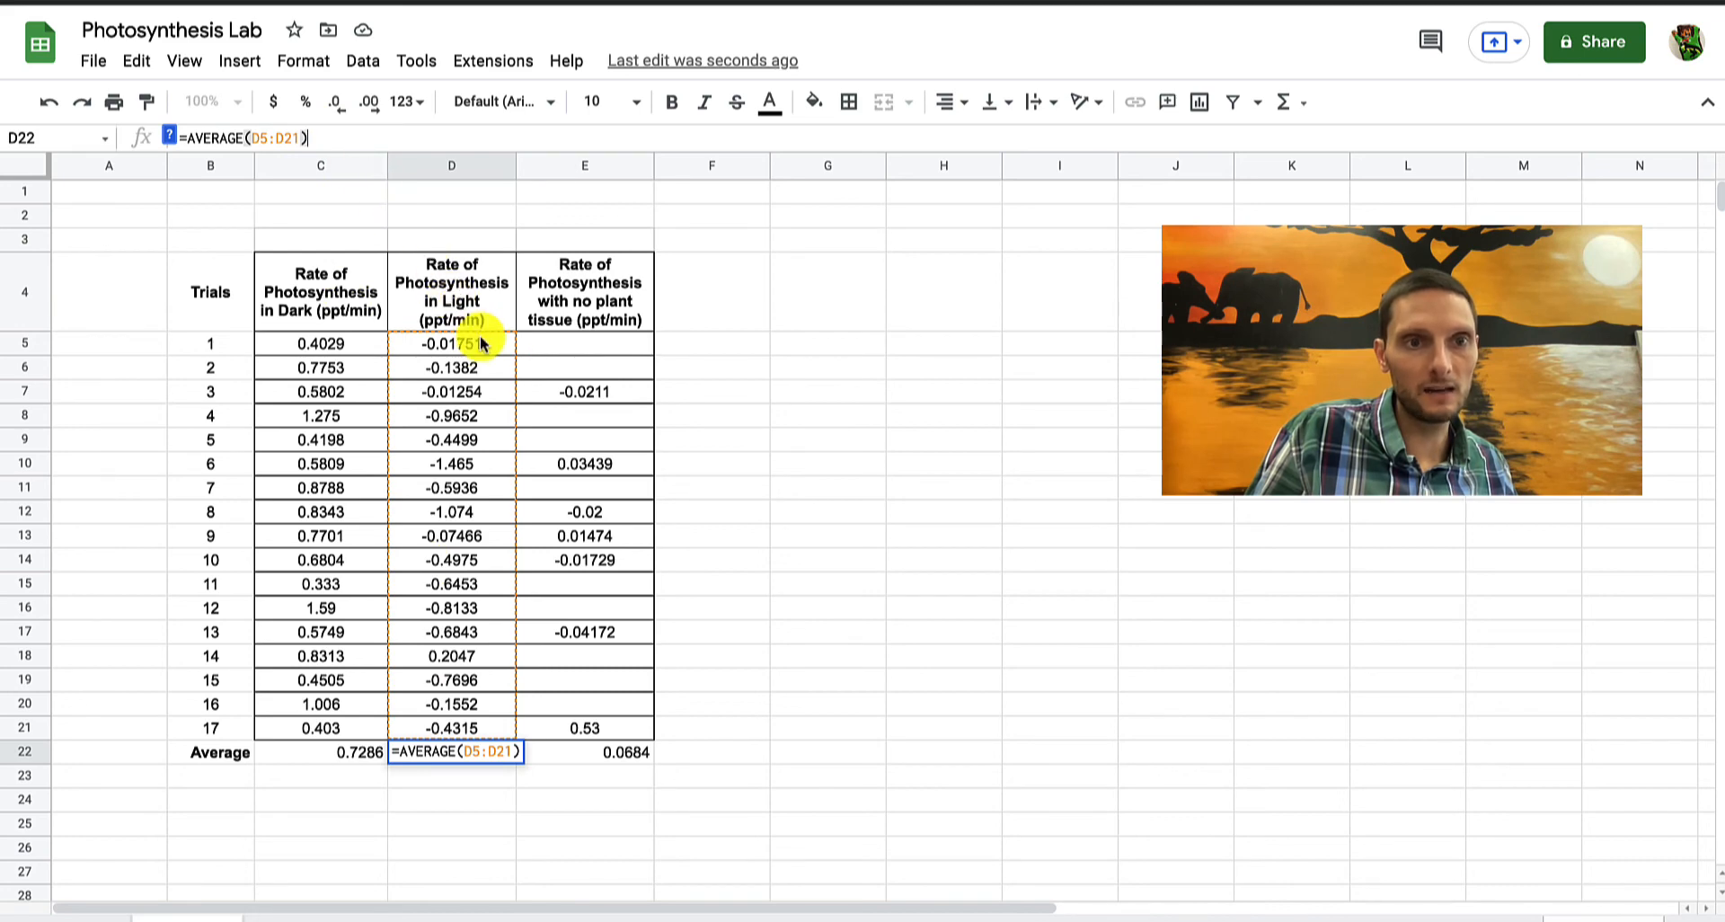
pyautogui.moveTo(493, 724)
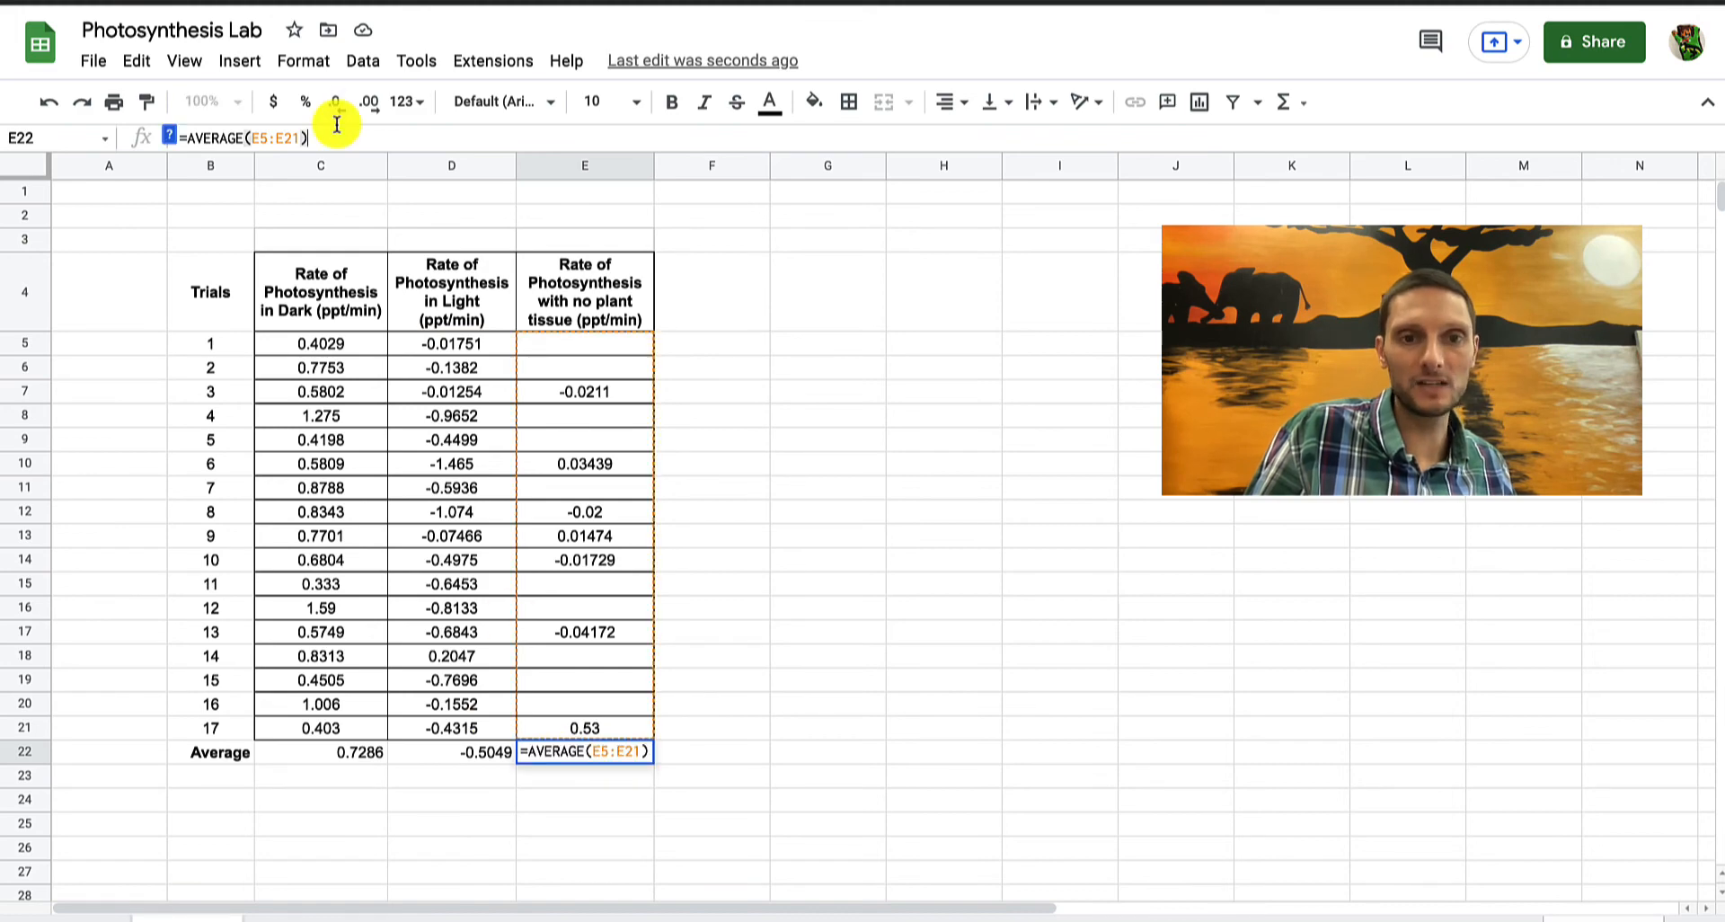
pyautogui.moveTo(499, 330)
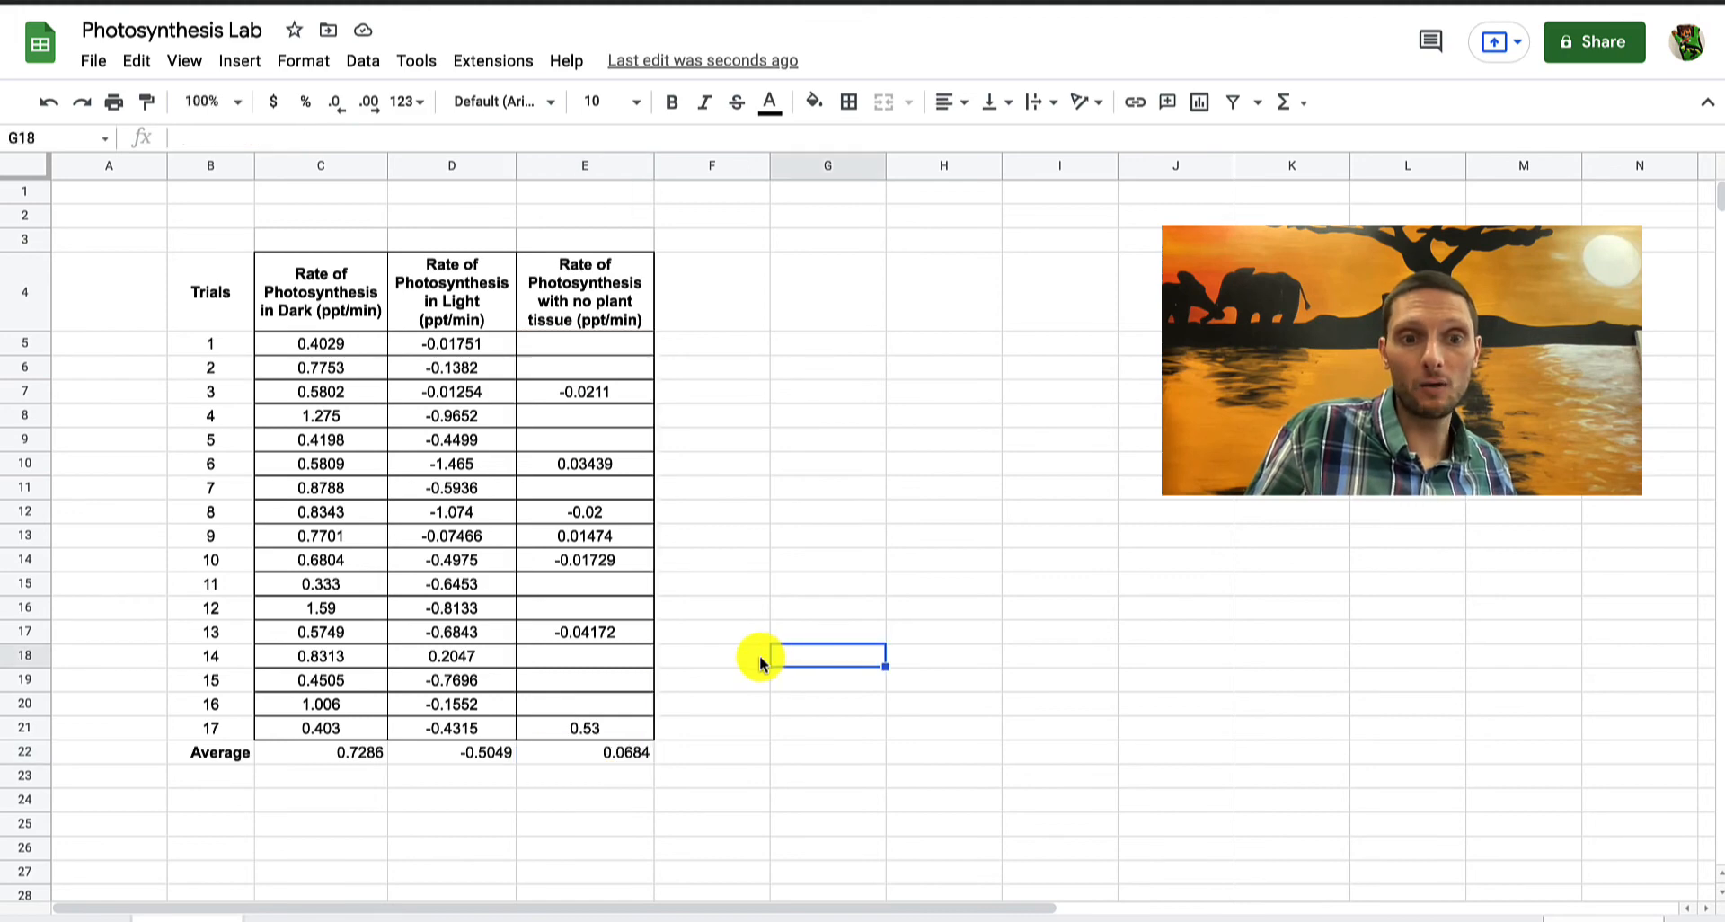
pyautogui.click(320, 751)
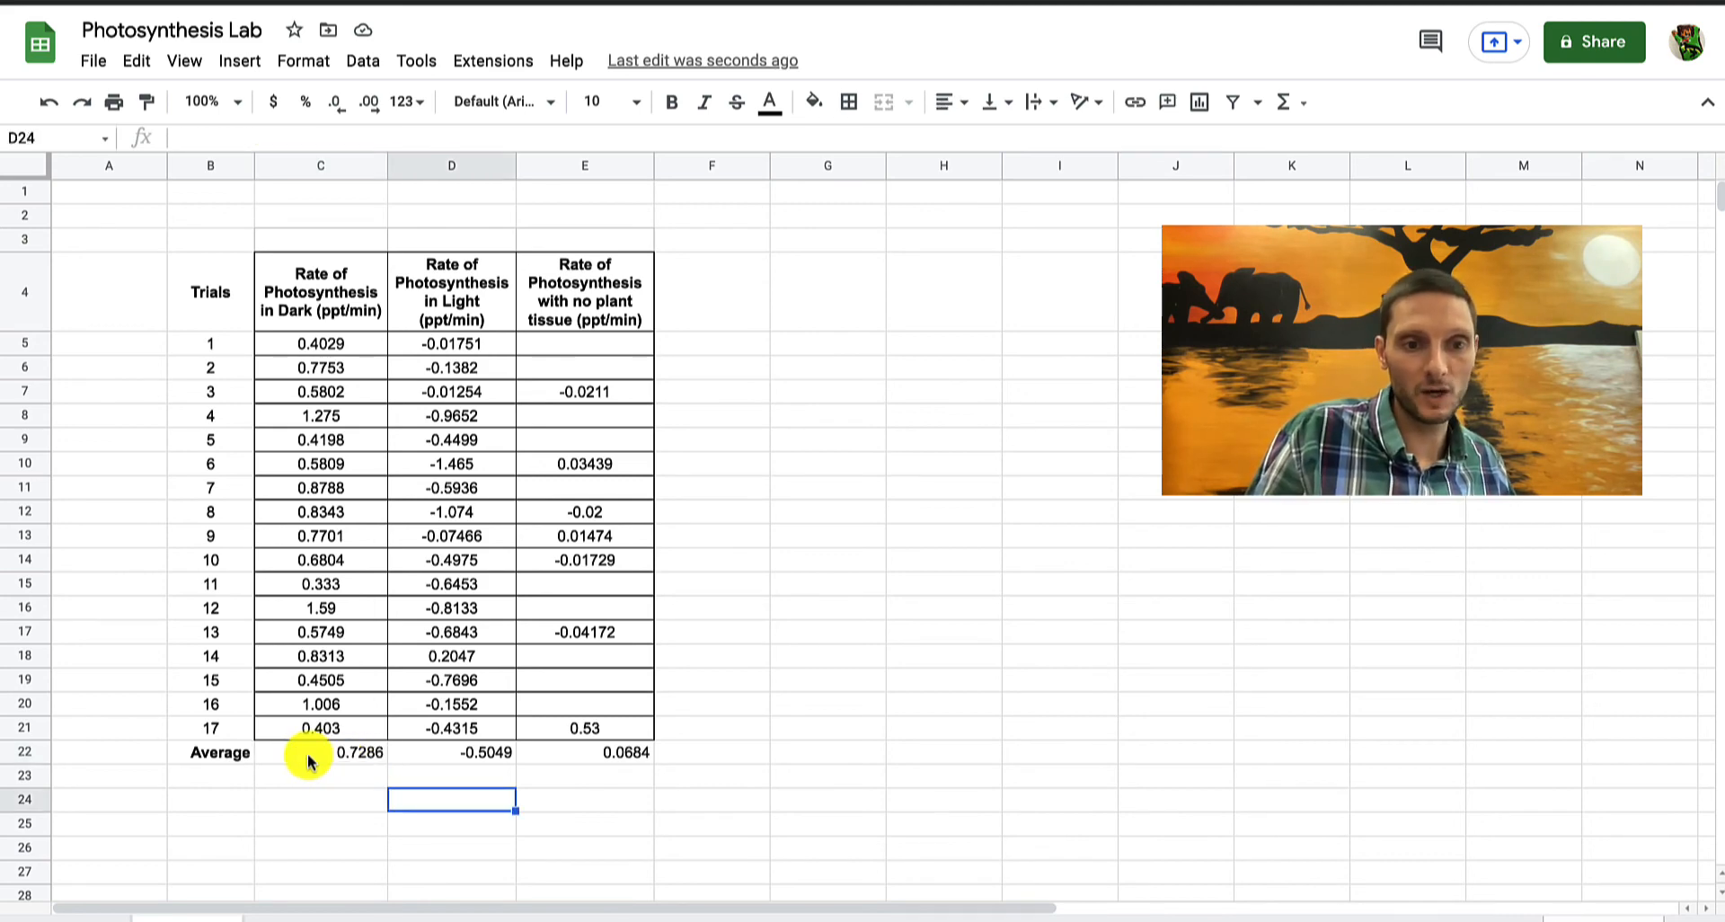
# Make the three averages in C22:E22 bold and centered
pyautogui.click(320, 752)
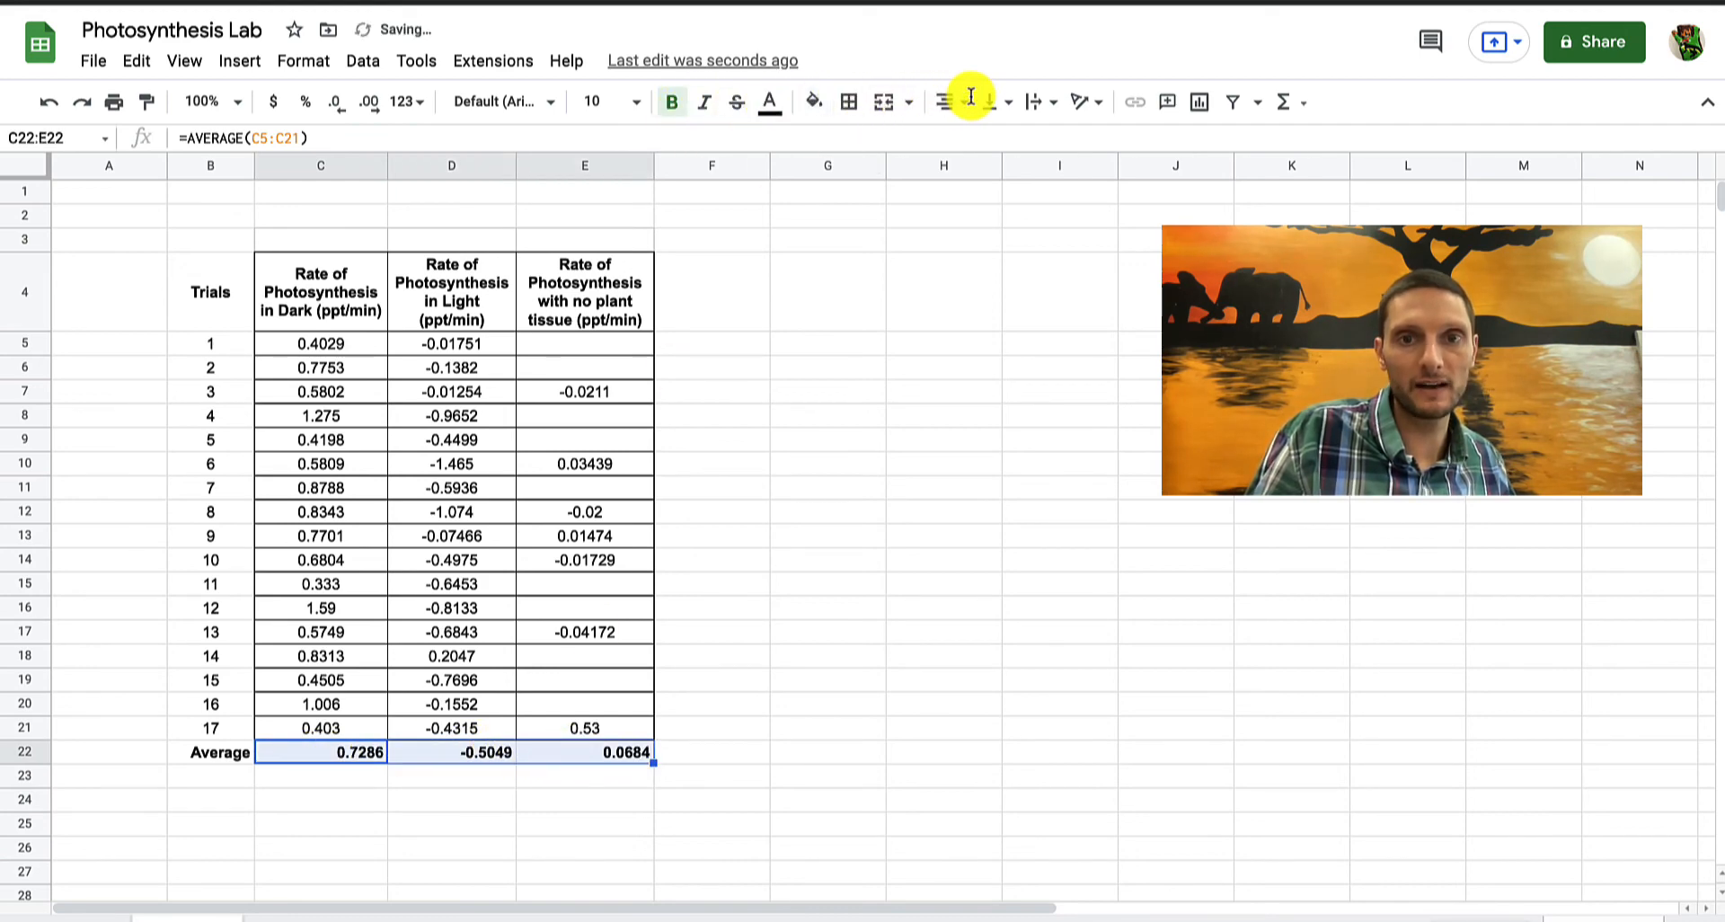
pyautogui.moveTo(942, 101)
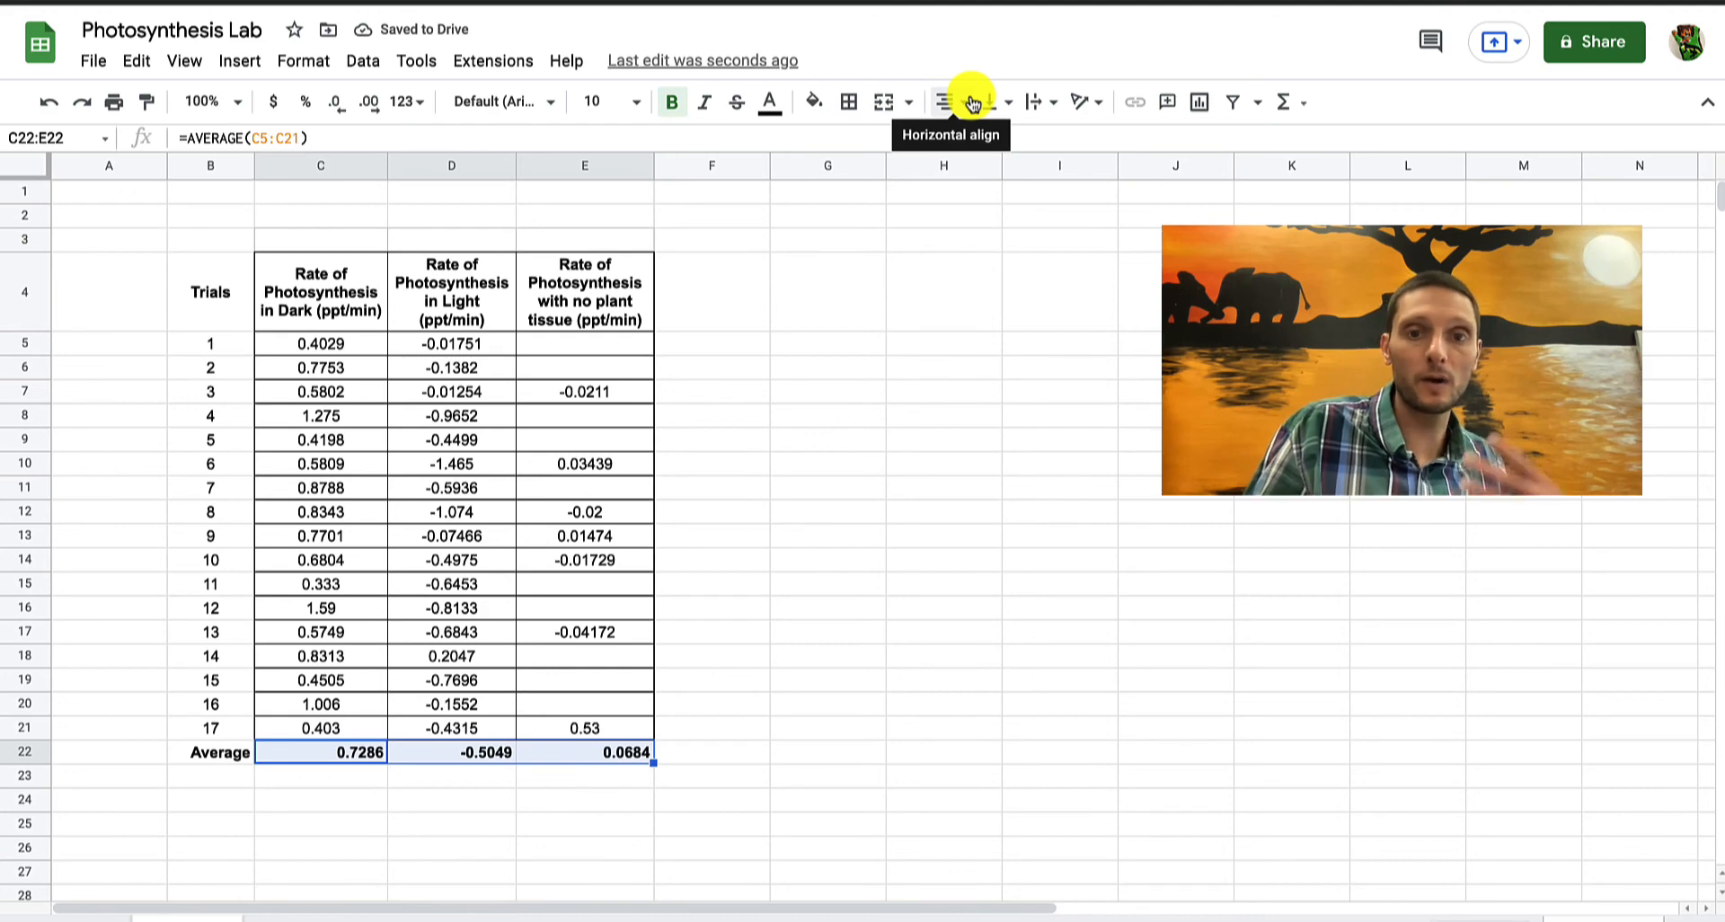
pyautogui.click(944, 102)
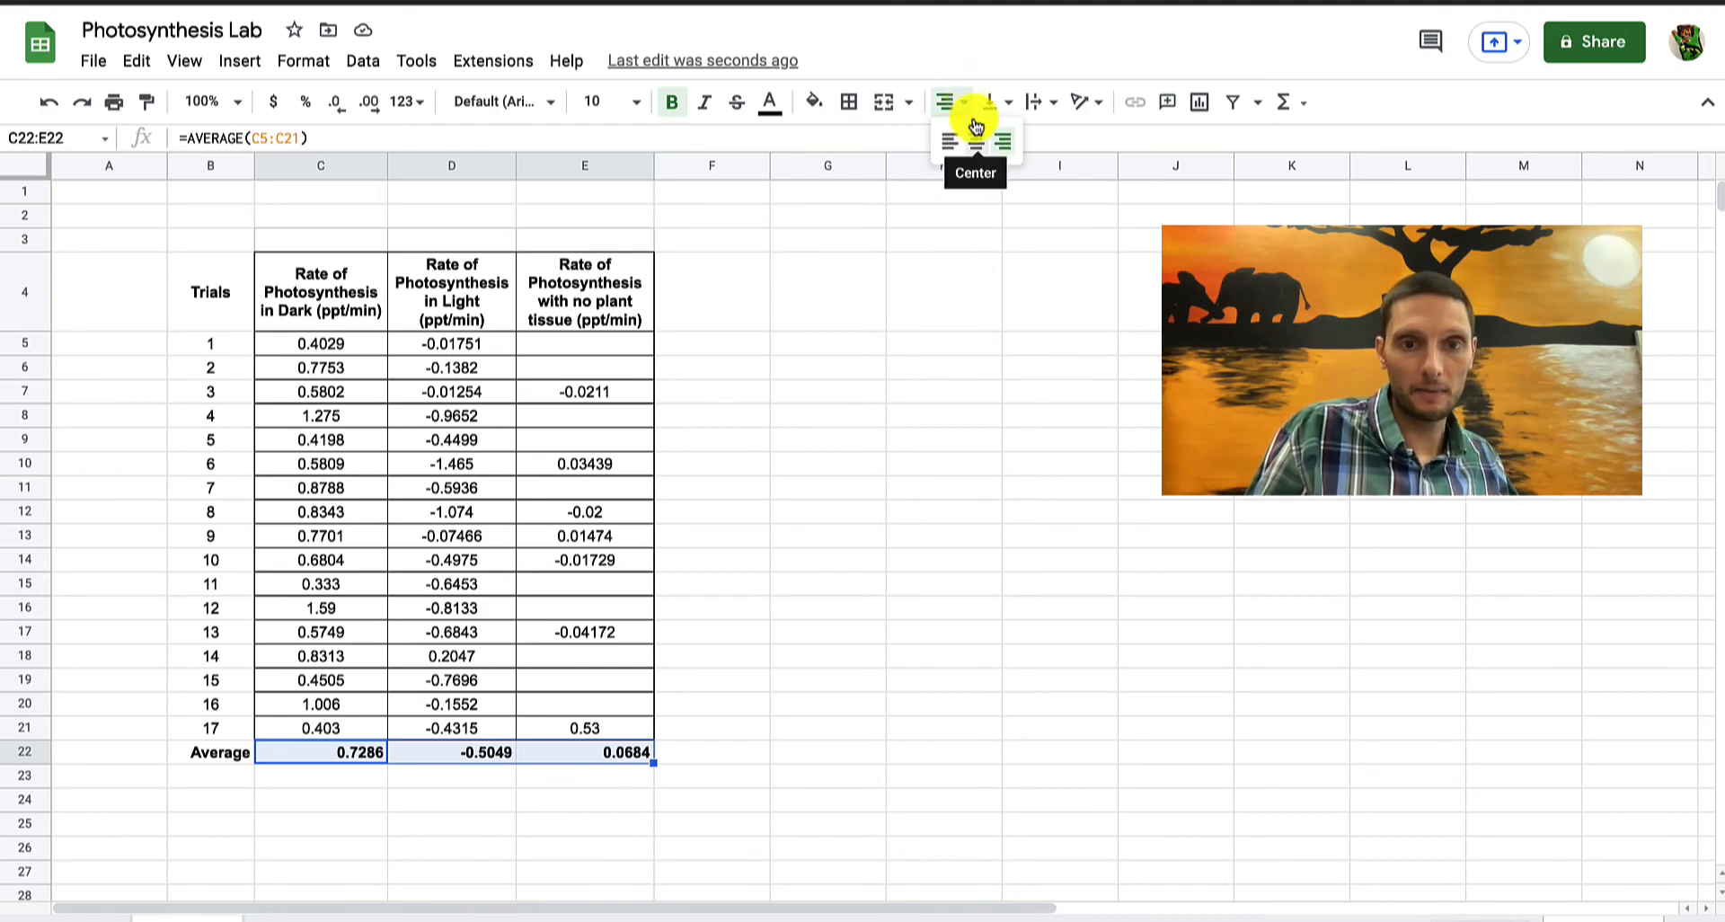
pyautogui.click(828, 583)
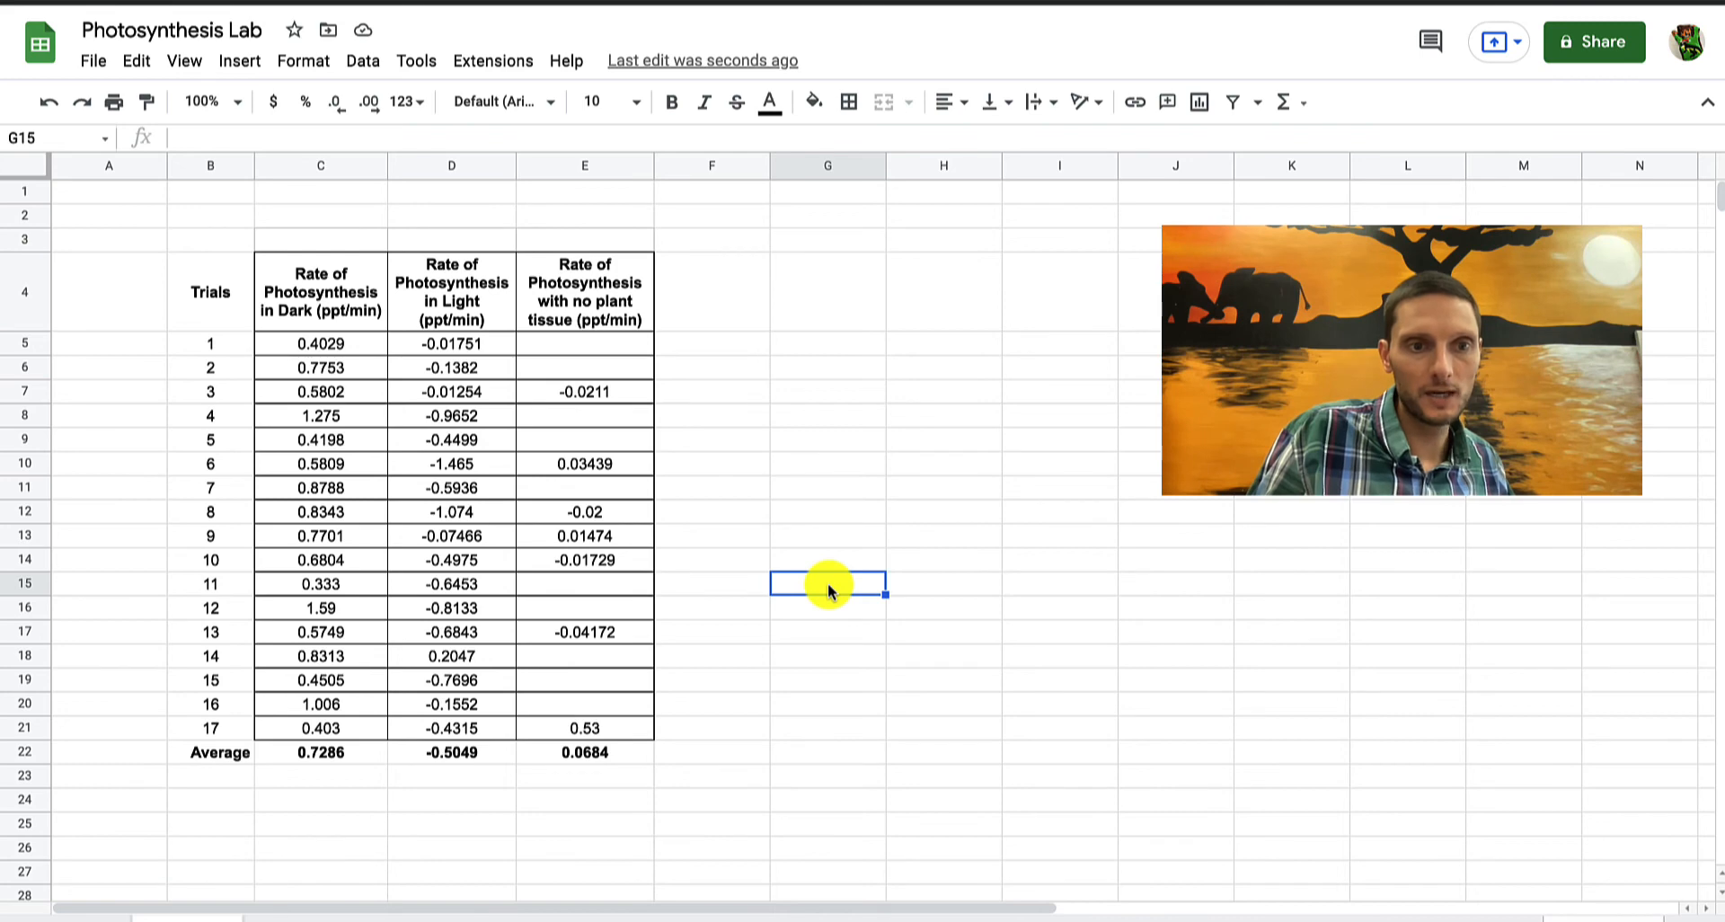
pyautogui.click(210, 291)
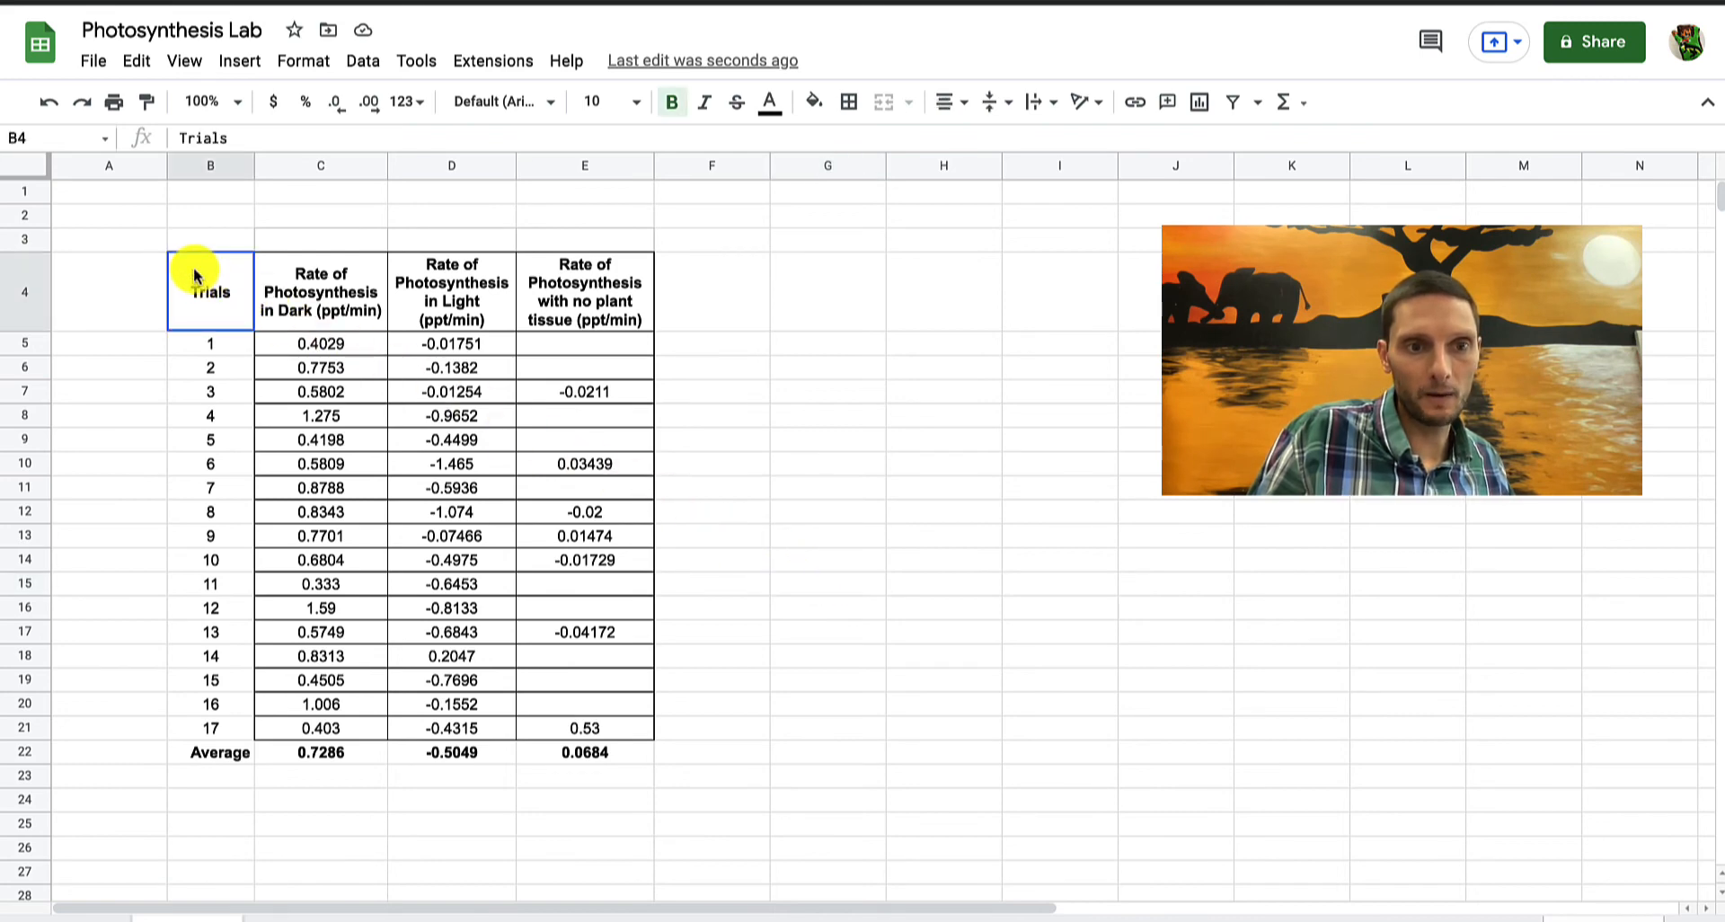
pyautogui.moveTo(197, 291); pyautogui.dragTo(320, 343)
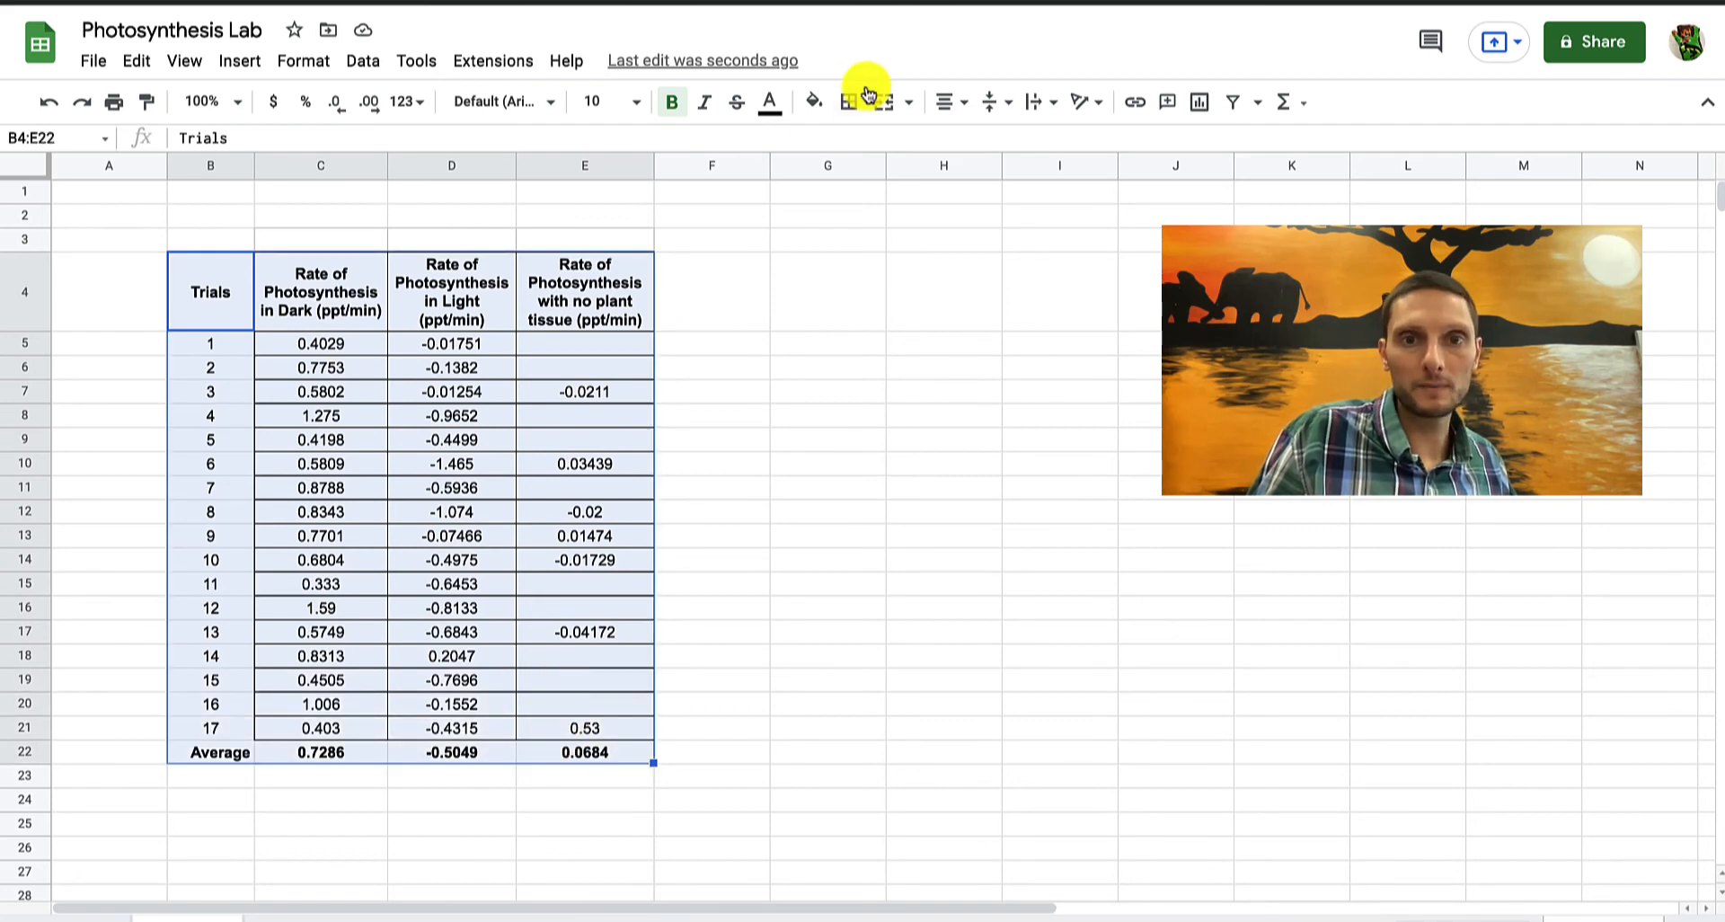
# Apply all borders to the table from the Trials heading to the Average row
pyautogui.click(848, 101)
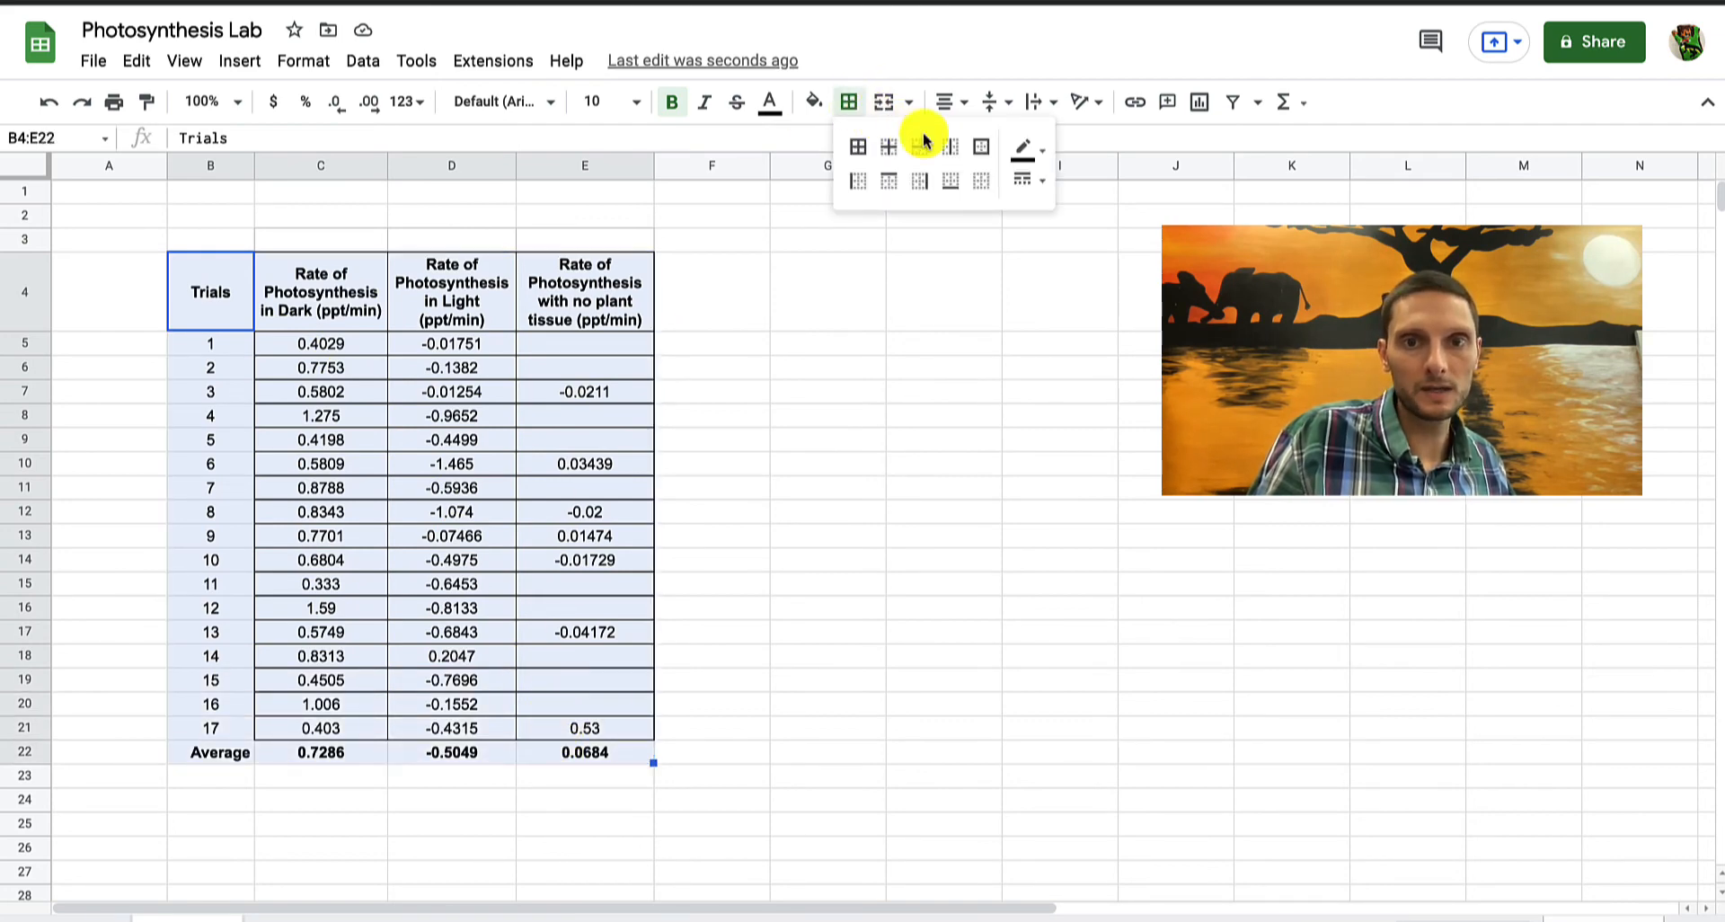
pyautogui.click(979, 146)
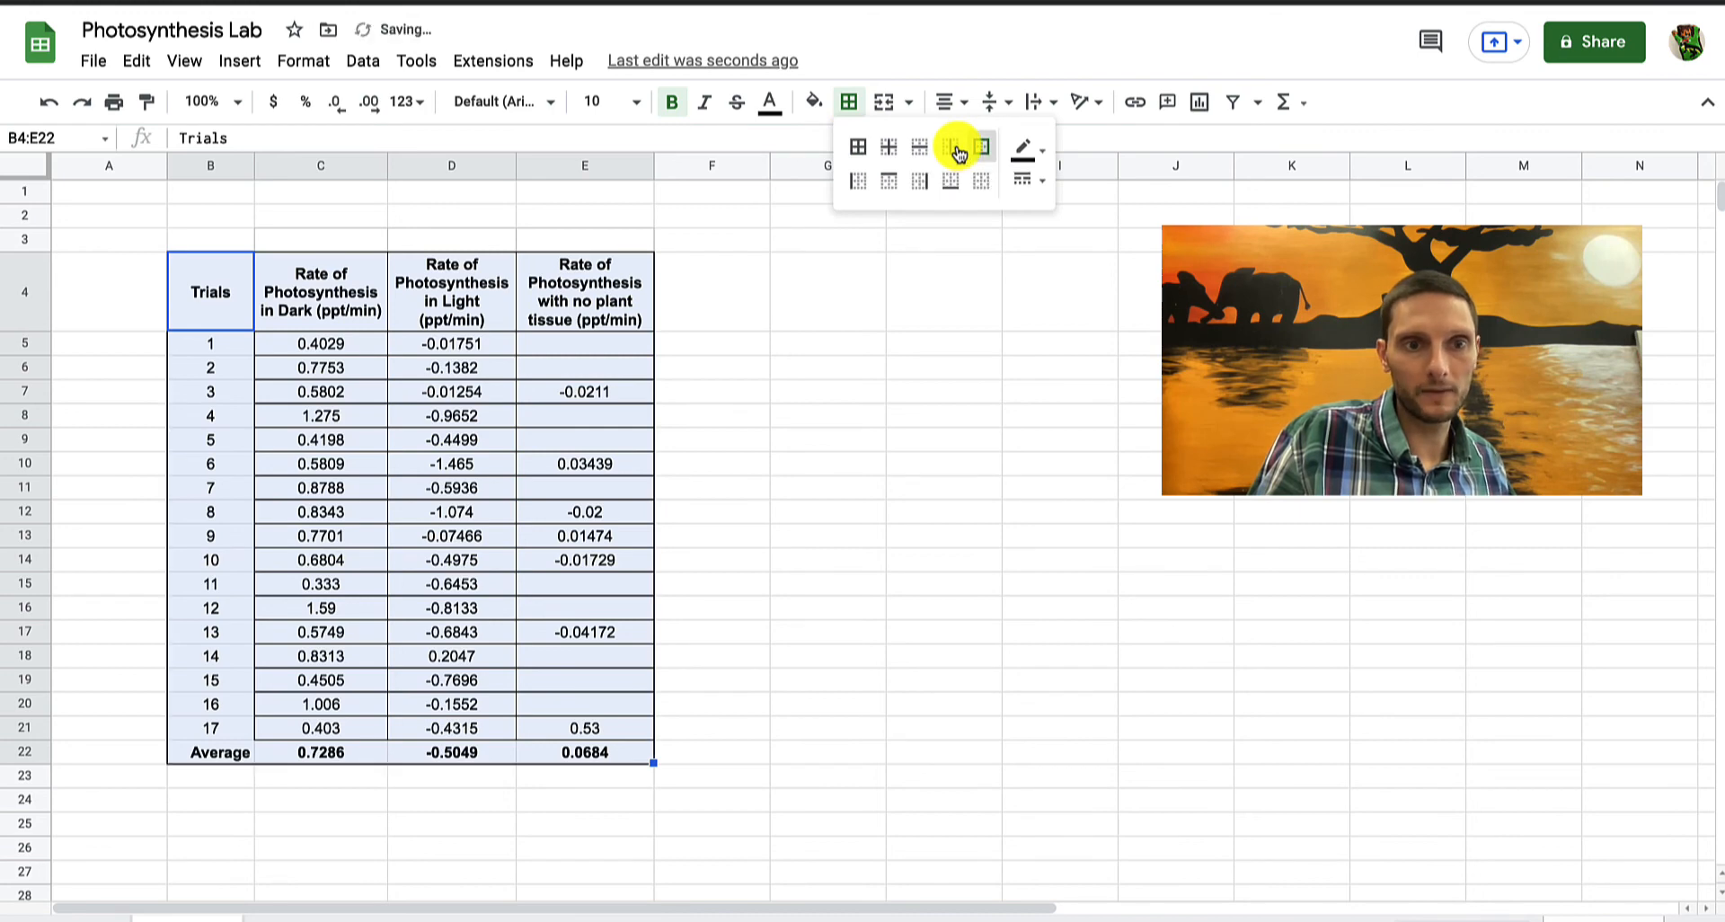
pyautogui.click(450, 608)
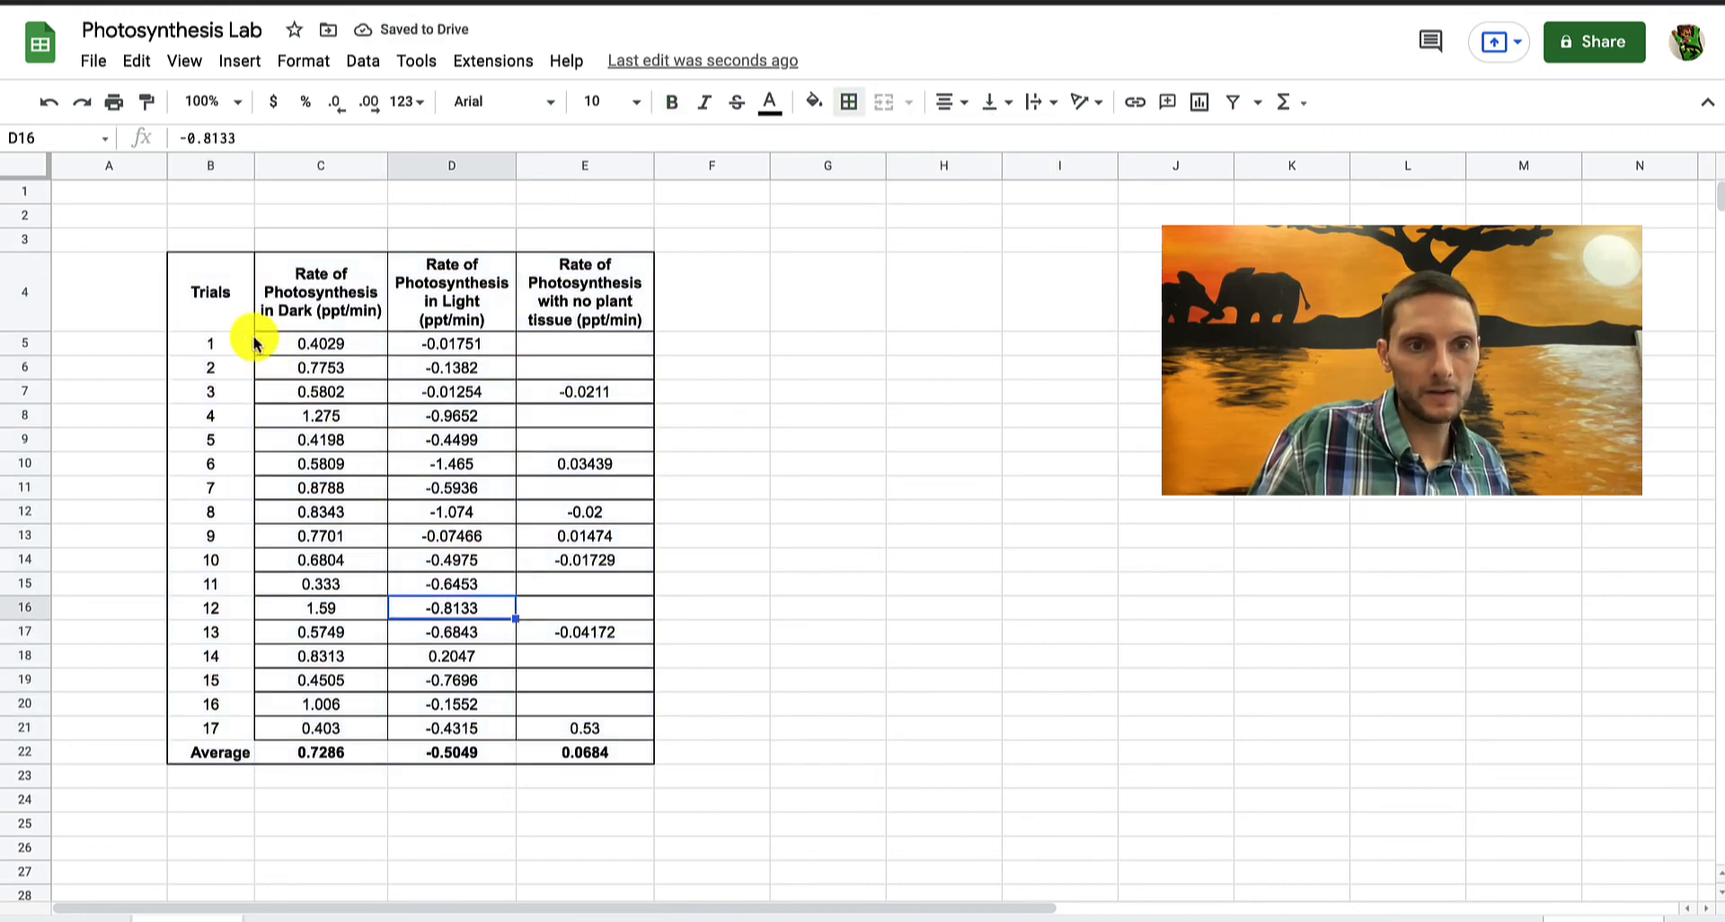
pyautogui.click(210, 291)
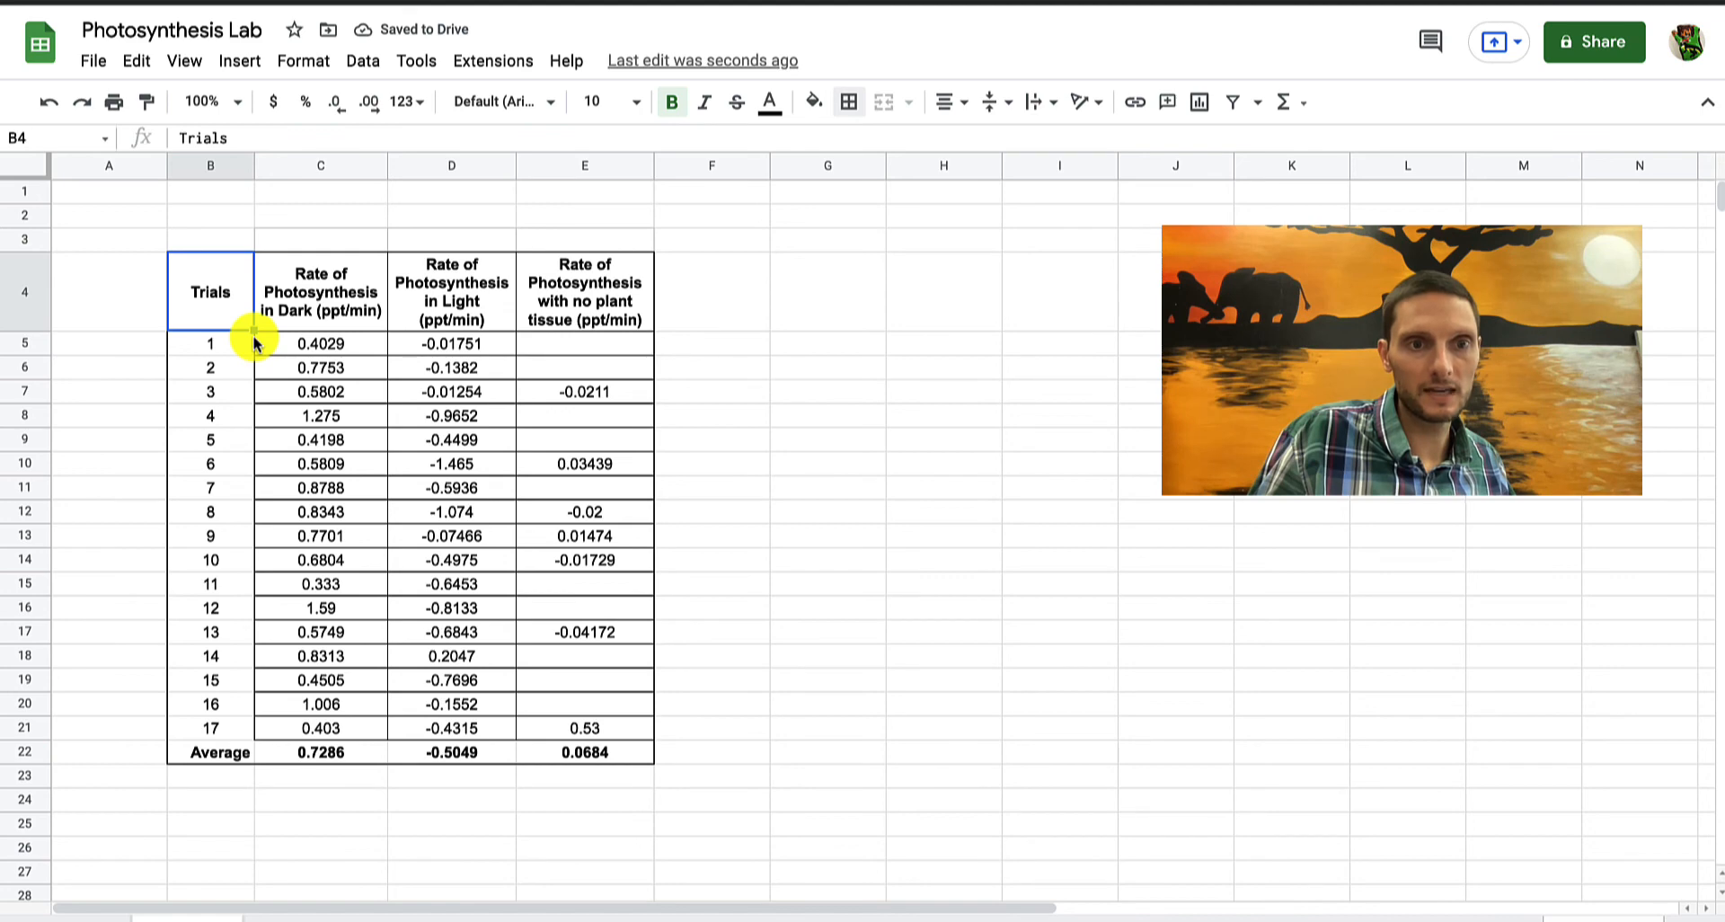
pyautogui.click(847, 102)
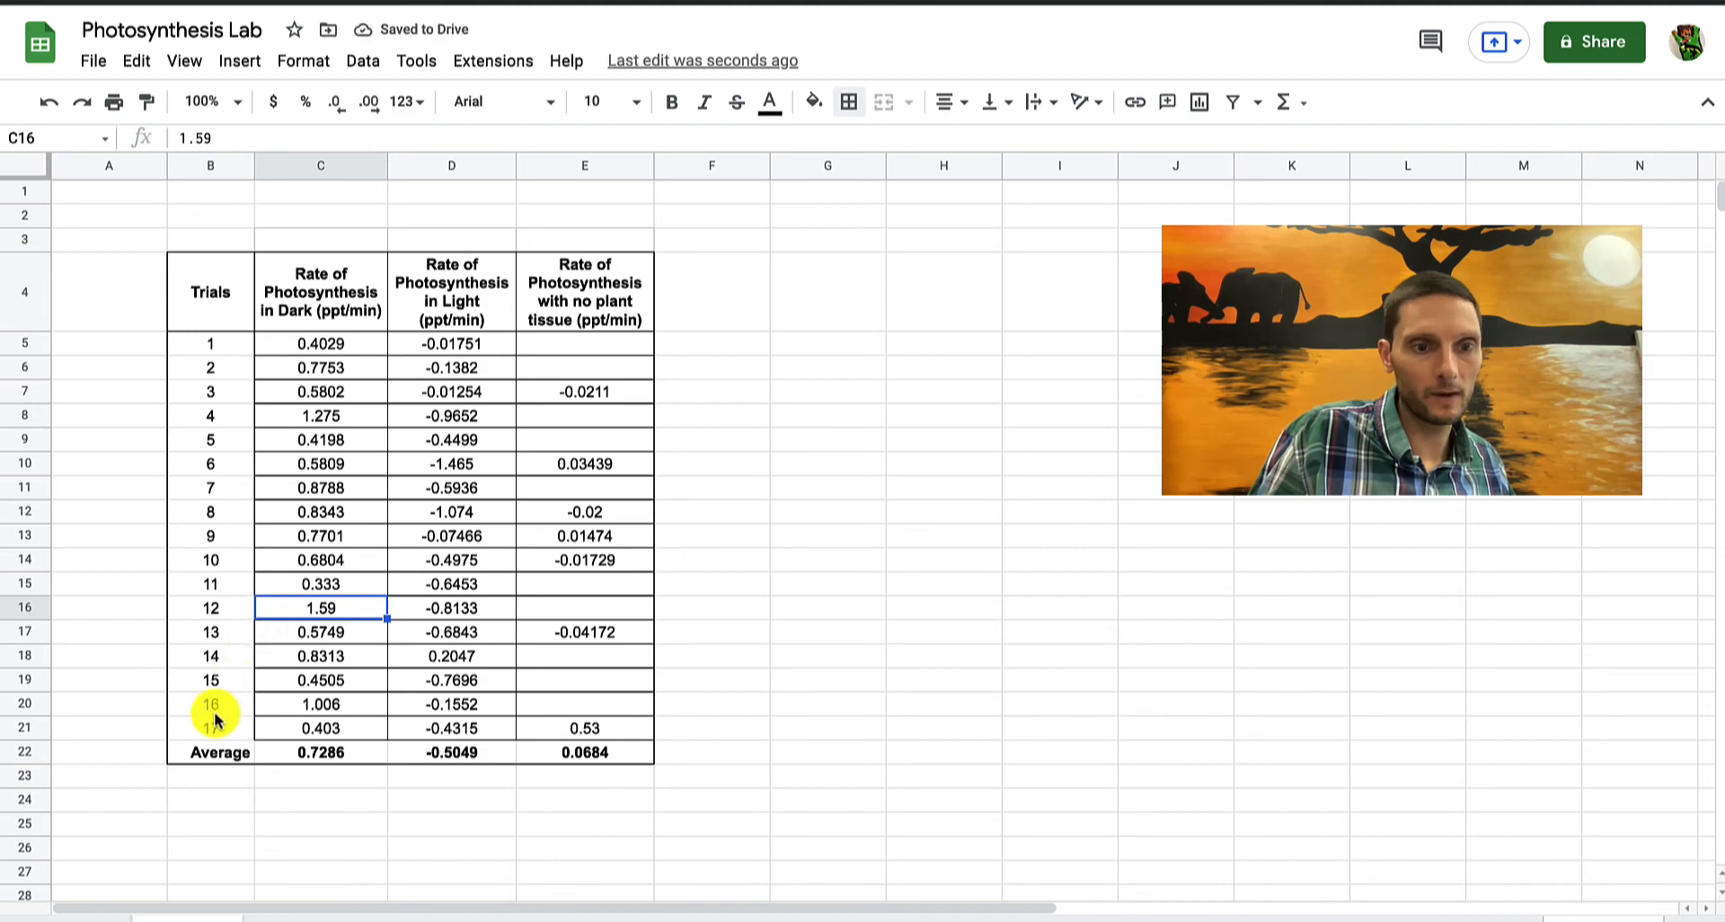
# Apply borders to the Average row B22:E22
pyautogui.click(210, 752)
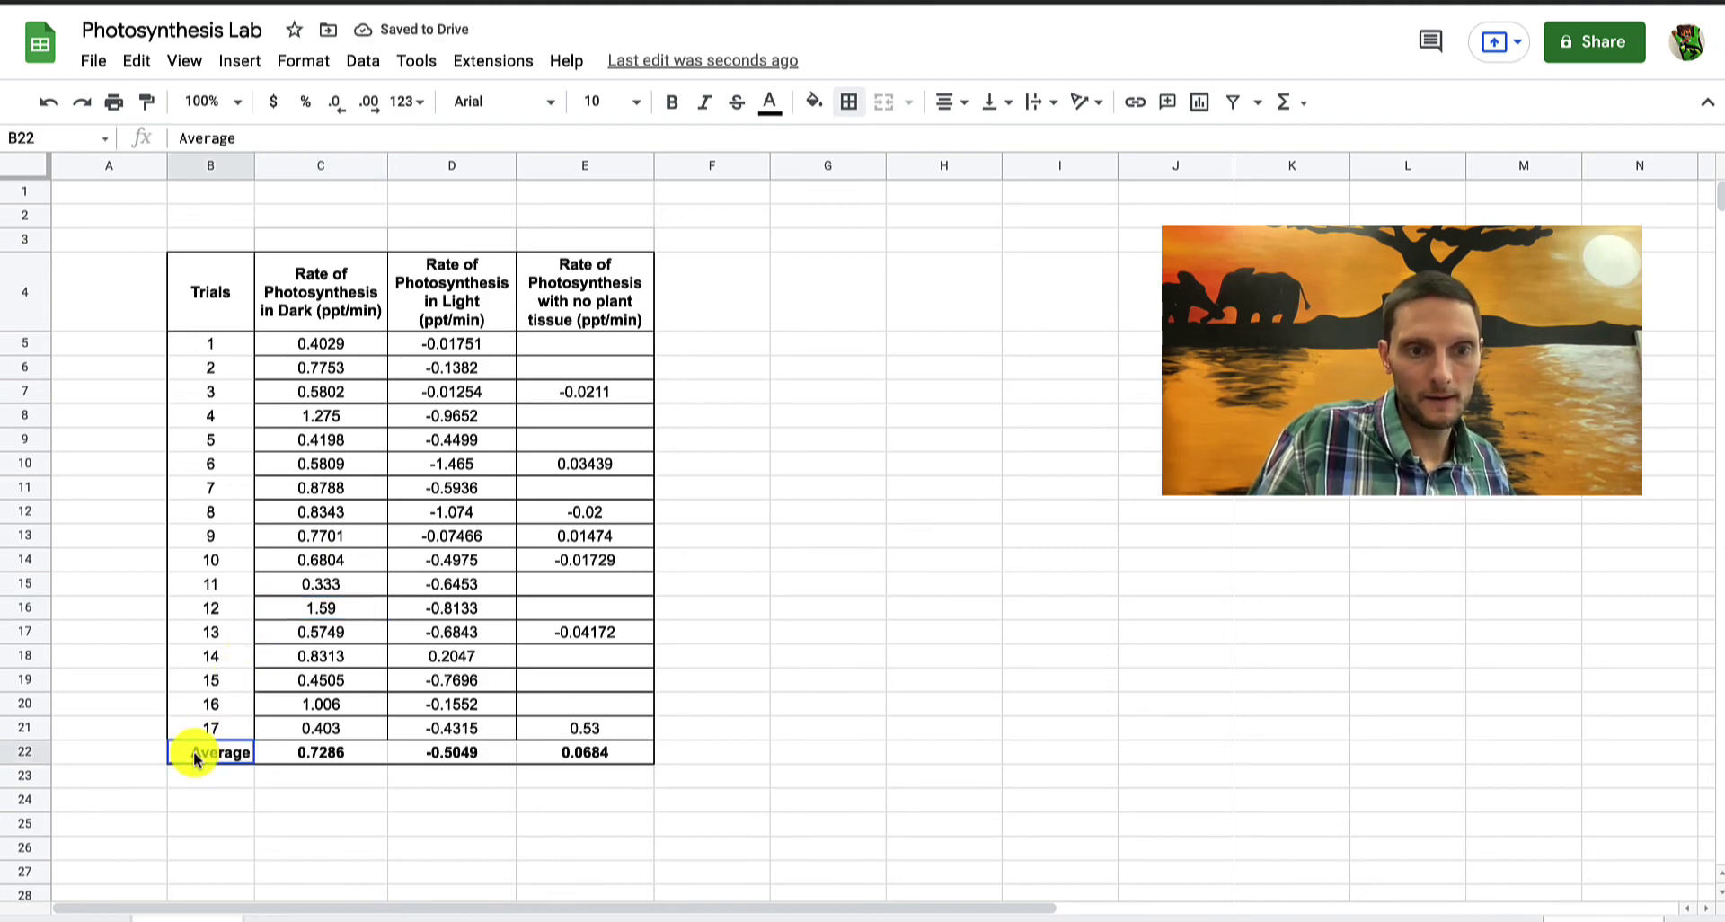
pyautogui.moveTo(209, 752); pyautogui.dragTo(585, 752)
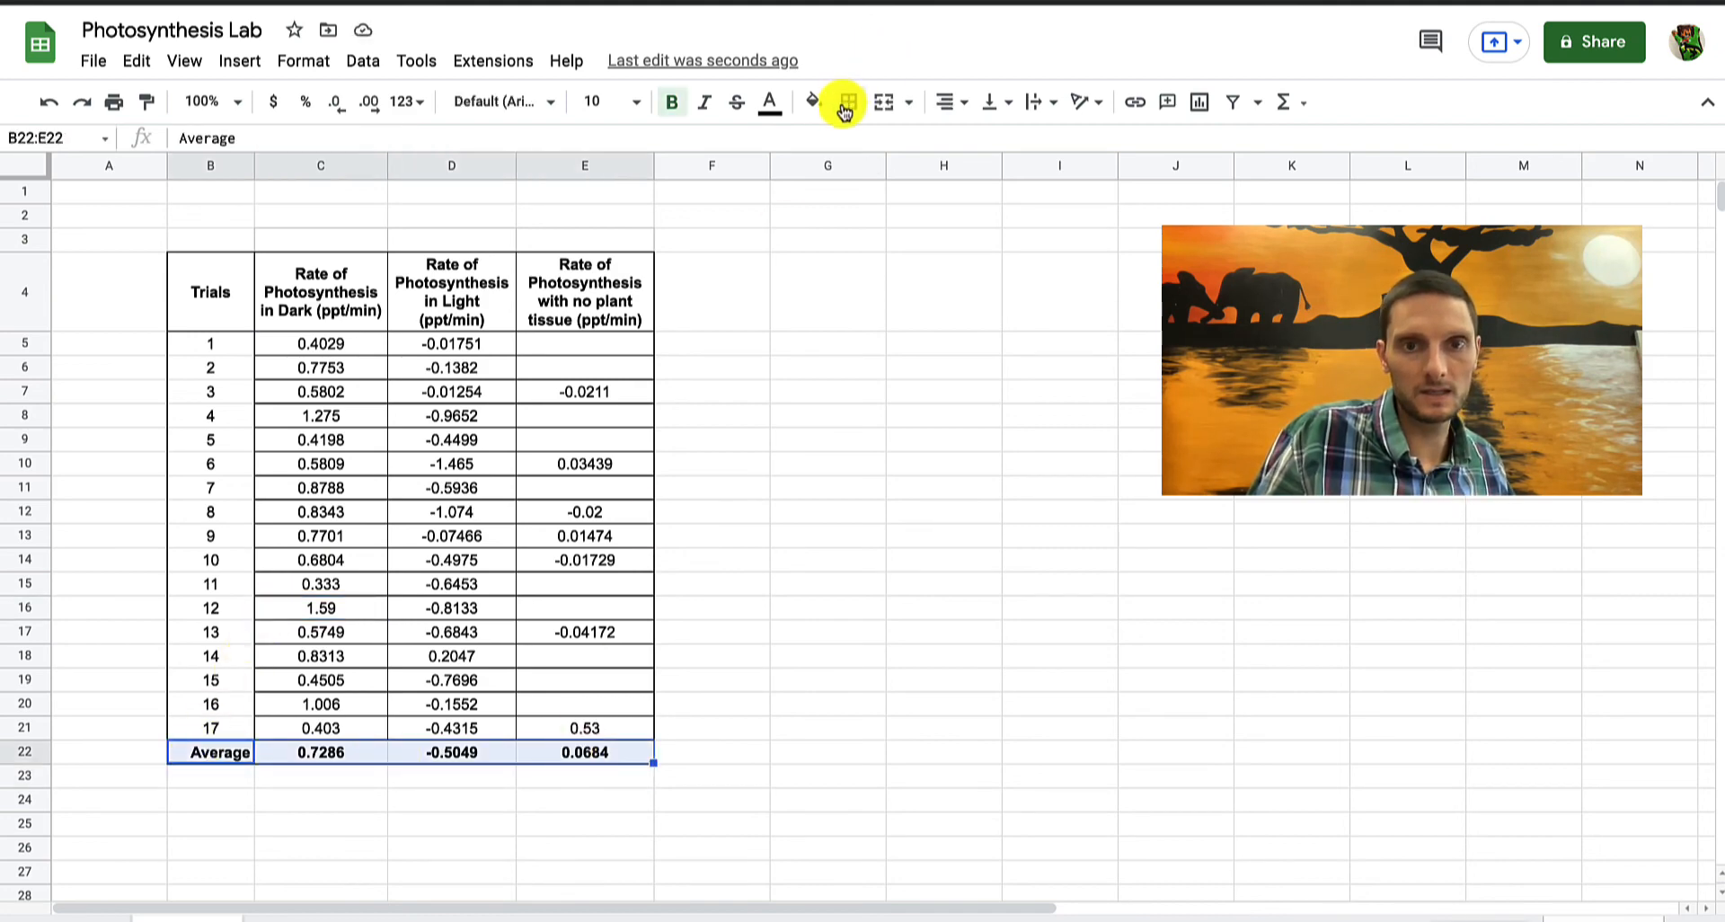
pyautogui.click(843, 102)
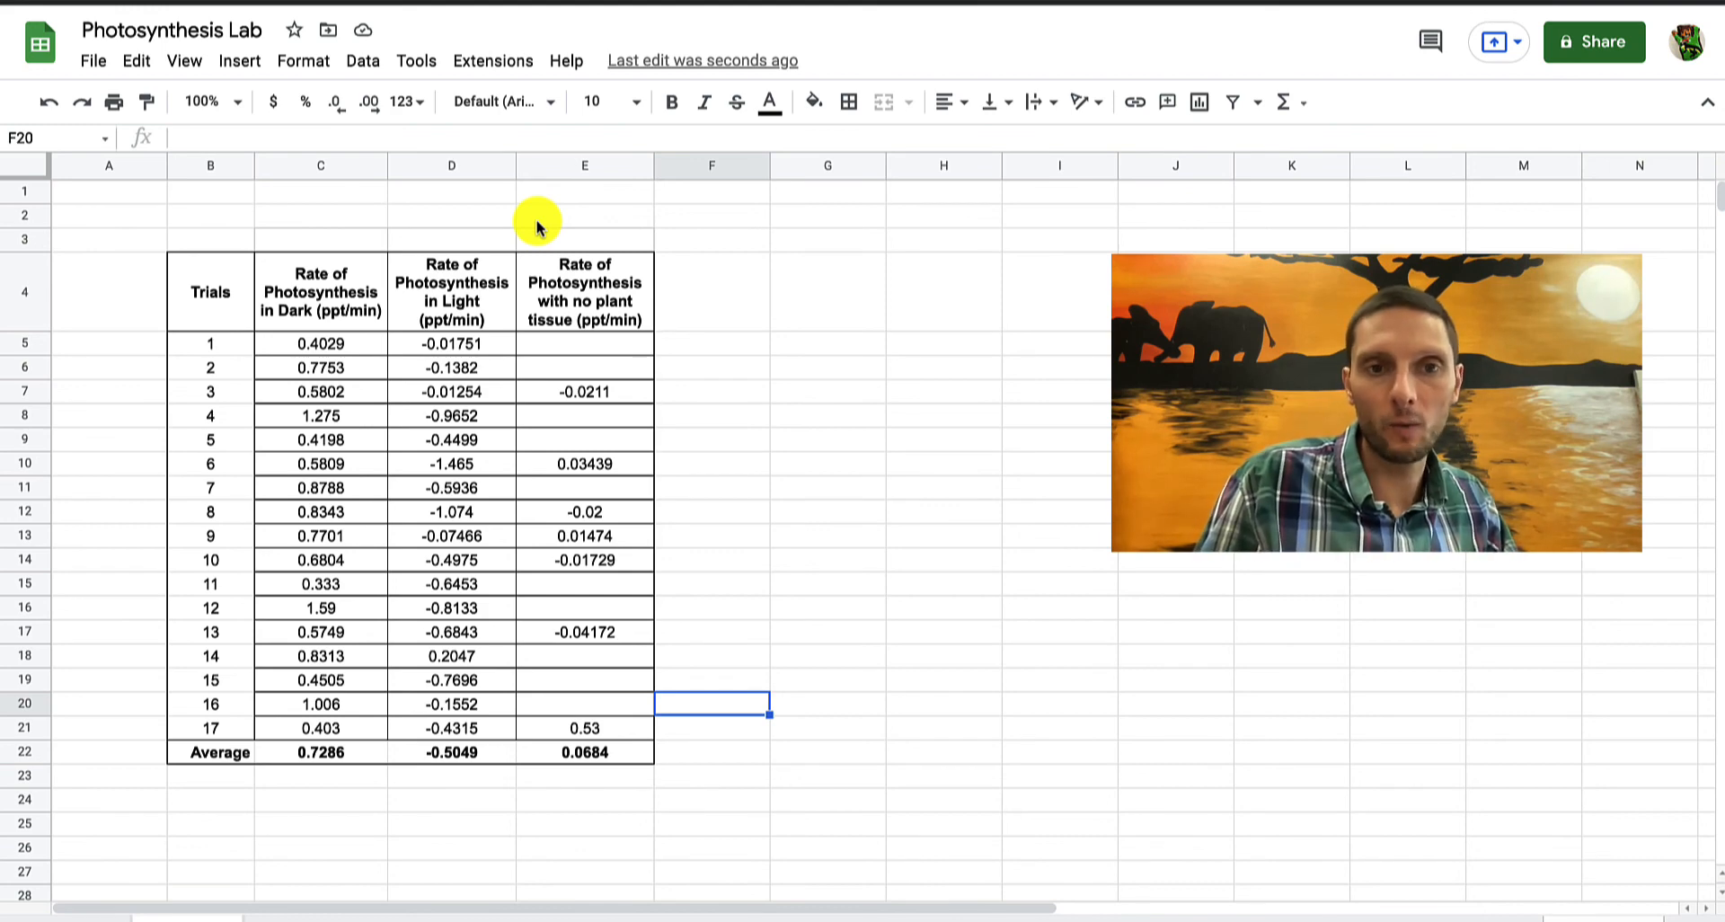
pyautogui.moveTo(221, 240)
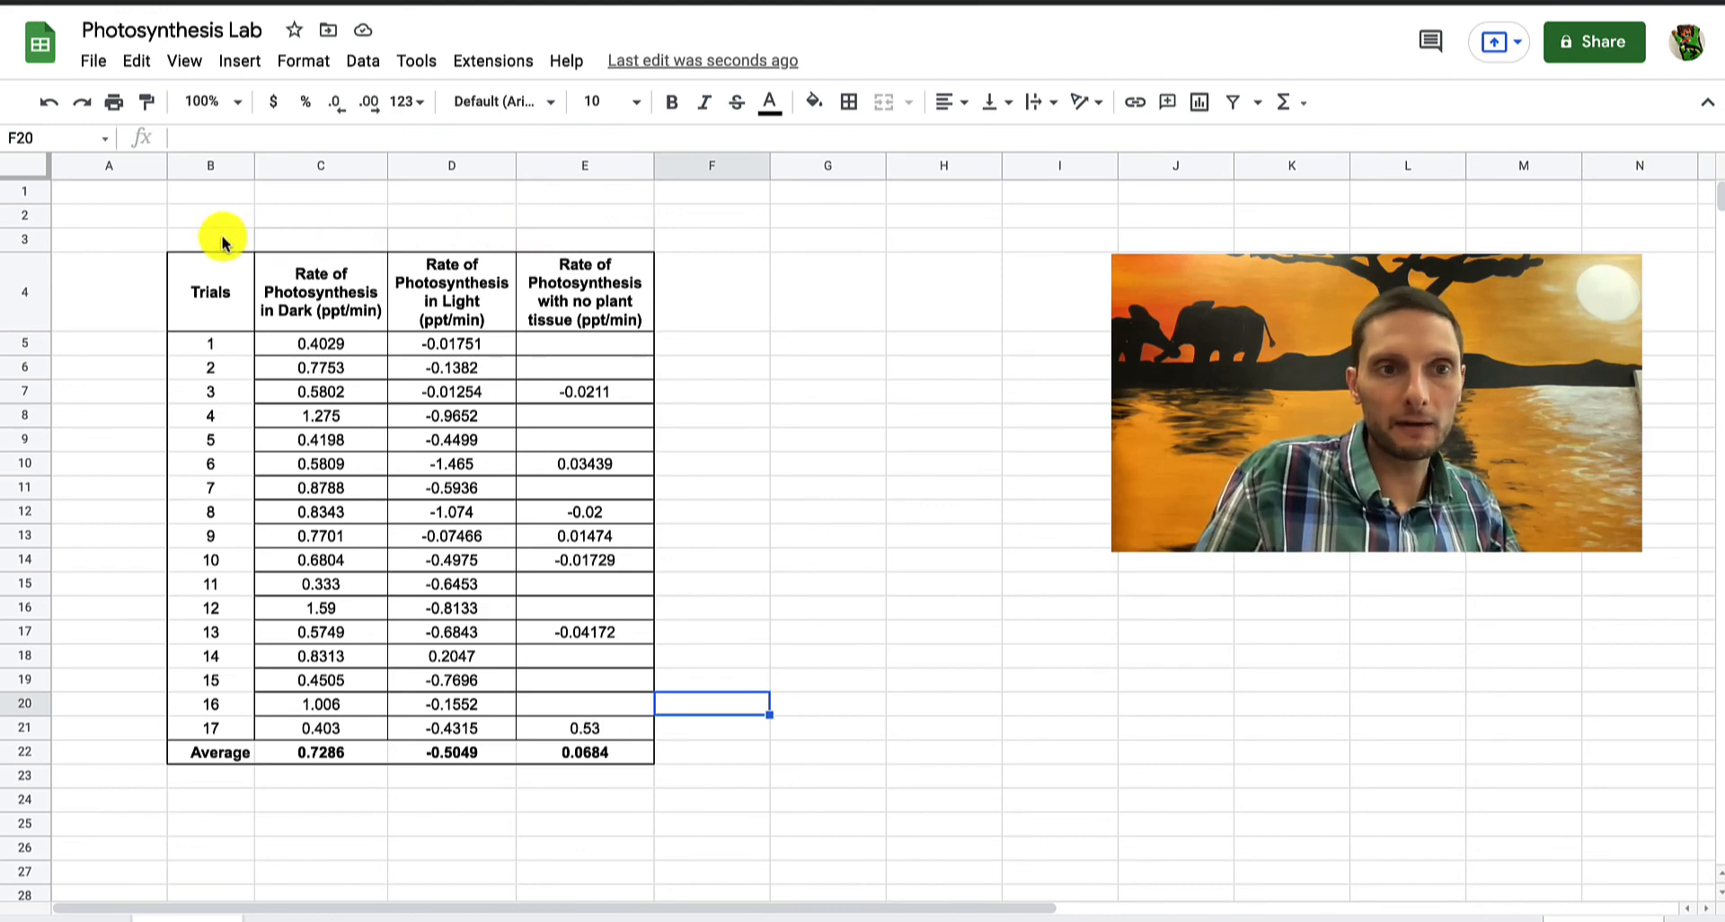
# Type 'Table 1. The effect of light on rate of photosynthesis (ppt/min)' into B3 above the table
pyautogui.click(210, 239)
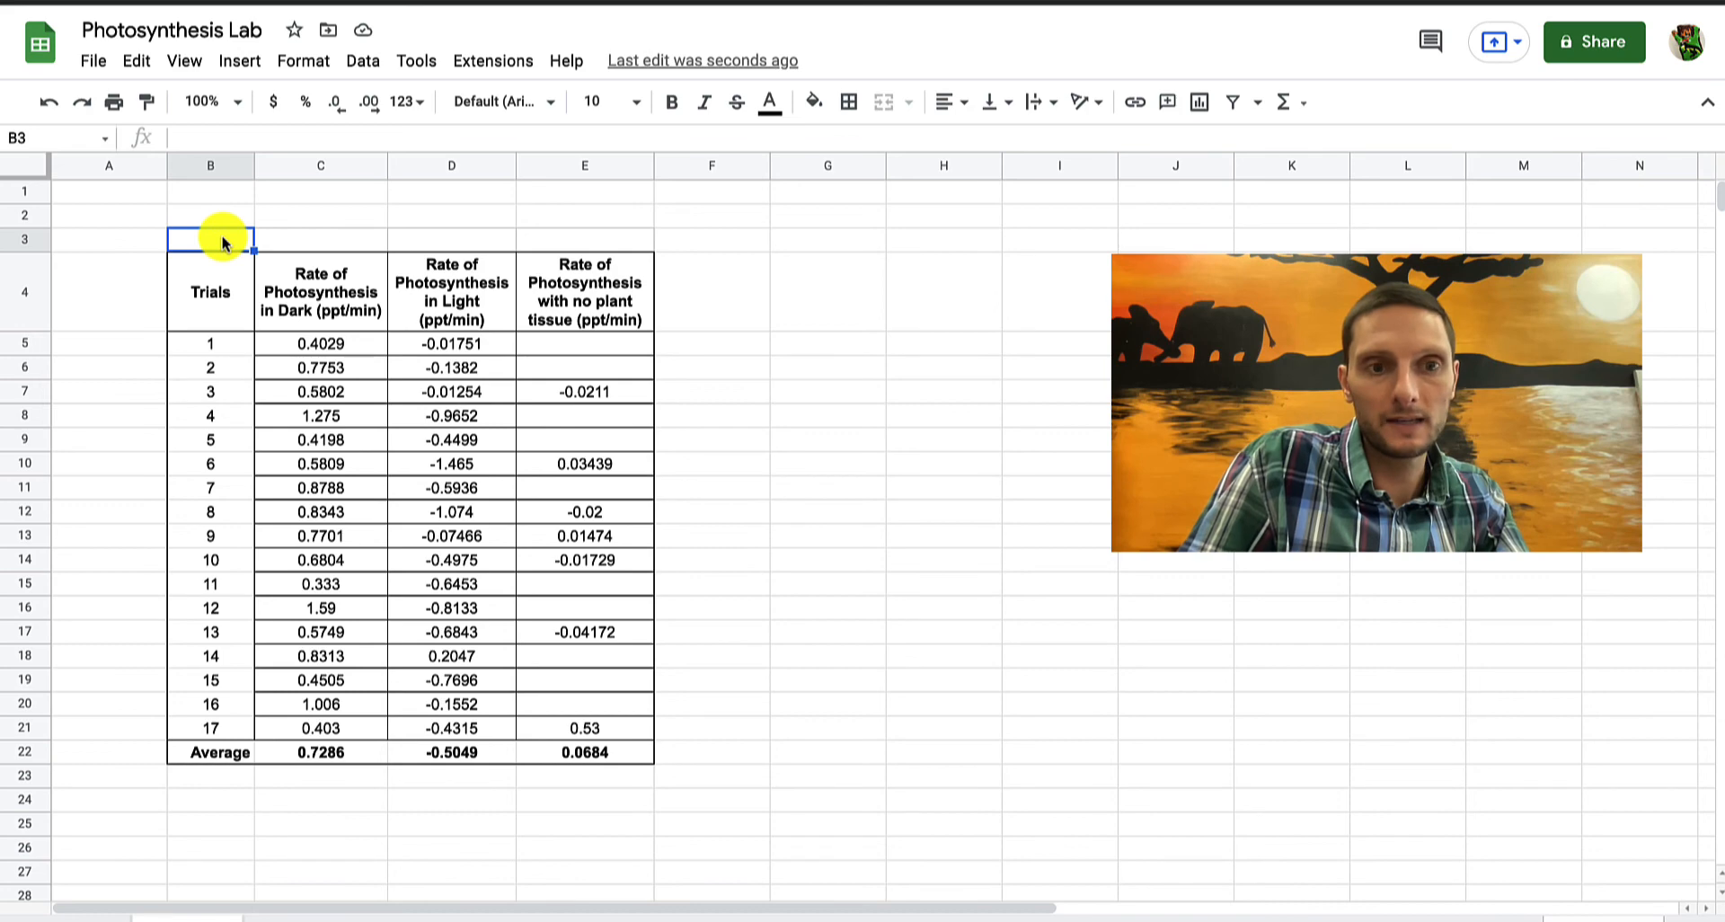
pyautogui.write('Table')
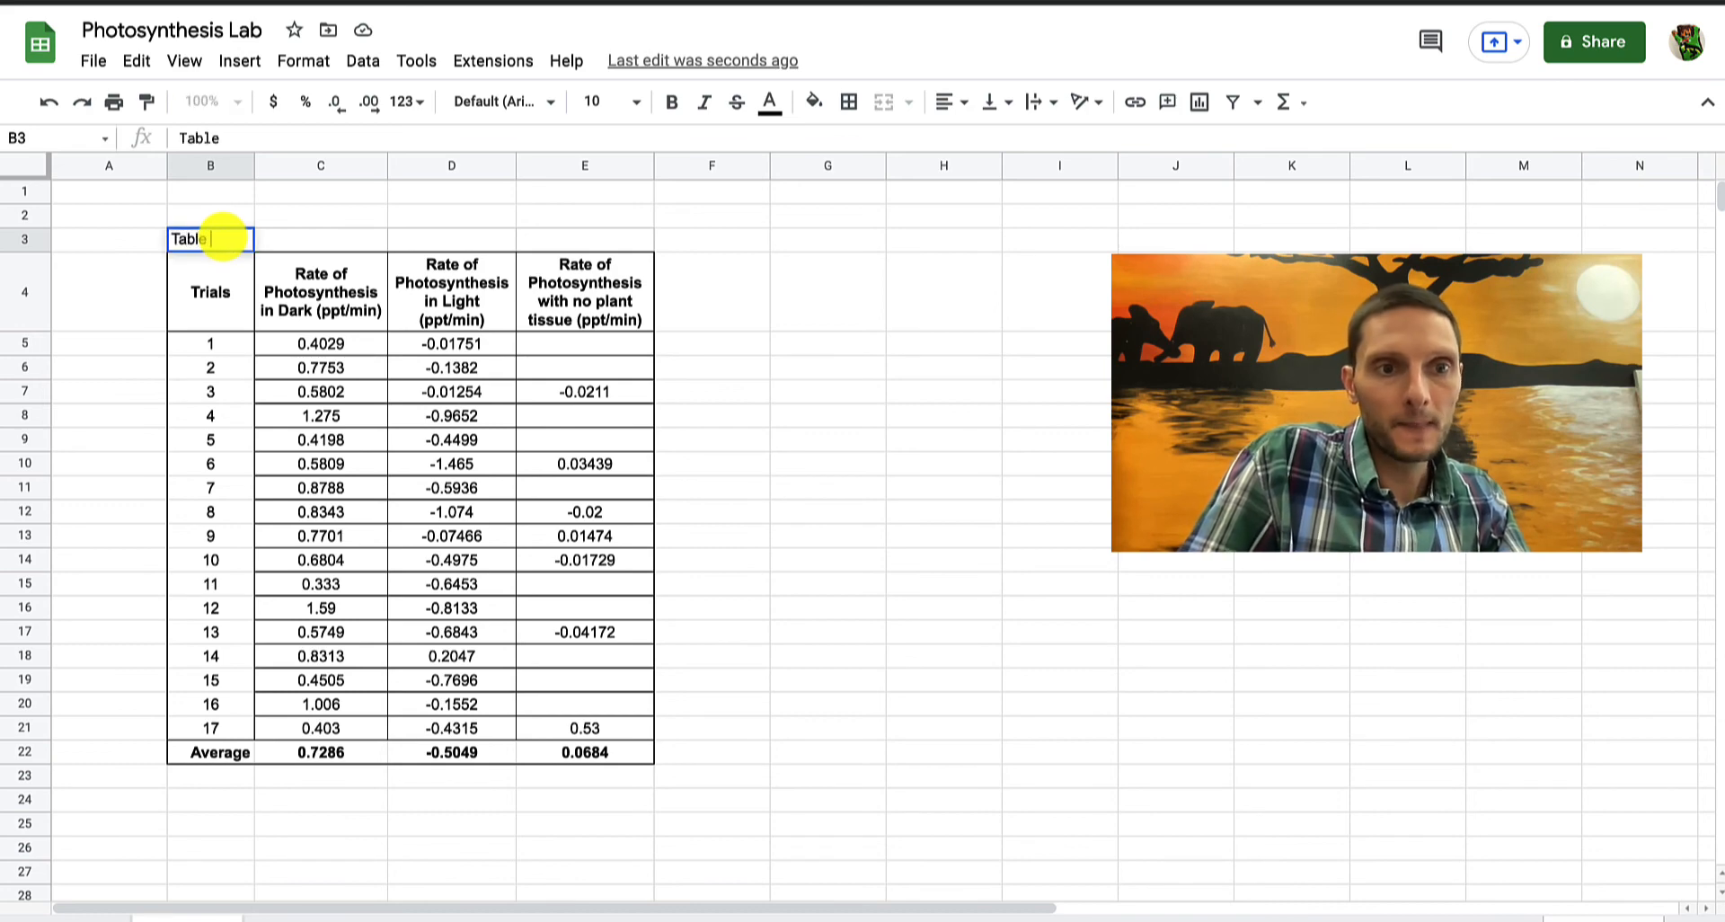
pyautogui.write('1.')
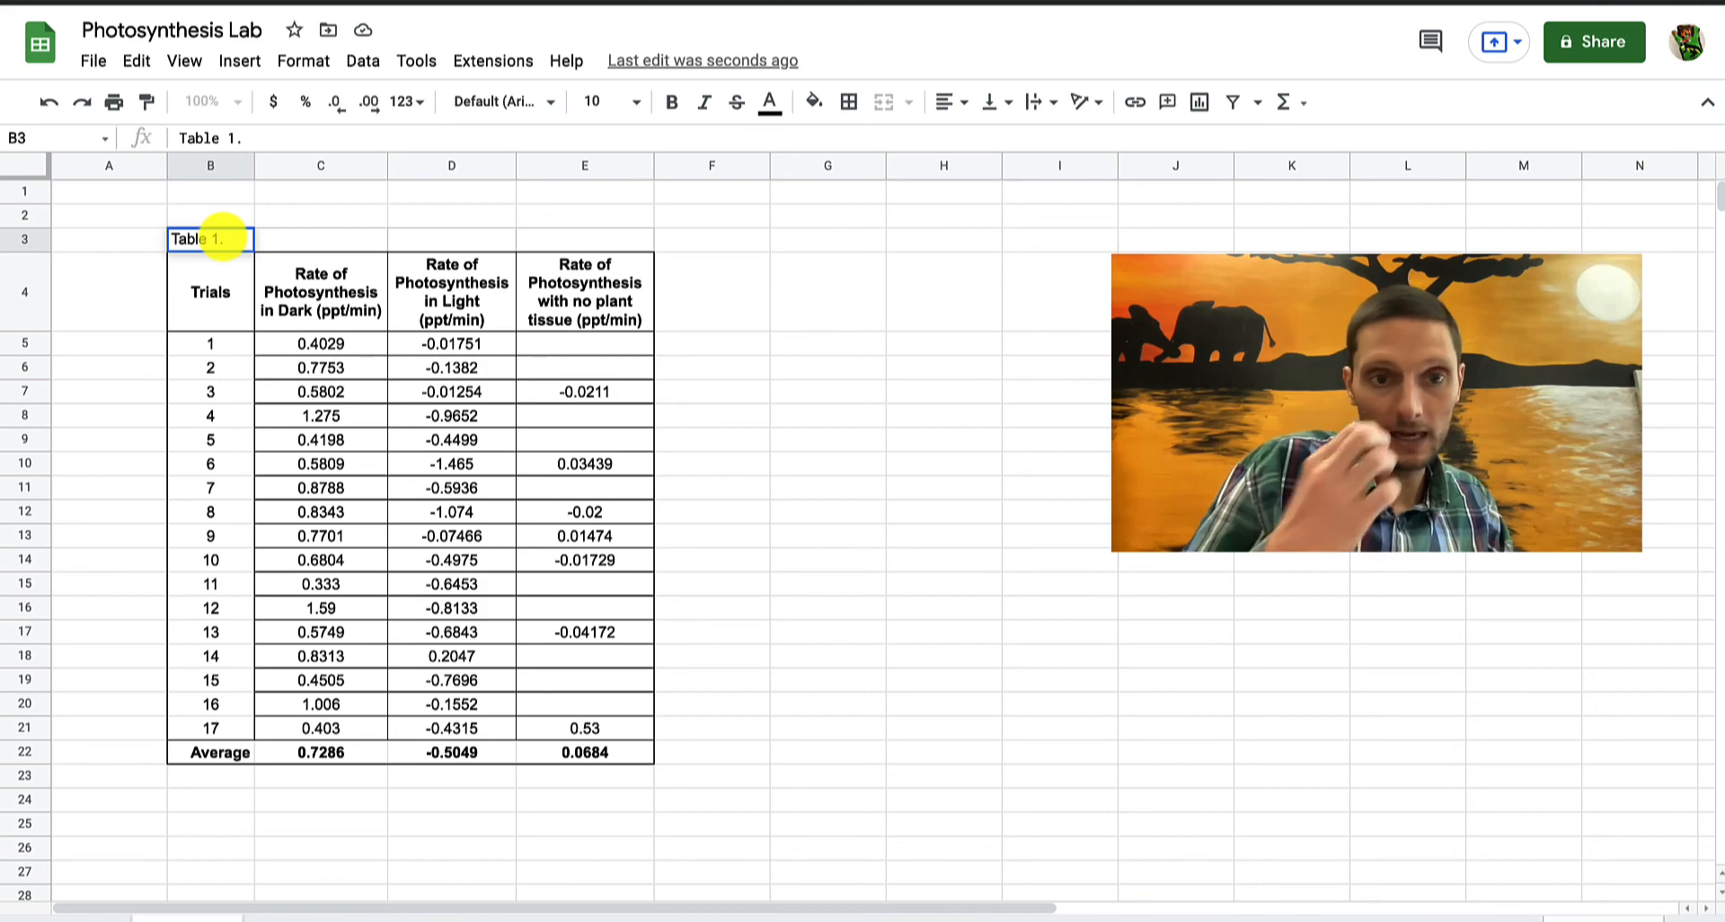
pyautogui.write('T')
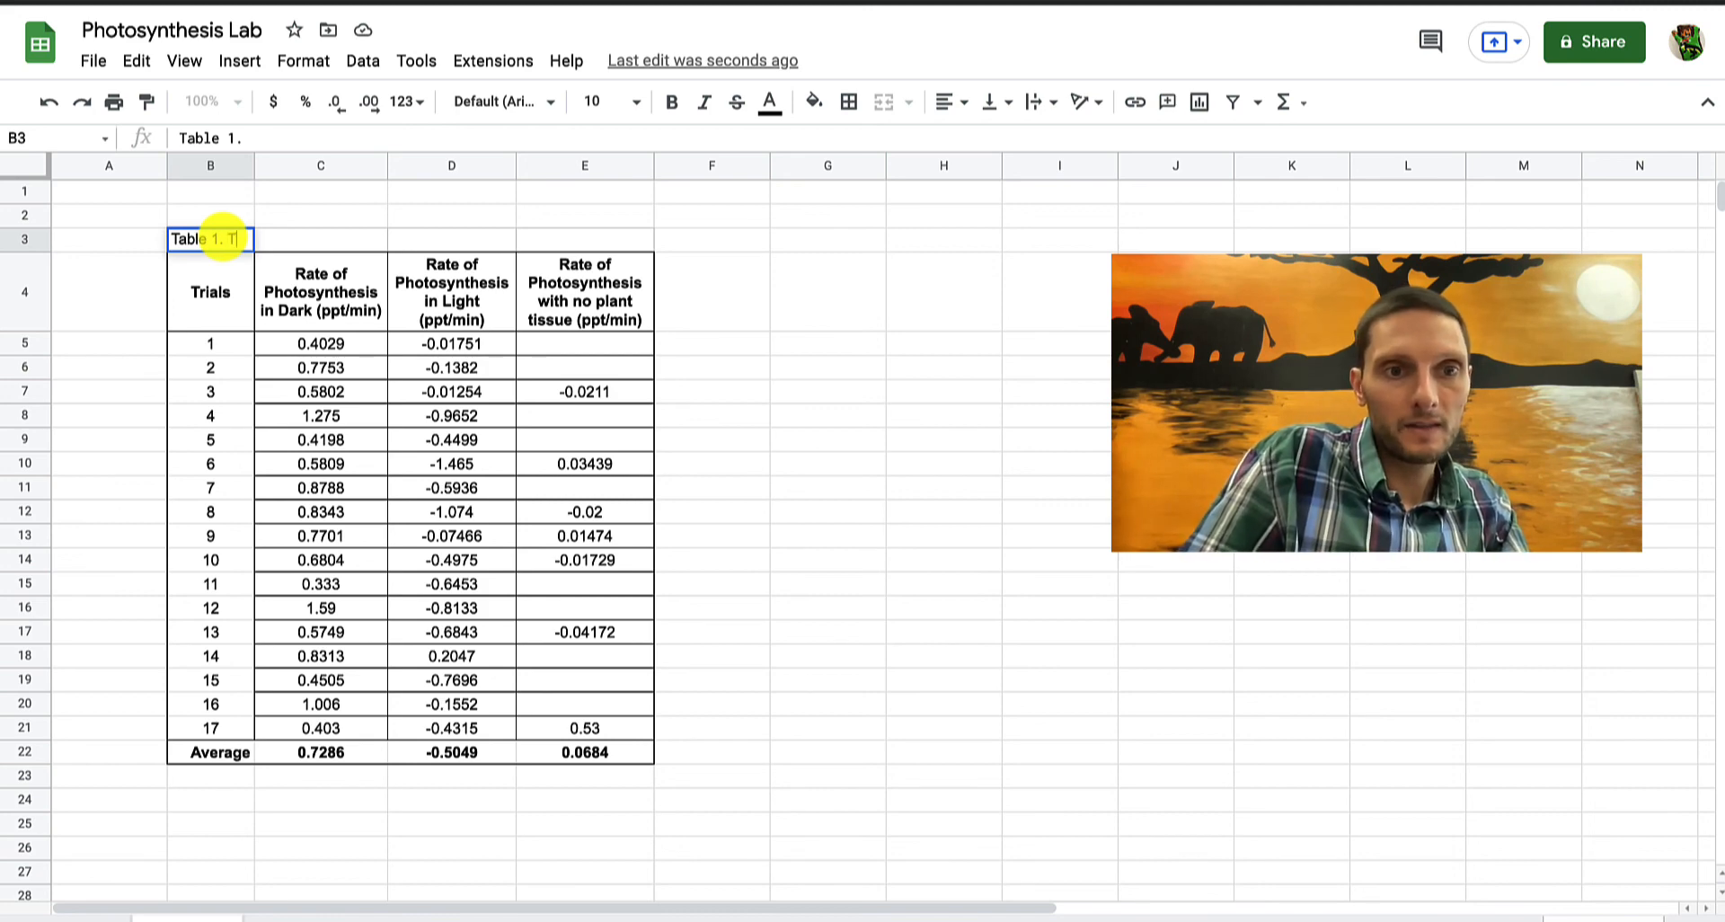
pyautogui.write('The effect')
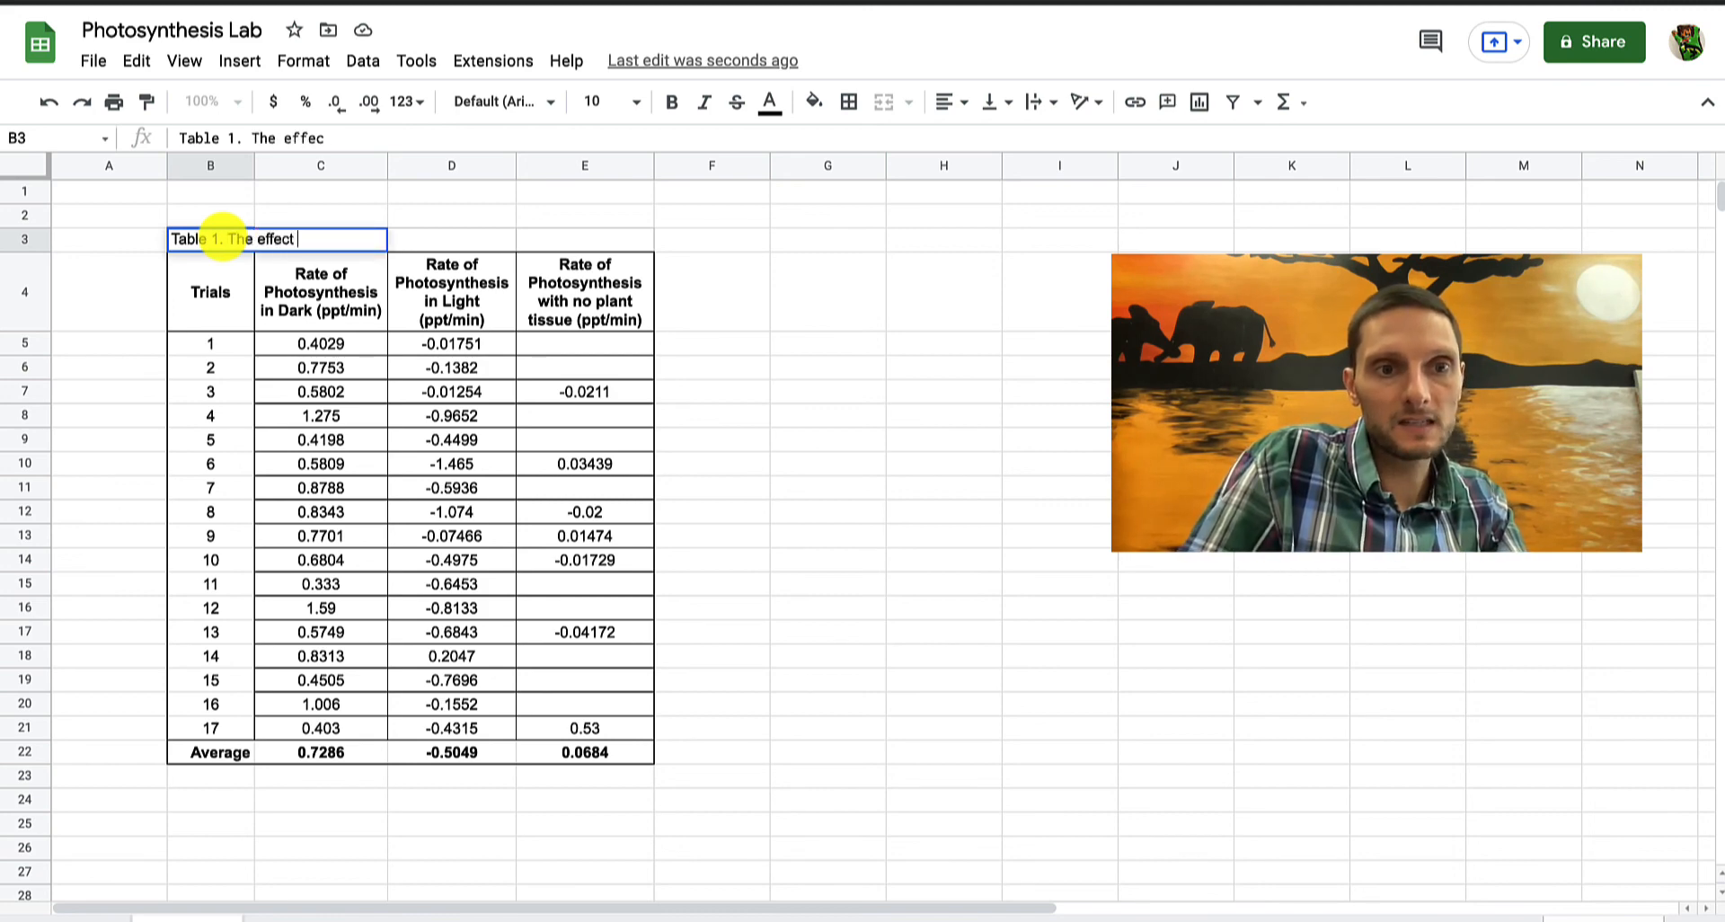
pyautogui.write('of light')
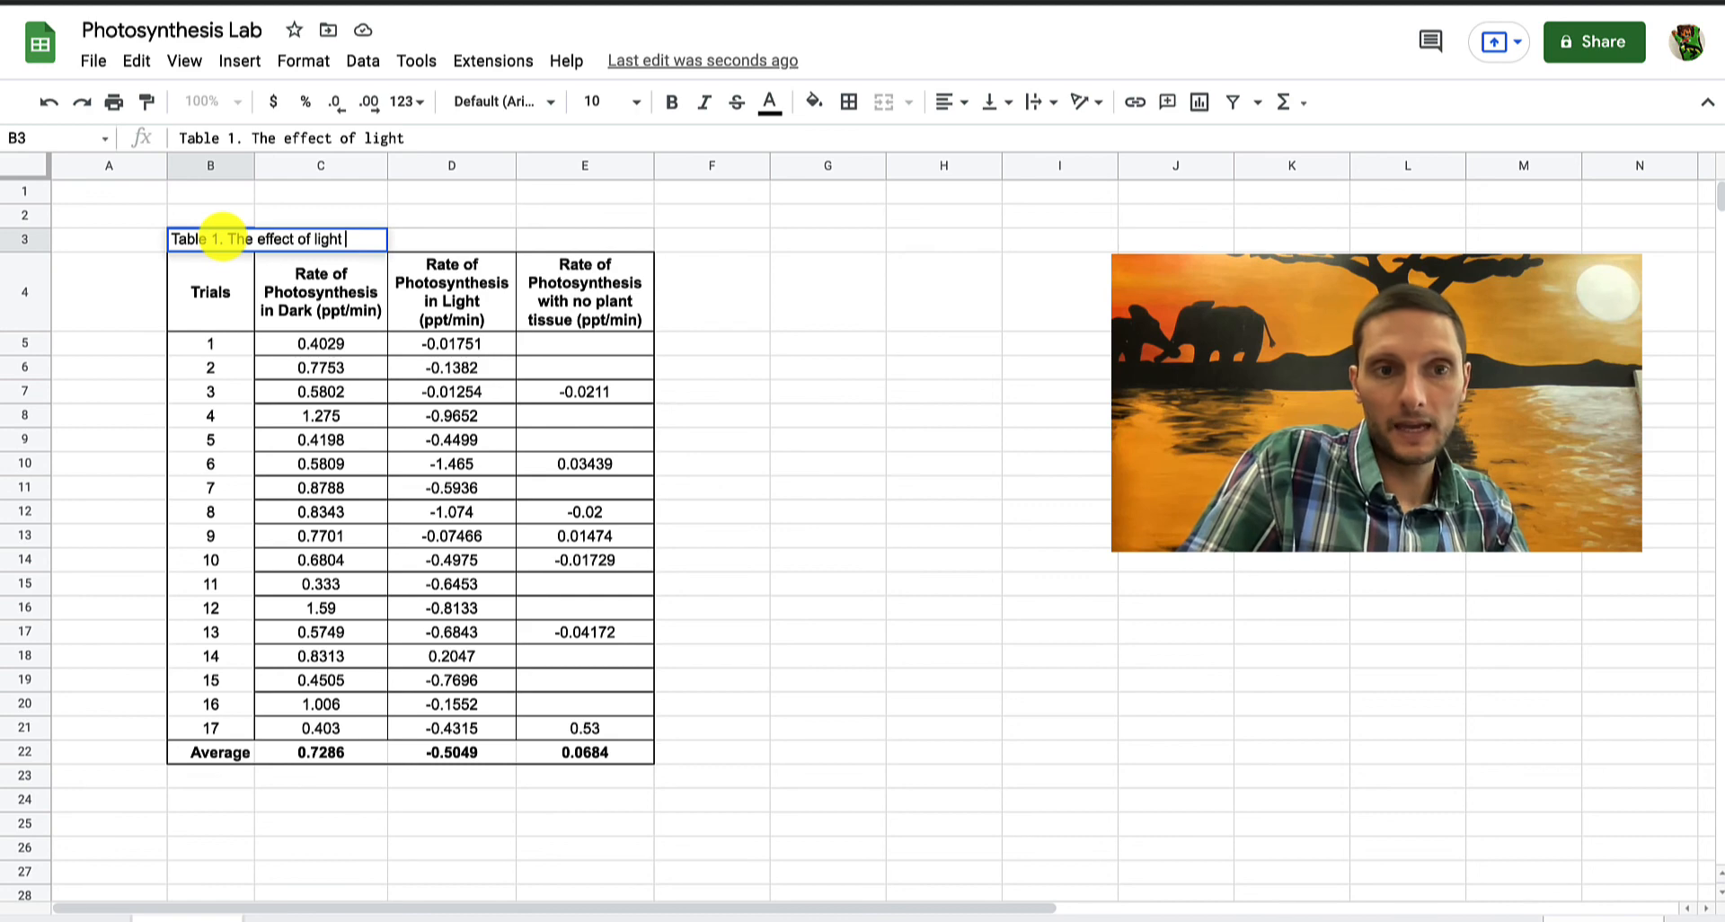
pyautogui.write('on')
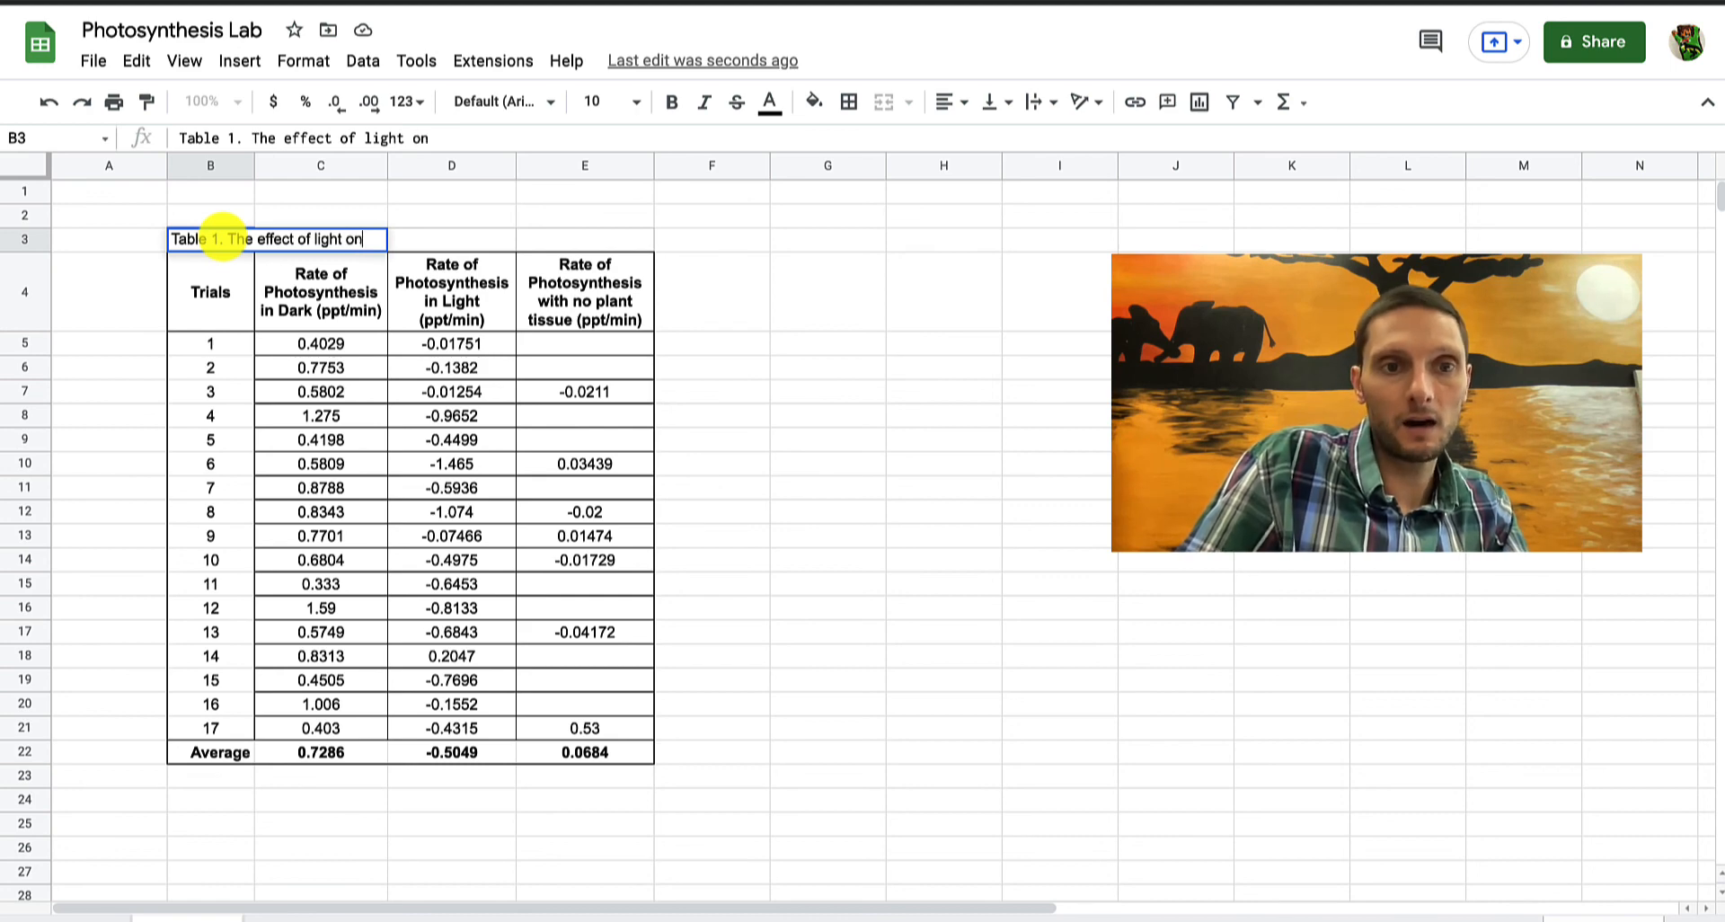
pyautogui.write('rate of photosynthesis (')
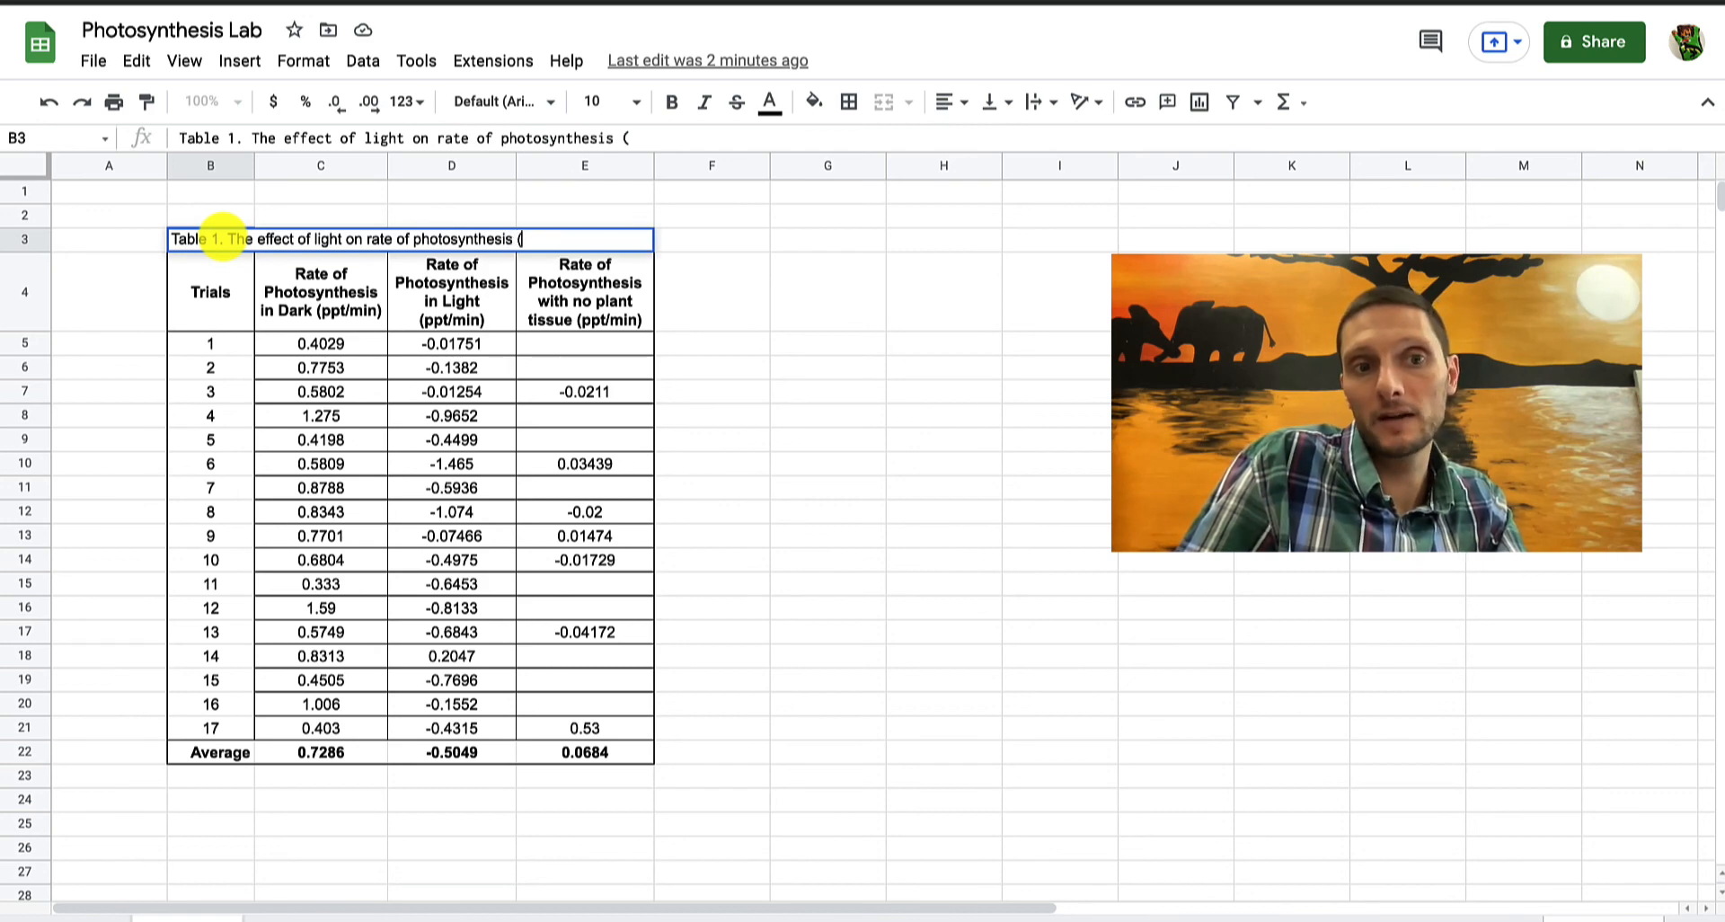
pyautogui.write('ppt')
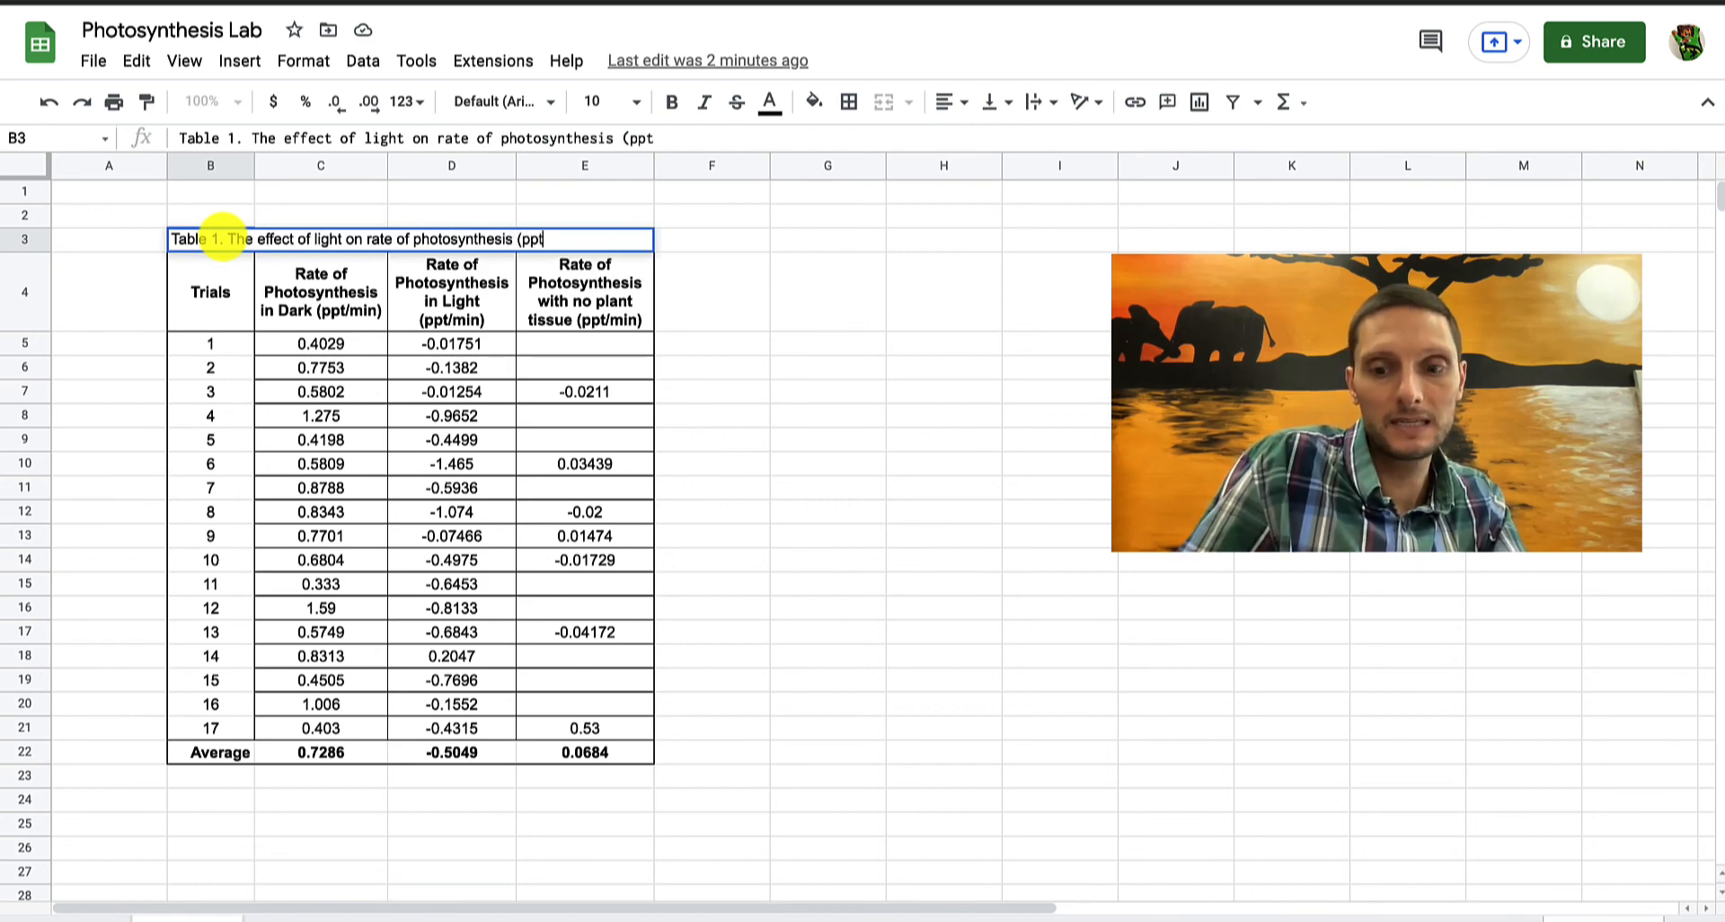
pyautogui.write('/min)')
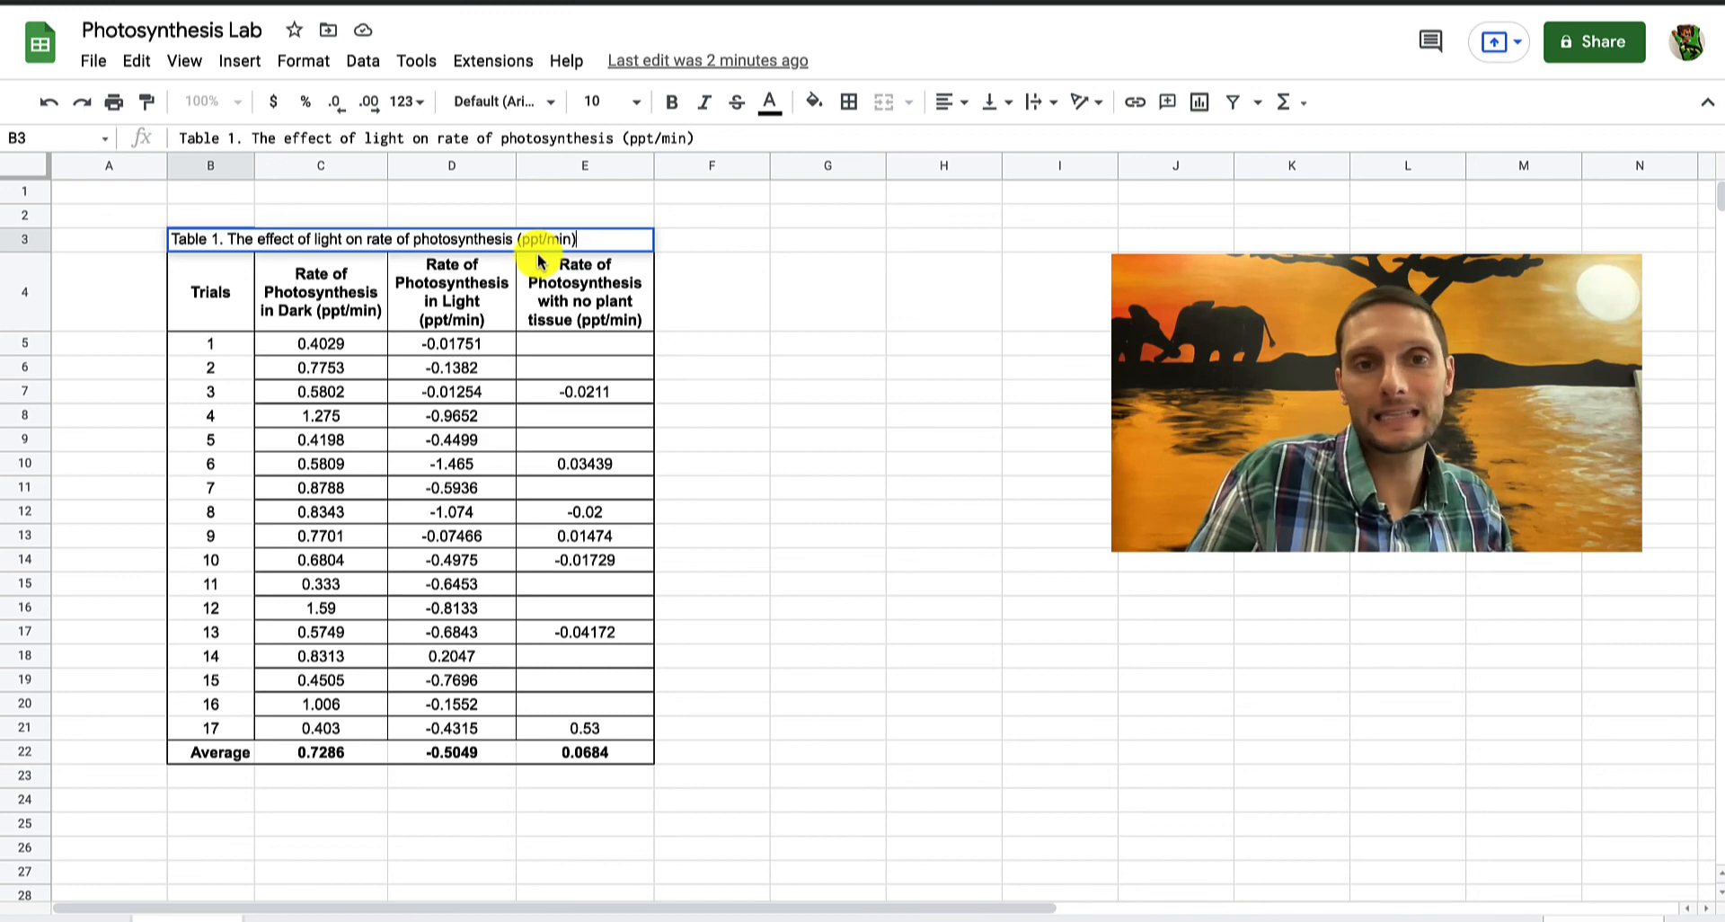
# Finish the Table 1 title and give cell B3 an outline border
pyautogui.click(584, 367)
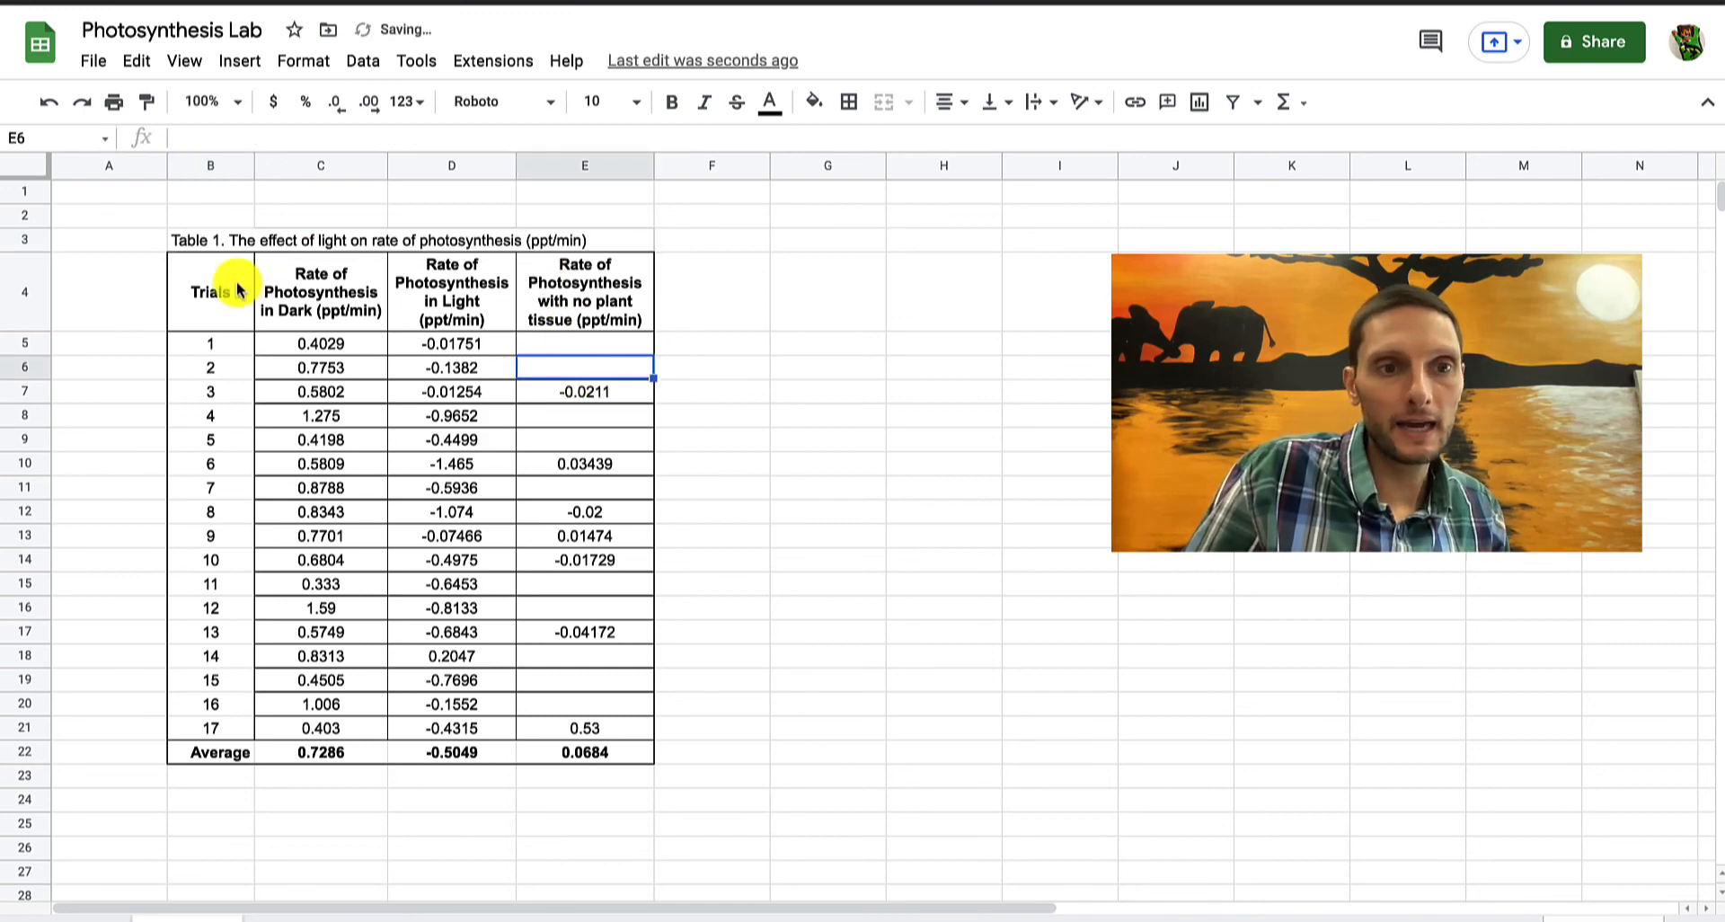
pyautogui.click(209, 239)
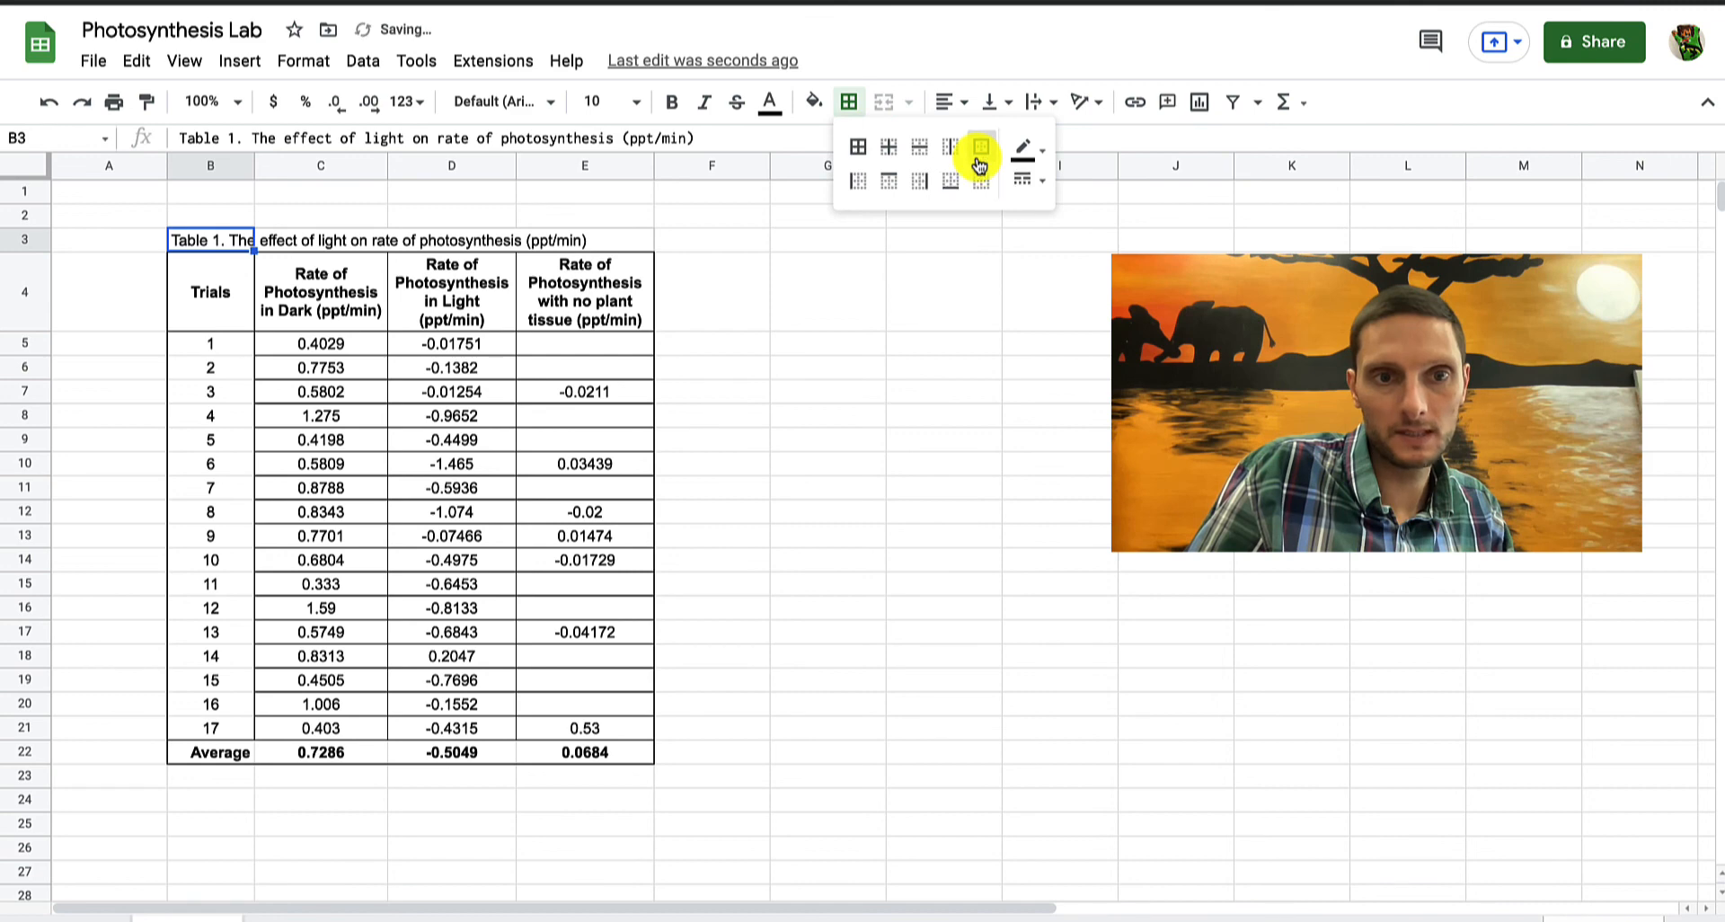
pyautogui.click(584, 367)
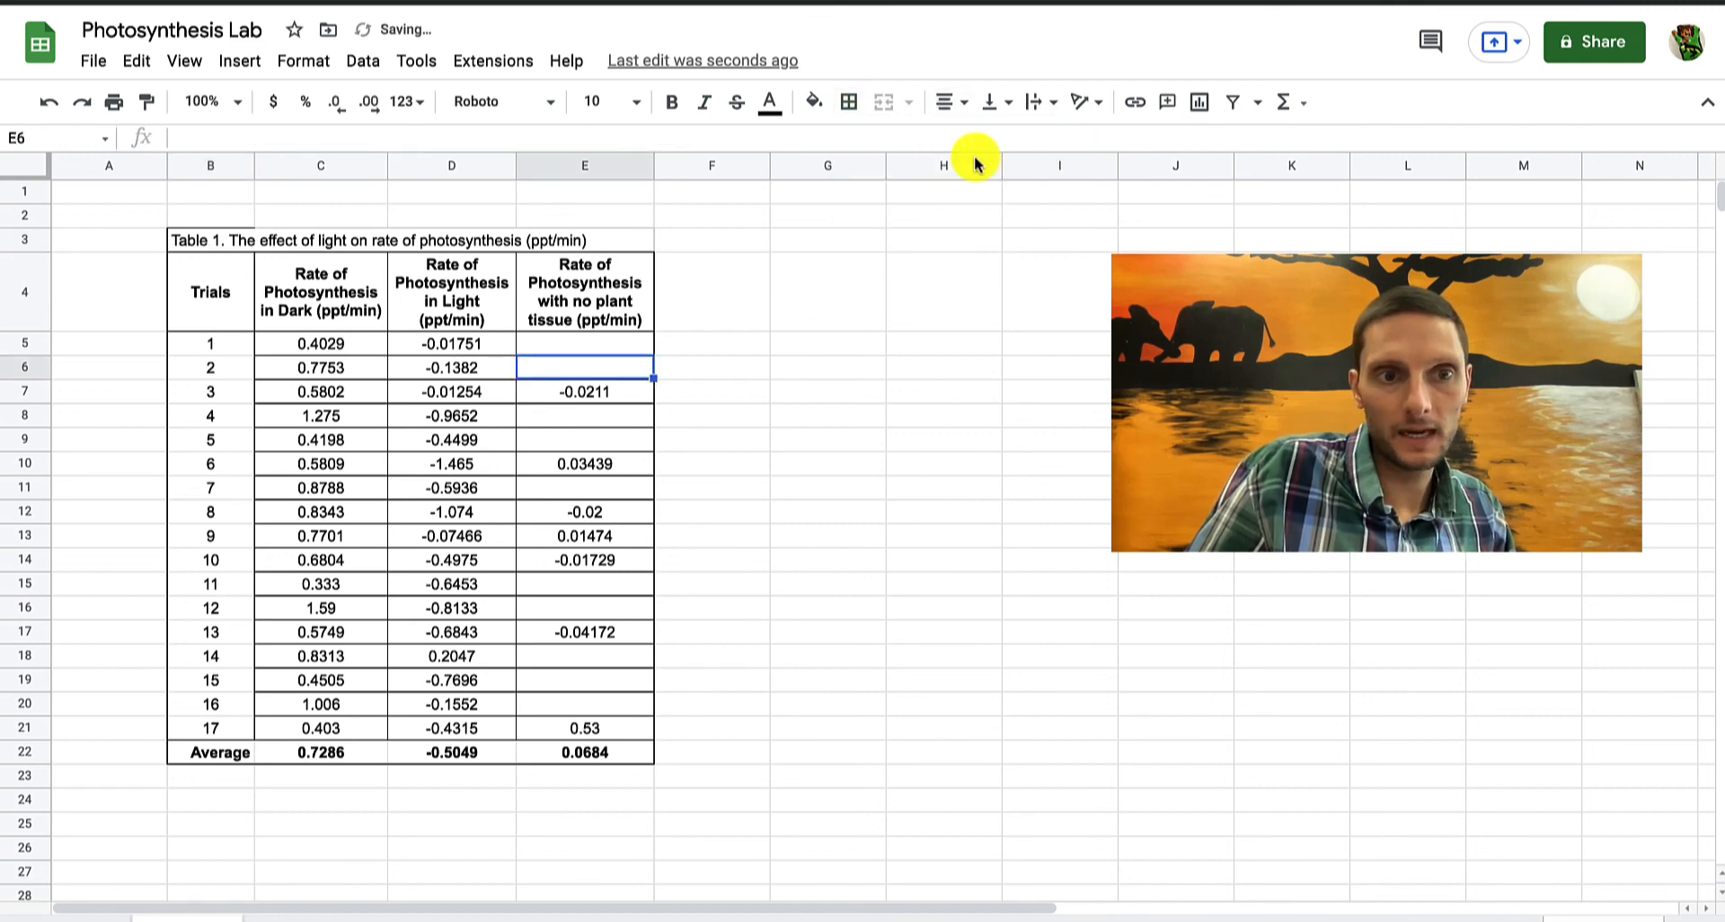
# Merge the title cells across B3:E3
pyautogui.click(187, 239)
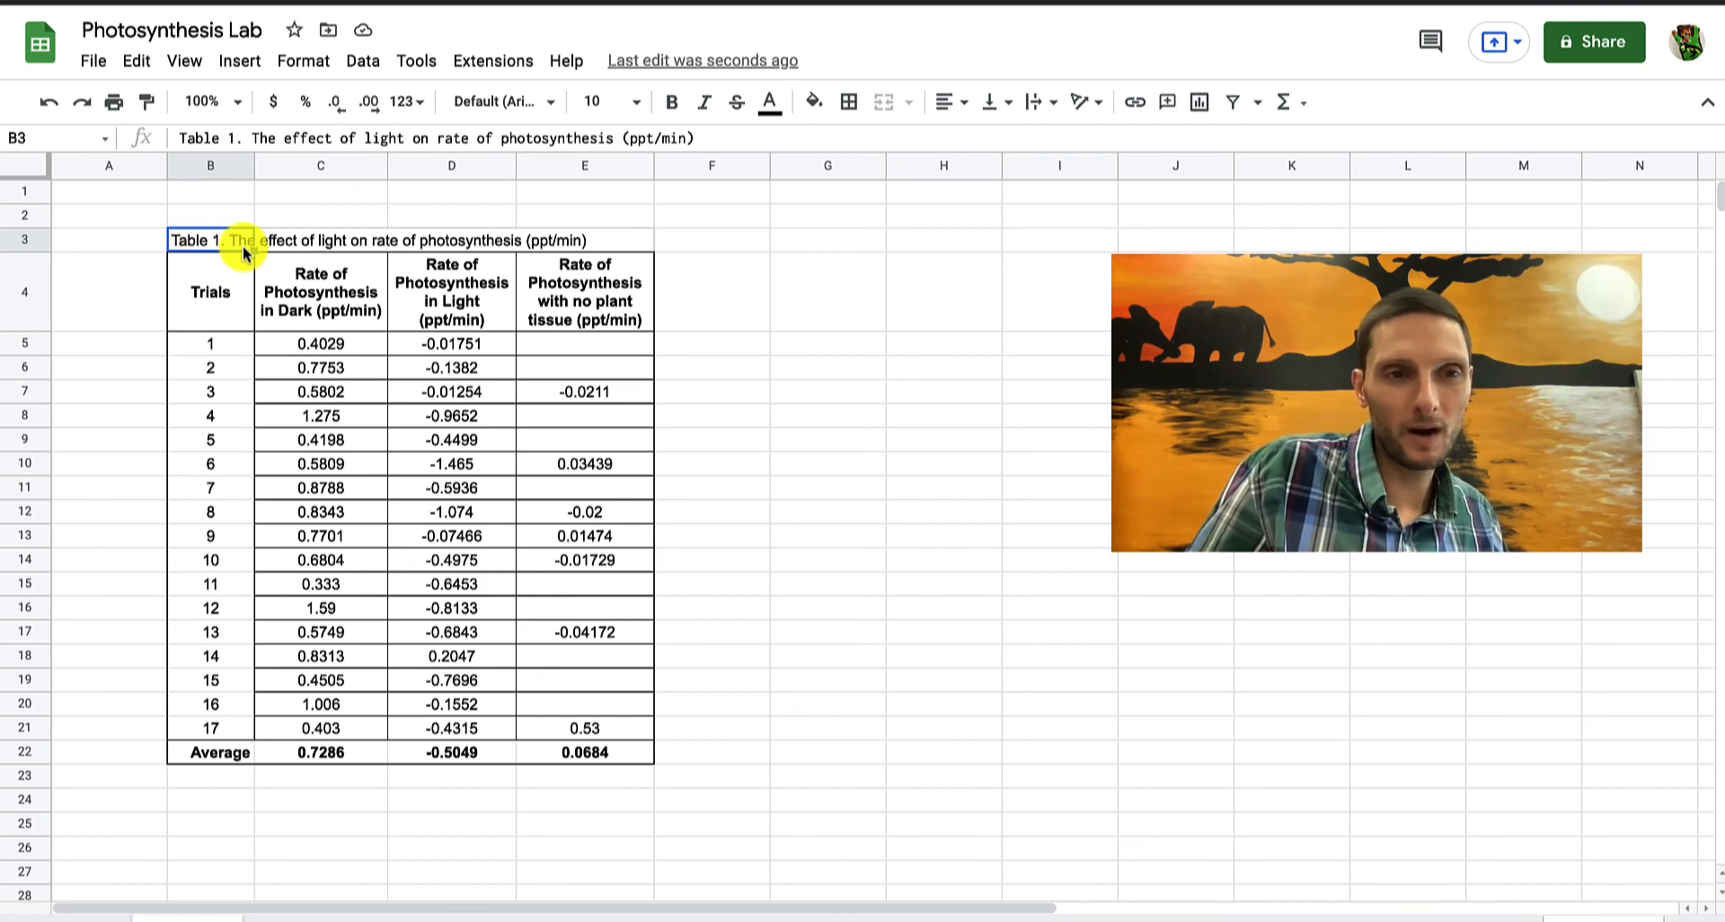
pyautogui.moveTo(241, 240); pyautogui.dragTo(603, 240)
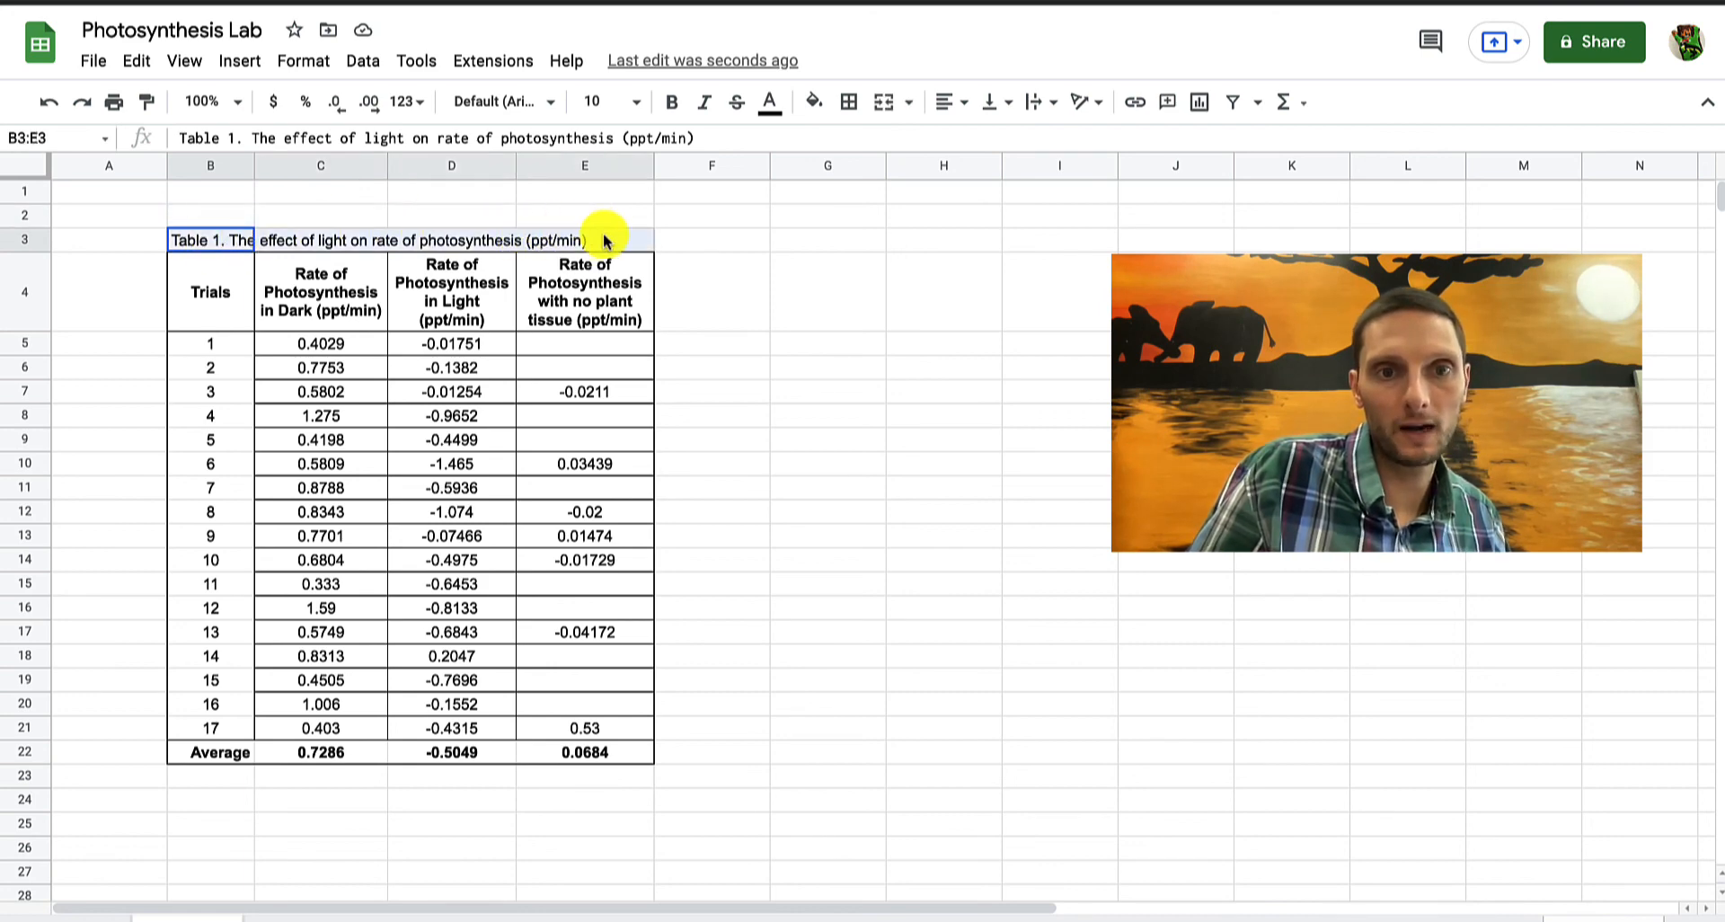
pyautogui.moveTo(603, 237)
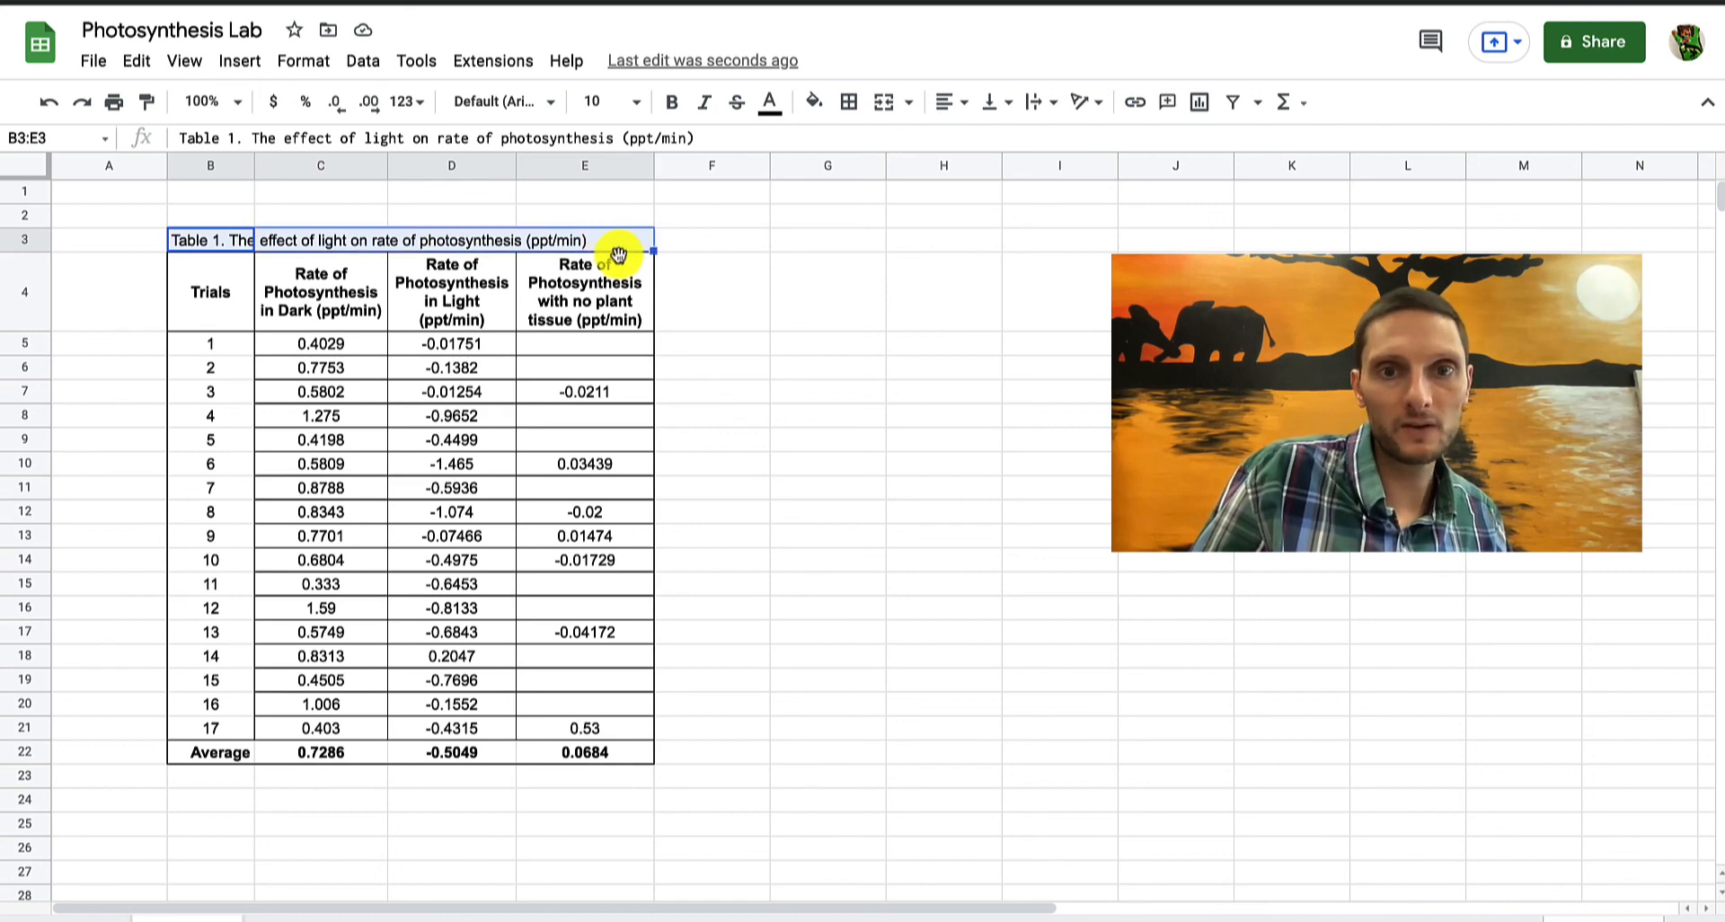
pyautogui.moveTo(892, 134)
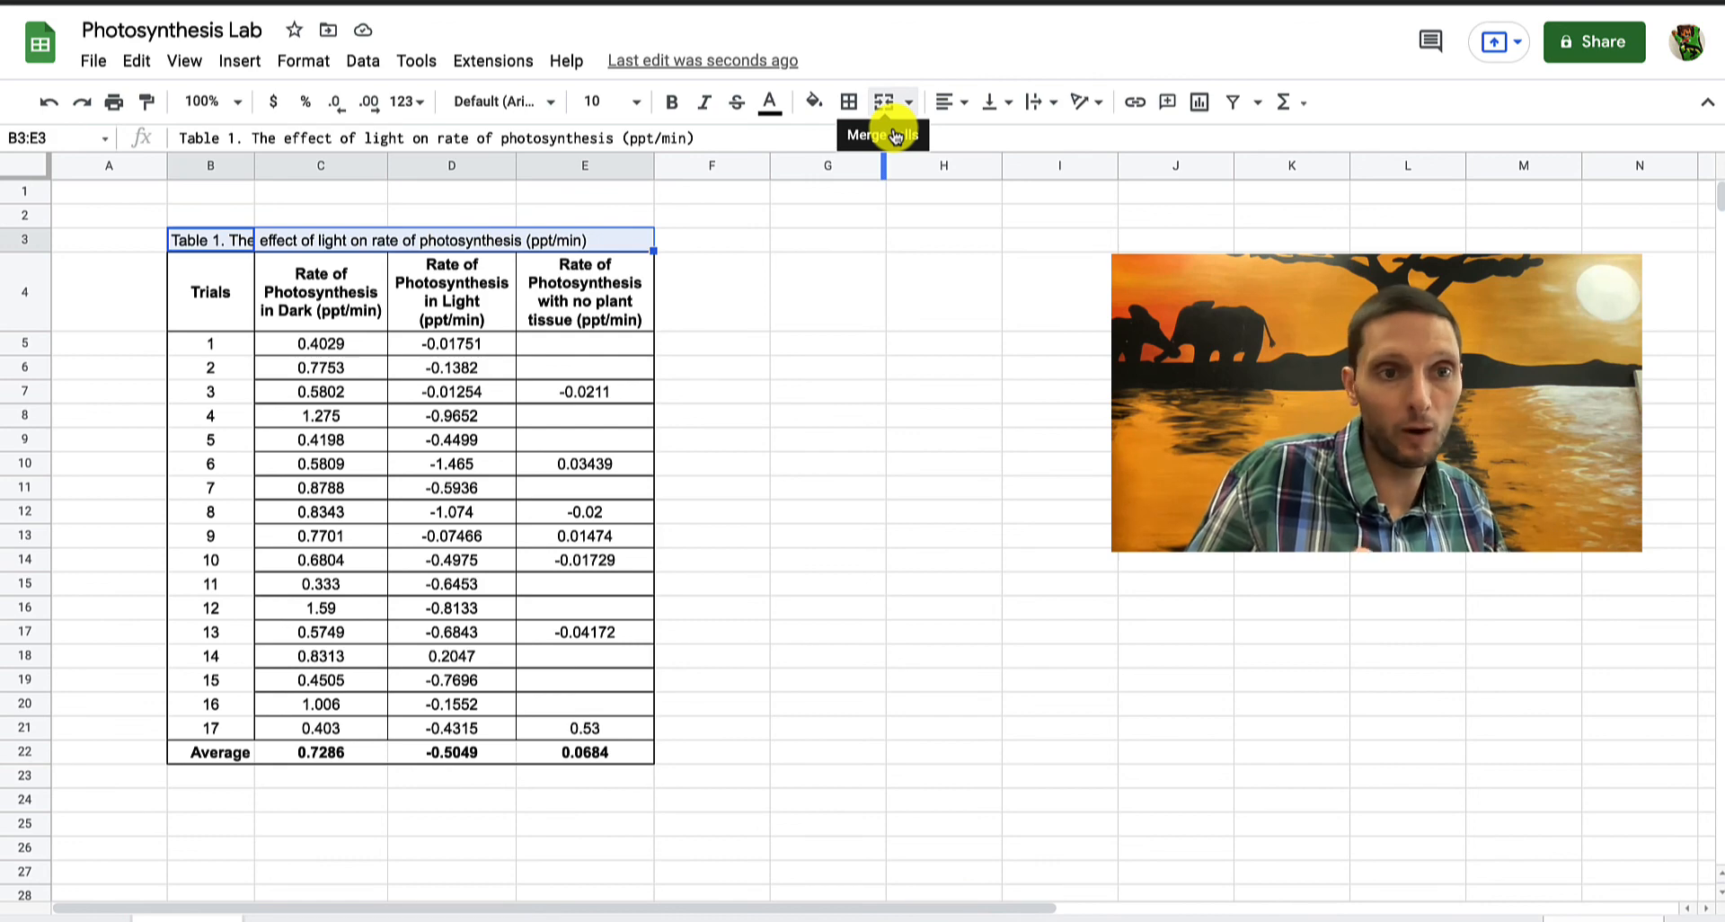
pyautogui.moveTo(891, 130)
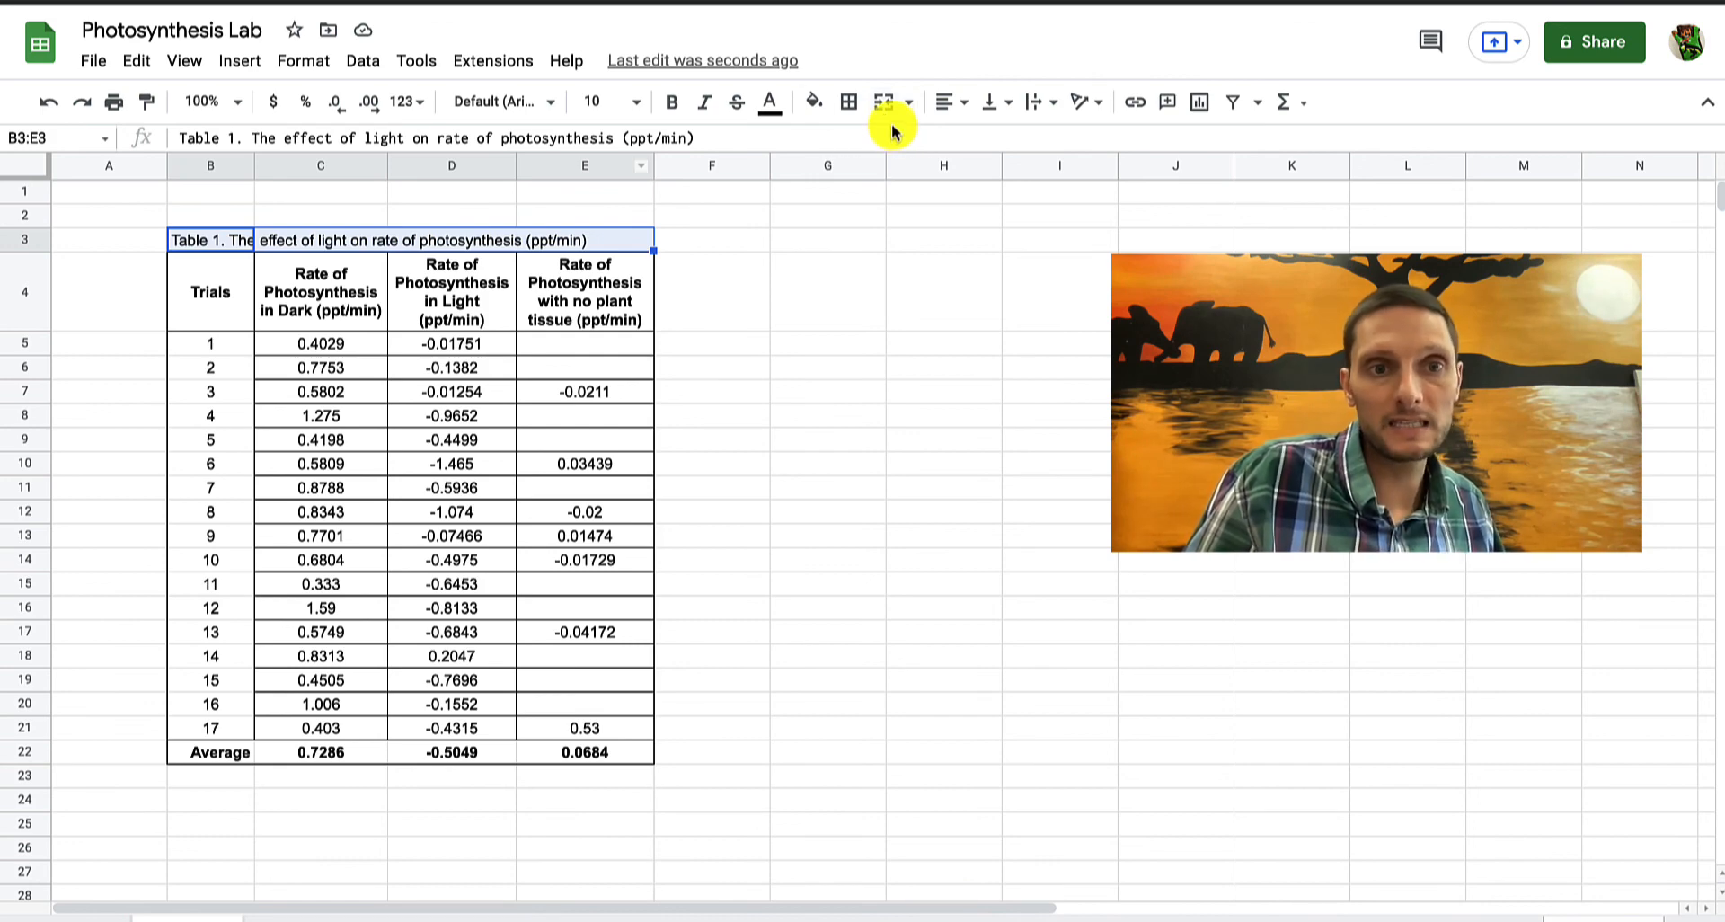
pyautogui.moveTo(886, 102)
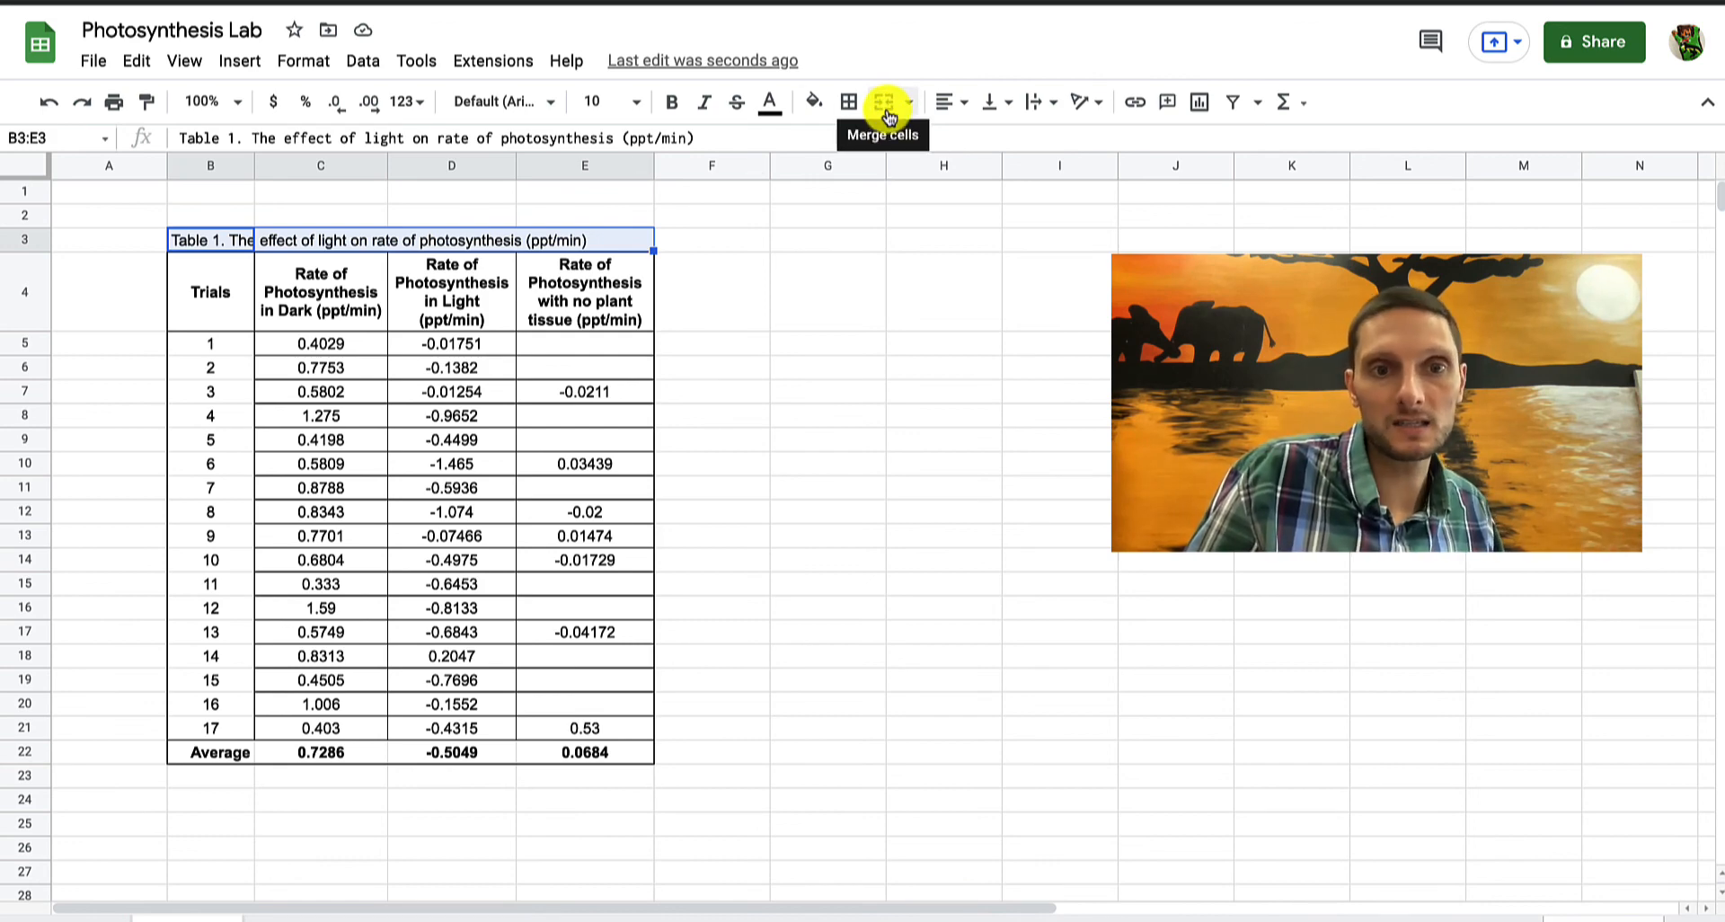
pyautogui.click(828, 489)
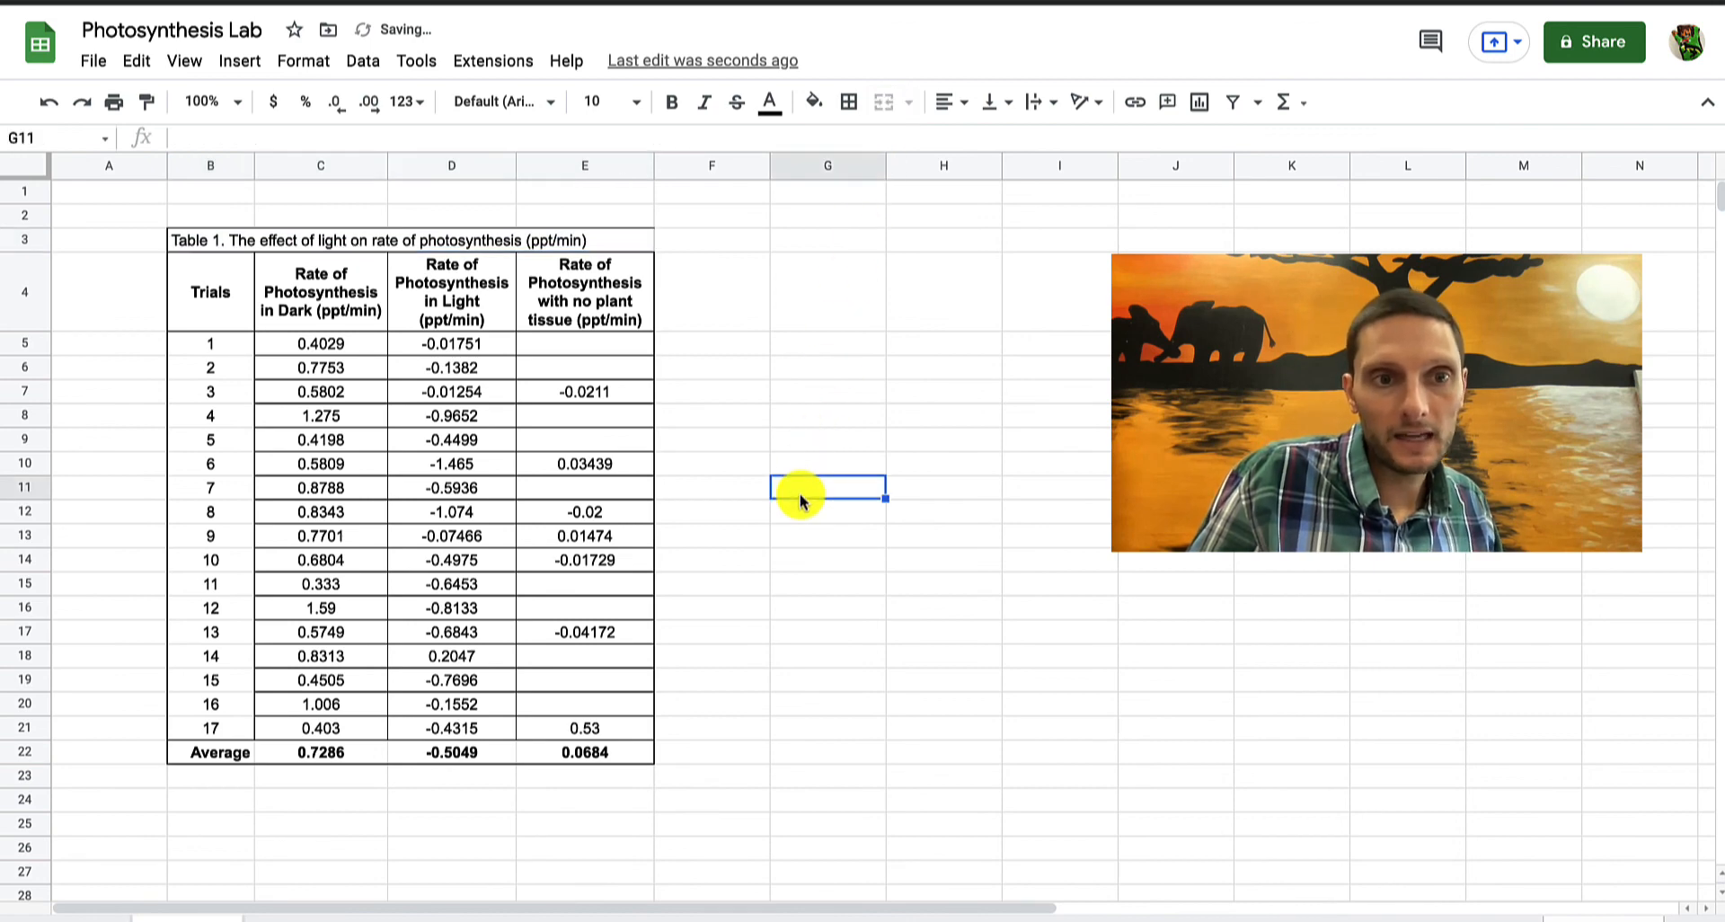
pyautogui.moveTo(665, 254)
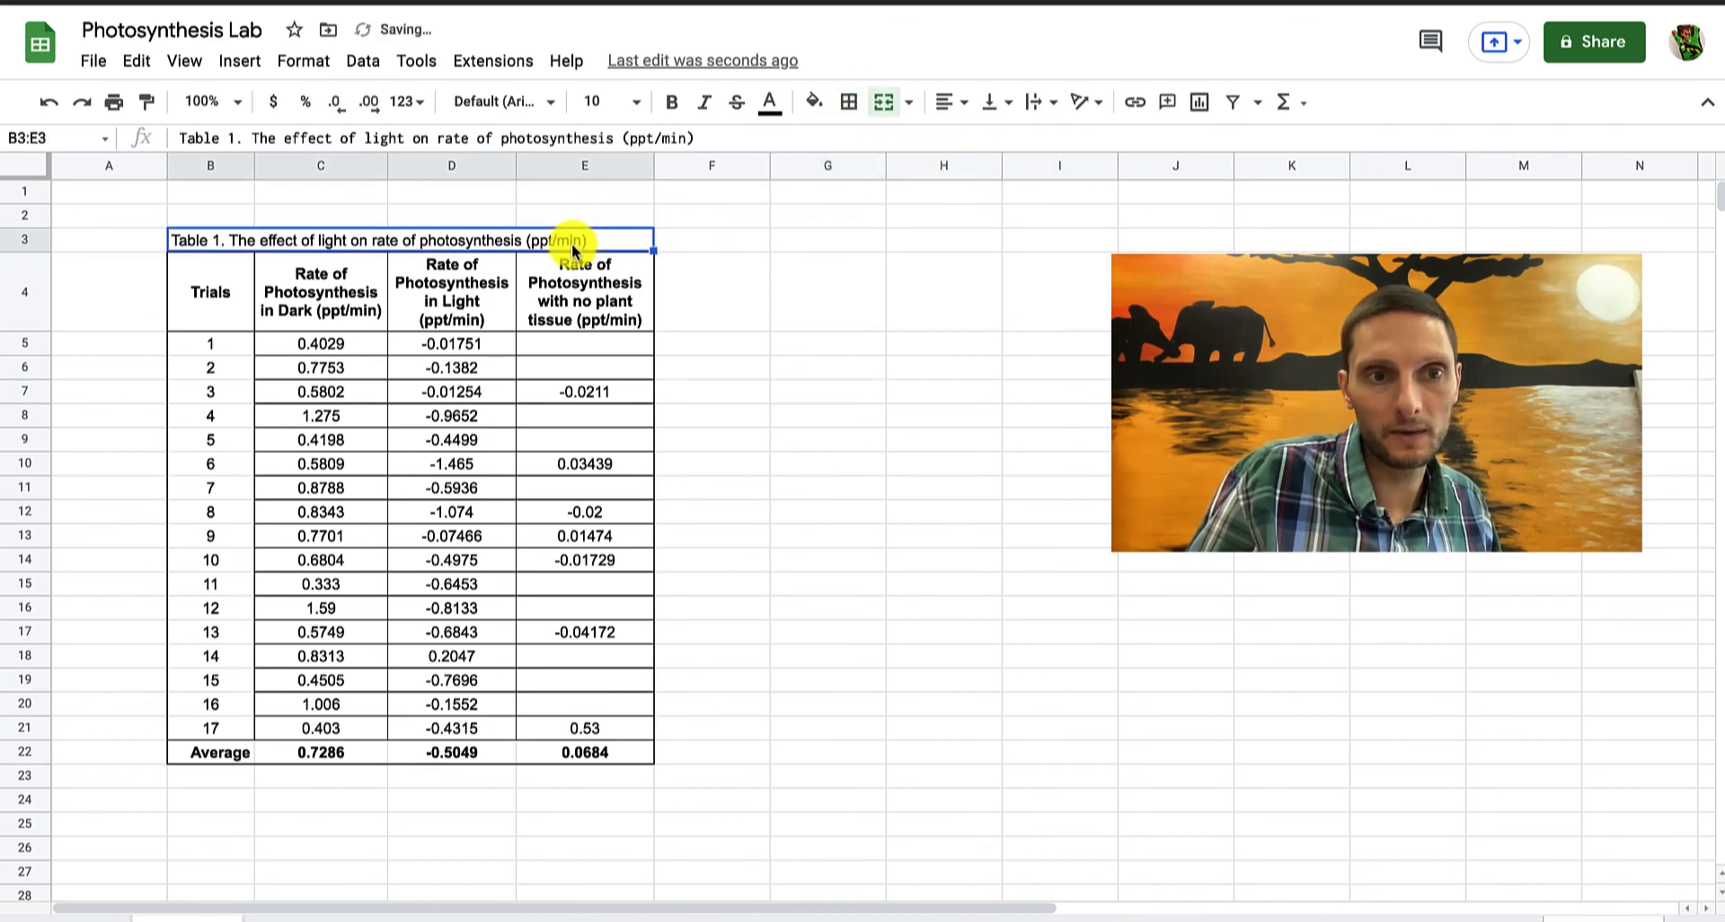
# Bold the merged Table 1 title at size 12 and widen columns C–E to fit
pyautogui.click(670, 101)
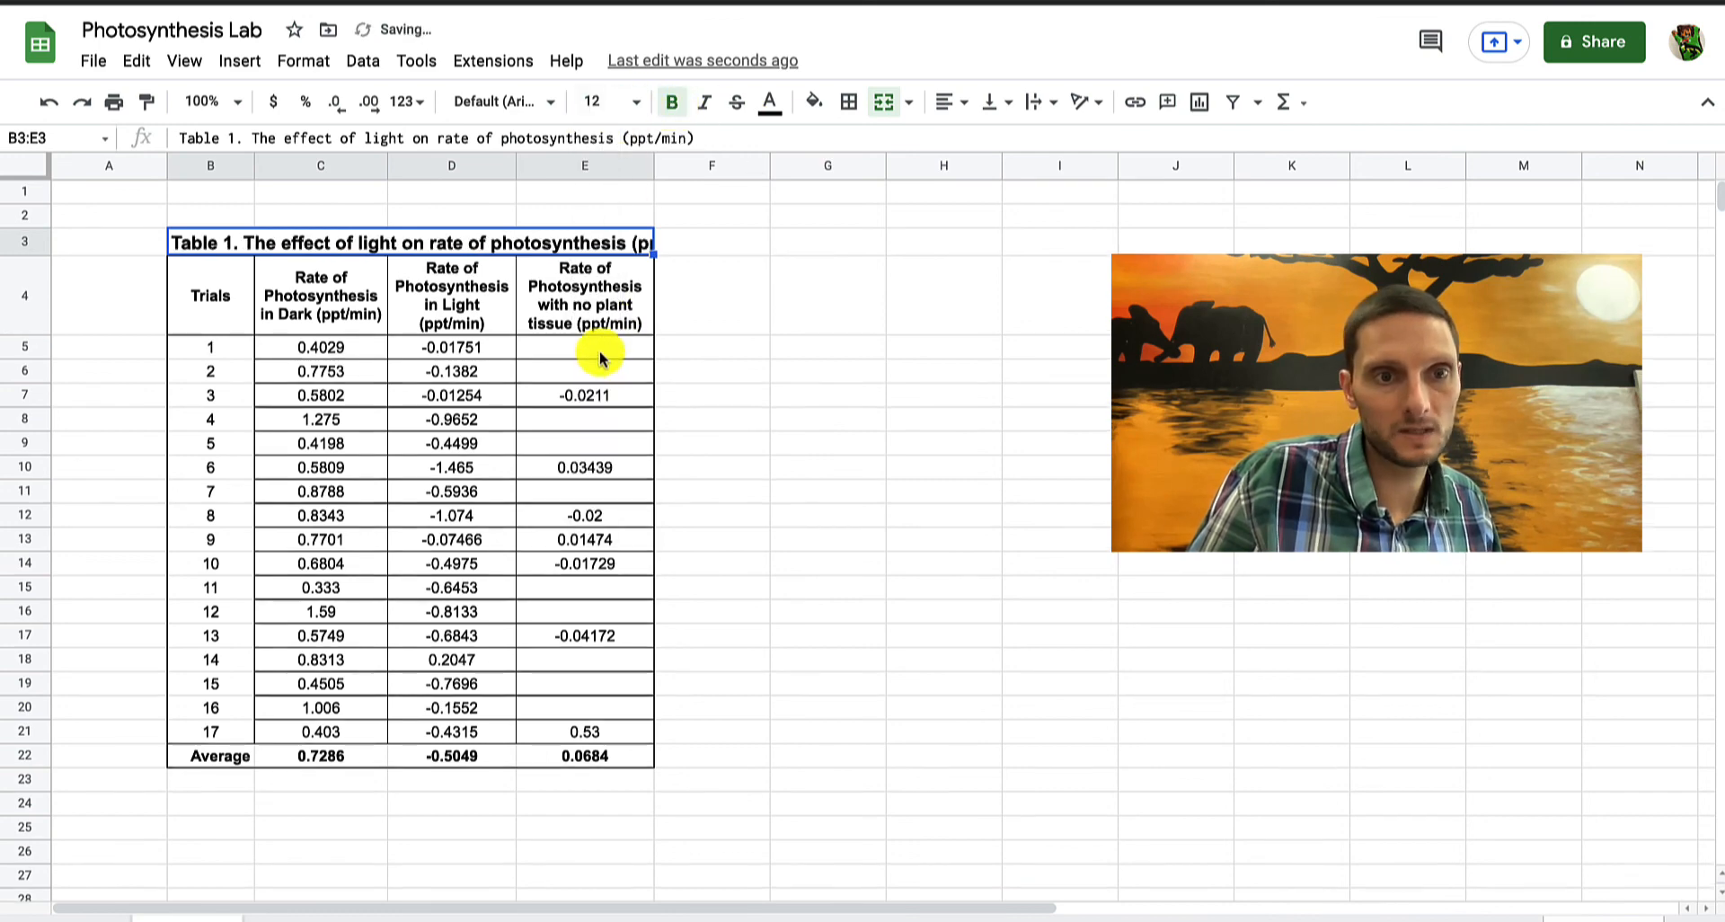
pyautogui.click(827, 347)
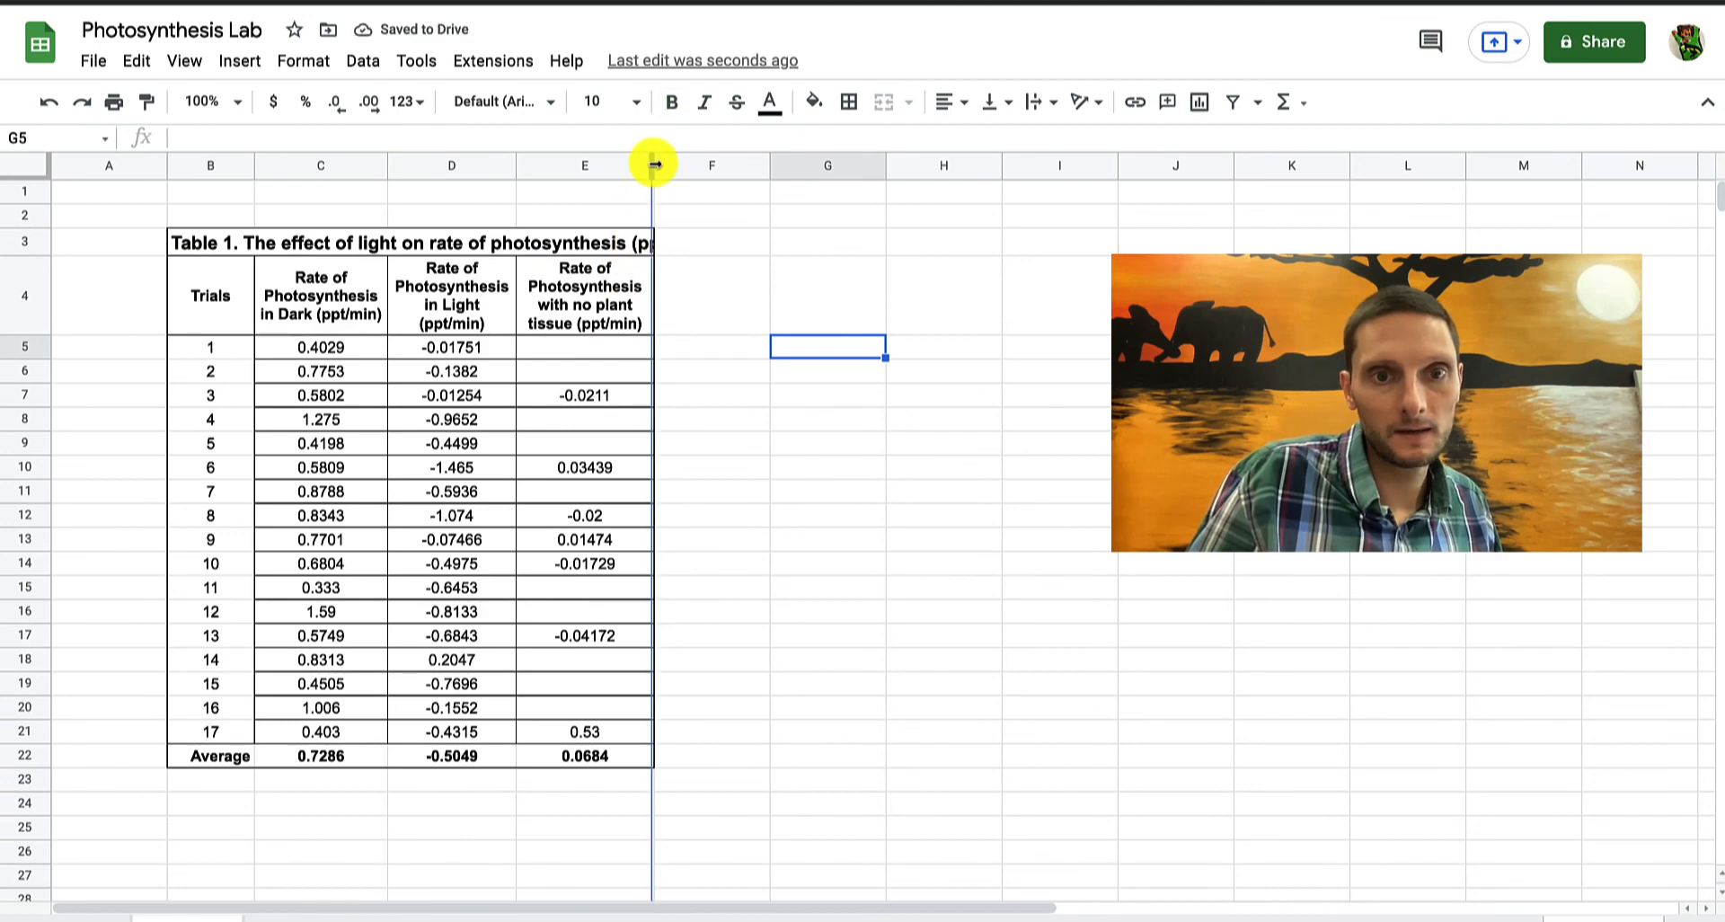
pyautogui.moveTo(653, 166); pyautogui.dragTo(695, 166)
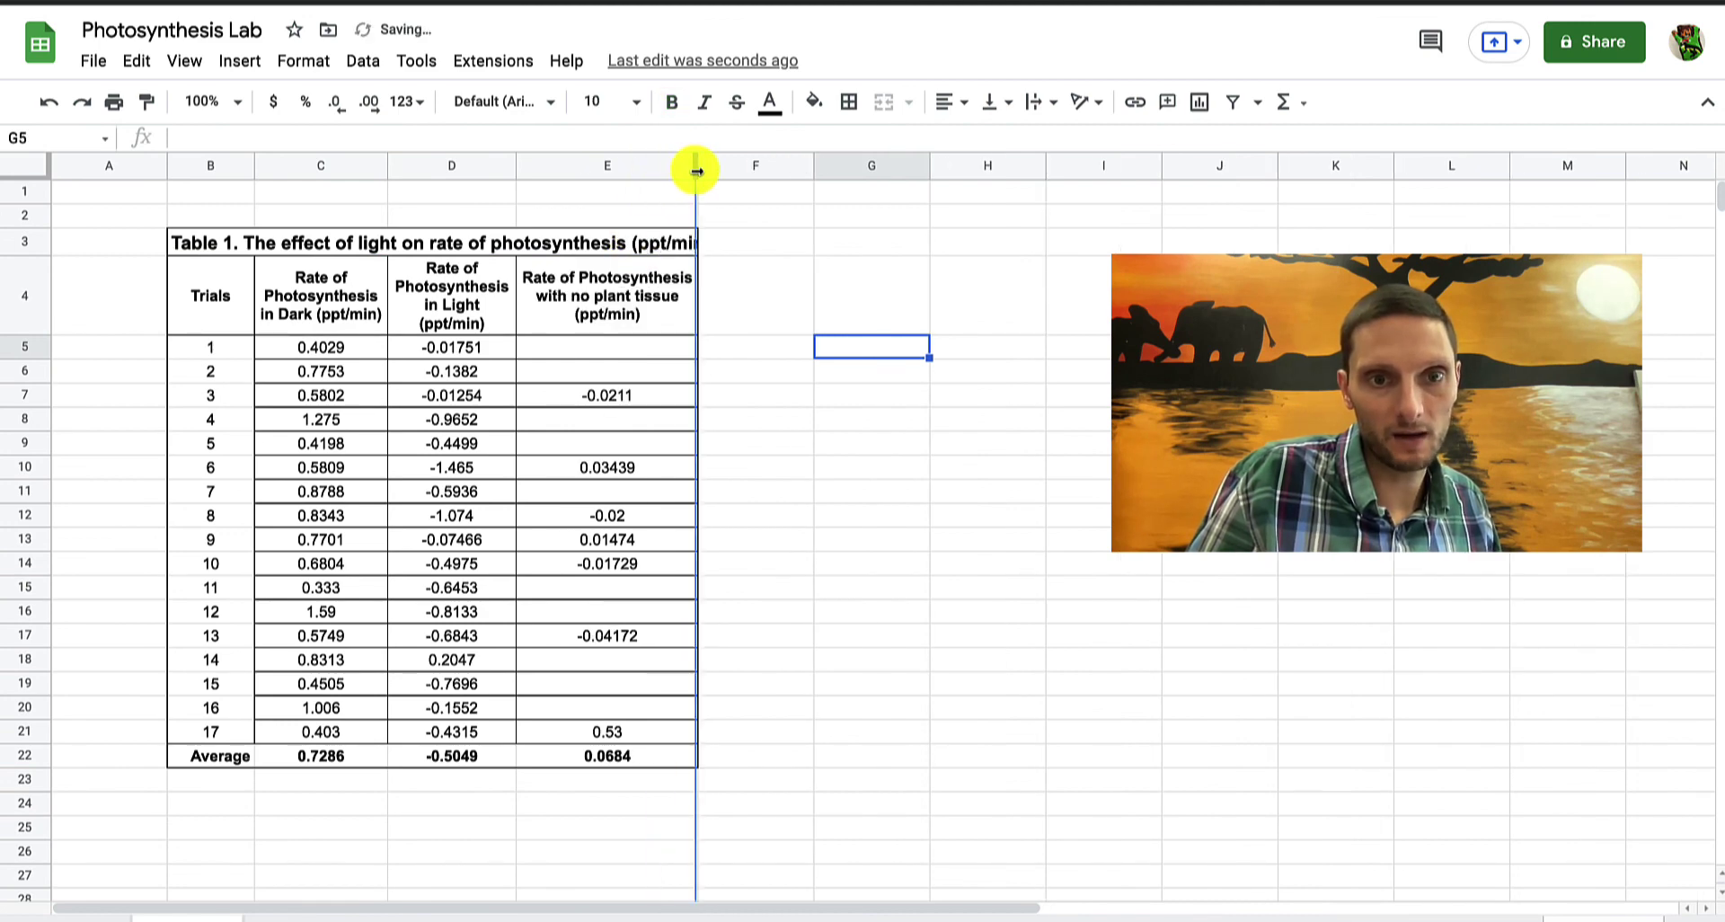
pyautogui.moveTo(696, 171); pyautogui.dragTo(724, 171)
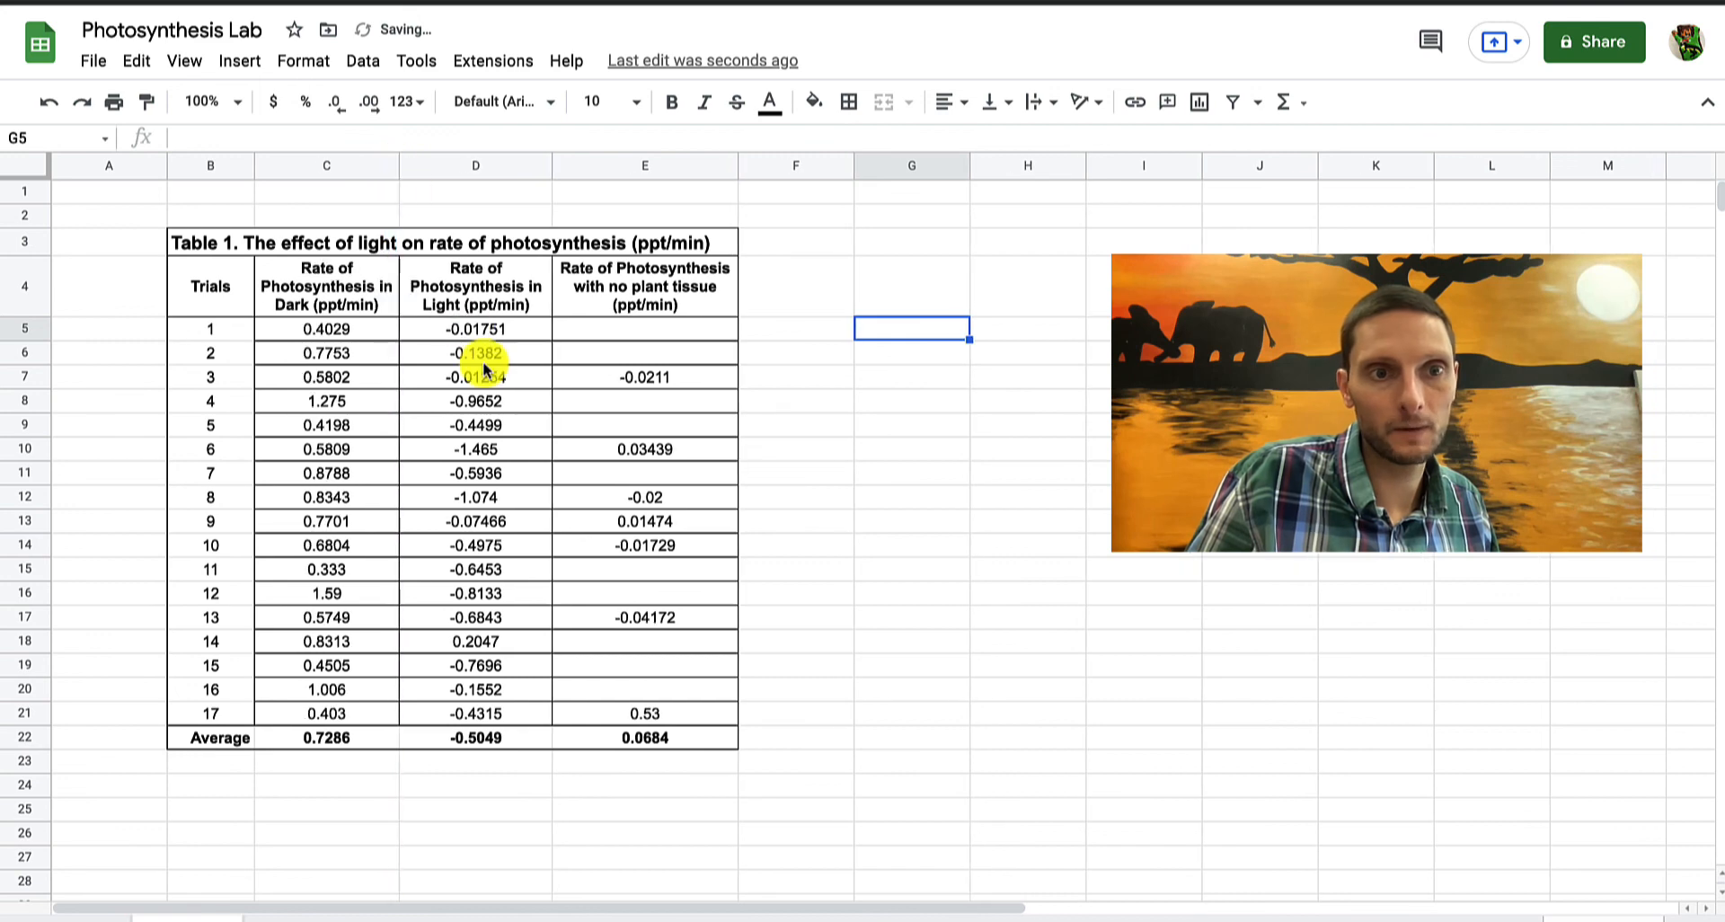
pyautogui.click(475, 353)
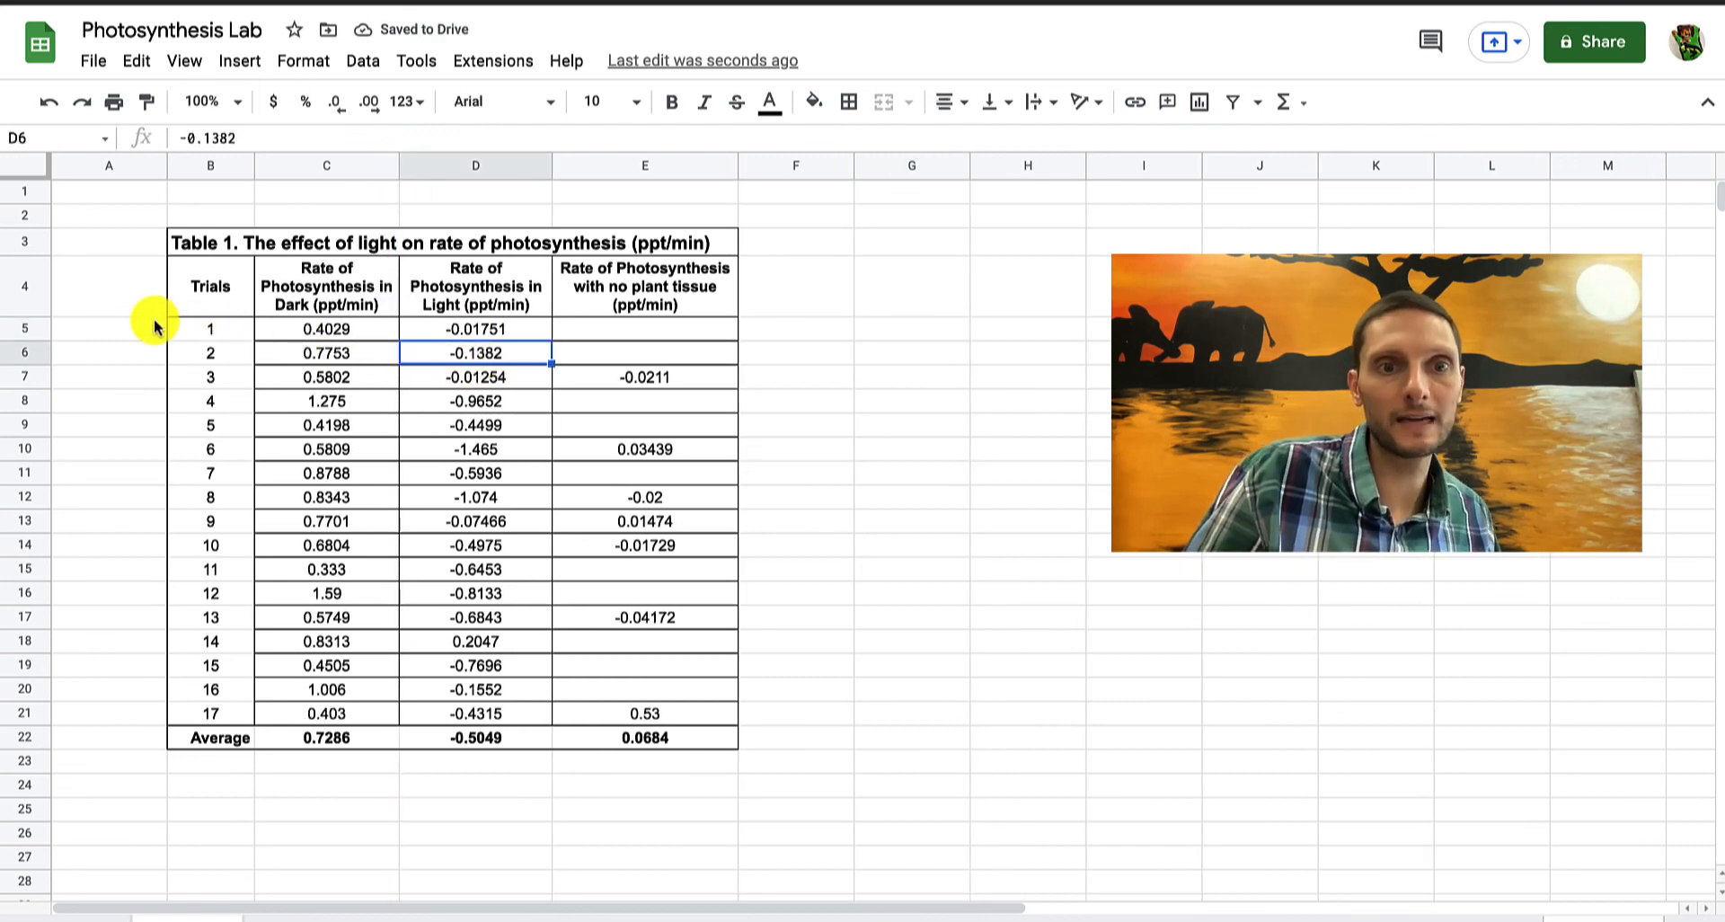
pyautogui.moveTo(621, 456)
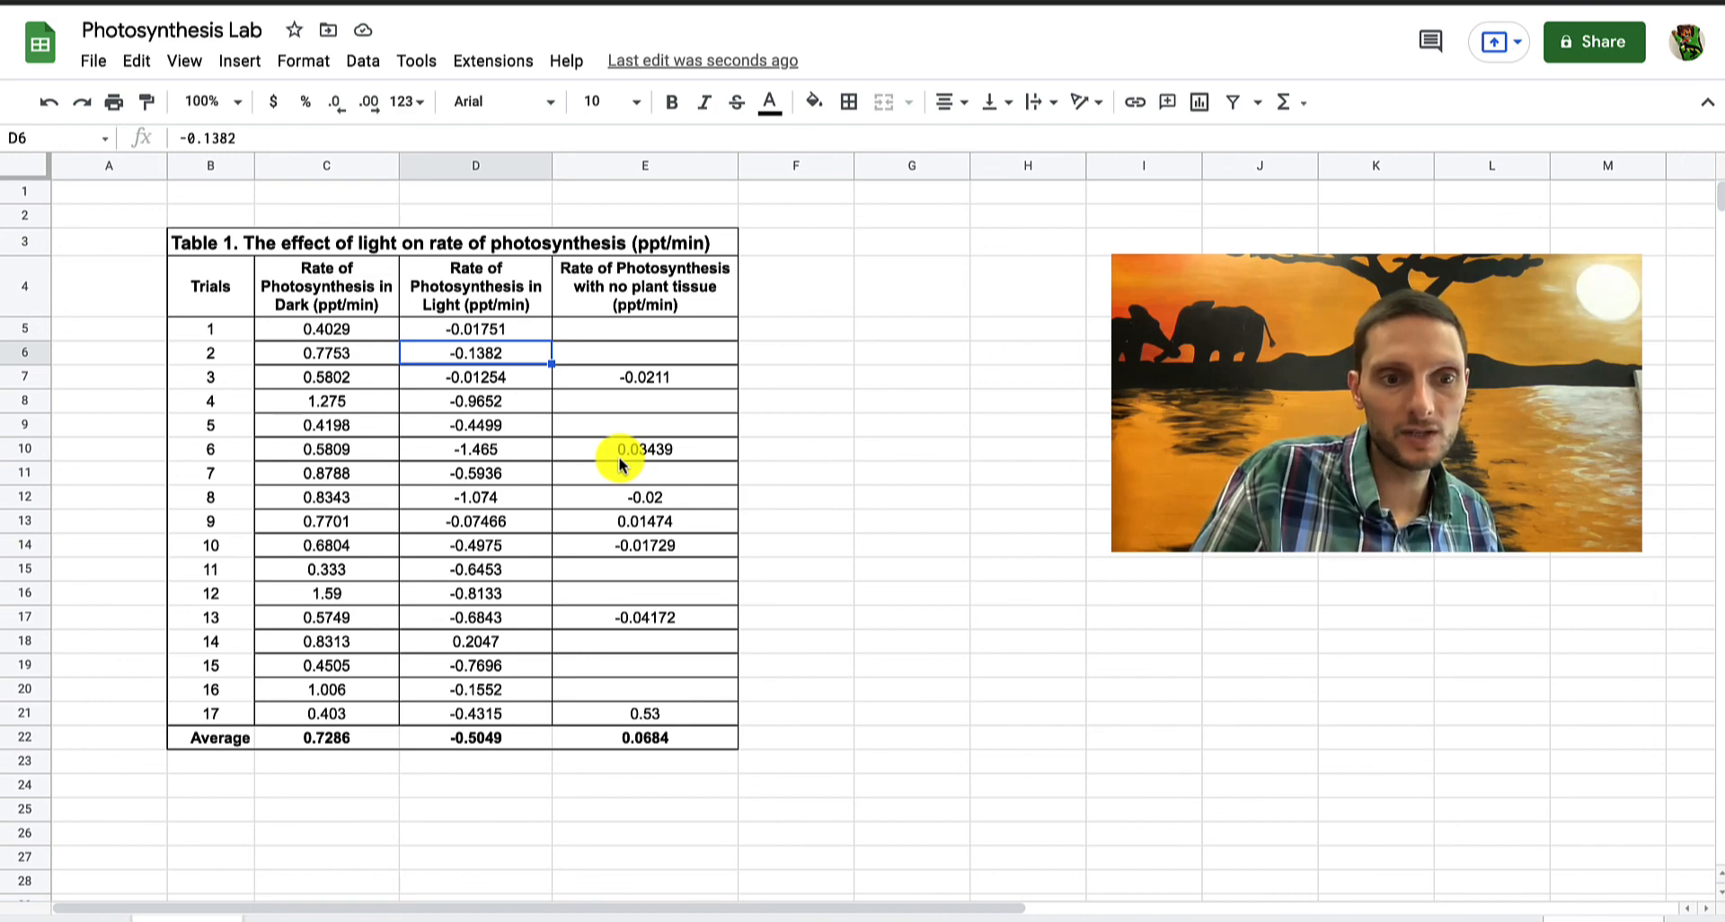
pyautogui.click(324, 737)
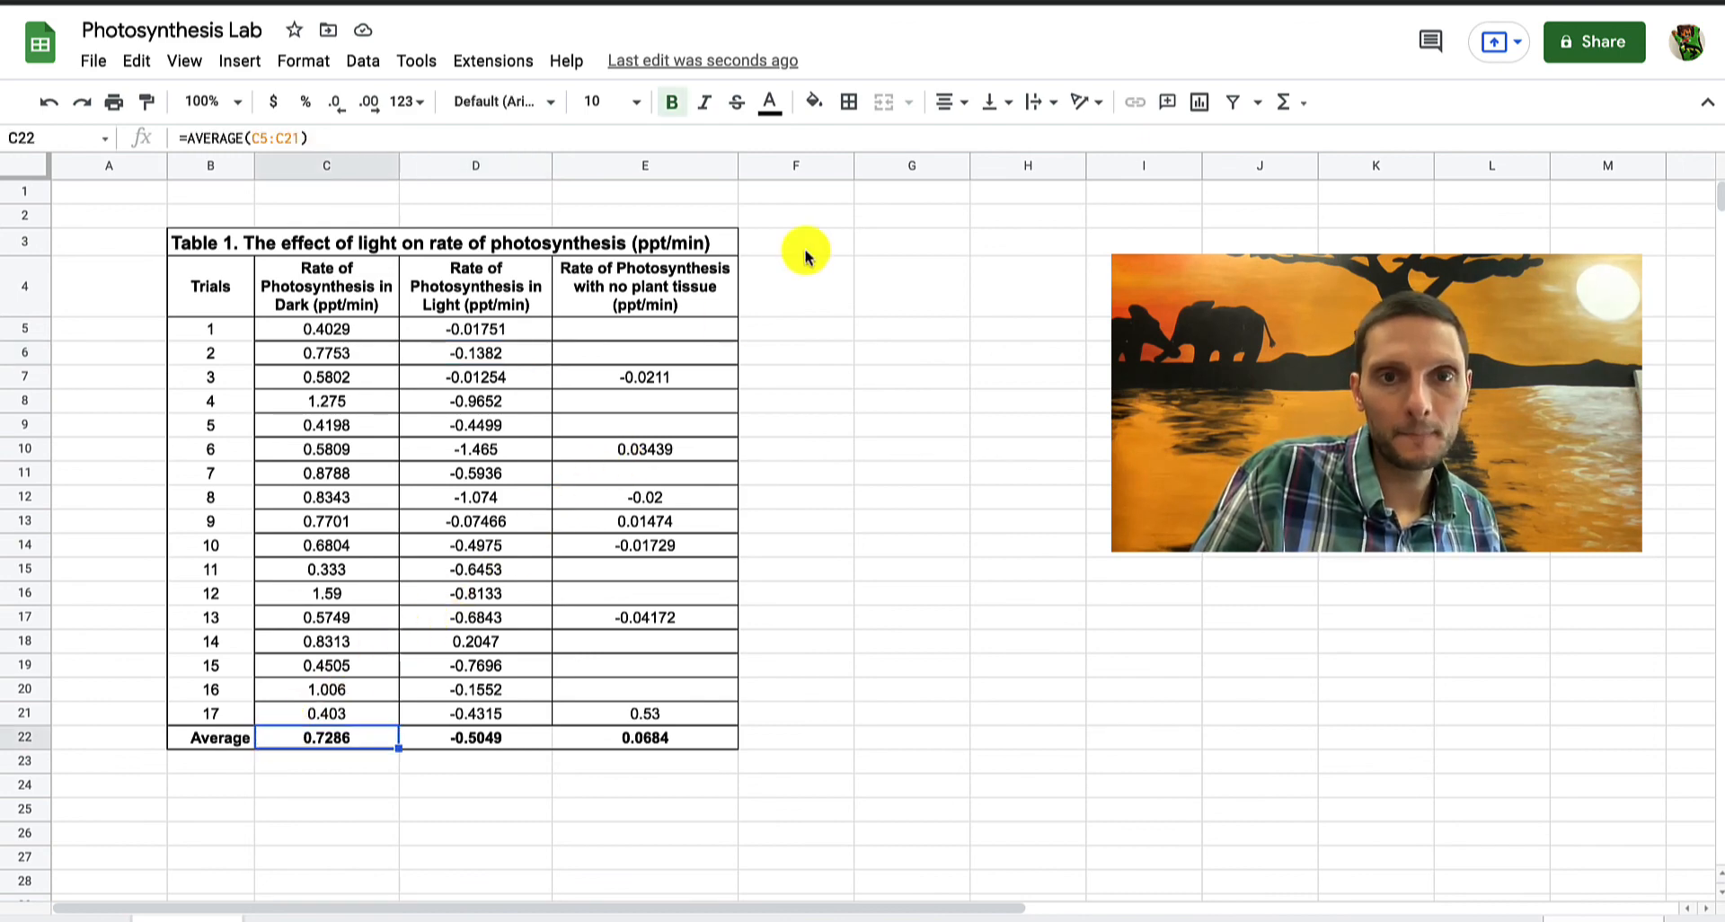
pyautogui.click(847, 101)
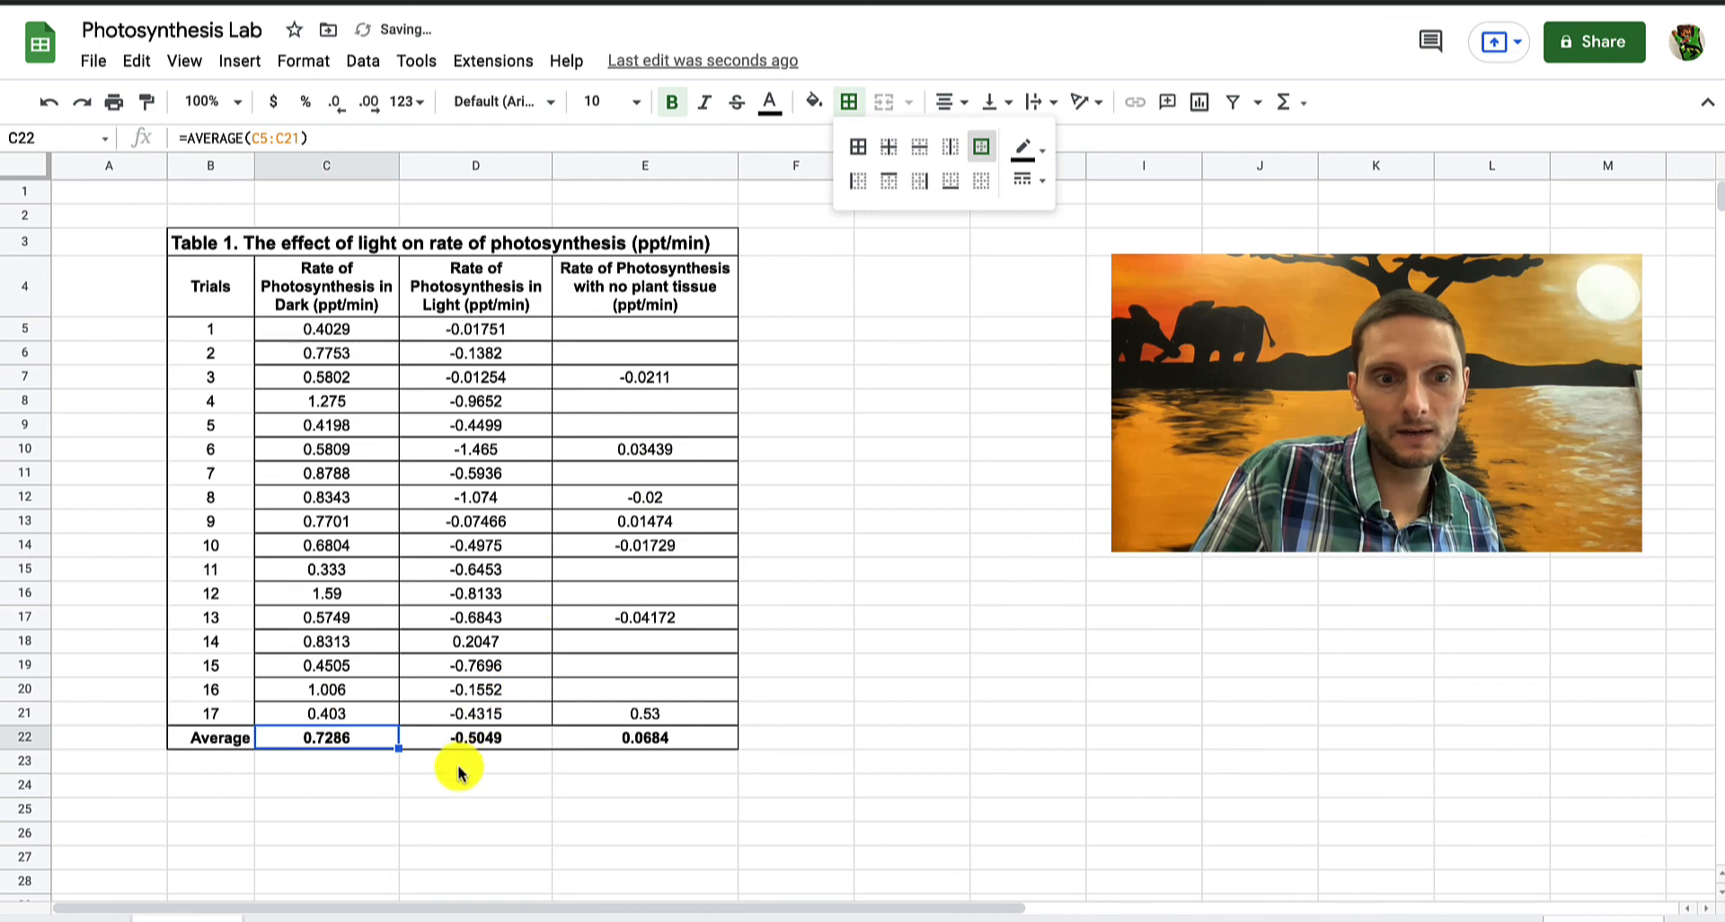
pyautogui.click(475, 737)
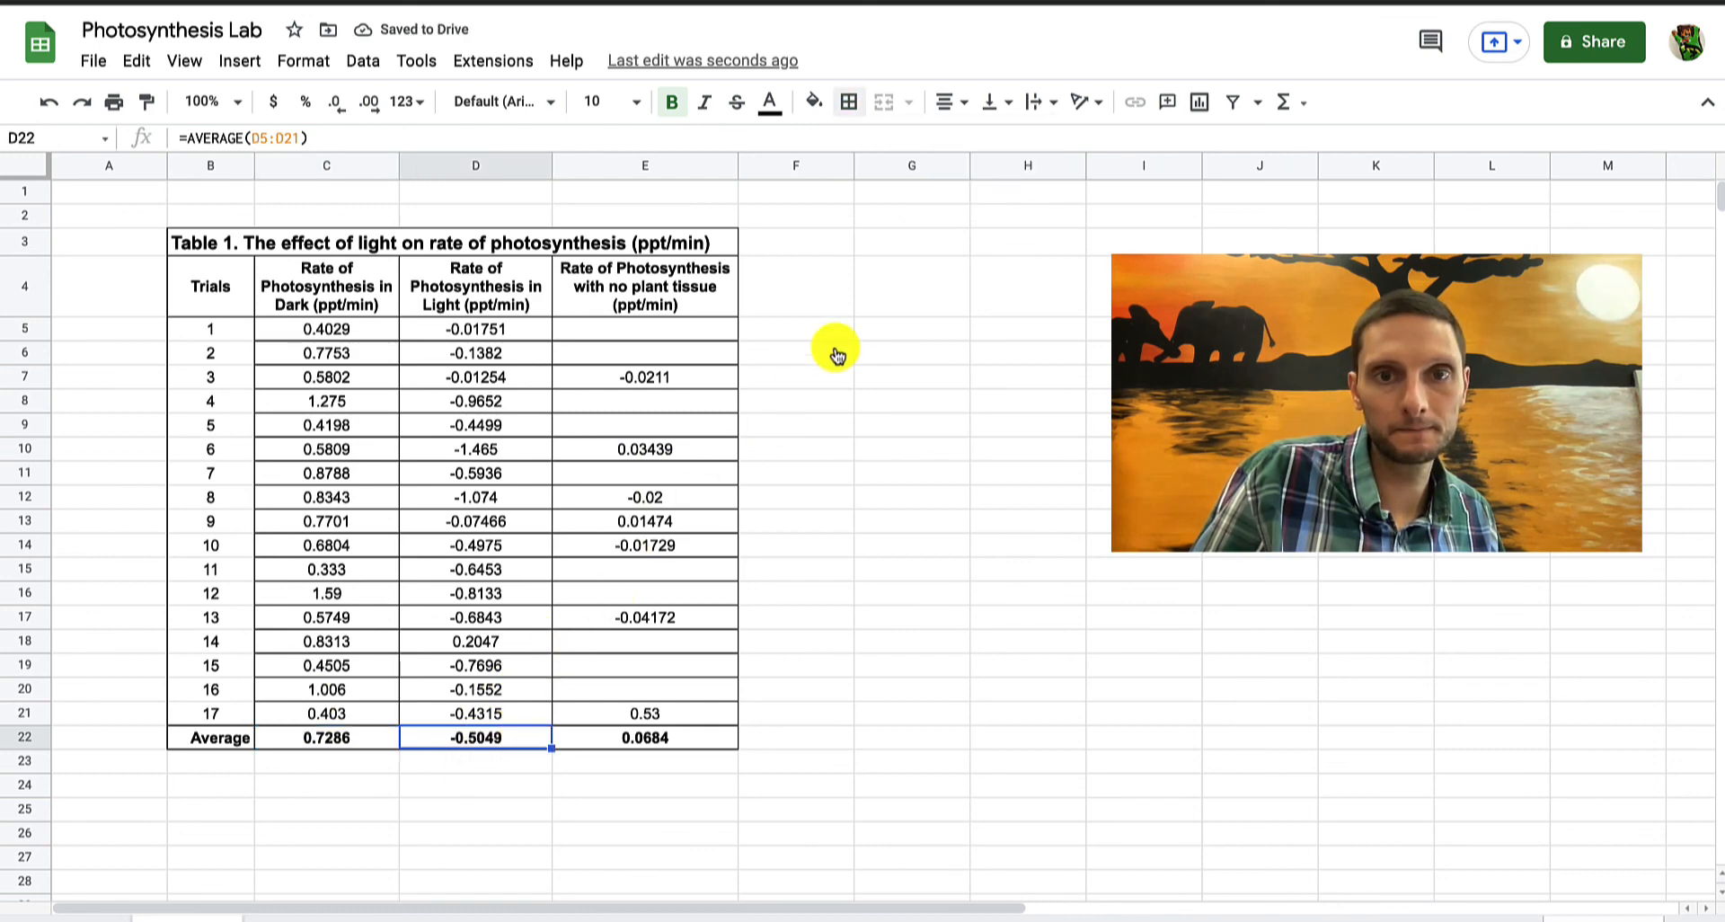
pyautogui.click(795, 688)
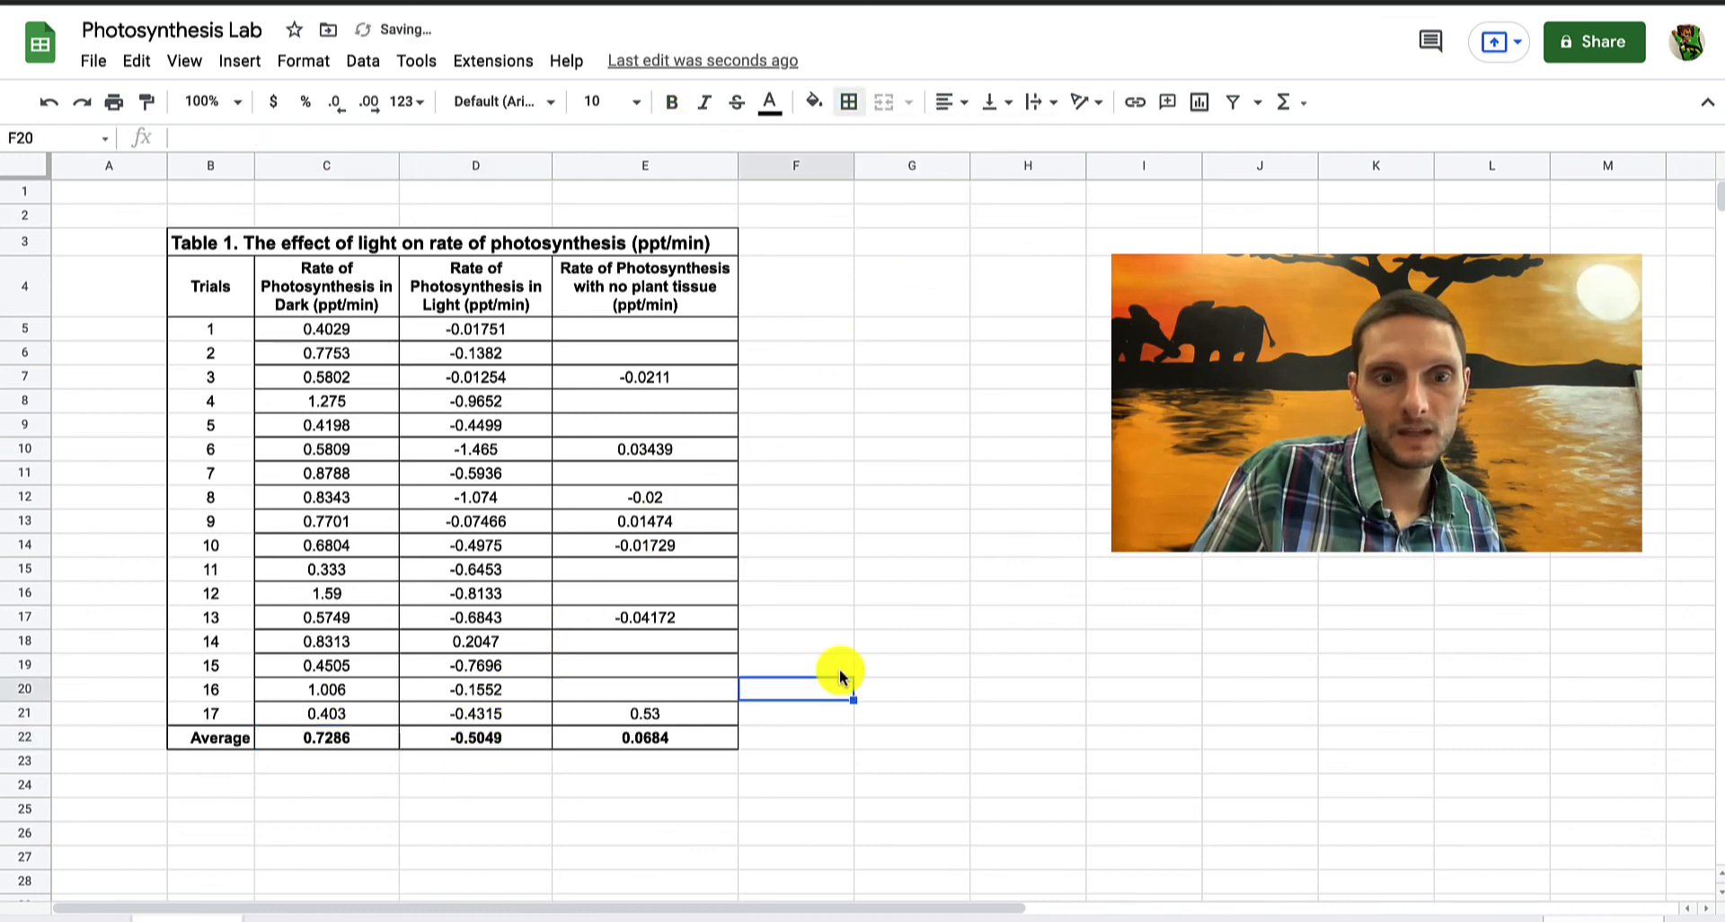